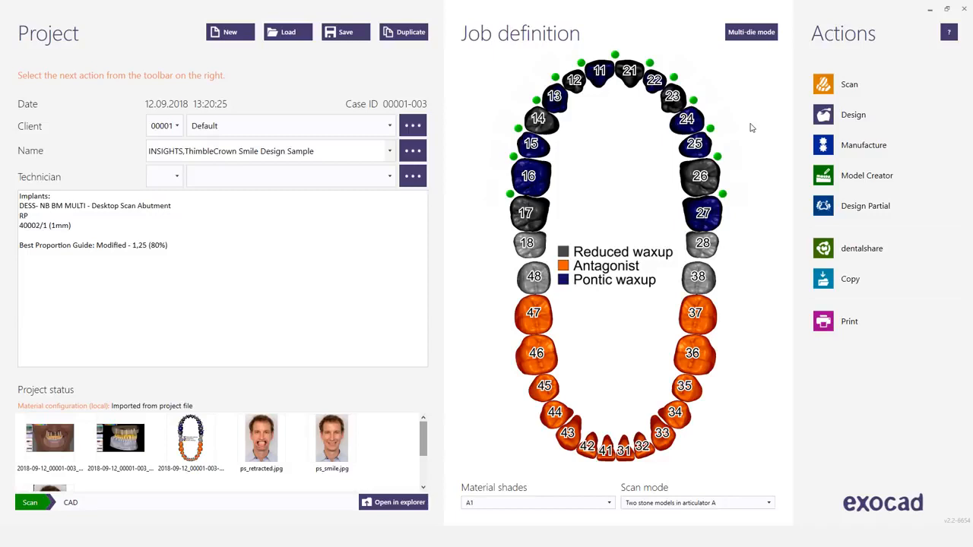
mouse_move(233, 194)
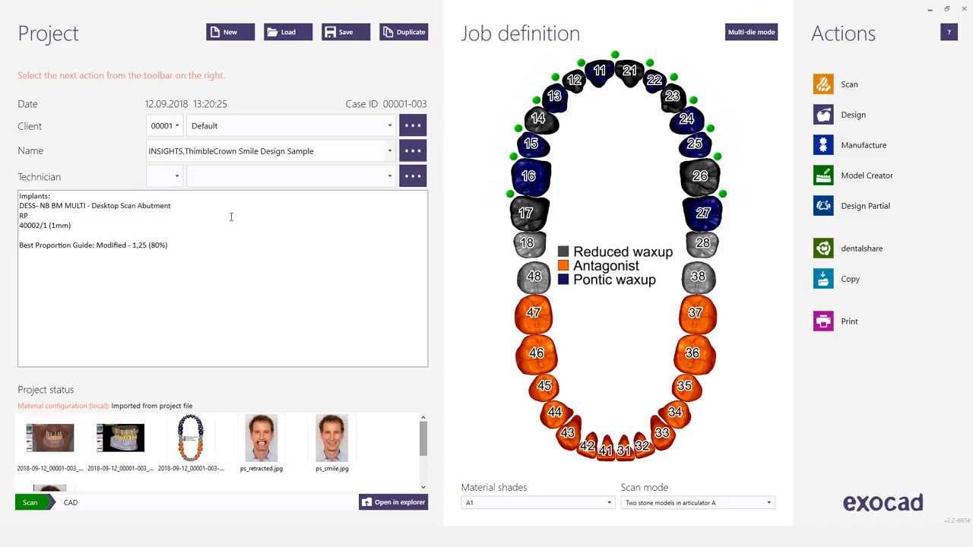
mouse_move(528, 213)
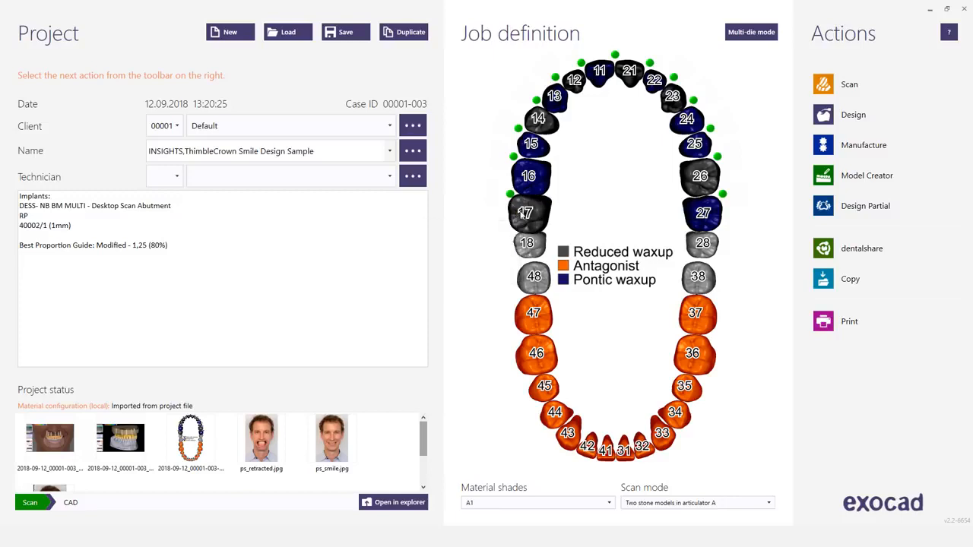
- Review the restoration settings for teeth 17 and 16, then launch the DentalCAD design session
left_click(524, 212)
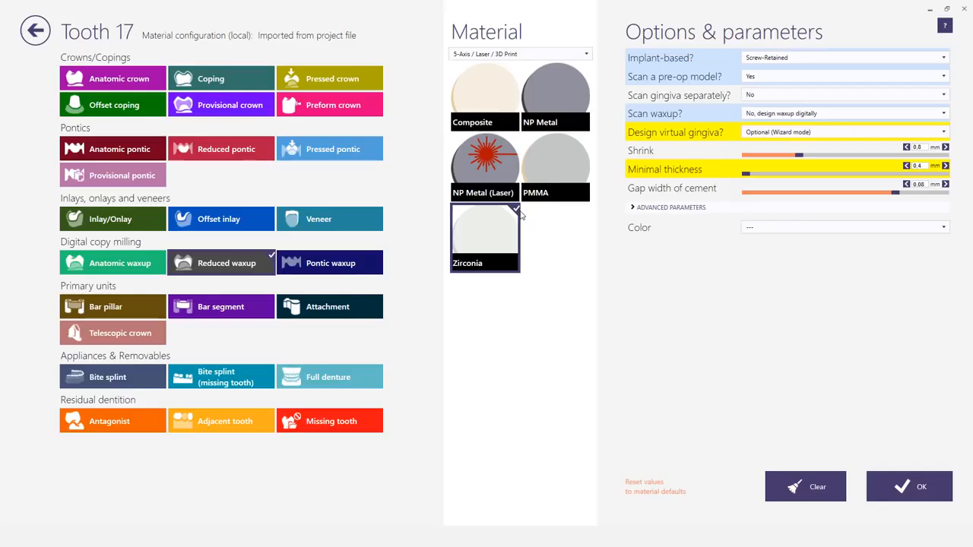
mouse_move(757, 70)
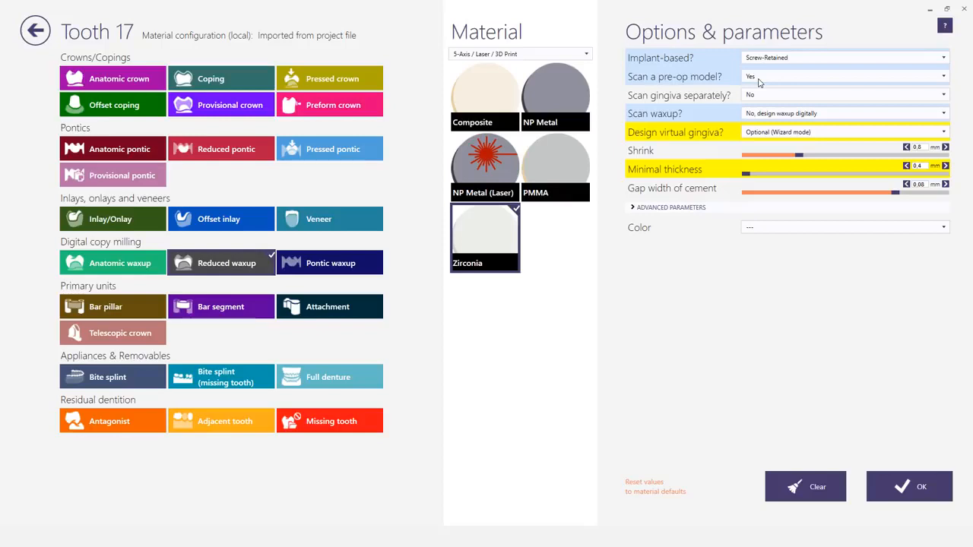
mouse_move(766, 117)
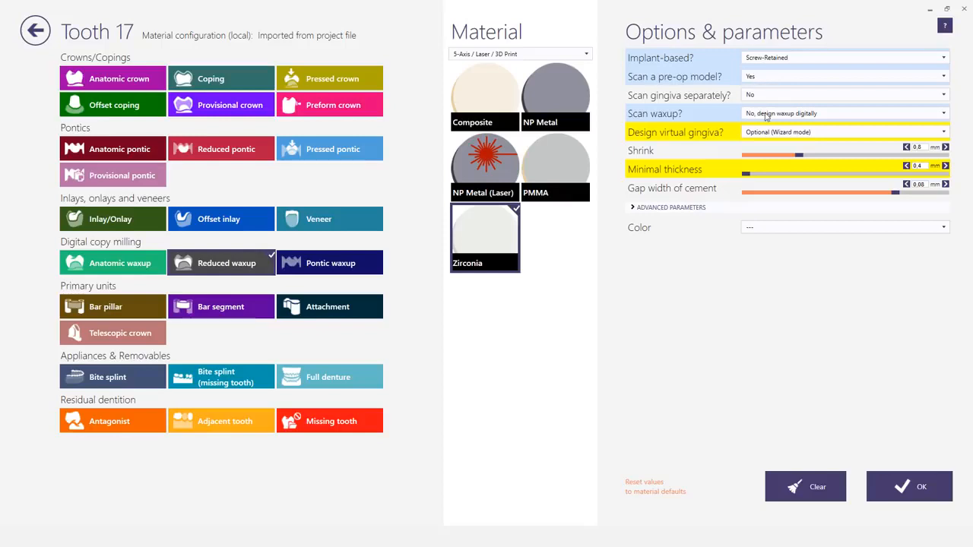
mouse_move(792, 119)
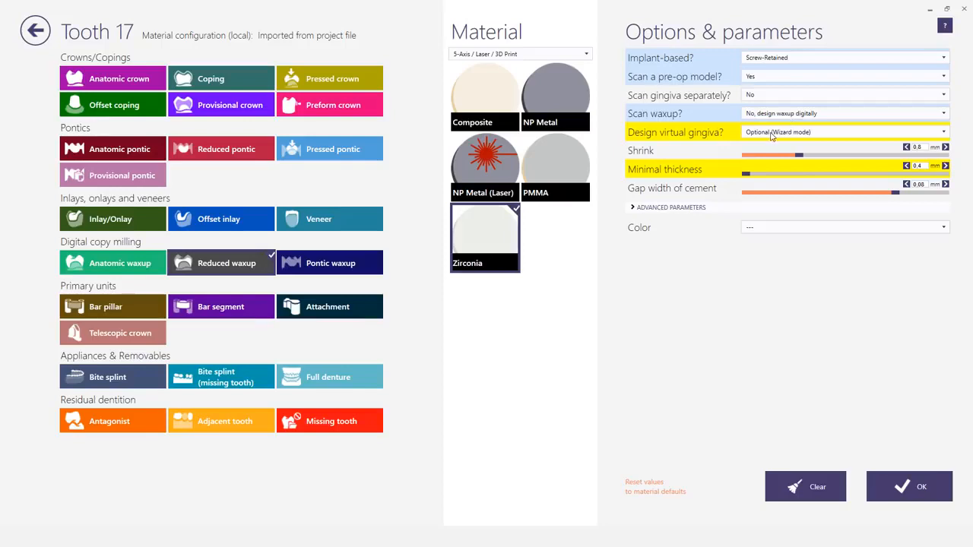
mouse_move(670, 166)
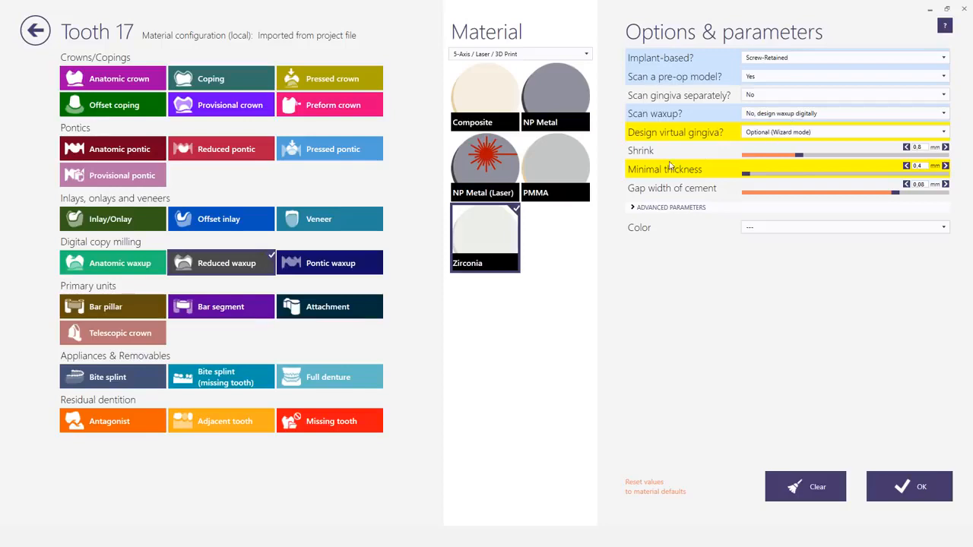
left_click(910, 486)
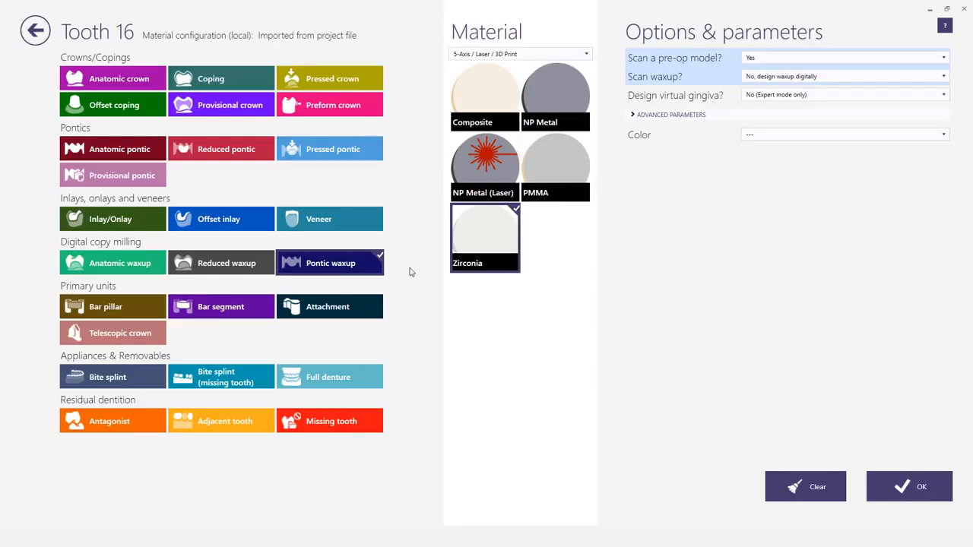
mouse_move(785, 83)
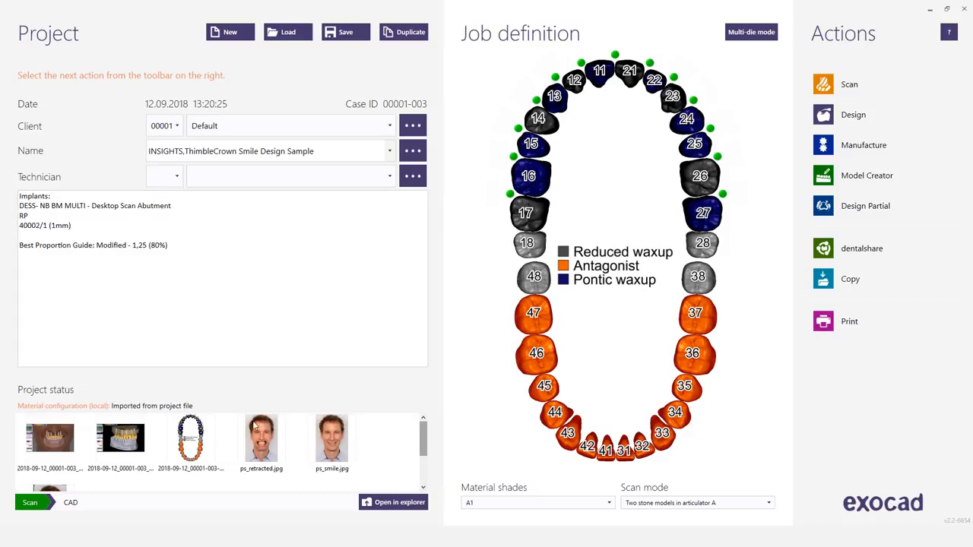
mouse_move(331, 437)
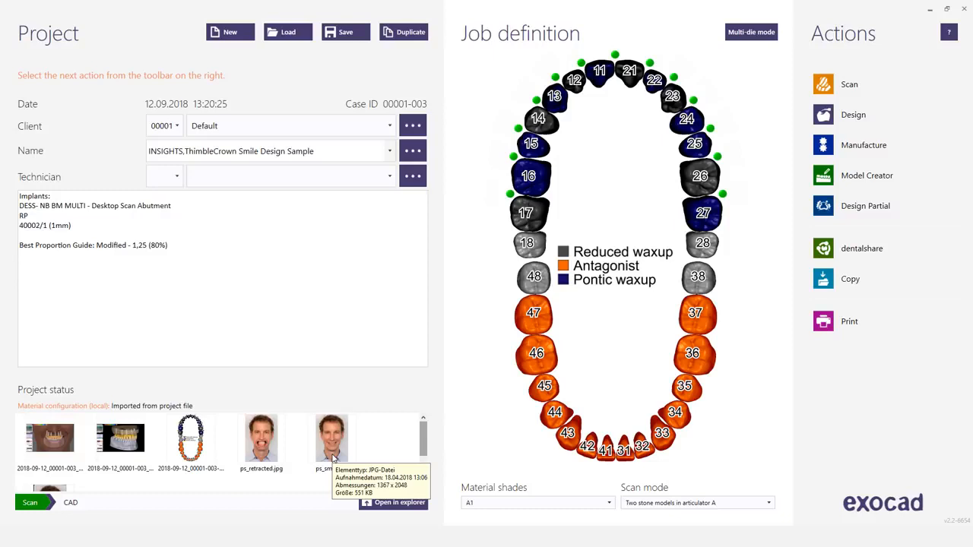
mouse_move(757, 104)
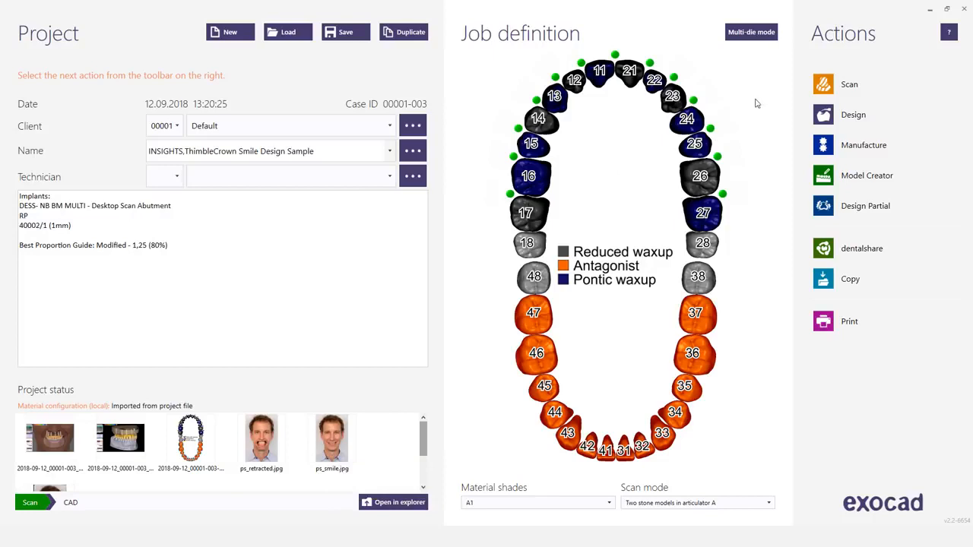
mouse_move(748, 114)
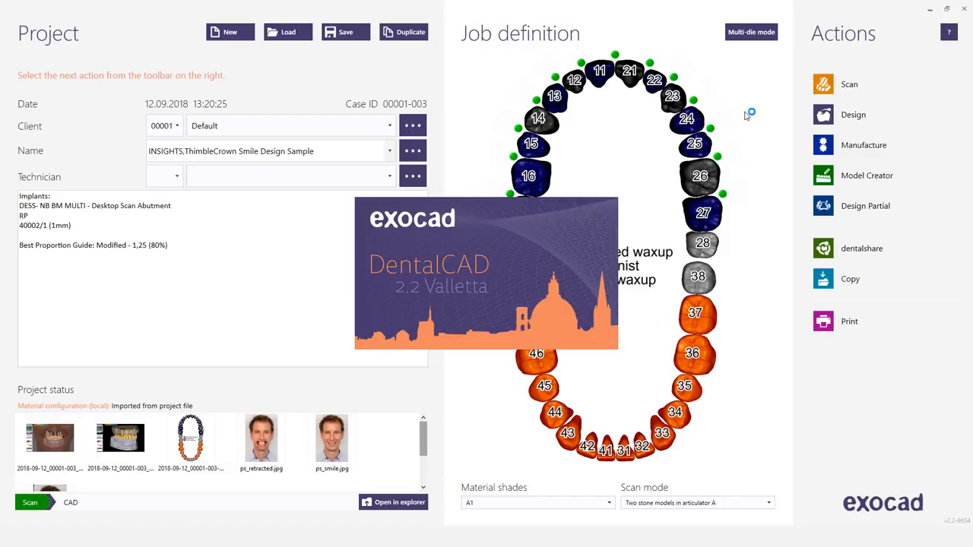
- Hide the Antagonists and Scan abutments layers and turn the models to check
left_click(853, 114)
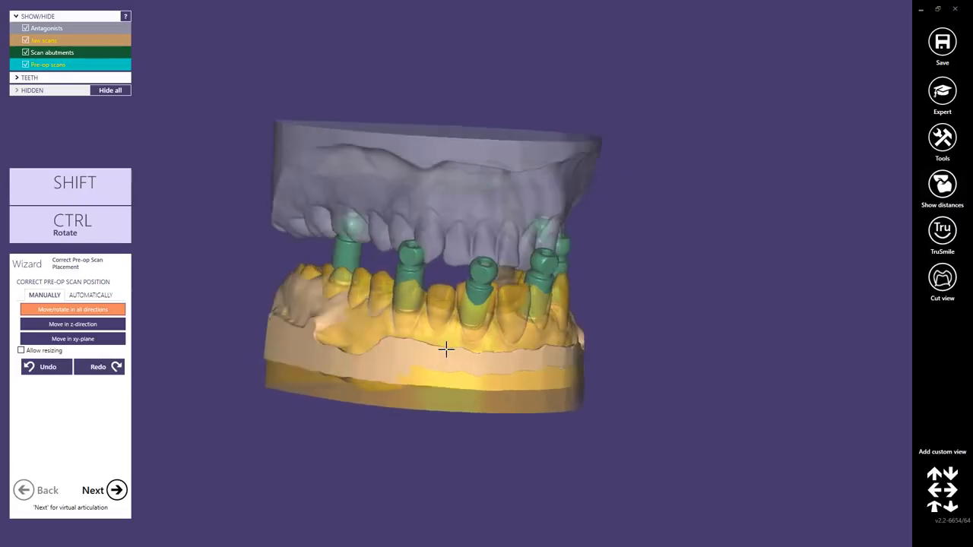
left_click_drag(446, 350, 440, 201)
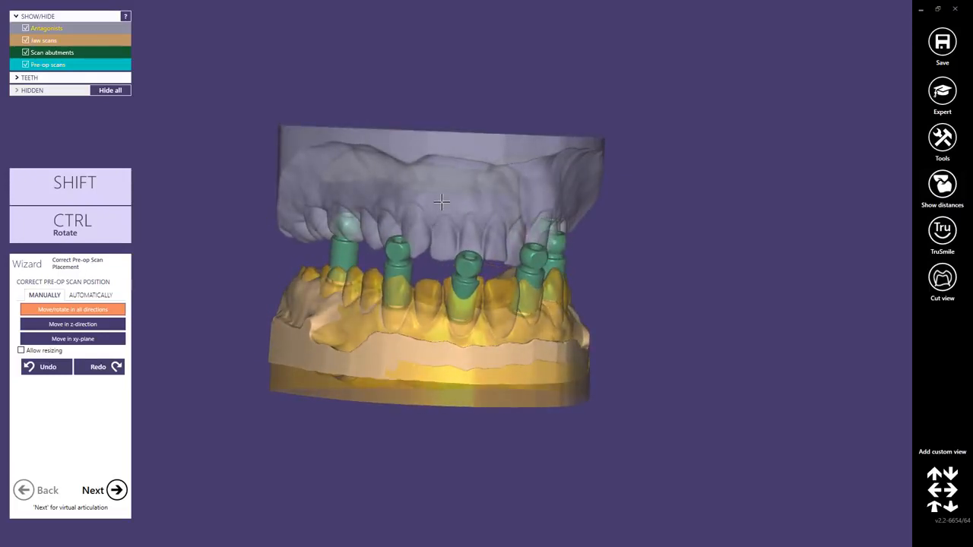
middle_click(441, 201)
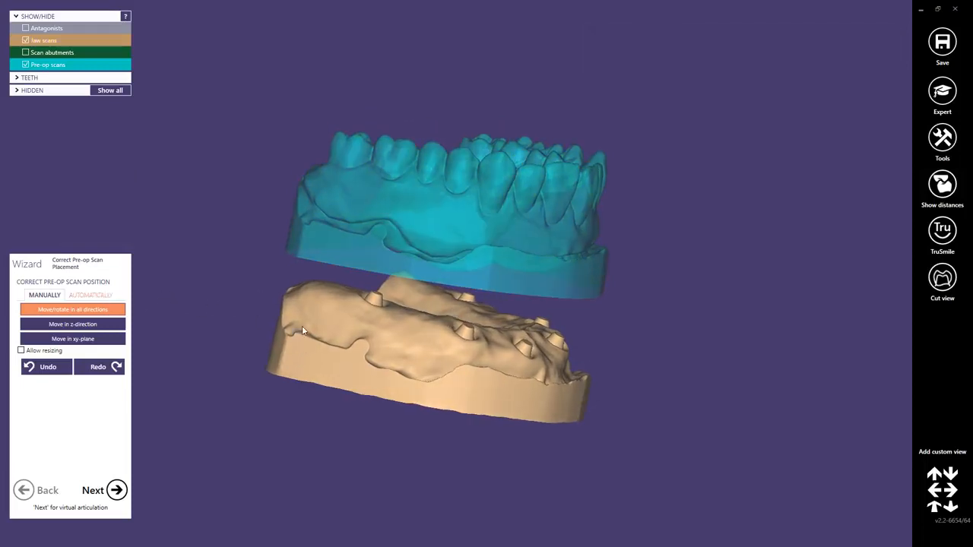
- Point-align the pre-op scan onto the jaw scan with best-fit refinement and proceed
left_click(90, 295)
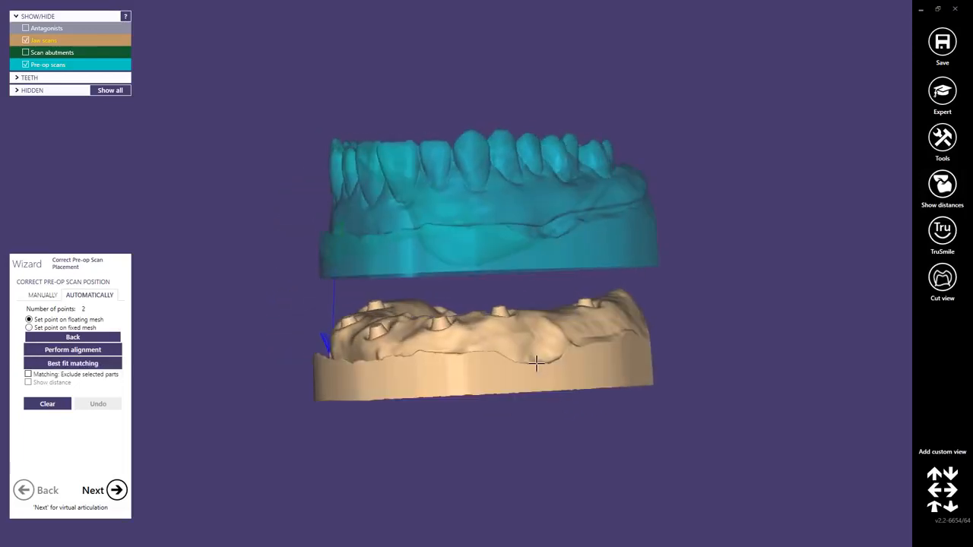
left_click(29, 328)
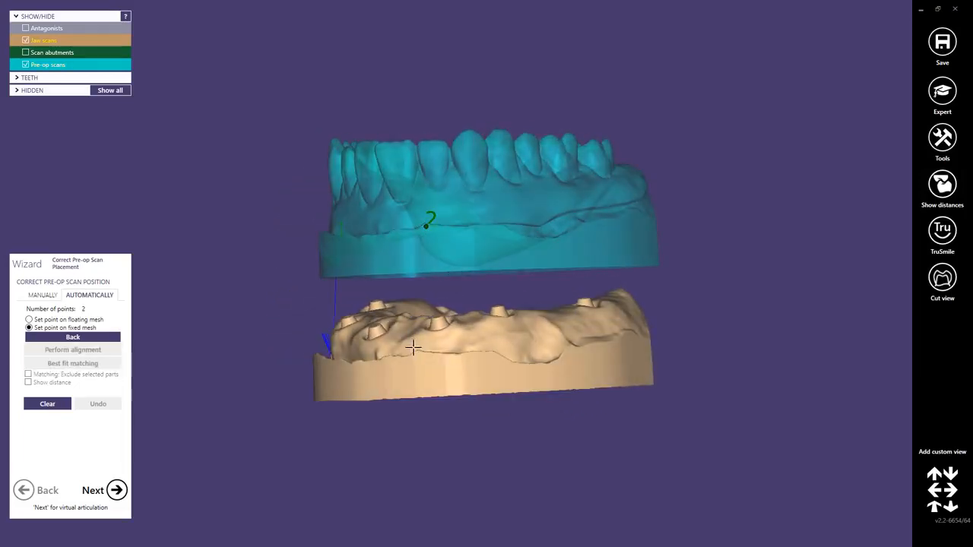
left_click(365, 361)
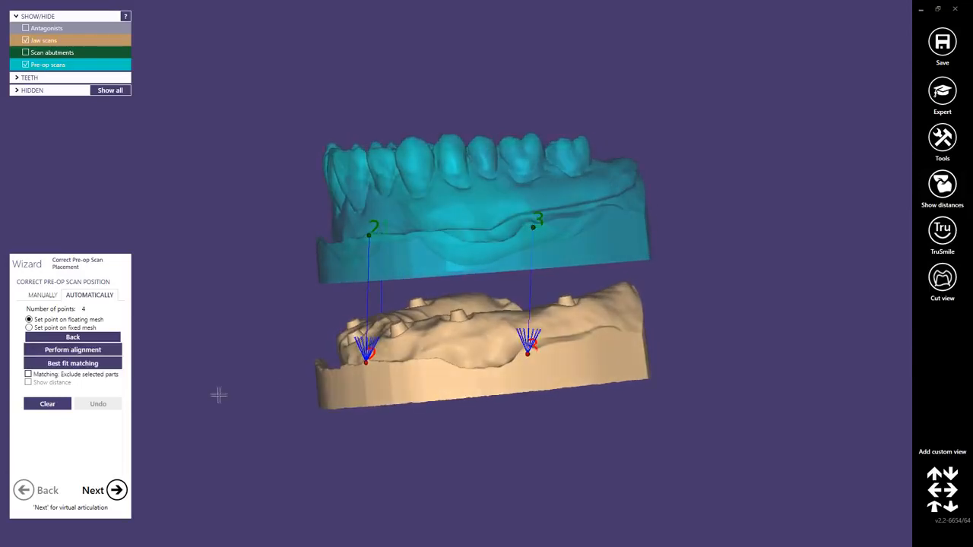
left_click(72, 349)
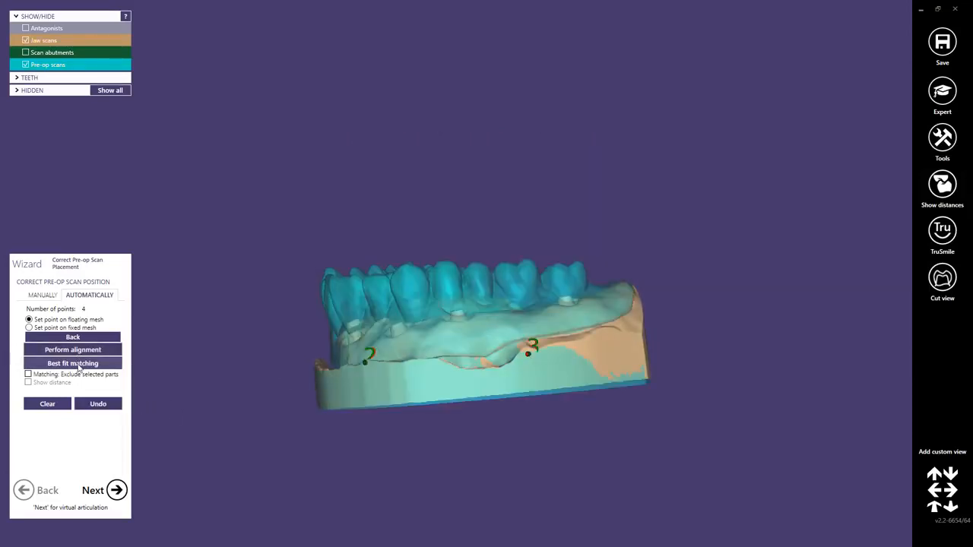
left_click(72, 362)
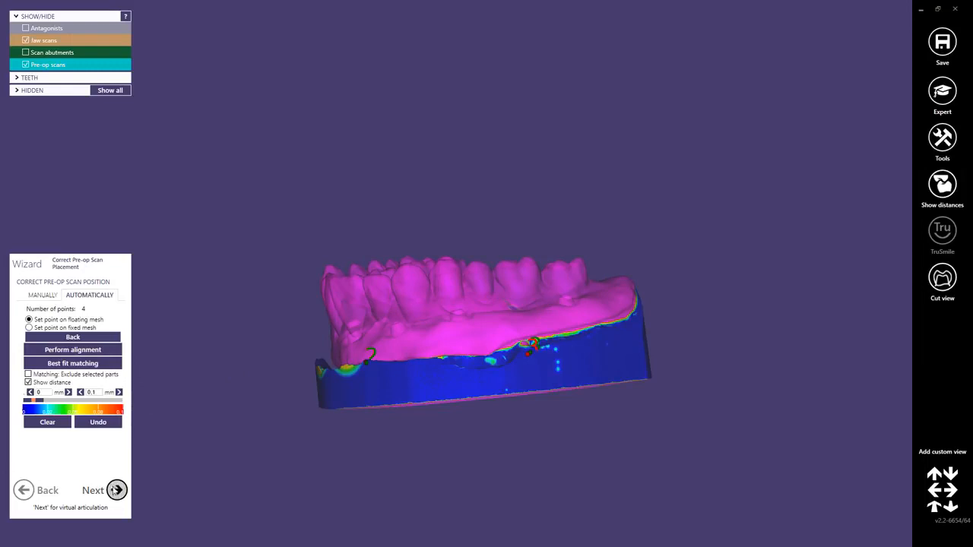
left_click(105, 490)
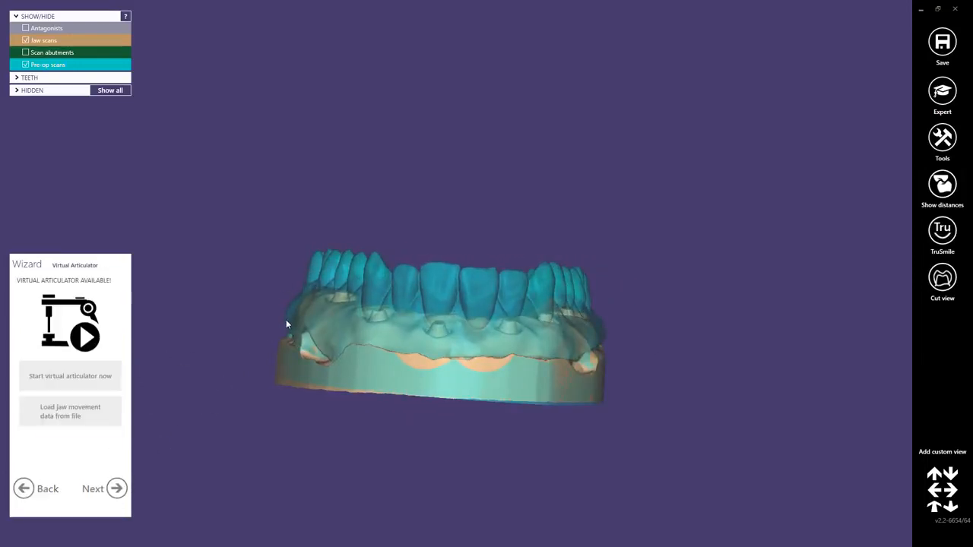
- Start the virtual articulator with the Type_A articulator parameters
left_click(69, 375)
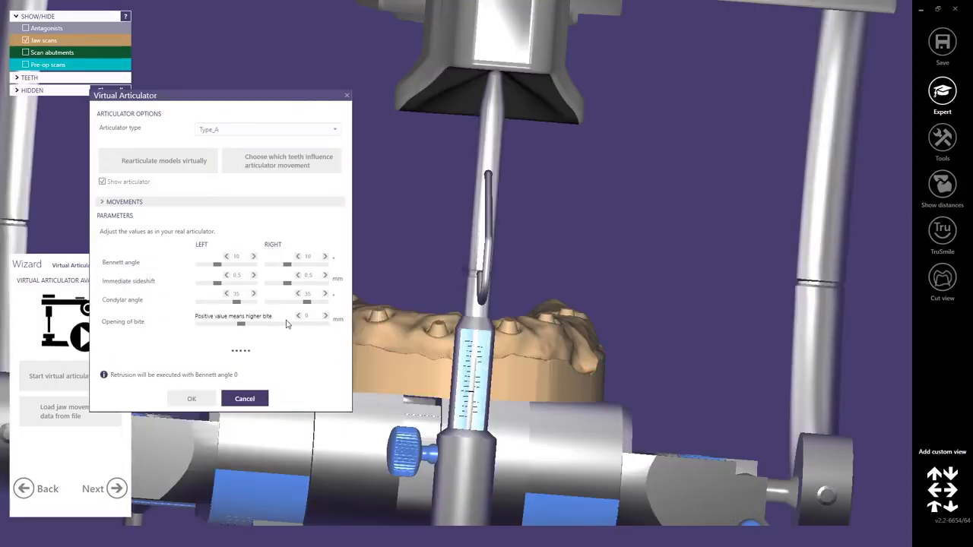
left_click(191, 398)
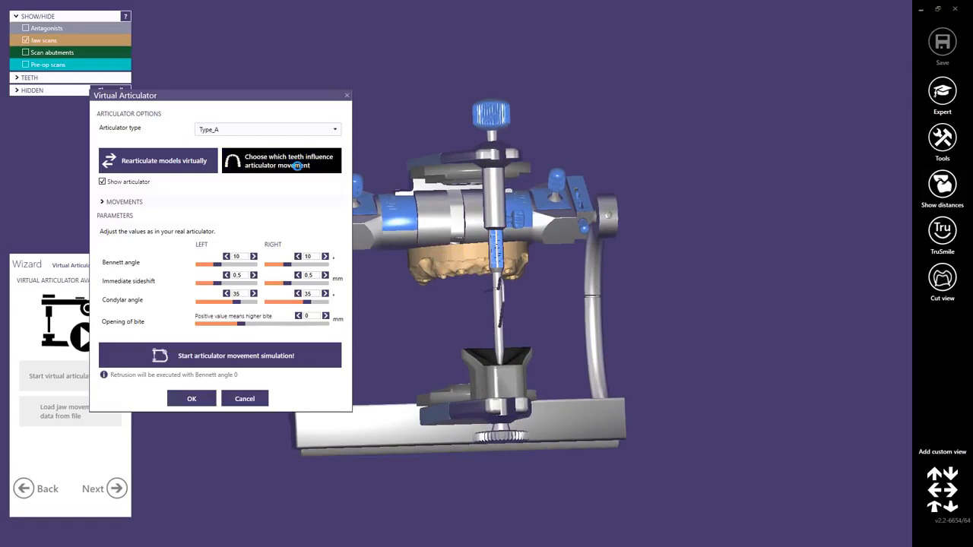
- Open the teeth-influence tool, try marking individual teeth, then reset the marks
left_click(281, 161)
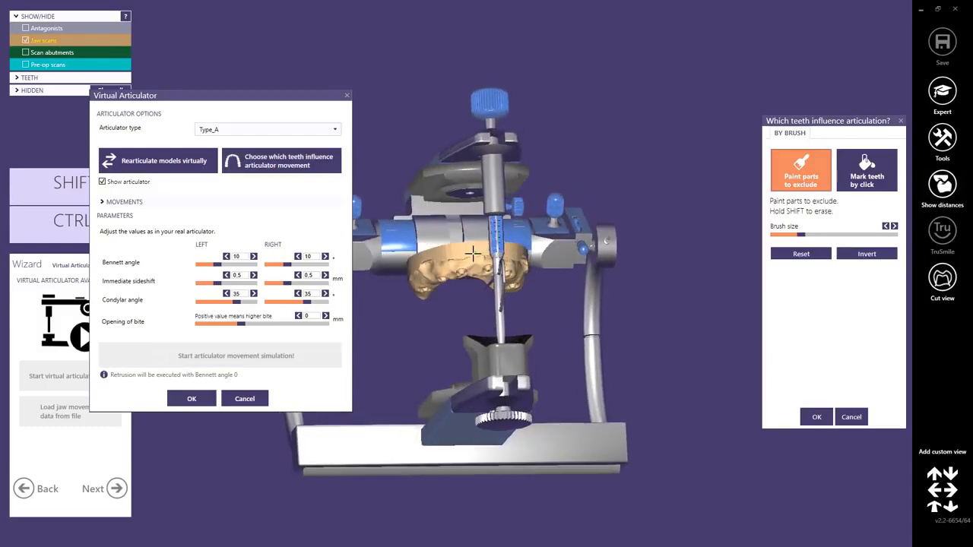
scroll("up", 3)
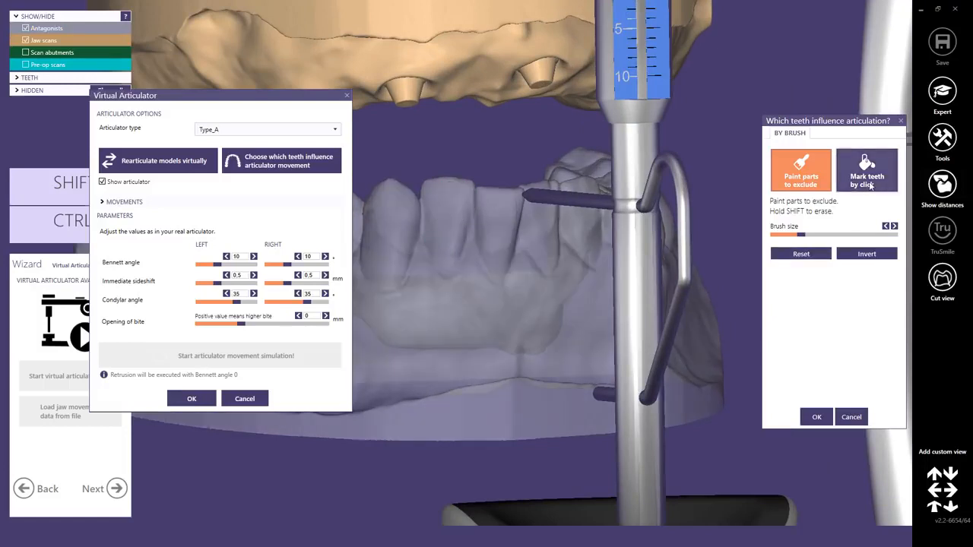
left_click(867, 171)
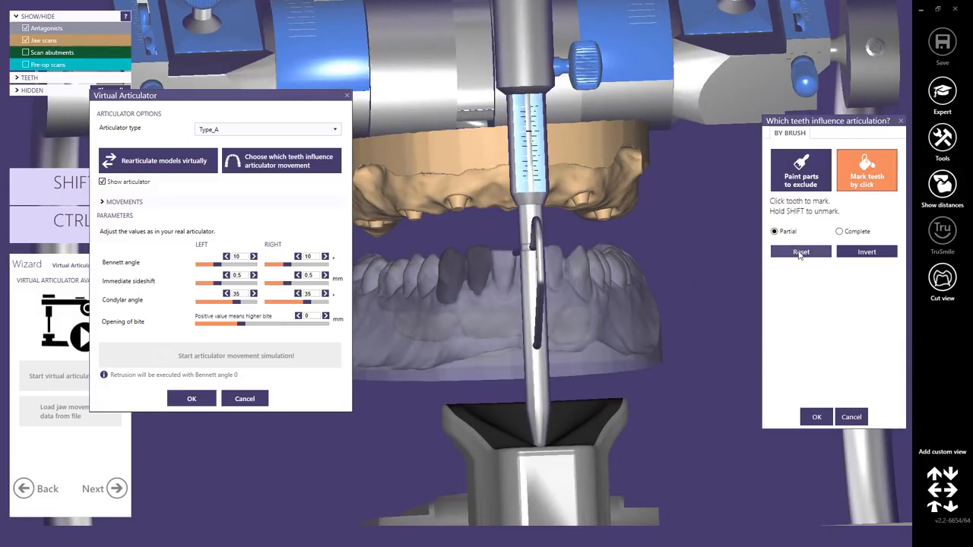
left_click(801, 169)
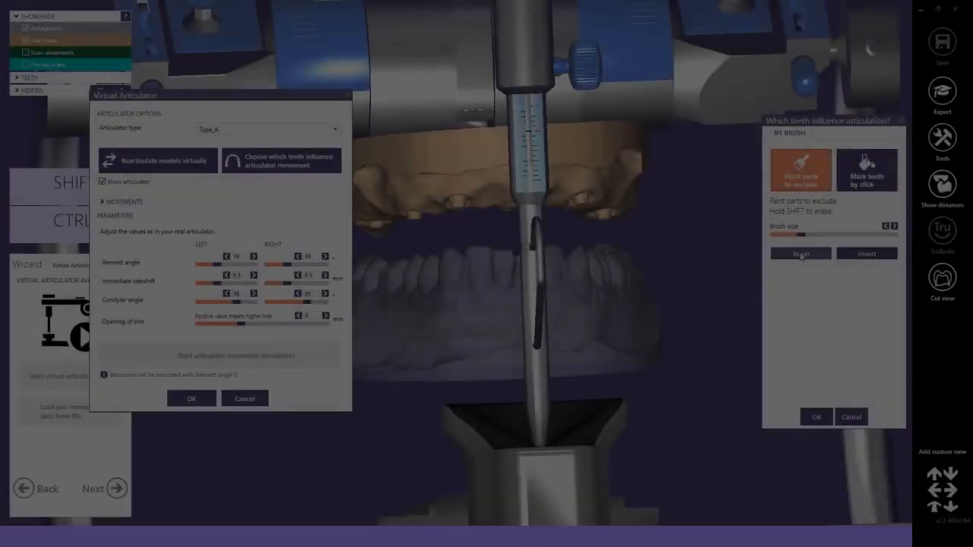
- Close the teeth-influence tool, keep articulator type Type_A, and accept the articulator settings
left_click(815, 417)
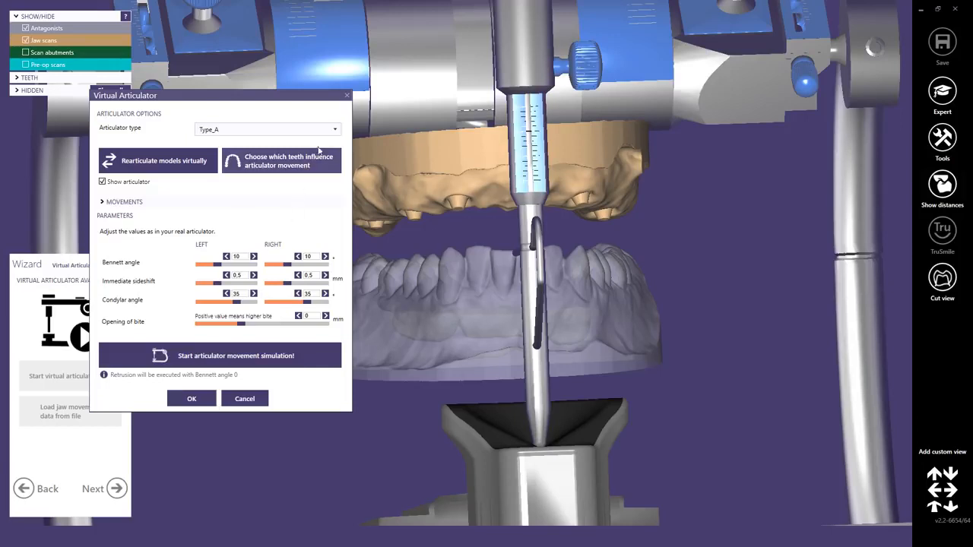
left_click(333, 129)
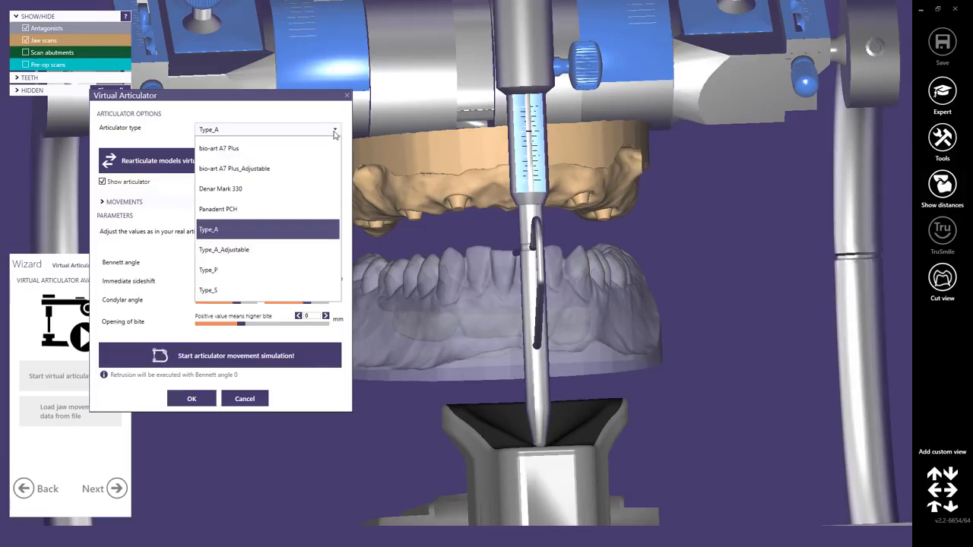
left_click(208, 229)
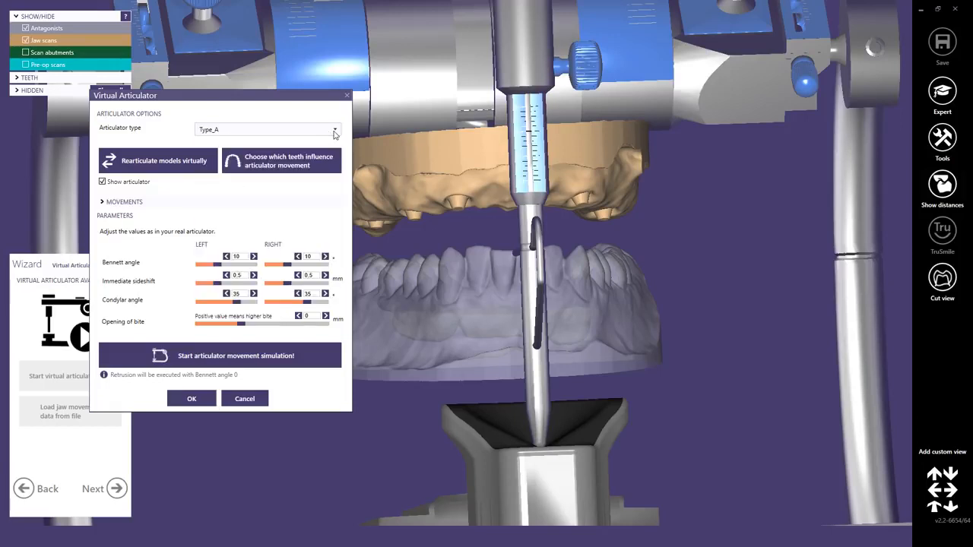
left_click(235, 355)
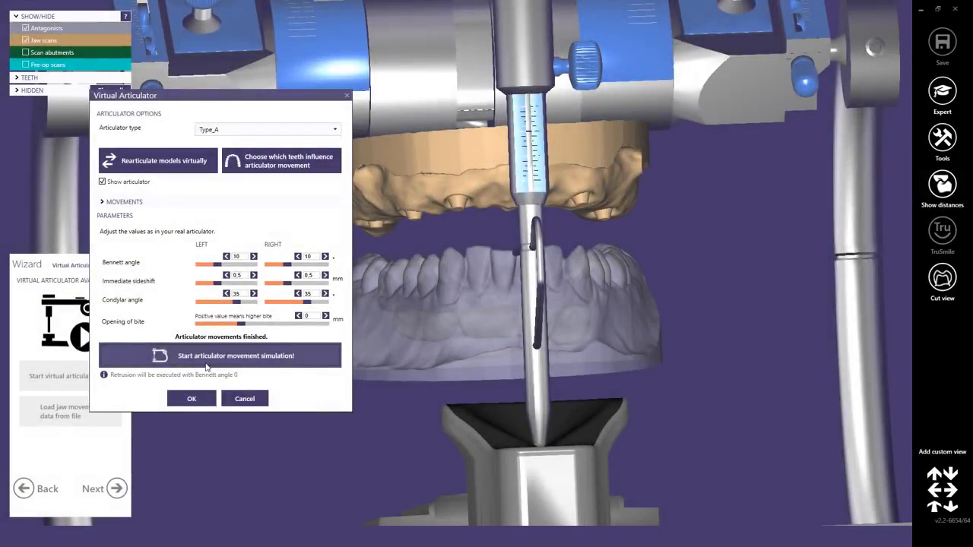
left_click(191, 398)
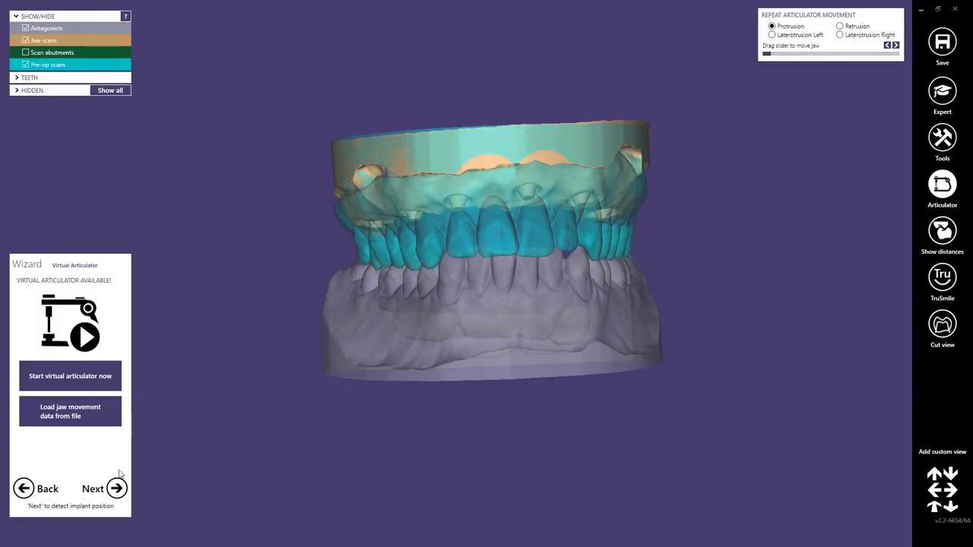
- Select the DESS NB BM MULTI desktop scan abutment library with the RP variant
left_click(93, 489)
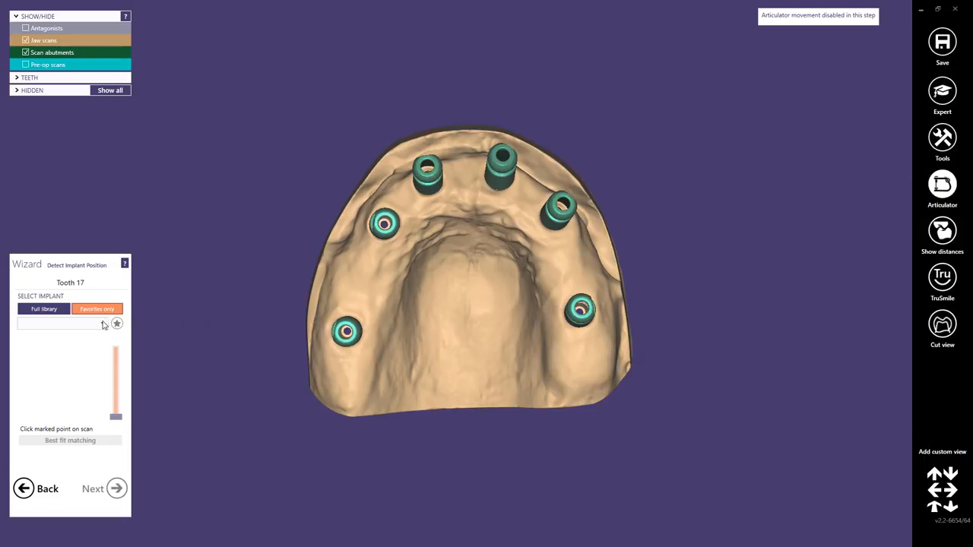
left_click(61, 323)
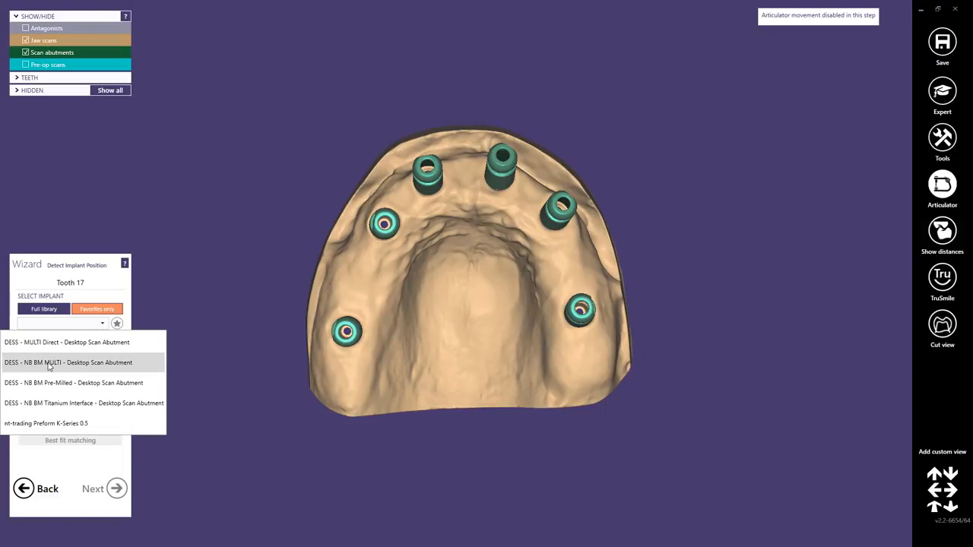
left_click(67, 362)
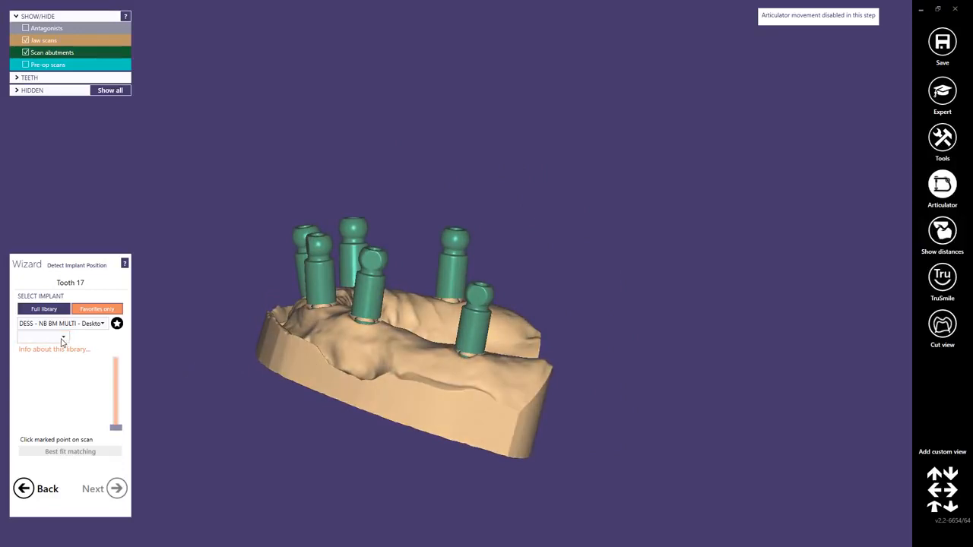
left_click(42, 337)
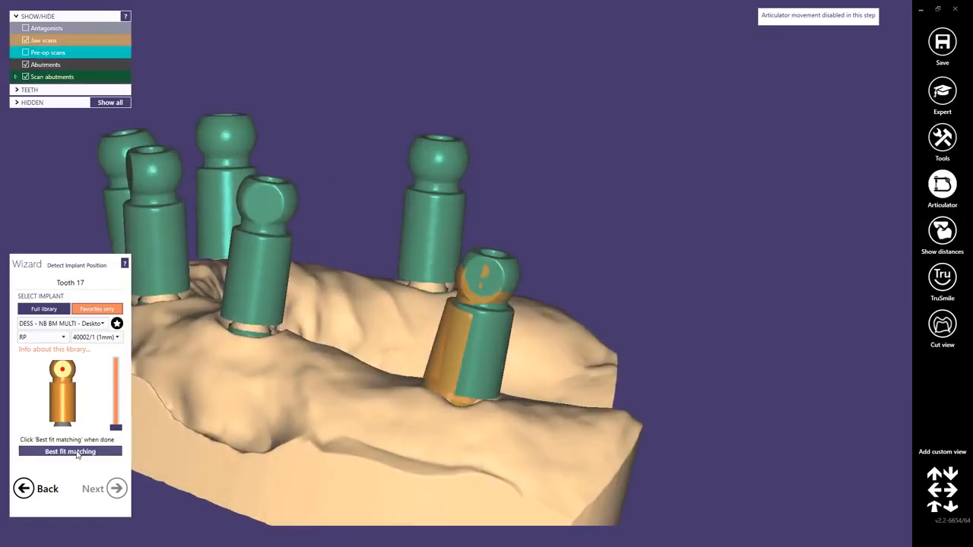
- Best-fit the scan abutments for teeth 17, 14 and 12
left_click(70, 451)
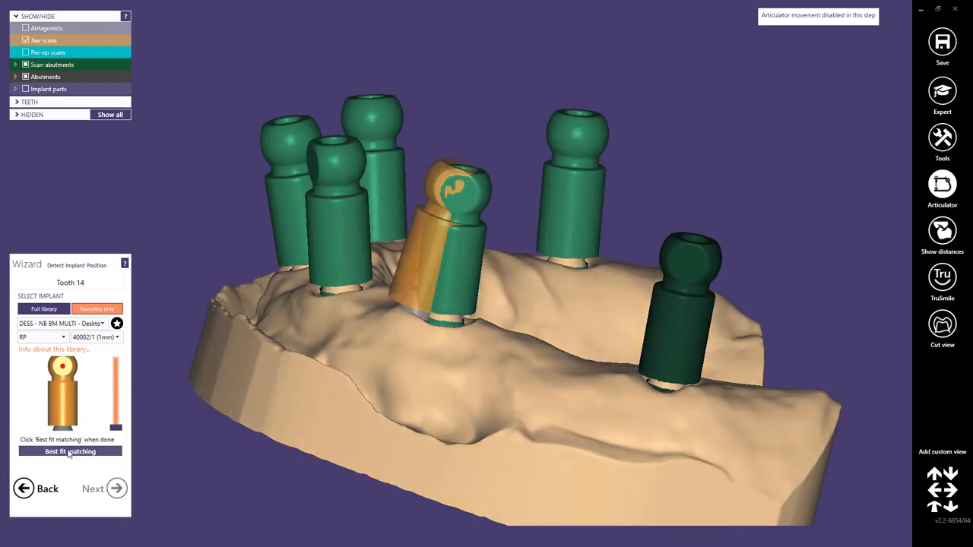
left_click(70, 451)
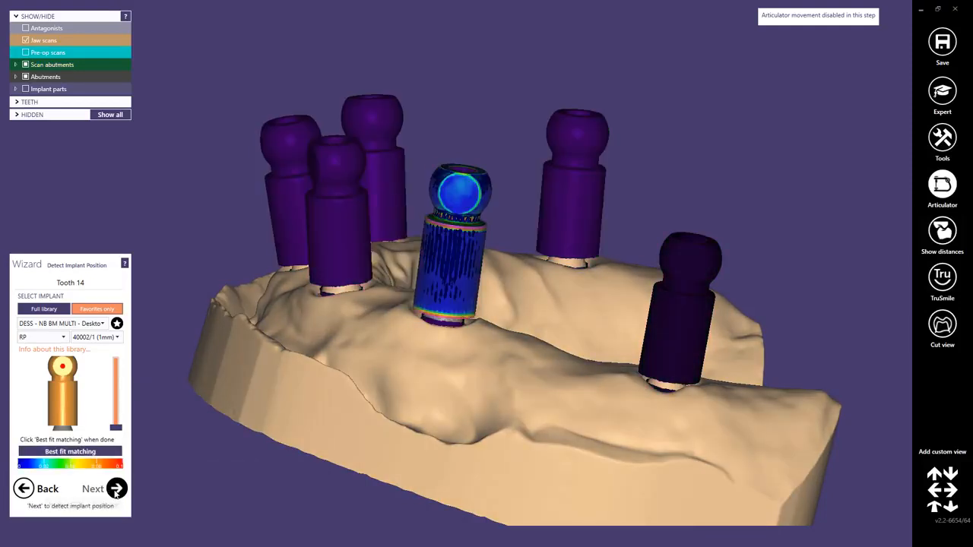
left_click(117, 488)
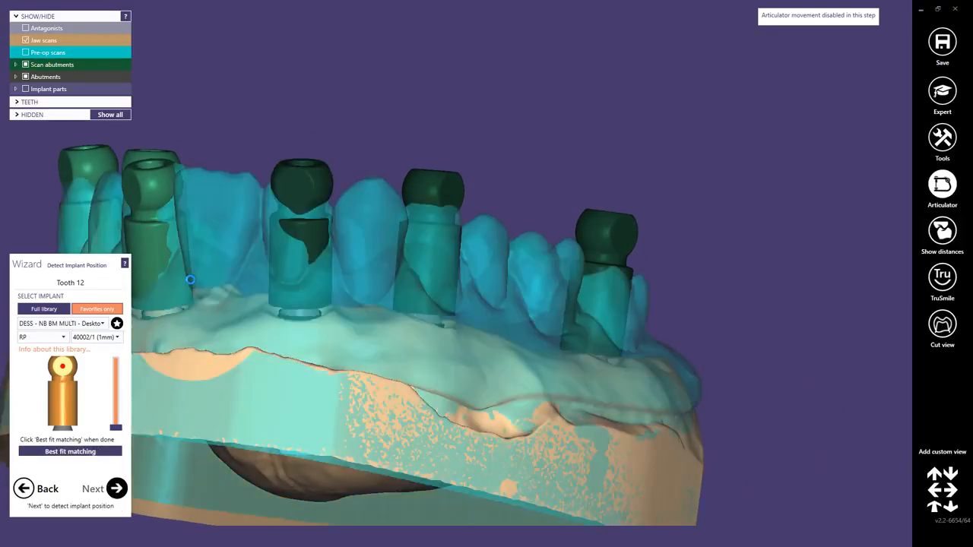
left_click(93, 488)
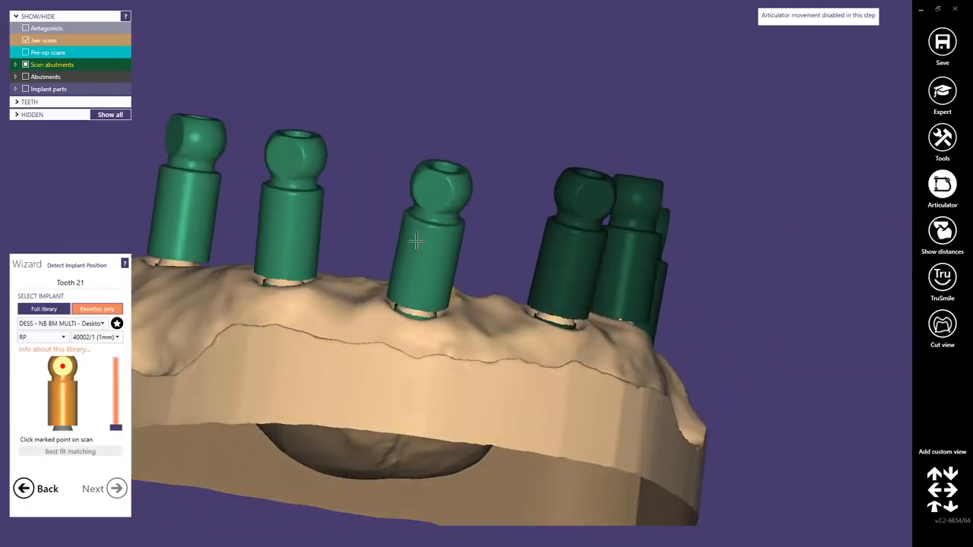
- Mark and accept the scan abutment positions for teeth 21 and 23
left_click(437, 244)
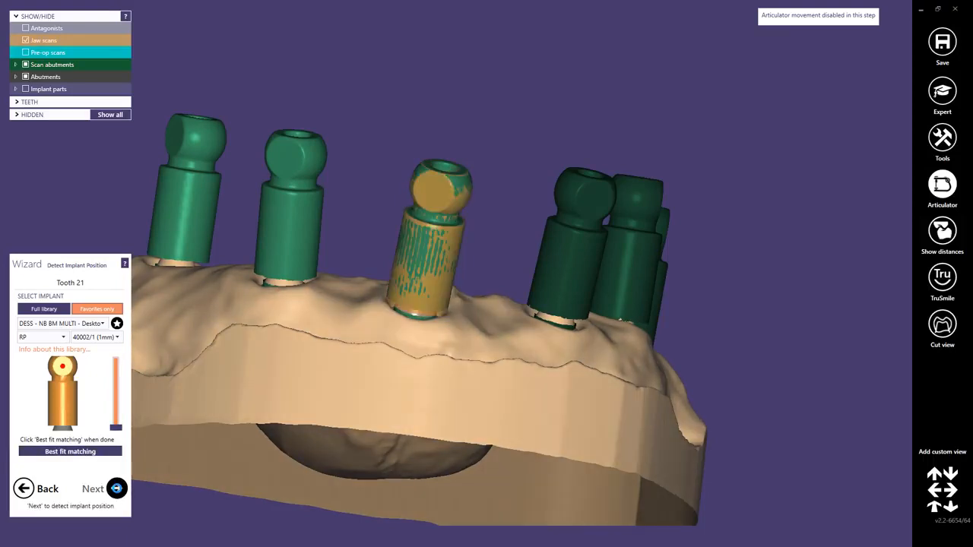
left_click(92, 489)
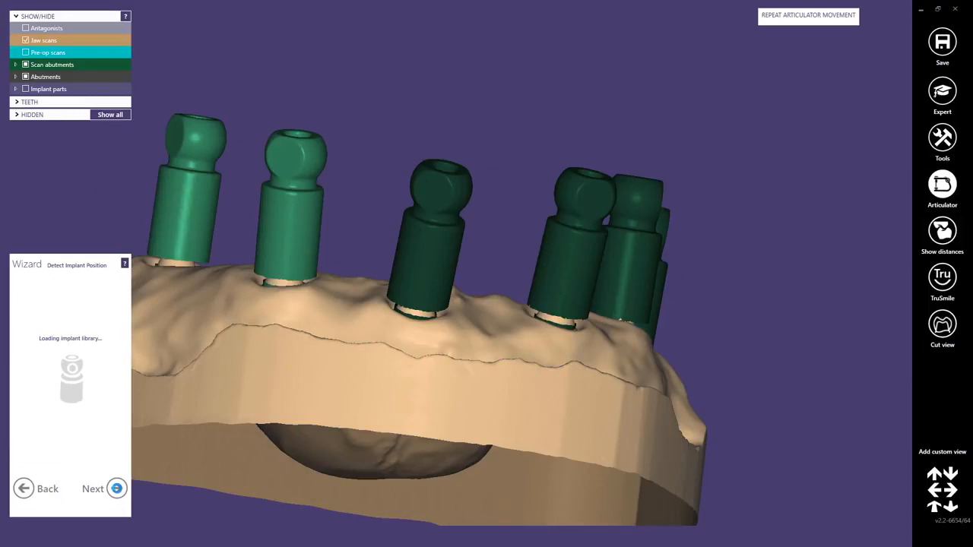
left_click(92, 488)
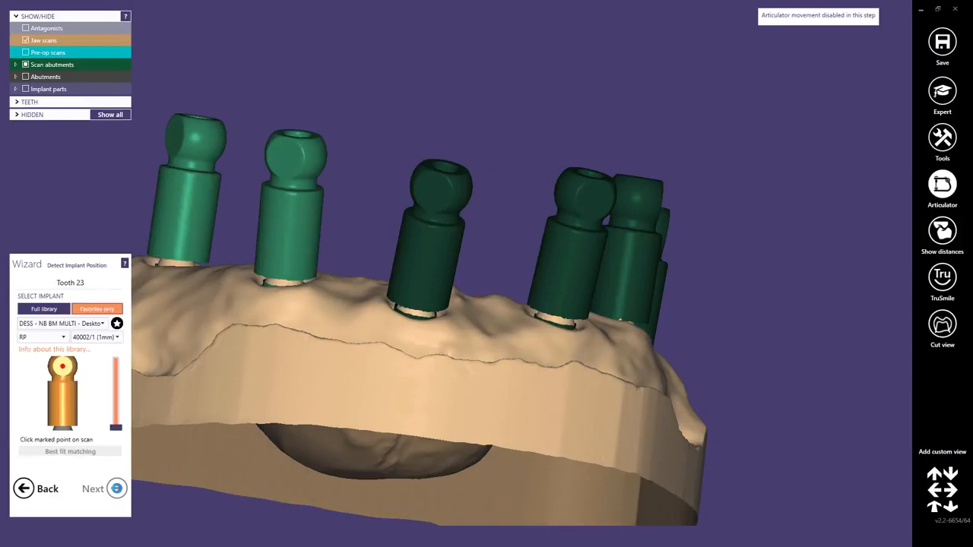
left_click(297, 159)
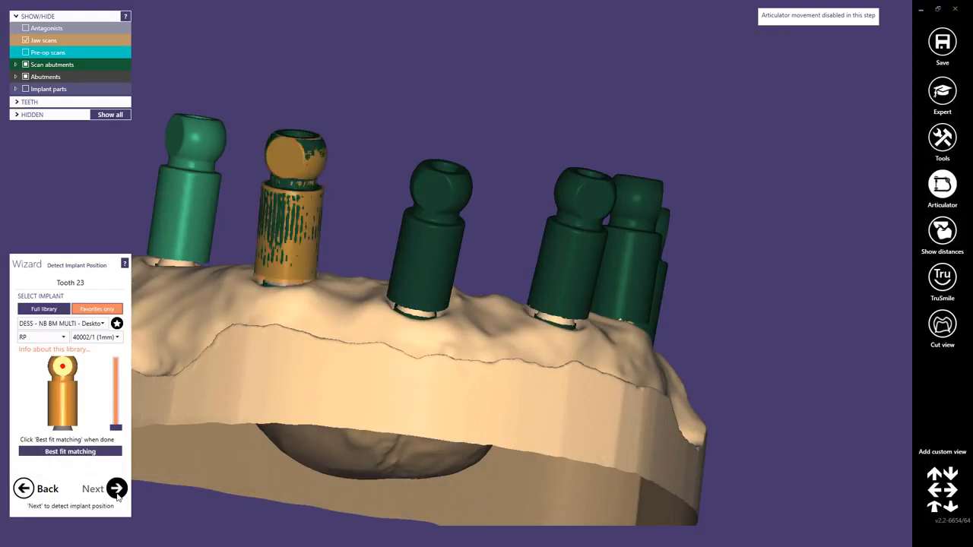
left_click(116, 488)
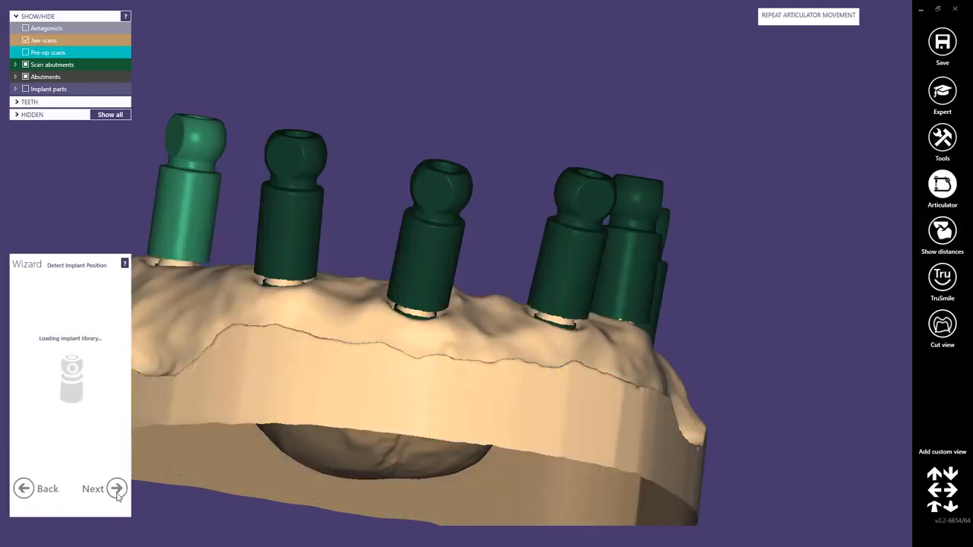
left_click(93, 488)
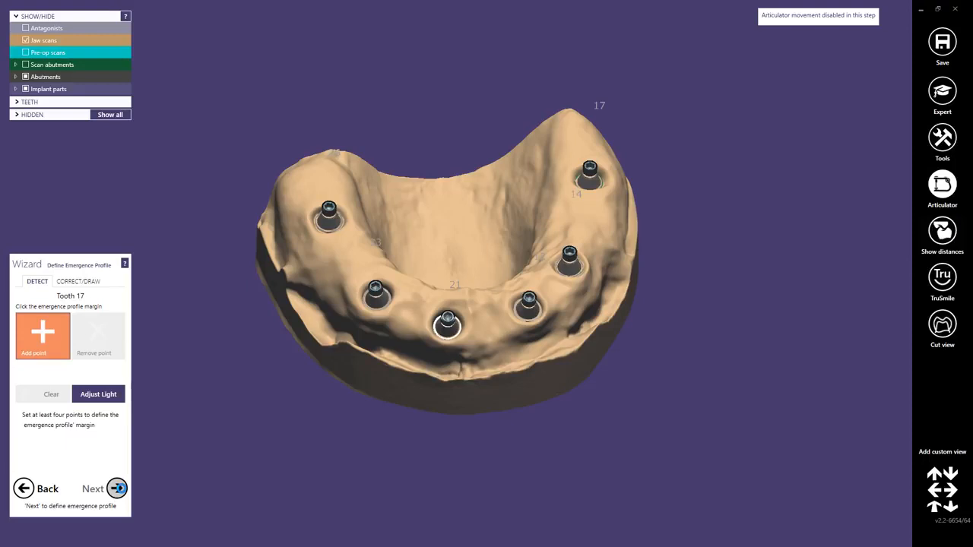
- Skip each implant's emergence profile unchanged until default tooth models start loading
left_click(116, 489)
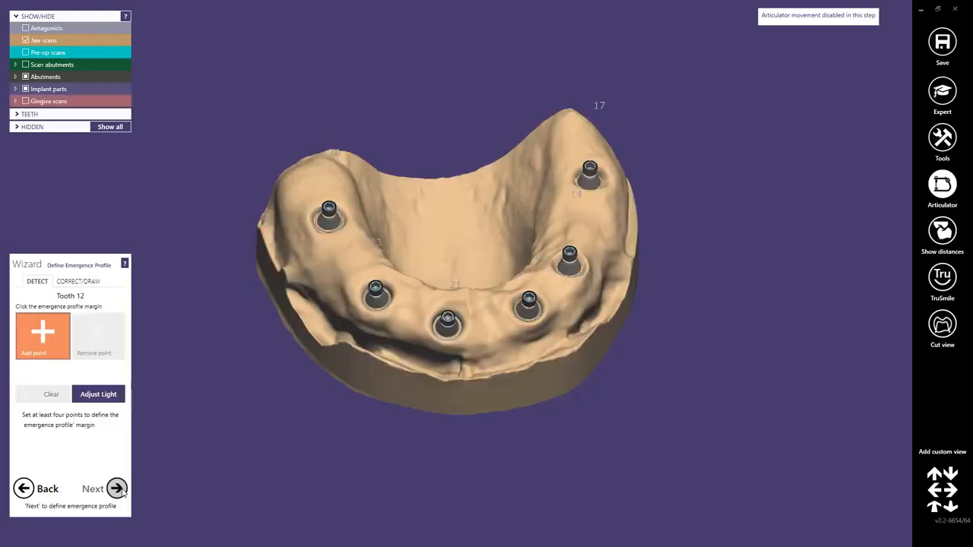
left_click(116, 488)
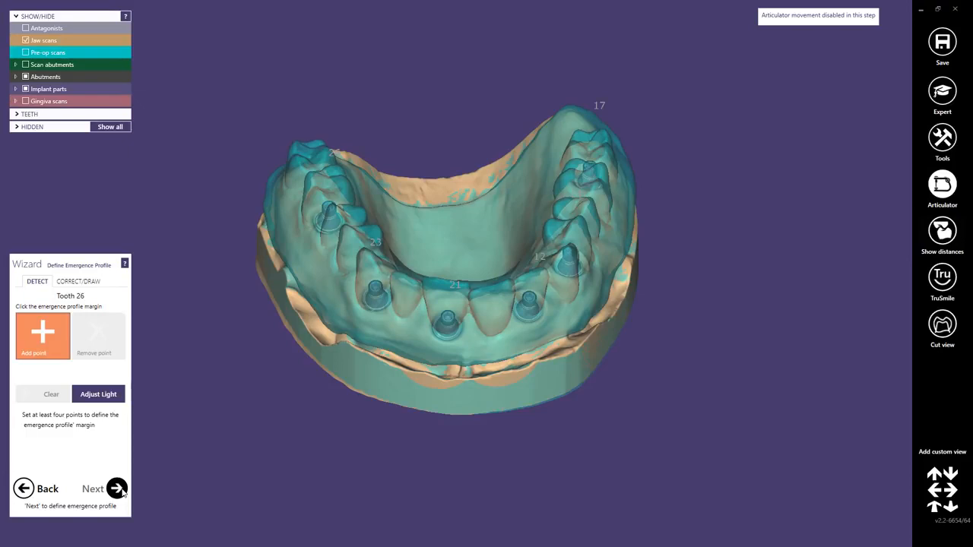
left_click(117, 489)
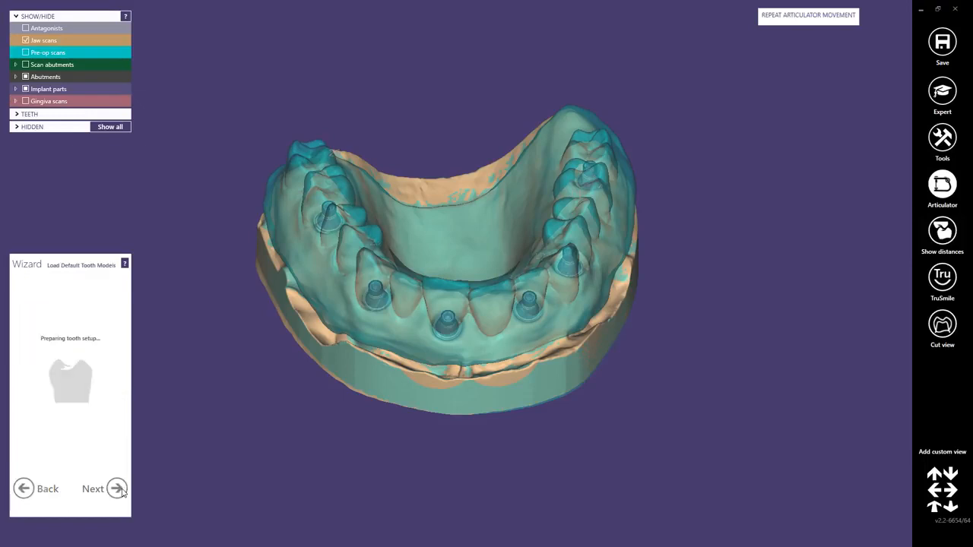
- Advance to Tooth Placement and orbit to a side view of the placed teeth
left_click(116, 488)
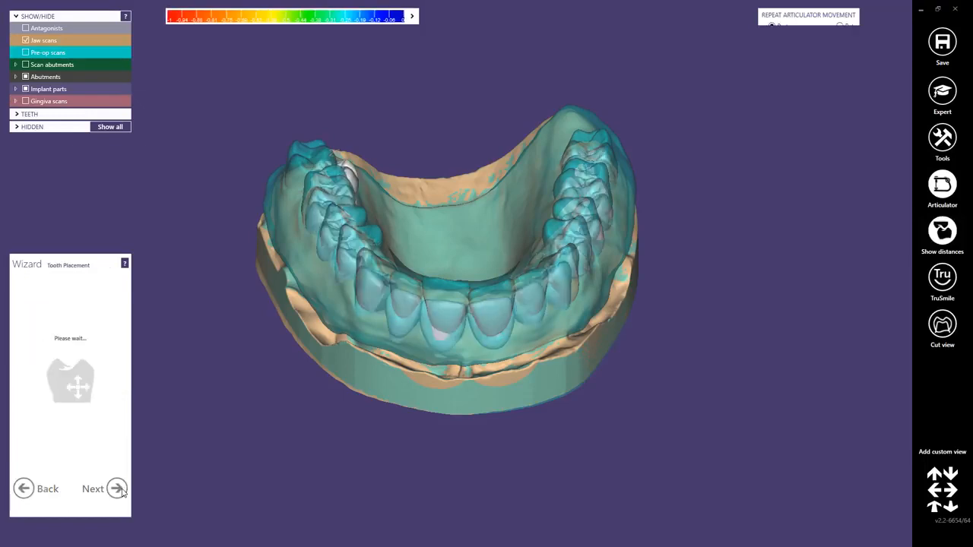
left_click(103, 489)
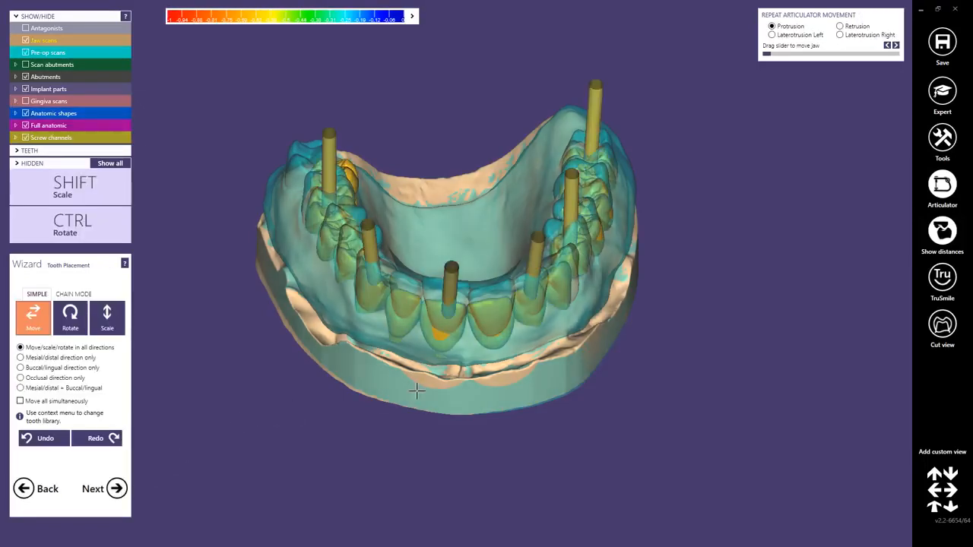
left_click_drag(417, 392, 444, 367)
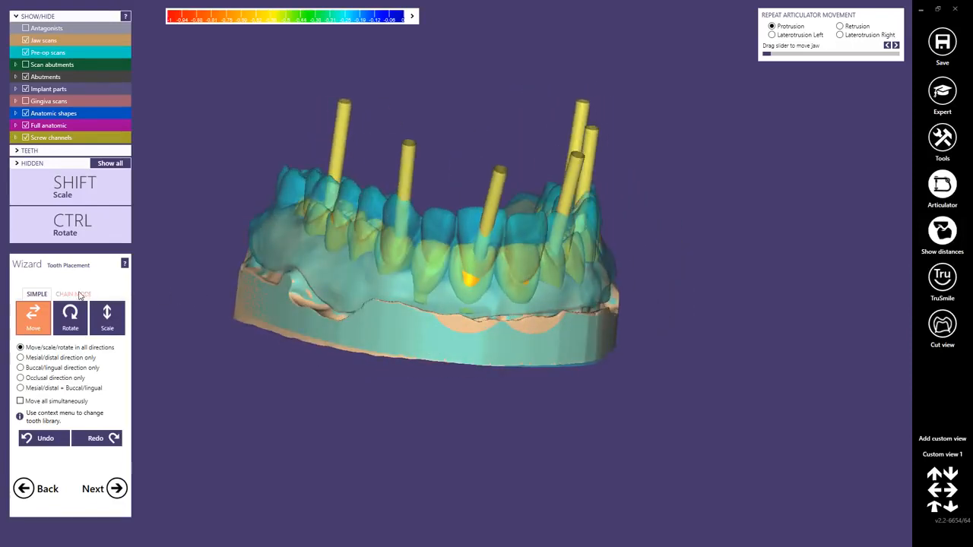
- Switch tooth placement to chain mode and orbit around the arch to inspect the crowns
left_click(72, 294)
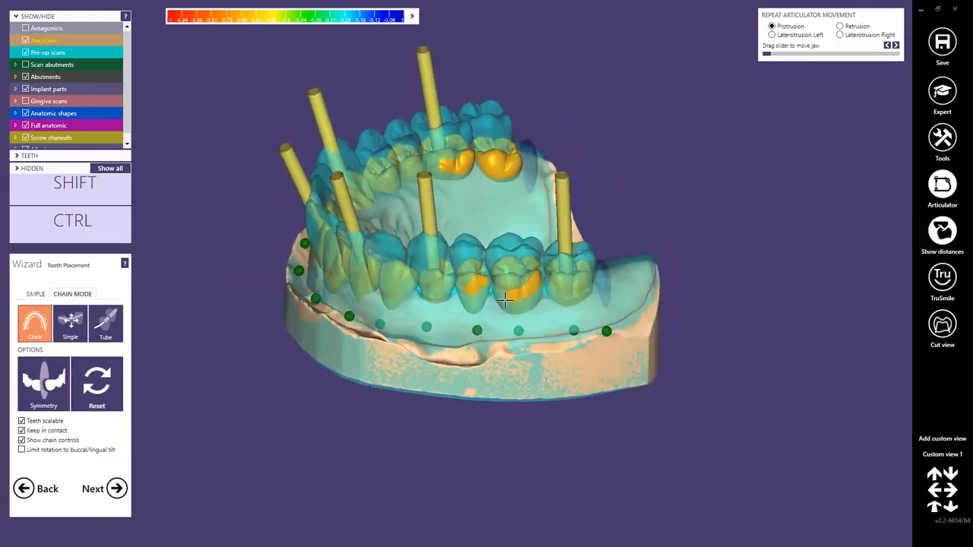
left_click_drag(506, 302, 536, 254)
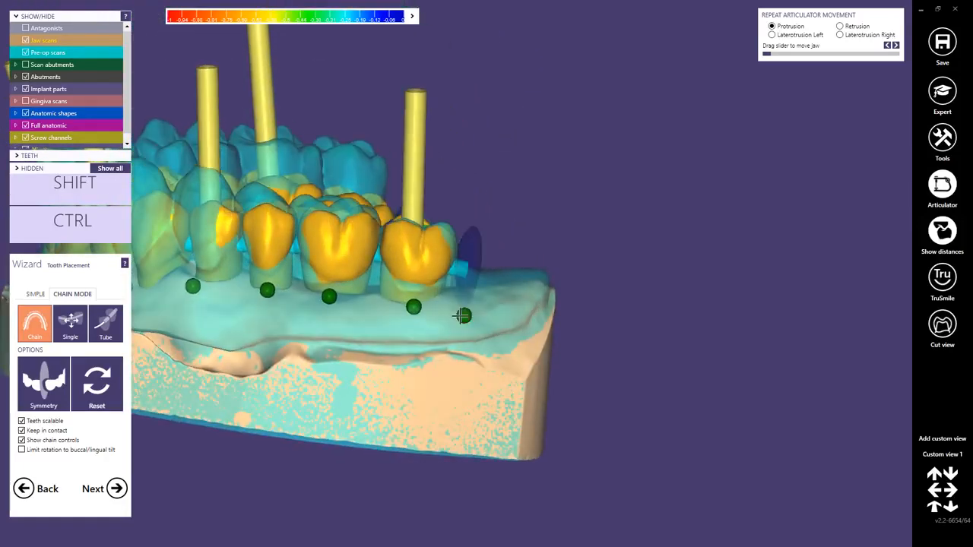
left_click_drag(462, 315, 576, 276)
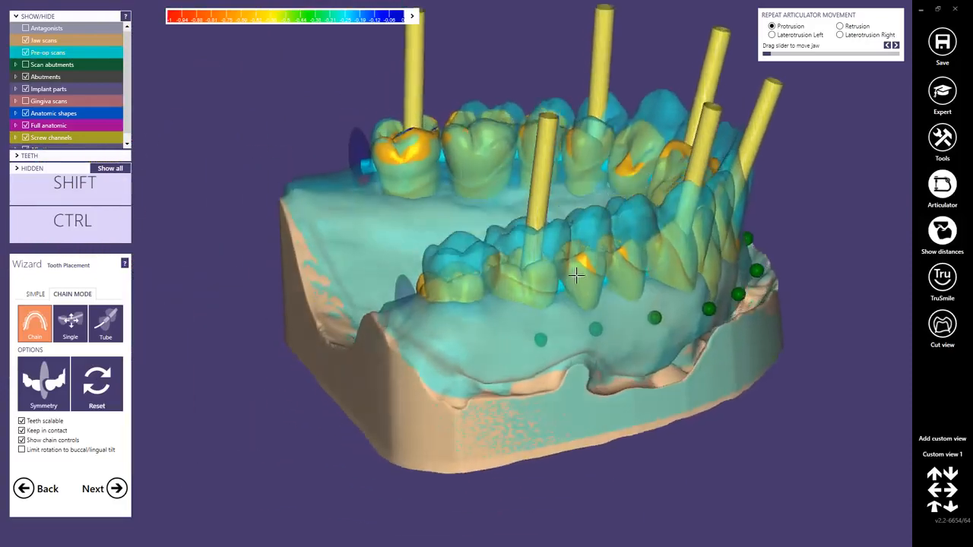
left_click_drag(578, 273, 426, 266)
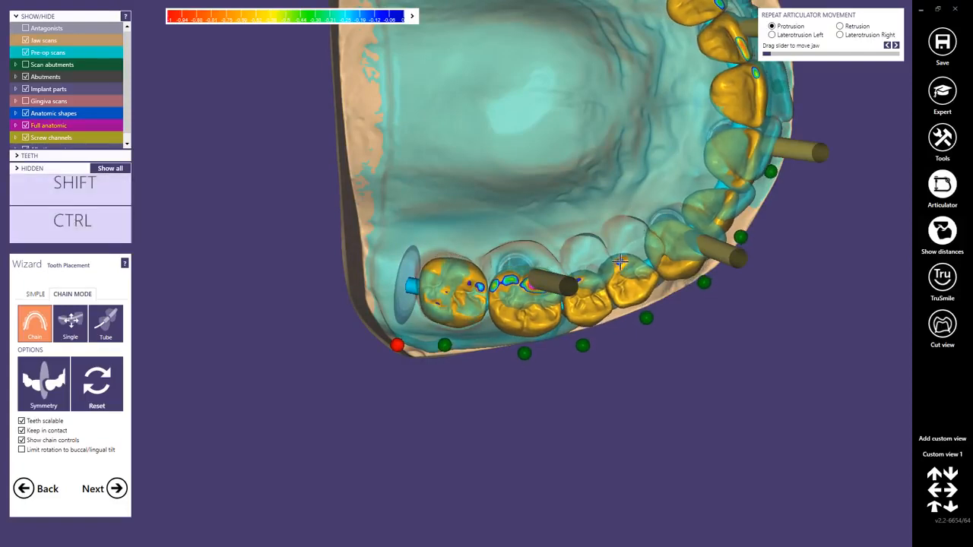
left_click_drag(620, 262, 466, 225)
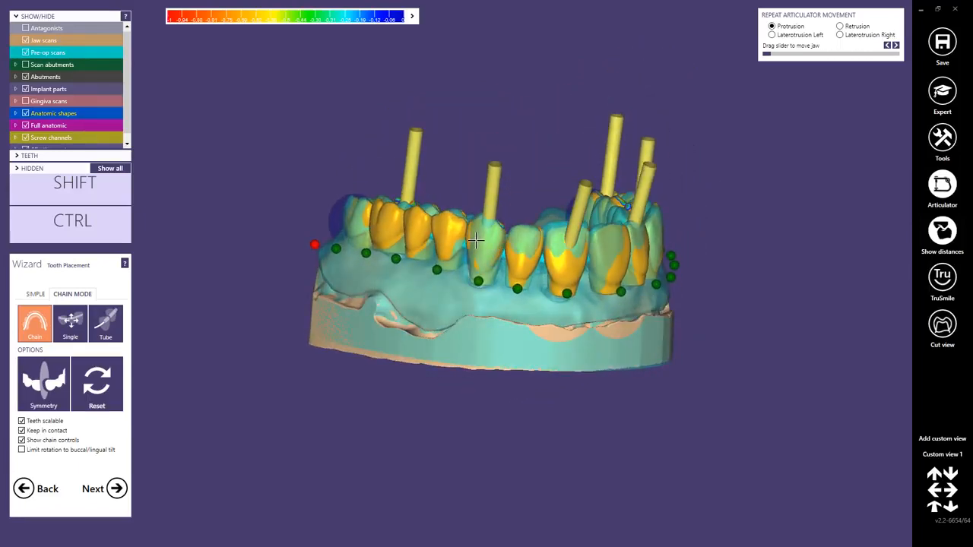
left_click_drag(475, 241, 527, 251)
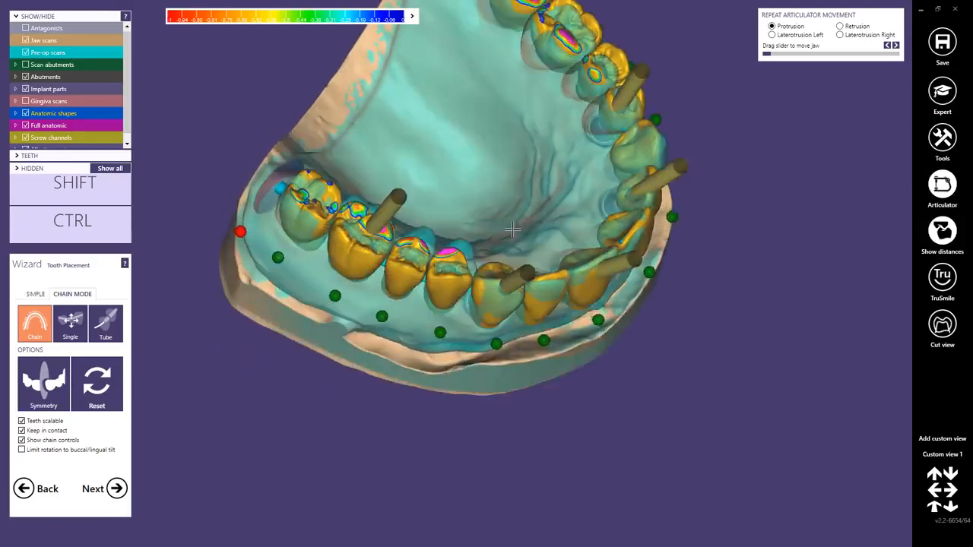
left_click_drag(510, 228, 608, 247)
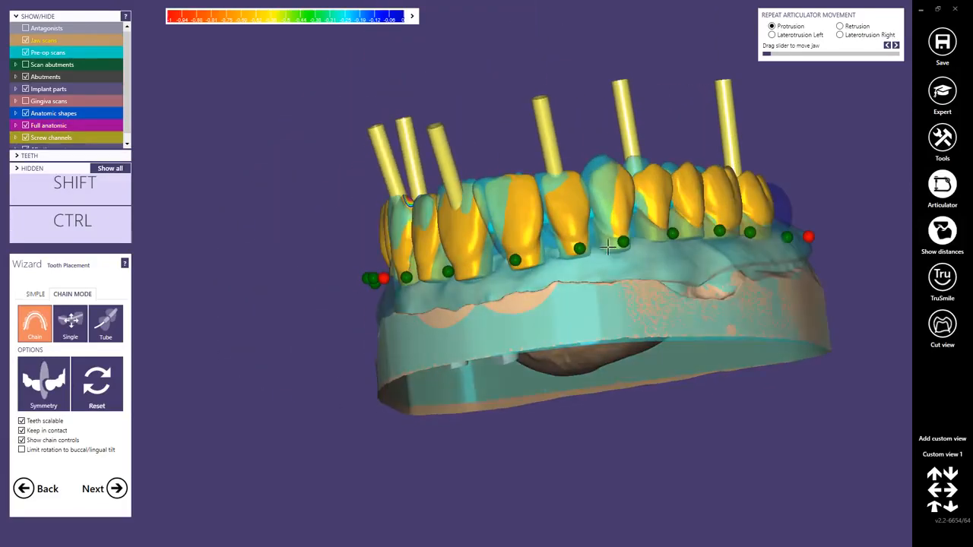
- Orbit the arch to review the placed crowns from front, top, both sides and back
left_click_drag(608, 243, 445, 213)
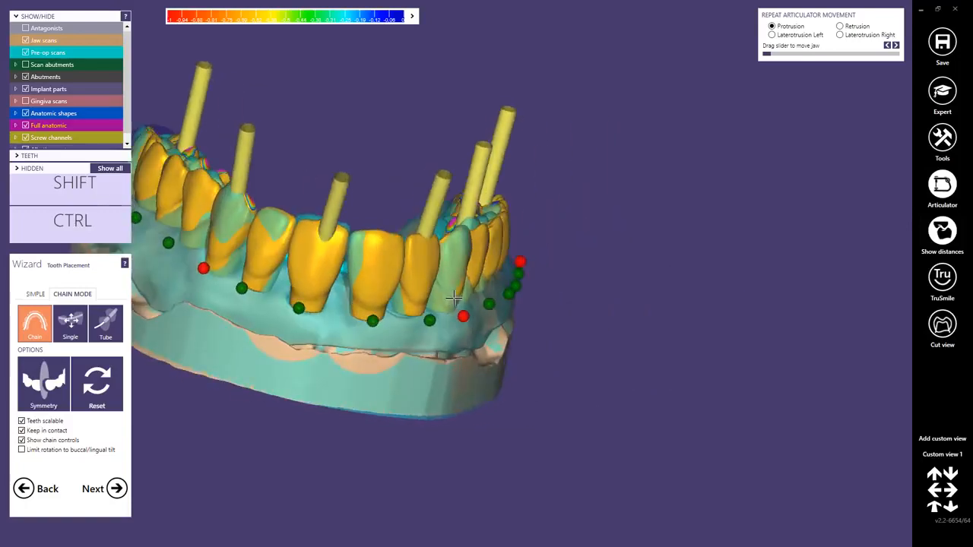
left_click_drag(452, 297, 403, 315)
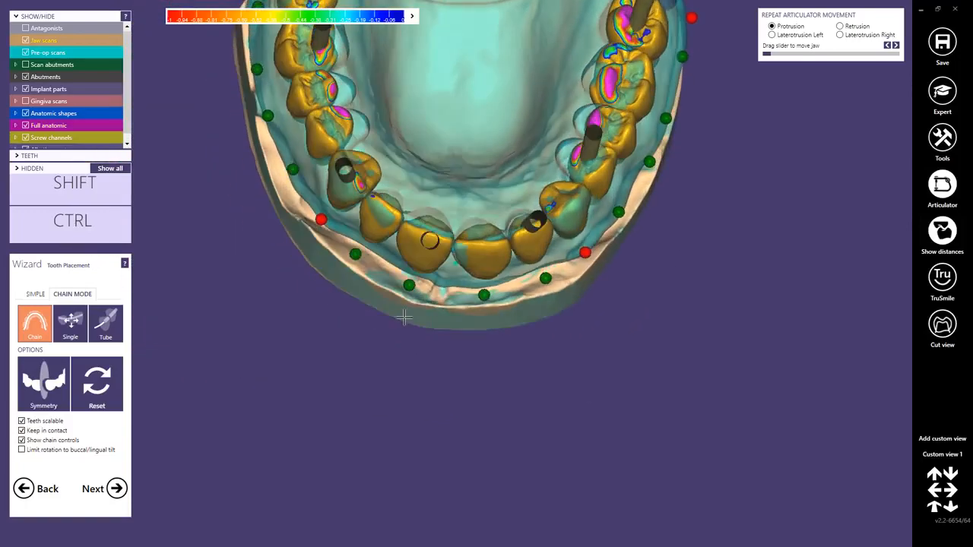
left_click_drag(403, 317, 473, 272)
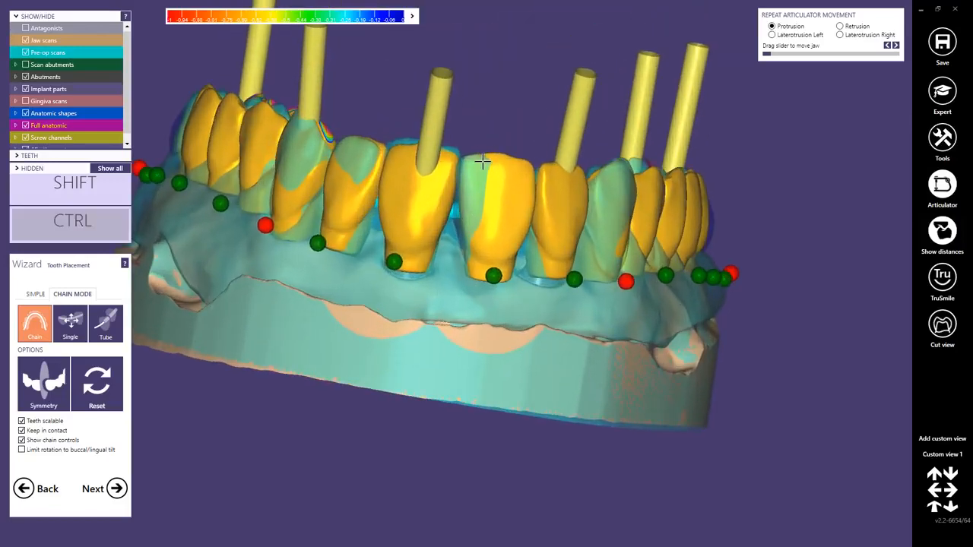
left_click_drag(482, 160, 532, 187)
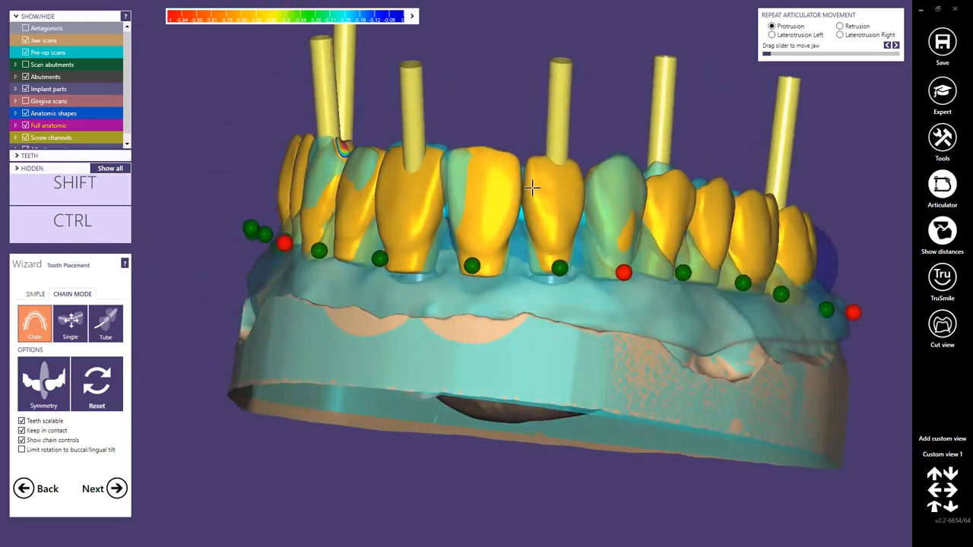
left_click_drag(532, 188, 634, 209)
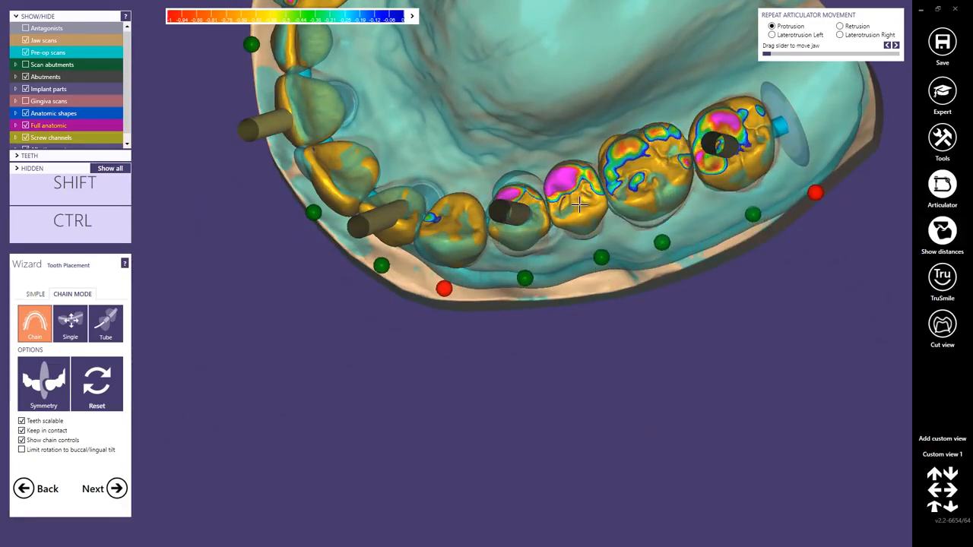
left_click_drag(578, 205, 536, 220)
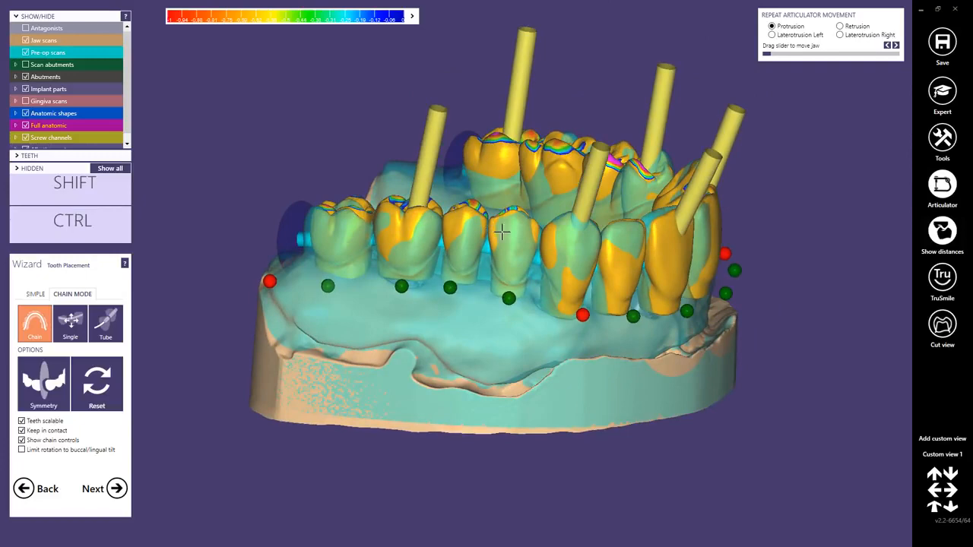
left_click_drag(501, 232, 578, 270)
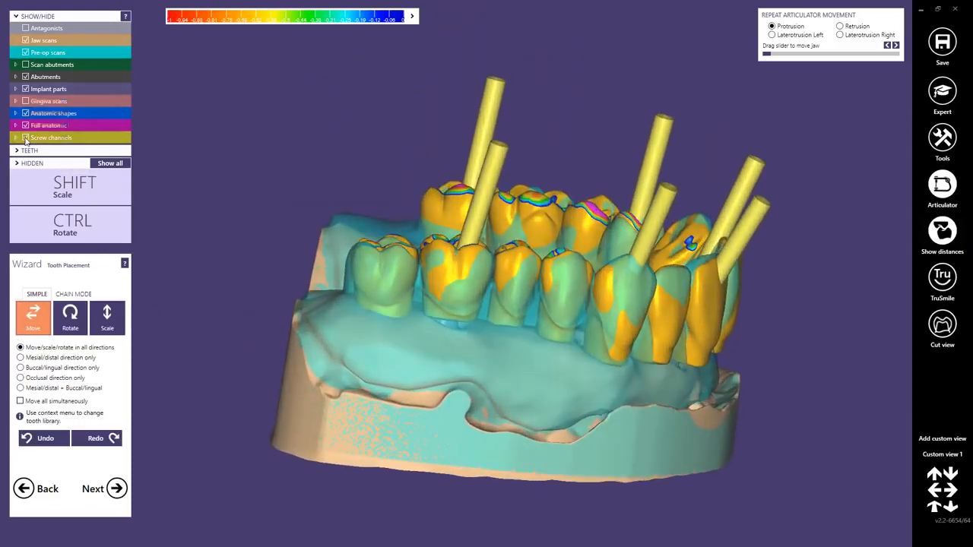
- Hide the screw channels and orbit to view the front crowns against the opposing jaw
left_click(25, 138)
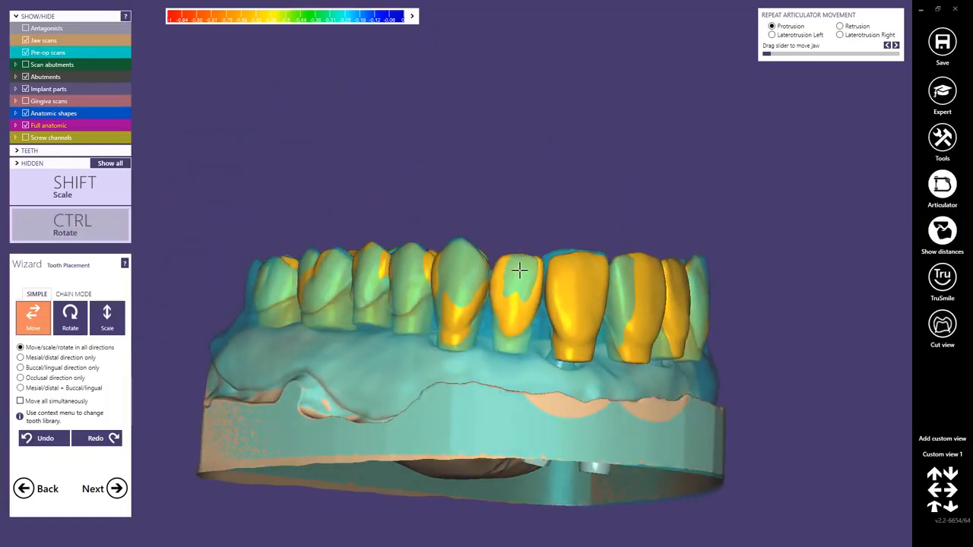
left_click_drag(520, 269, 494, 266)
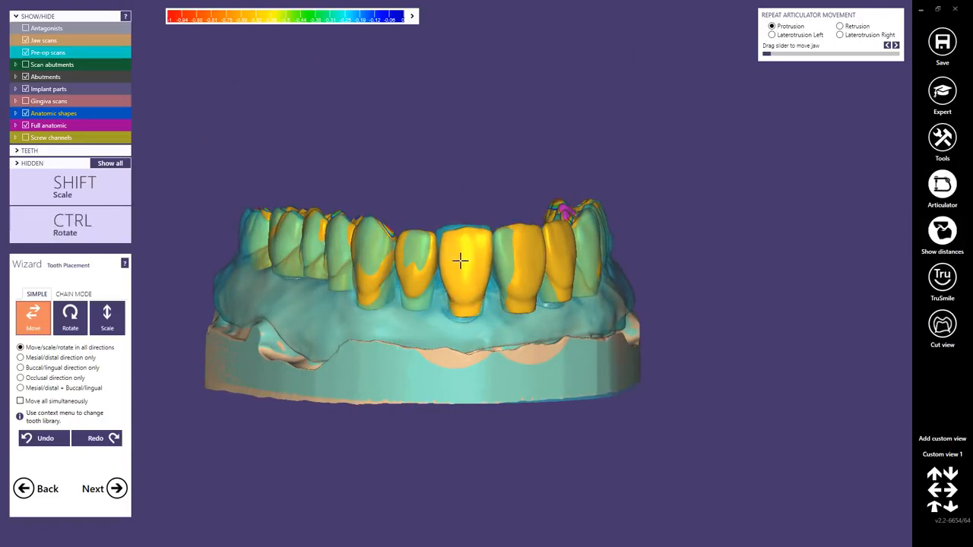
left_click_drag(460, 261, 525, 249)
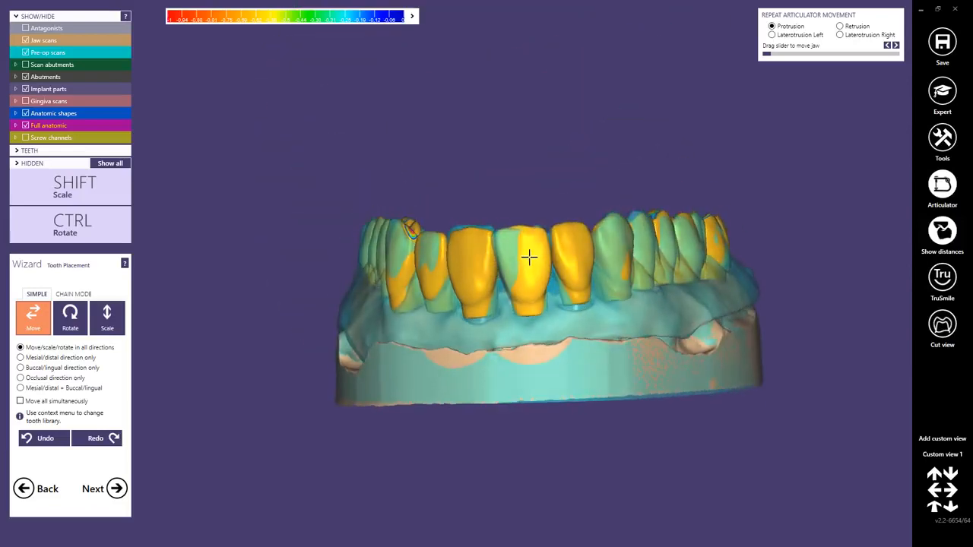
left_click_drag(528, 257, 570, 248)
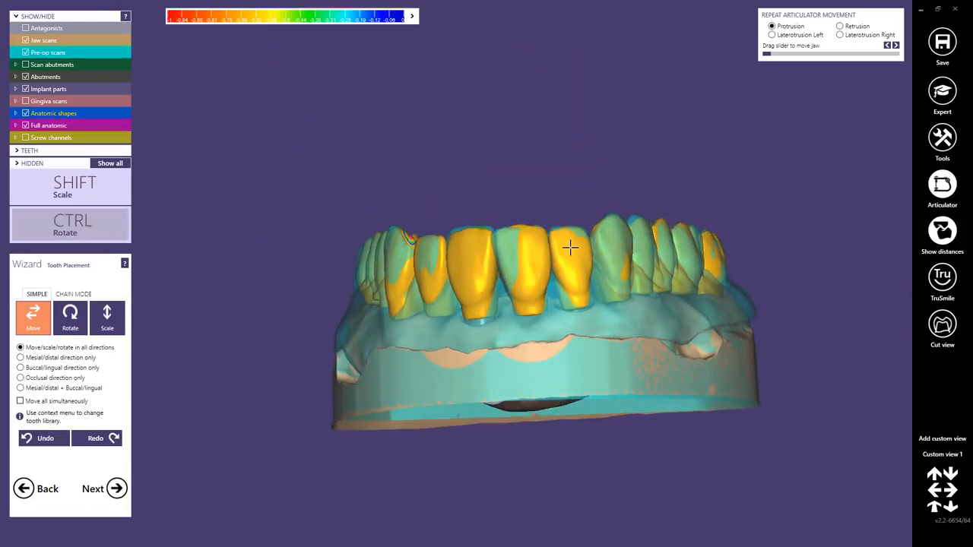
left_click_drag(570, 247, 558, 268)
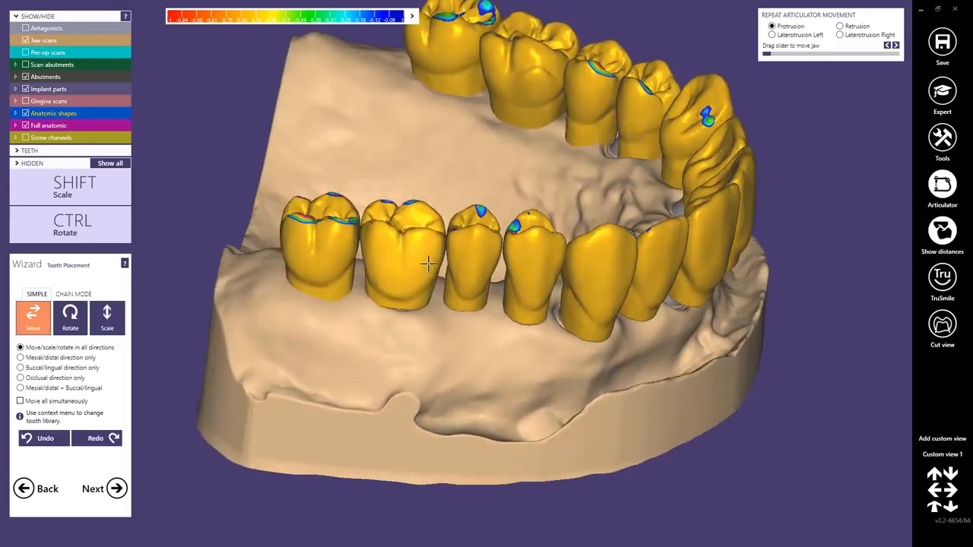
left_click_drag(425, 266, 338, 244)
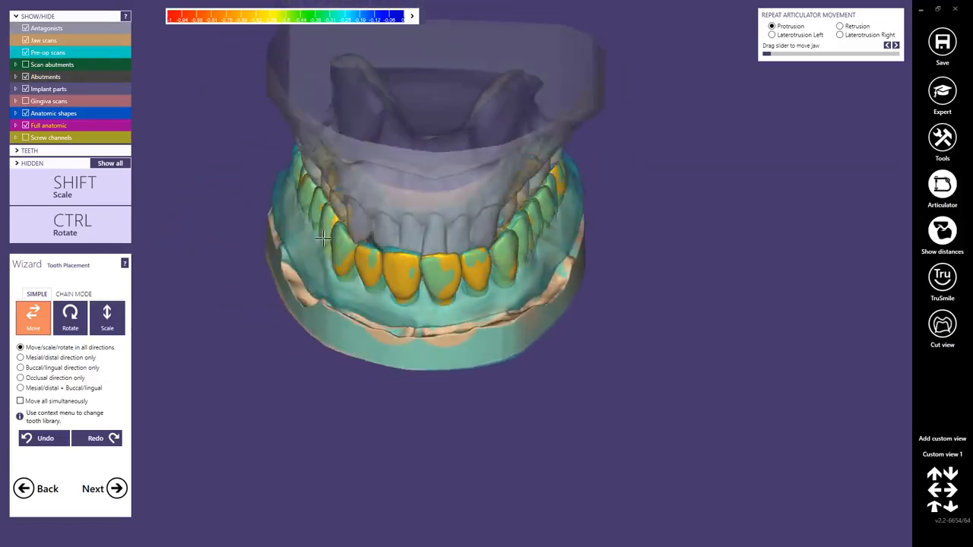
left_click_drag(418, 266, 403, 228)
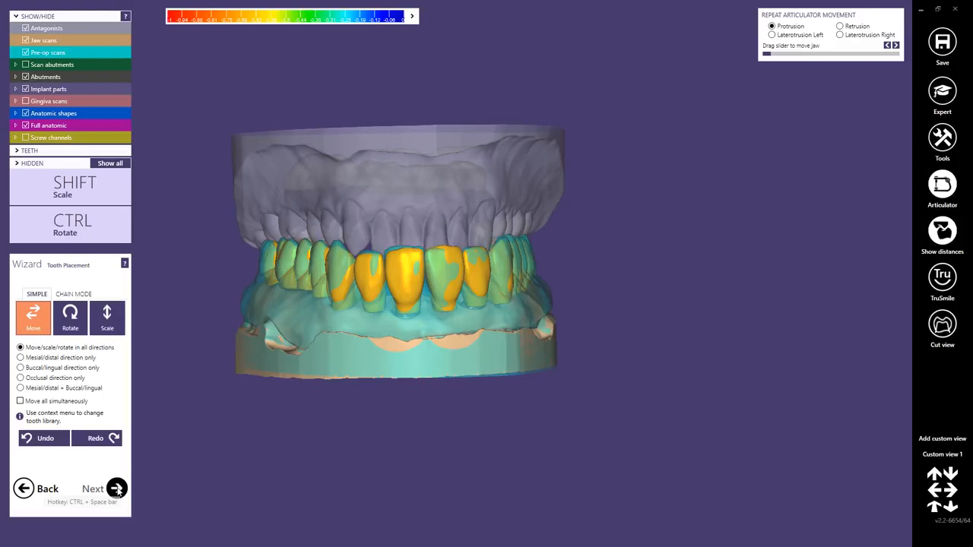
- Advance to Generate Abutment Bottoms and hide antagonists, pre-op scan, anatomic shapes and full anatomic teeth
left_click(116, 490)
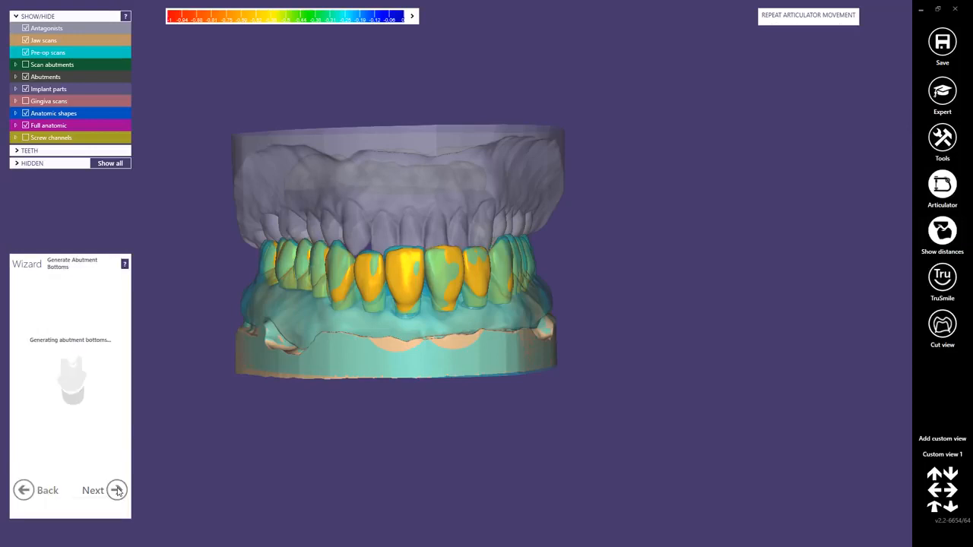
left_click(116, 490)
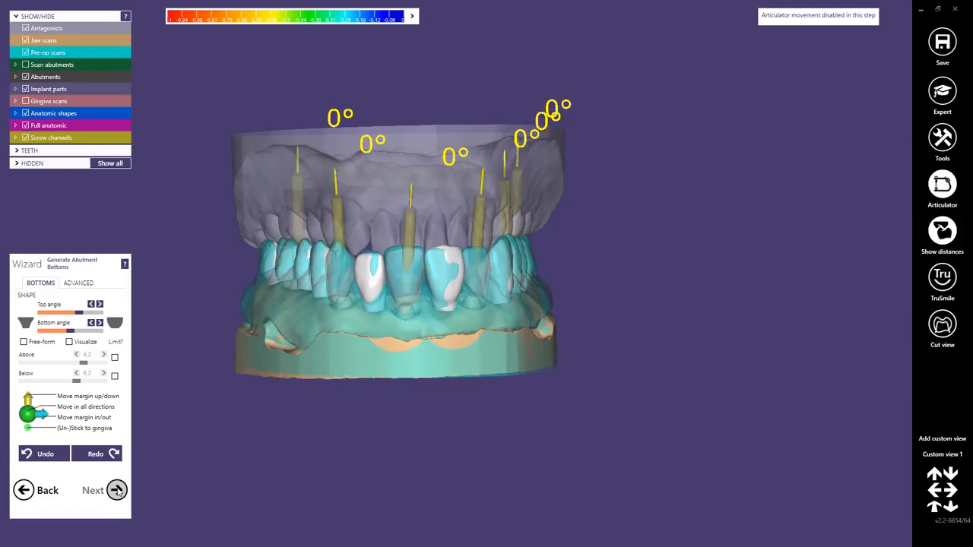
left_click(25, 29)
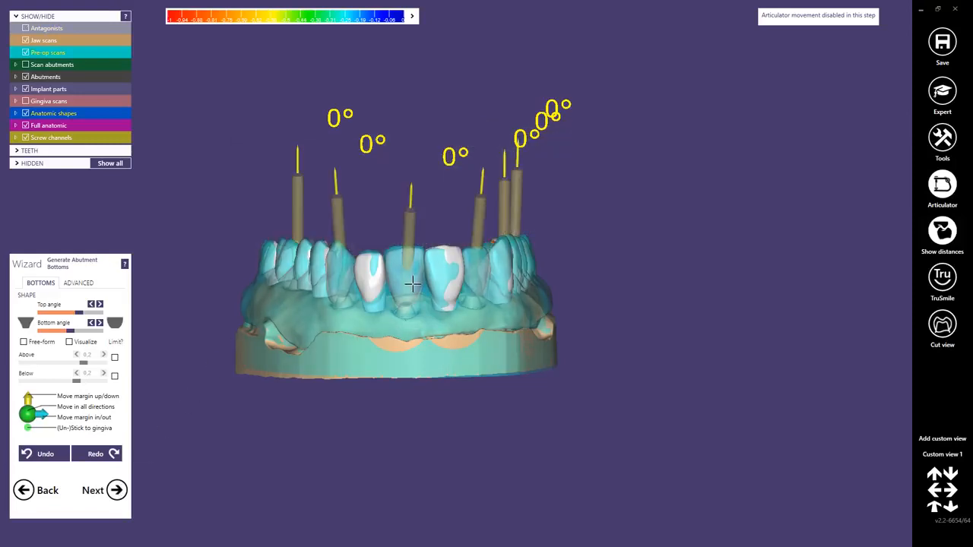
left_click(25, 52)
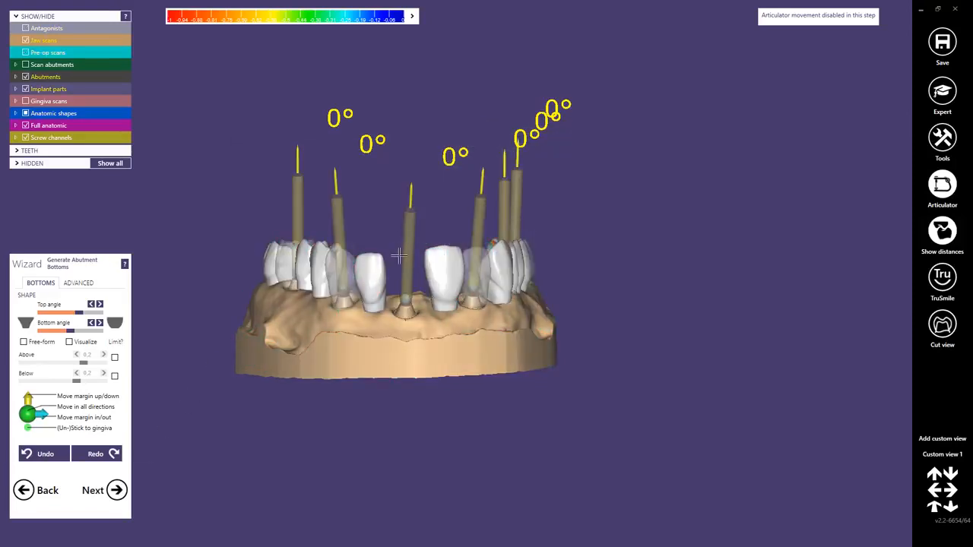
left_click(25, 52)
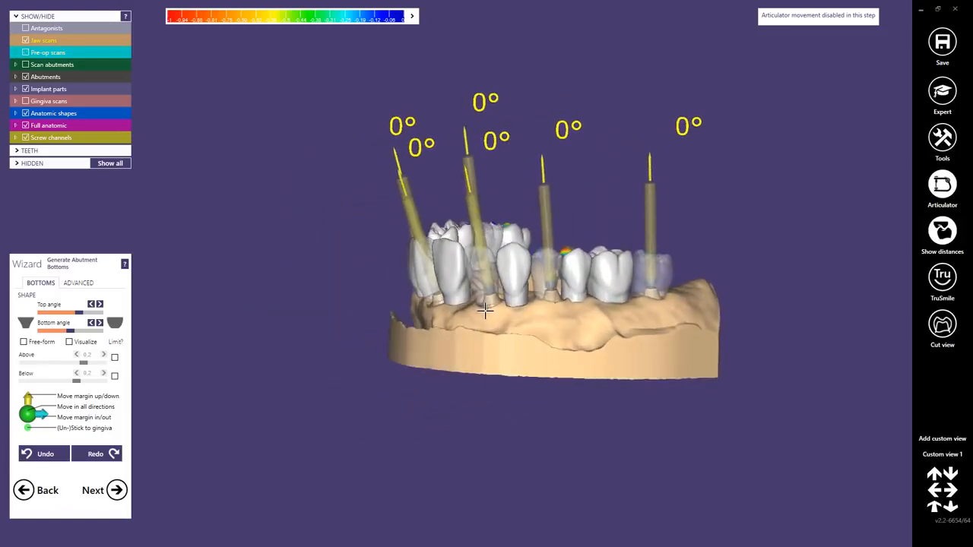
left_click(25, 125)
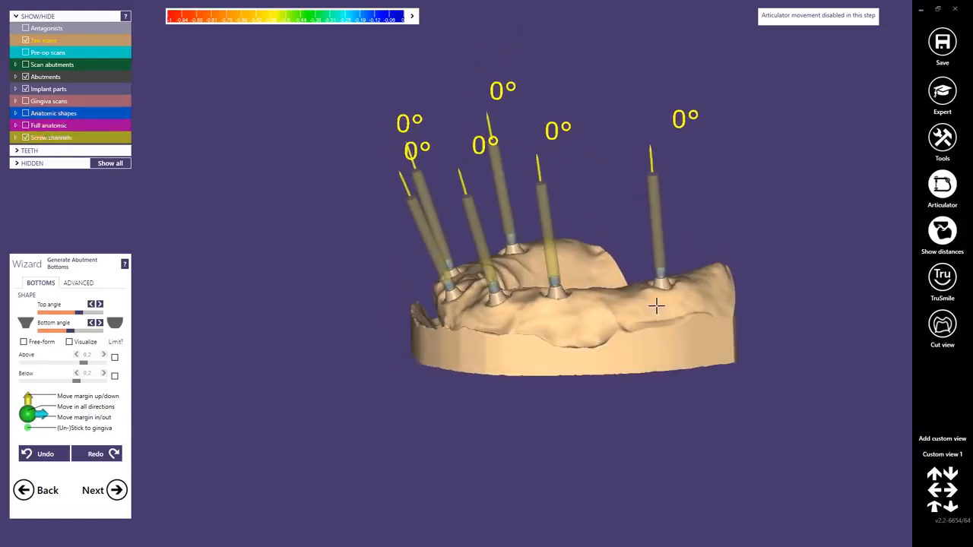
- Zoom and orbit around each abutment bottom to inspect its margin from above and the side
scroll("up", 3)
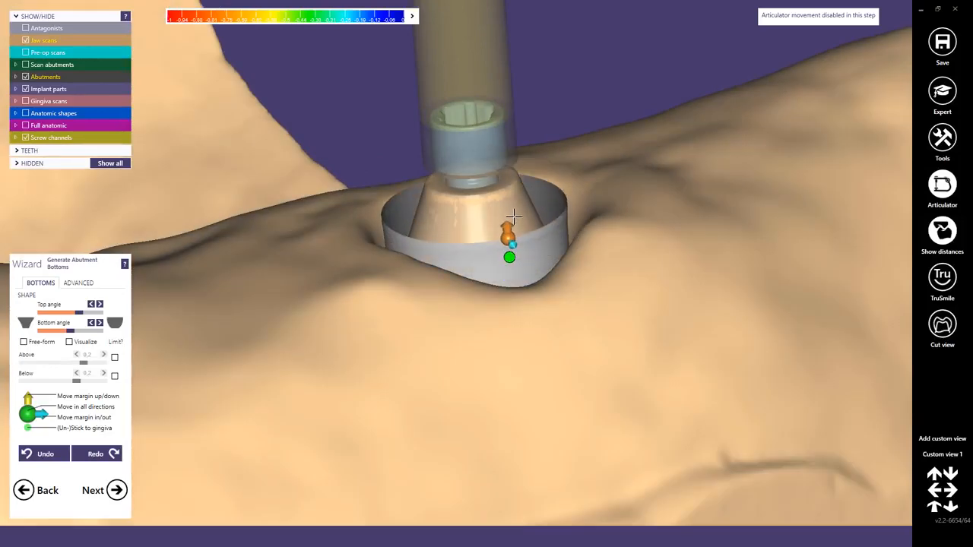
left_click_drag(513, 216, 490, 234)
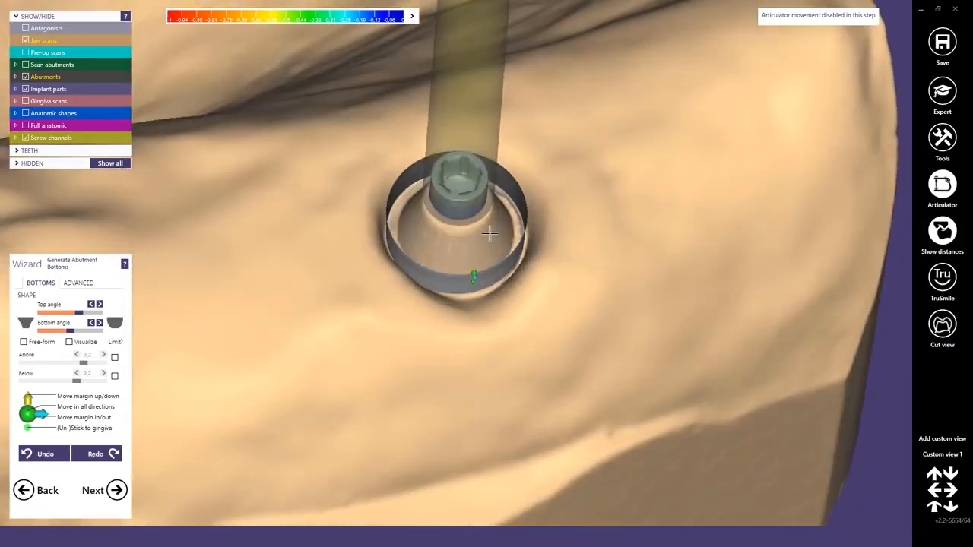
left_click_drag(489, 233, 473, 283)
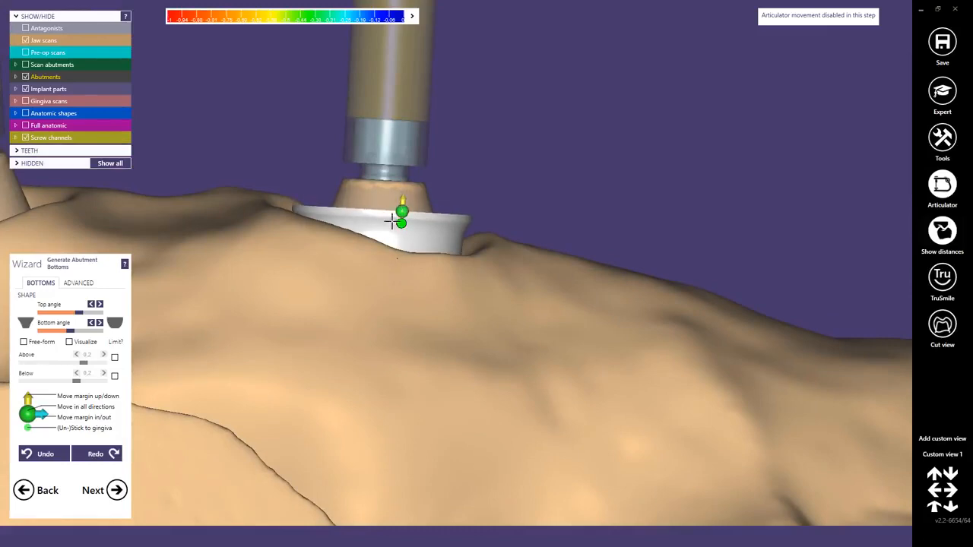
left_click_drag(395, 221, 513, 296)
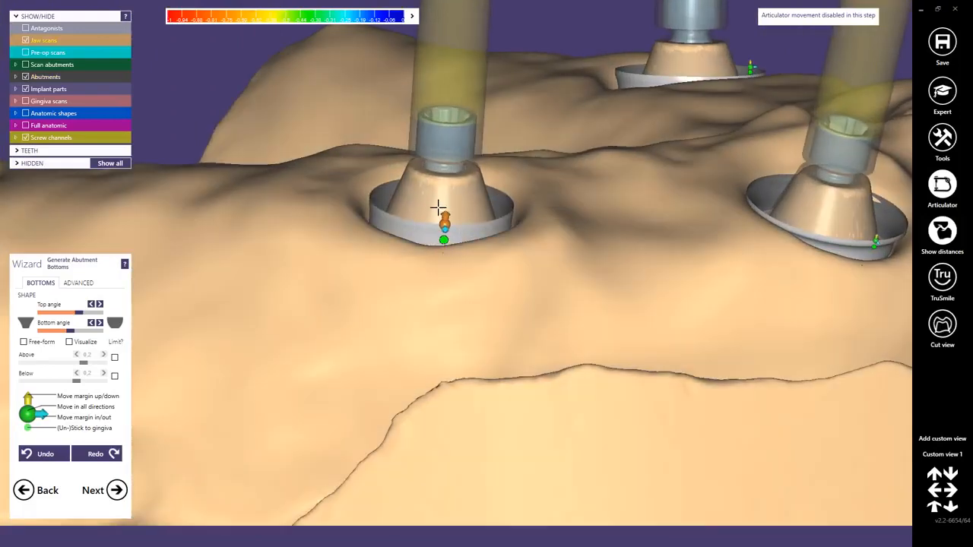
scroll("up", 3)
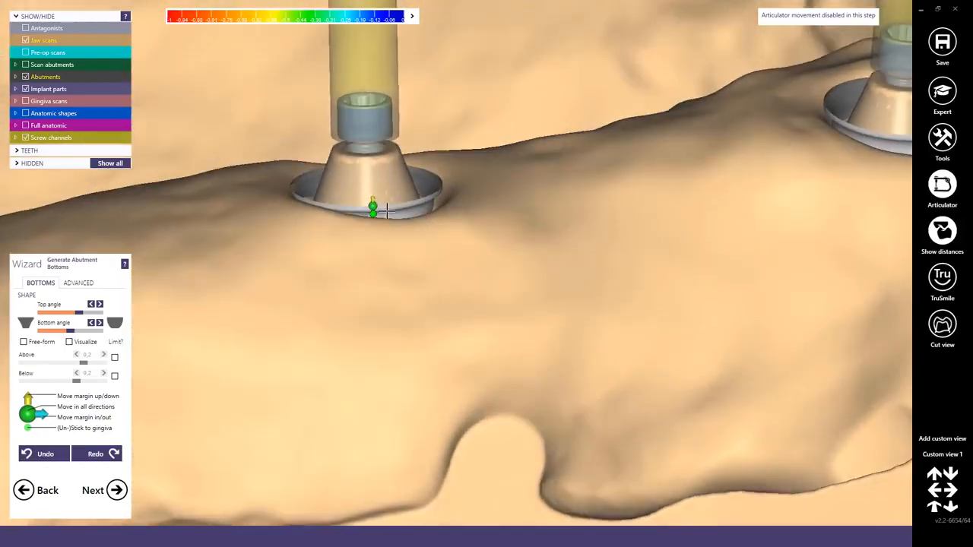
left_click_drag(388, 210, 483, 244)
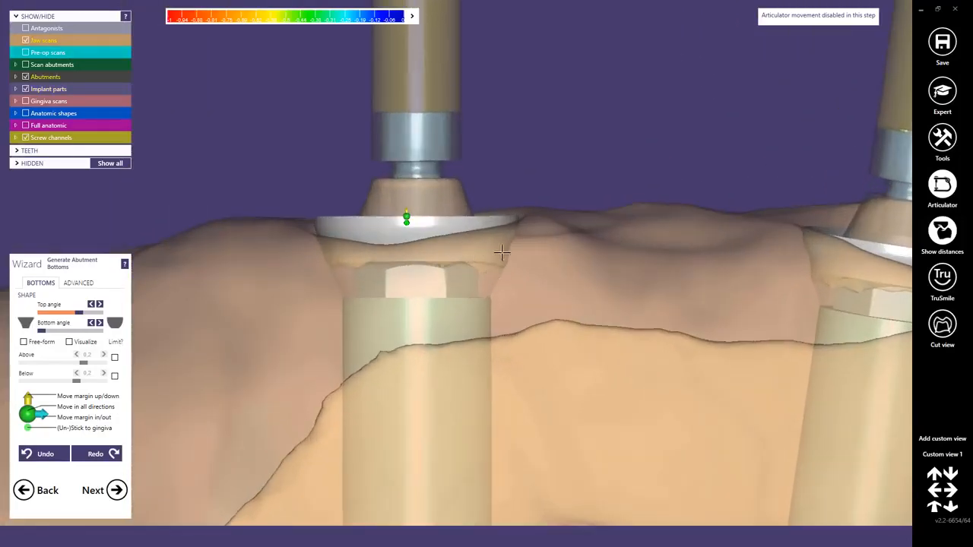
left_click_drag(502, 252, 473, 274)
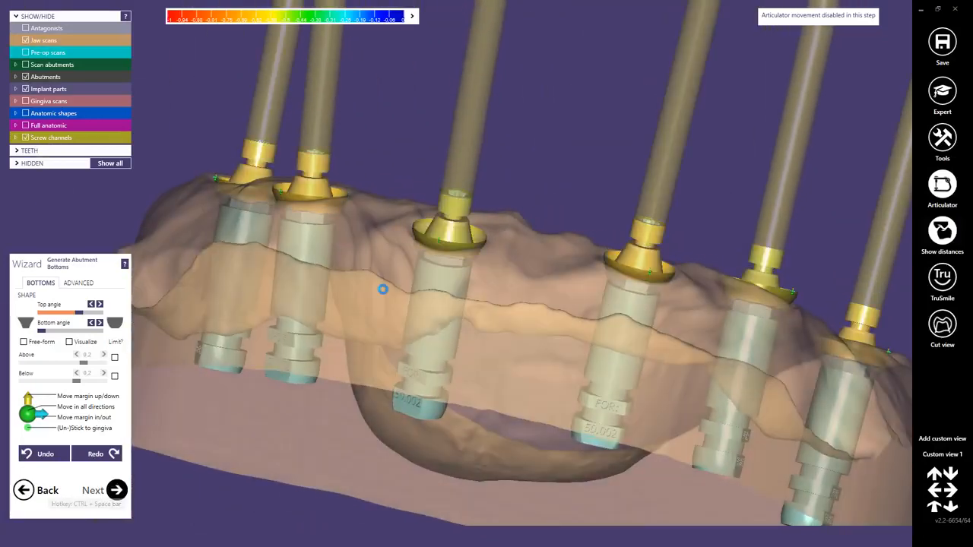
- Advance to free-forming, orbit the model, and switch to Expert mode
left_click(104, 488)
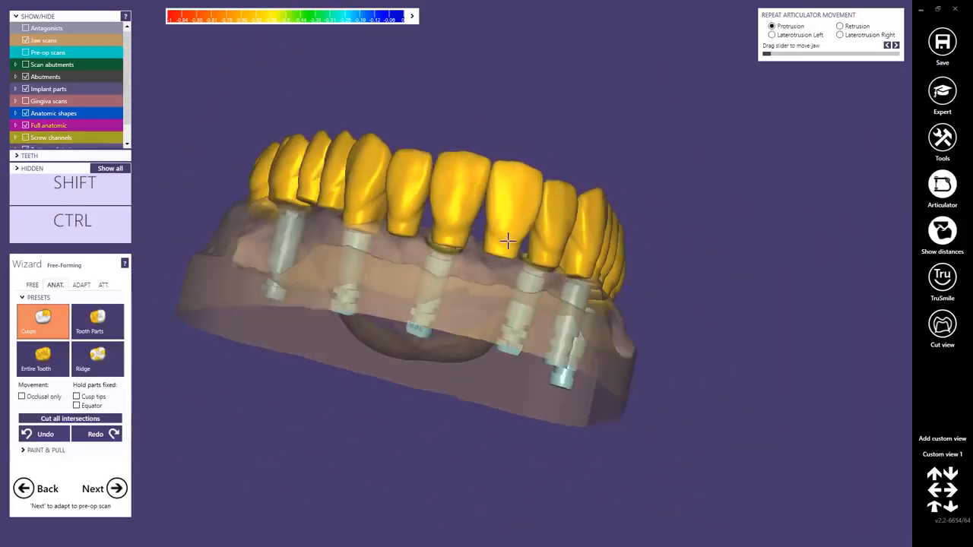
left_click_drag(507, 241, 517, 307)
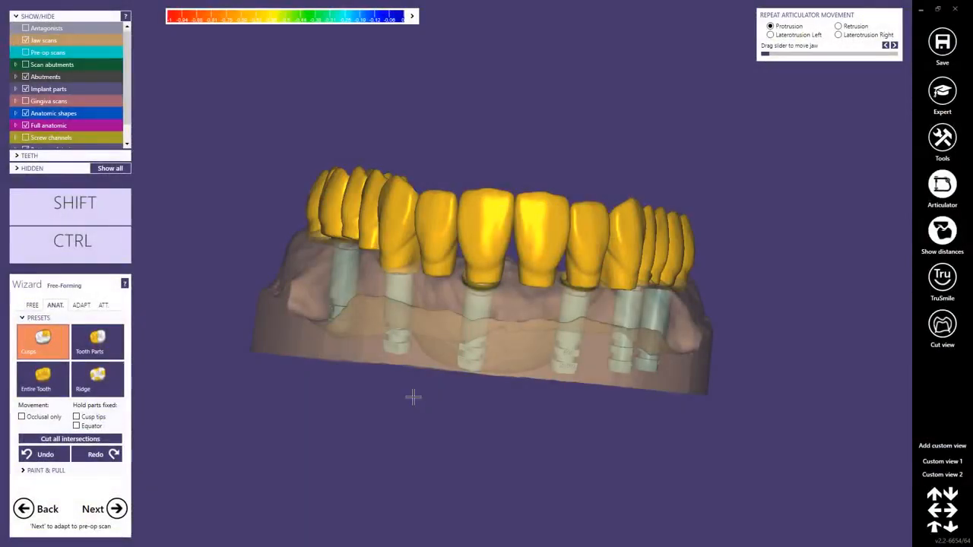
left_click(942, 92)
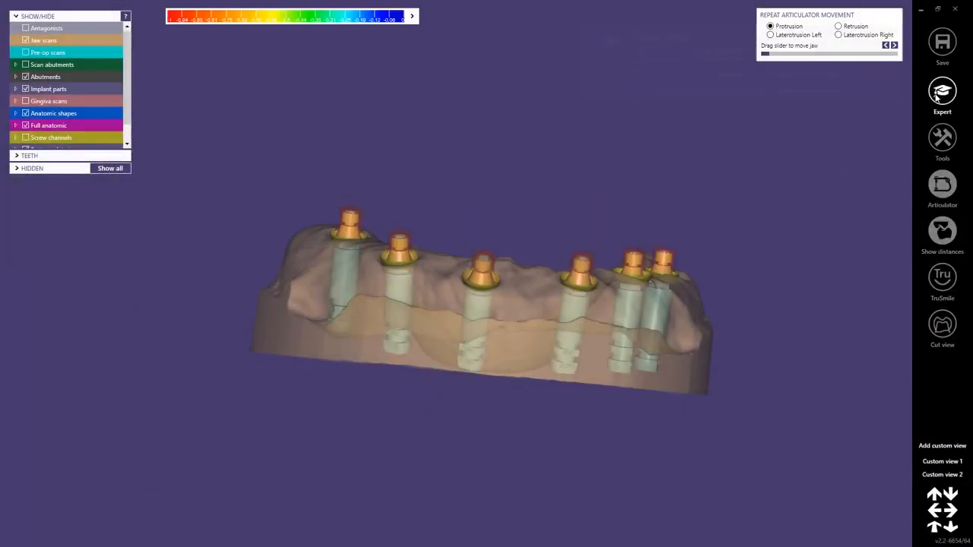
- Load the retracted-lips photo into the Smile Design image tools
left_click(942, 142)
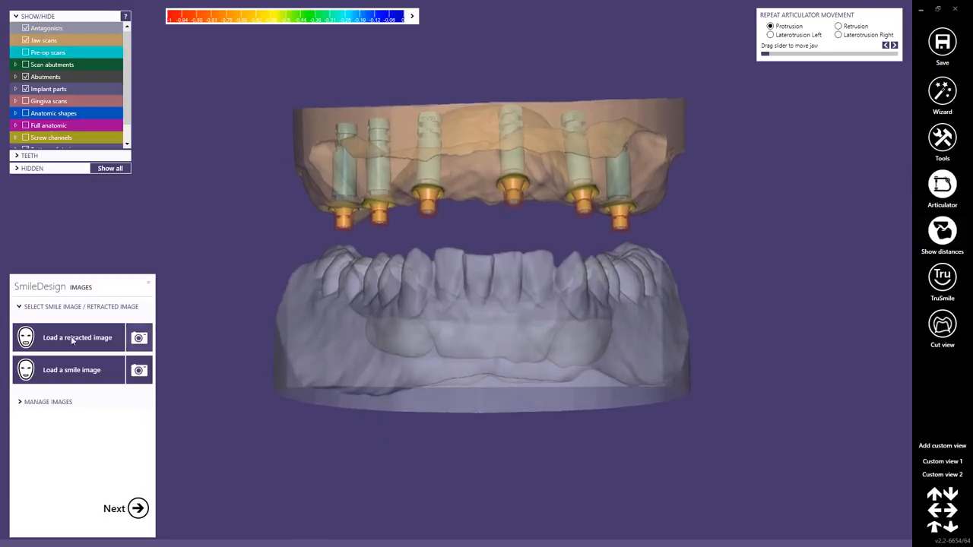
left_click(77, 337)
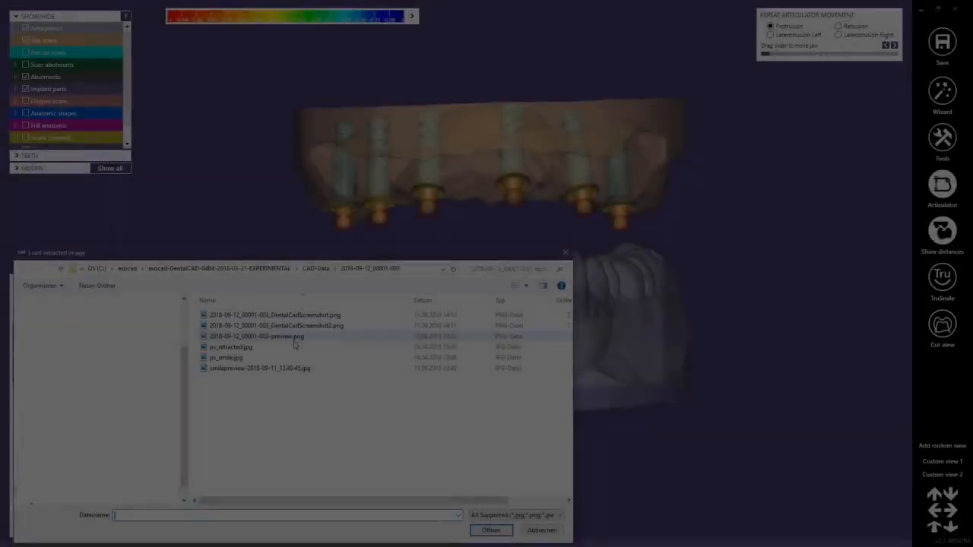
left_click(541, 530)
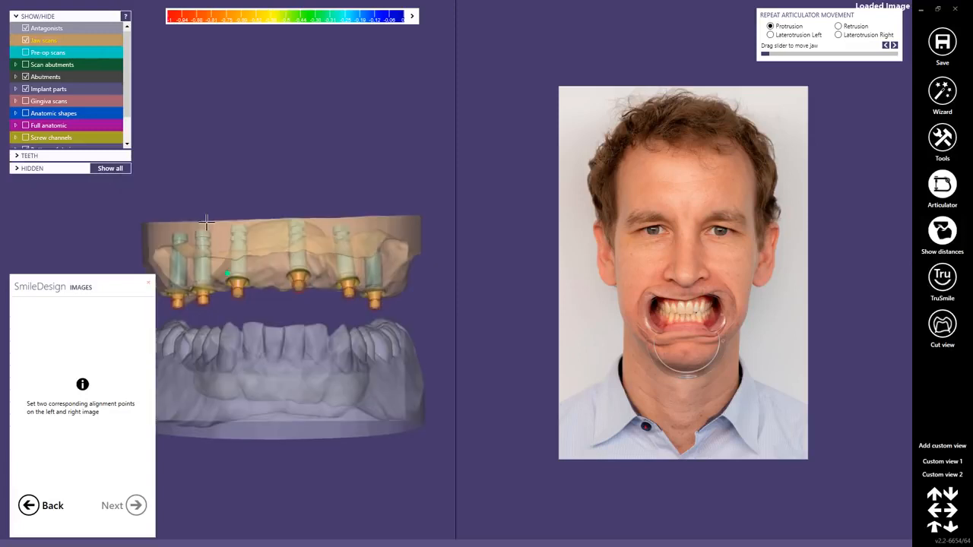
- Mark two matching canine points on the scan and photo, then register them
left_click(25, 52)
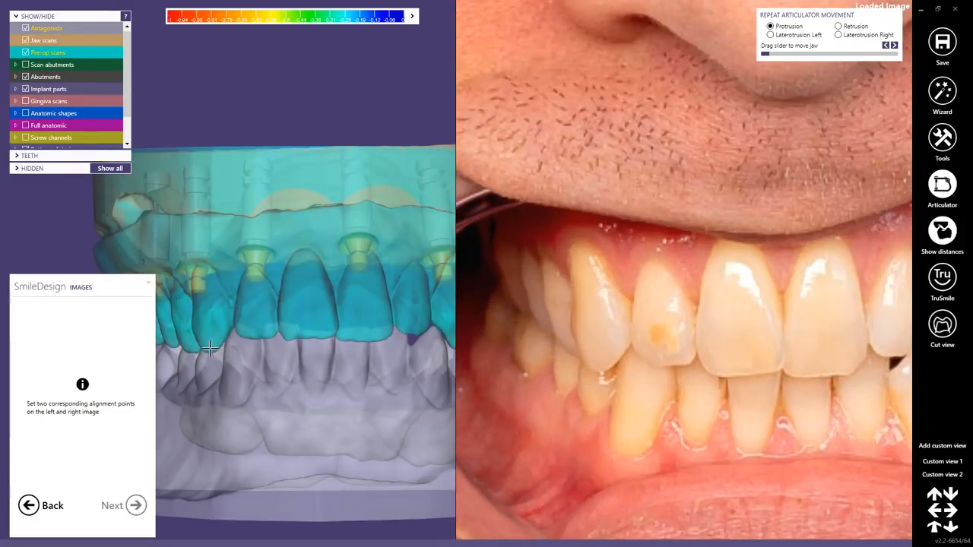
left_click(209, 349)
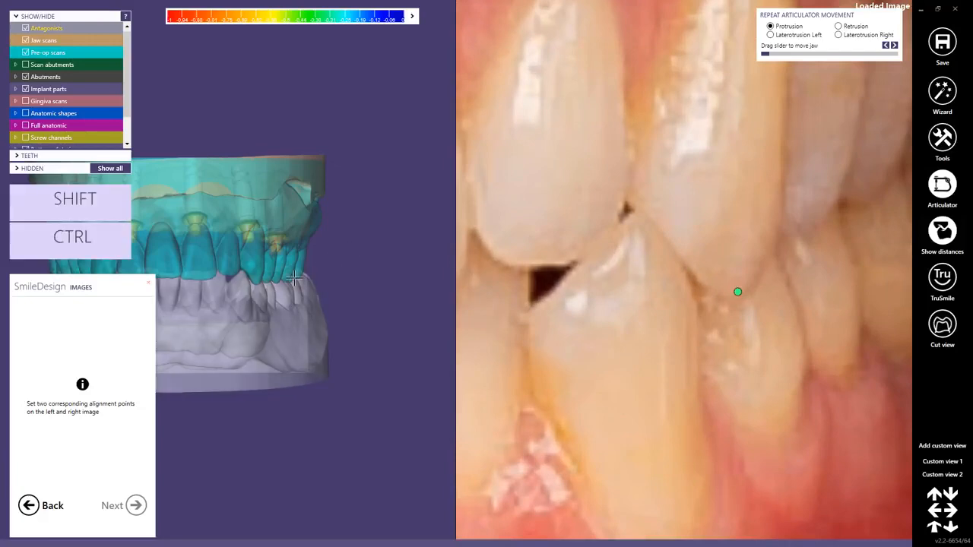
left_click(250, 287)
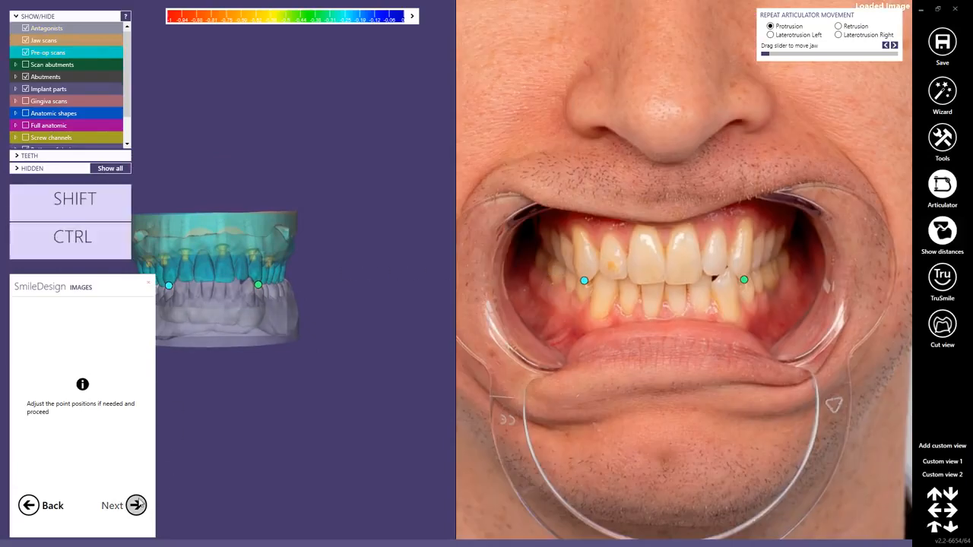
mouse_move(136, 505)
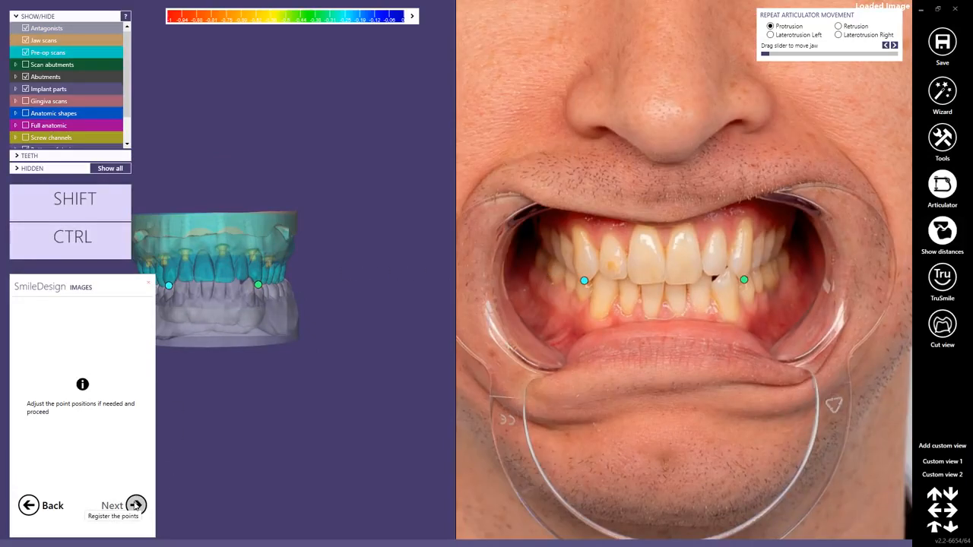
left_click(112, 506)
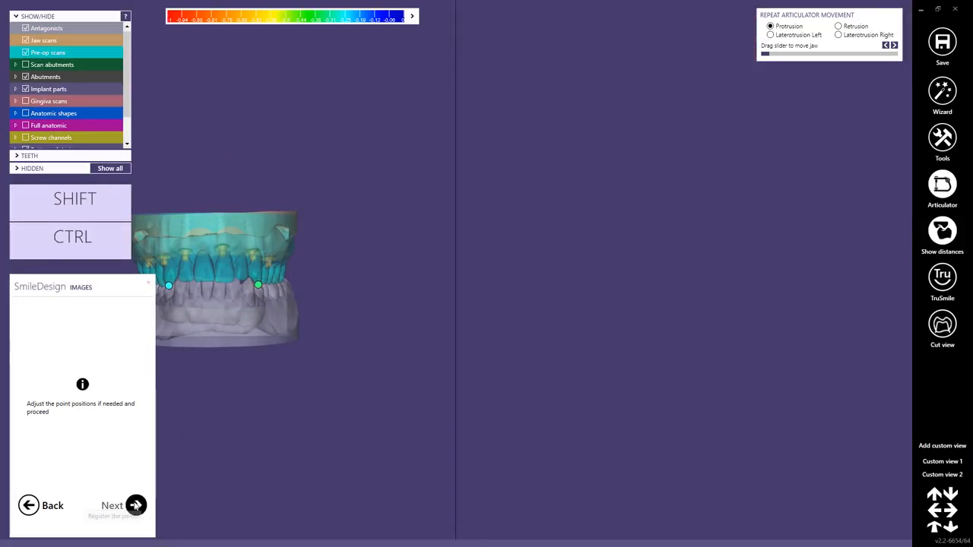
- Confirm the photo overlay alignment on the jaw scan and proceed
left_click(112, 505)
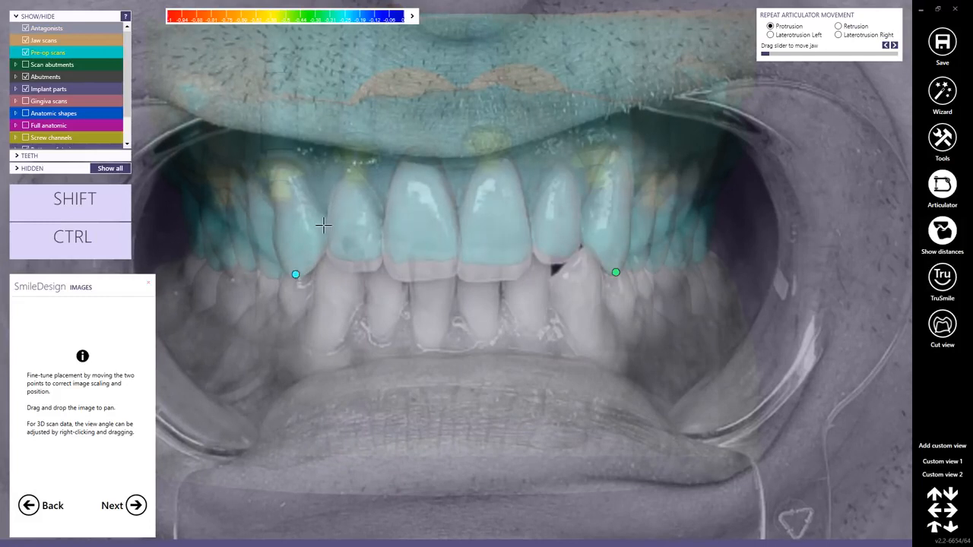
mouse_move(416, 191)
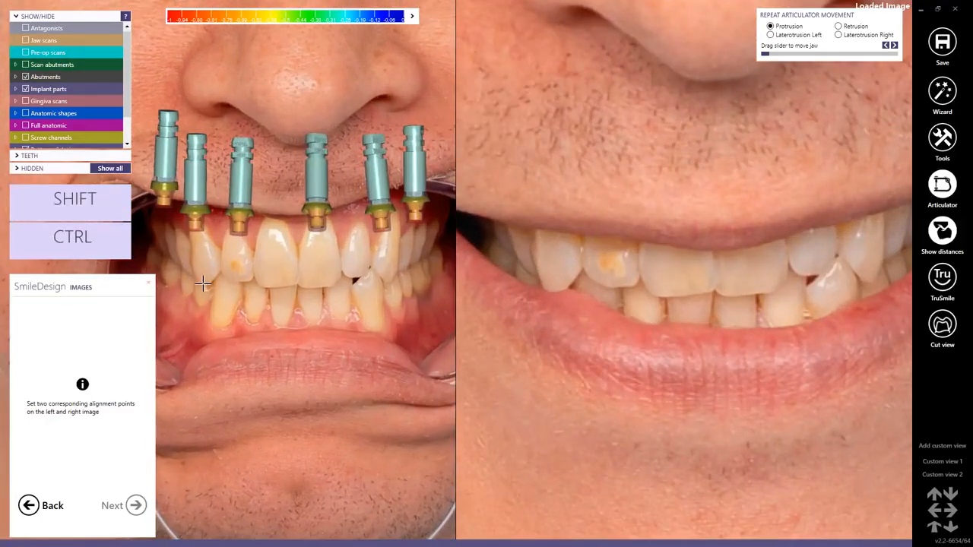
- Align the smiling photo to the retracted photo with two matching tooth points
left_click(204, 281)
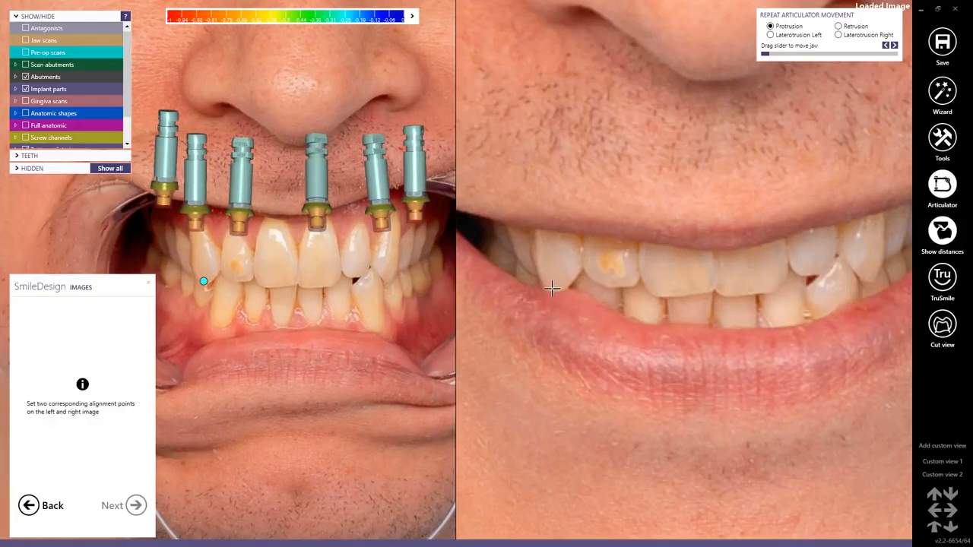
left_click(552, 289)
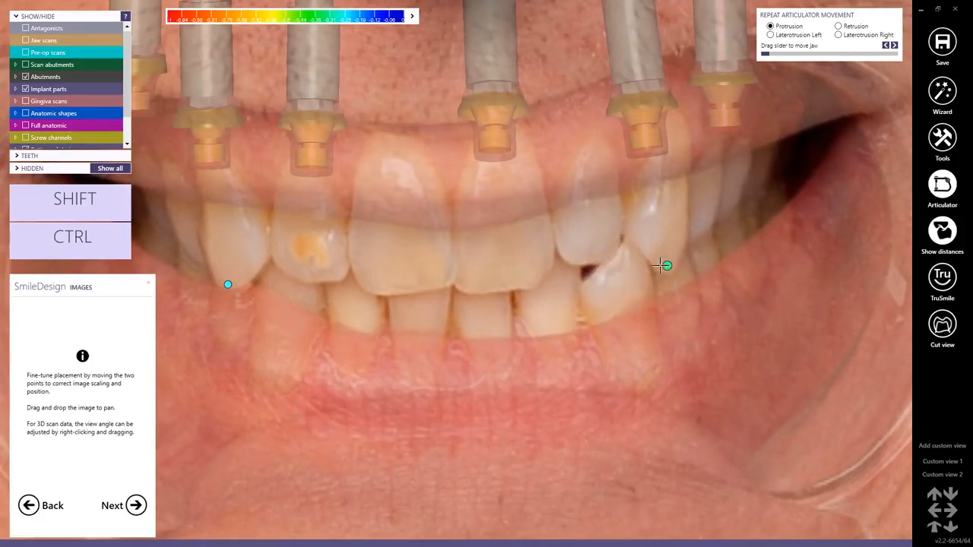
left_click(135, 505)
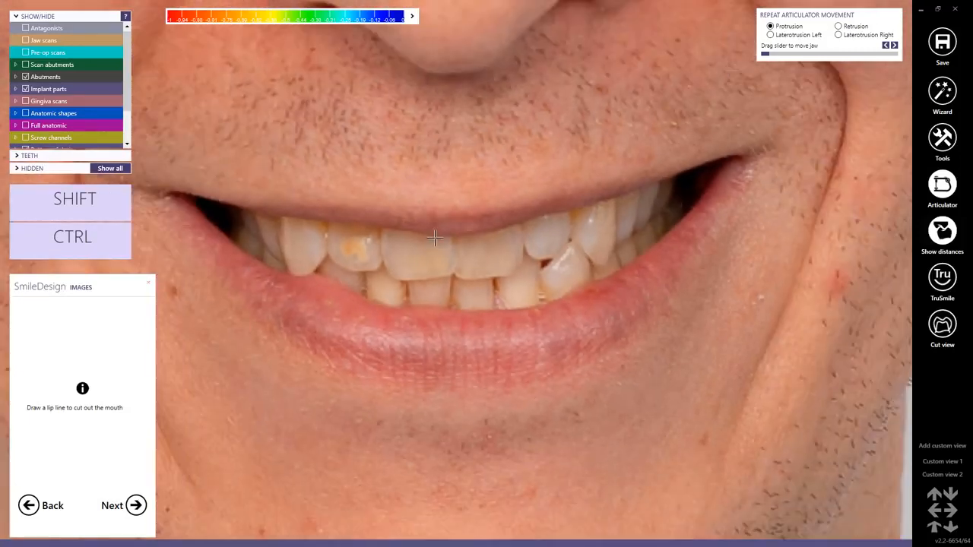
- Draw the lip line around upper and lower lips and accept the outline
left_click_drag(453, 237, 509, 228)
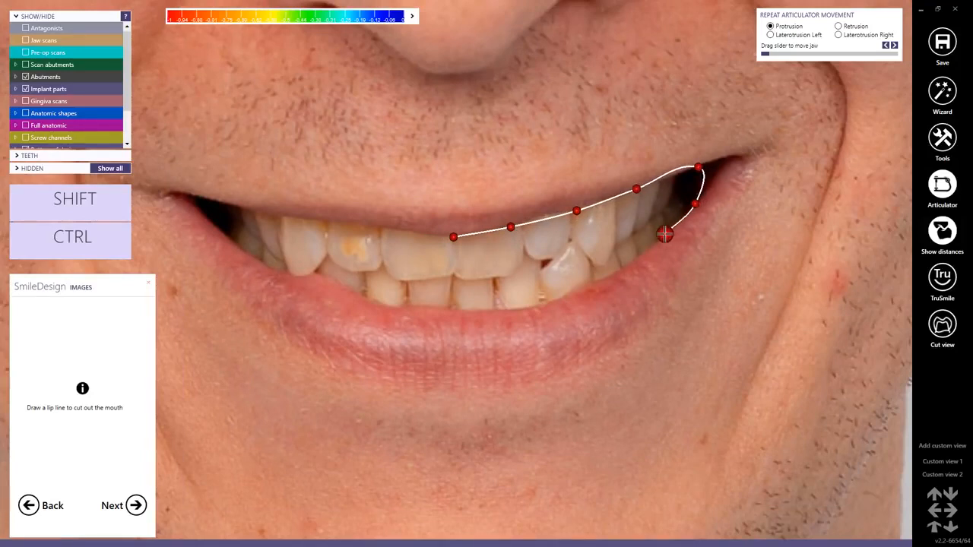
left_click_drag(664, 234, 539, 308)
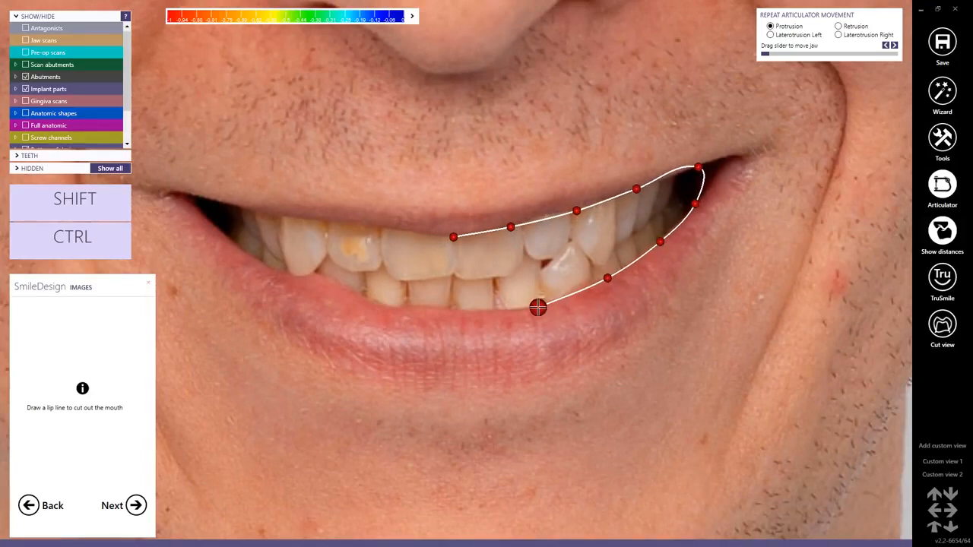
left_click_drag(538, 308, 352, 297)
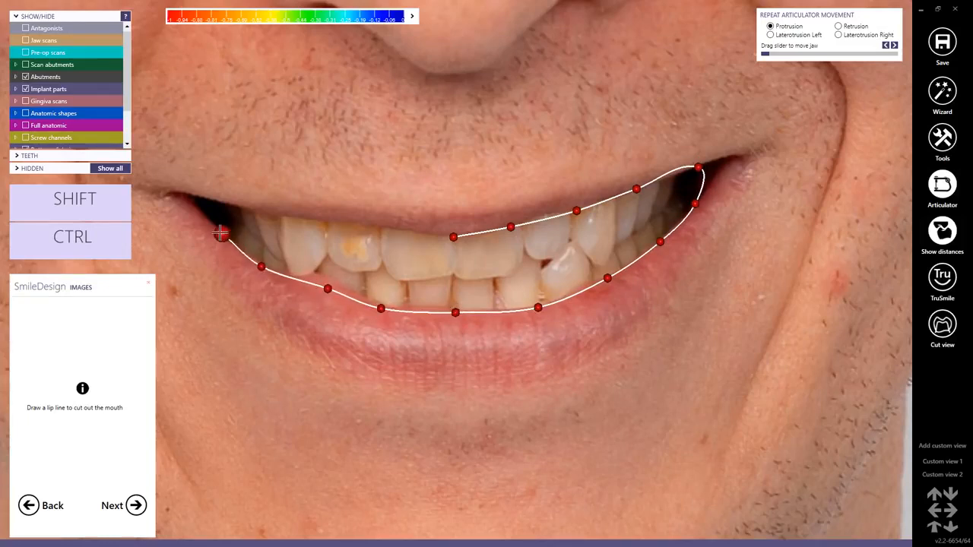
left_click_drag(221, 233, 334, 218)
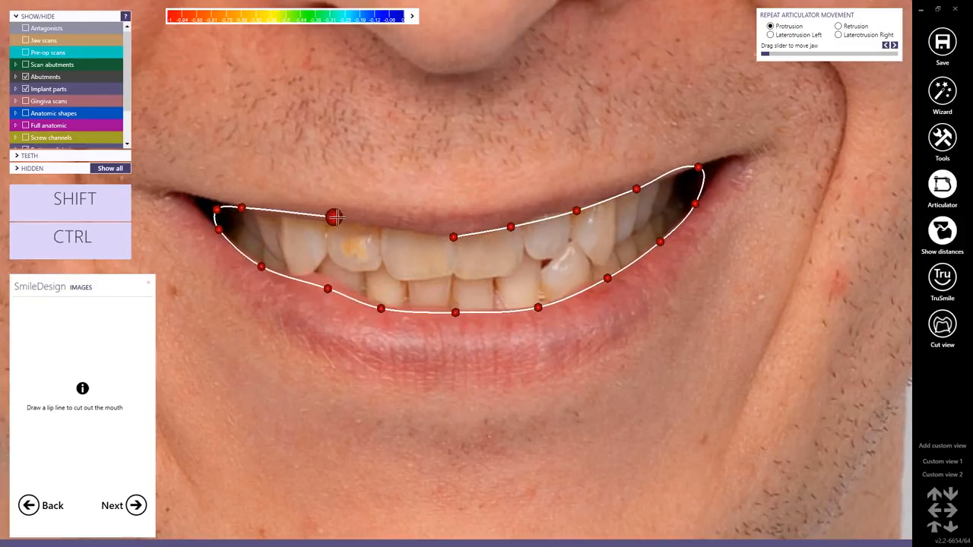
left_click_drag(334, 218, 414, 229)
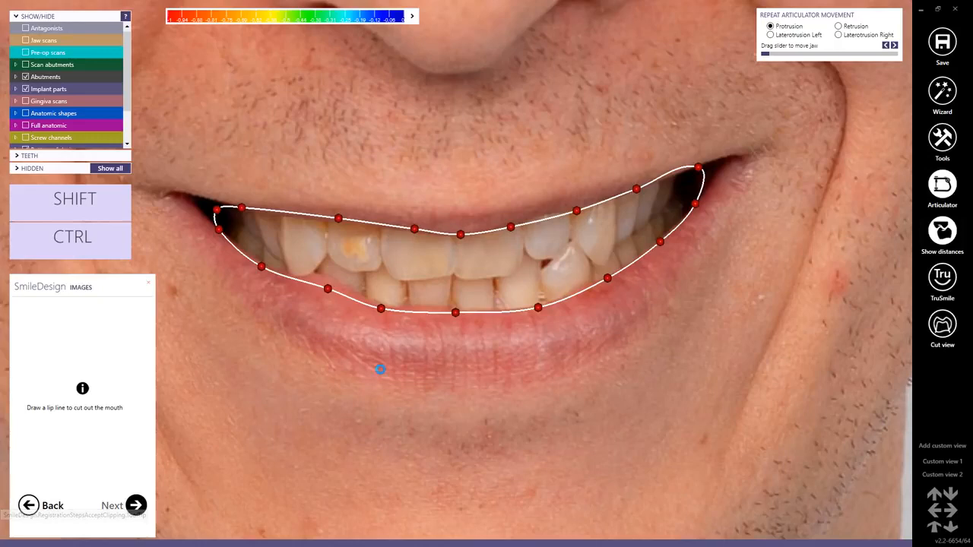
left_click(122, 505)
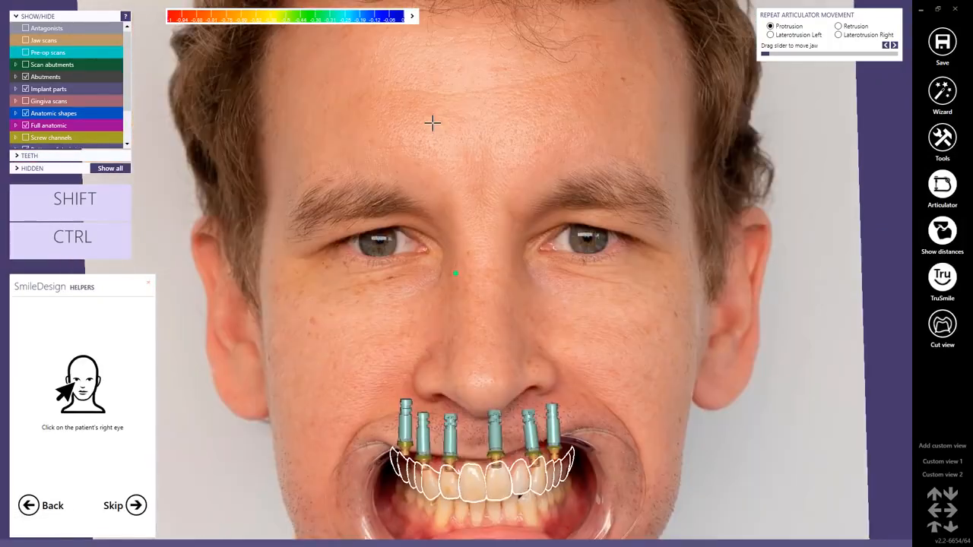
- Mark the right eye, apply the Modified 1.25 (80%) guide, flatten the smile curve, toggle photo layers
left_click(377, 239)
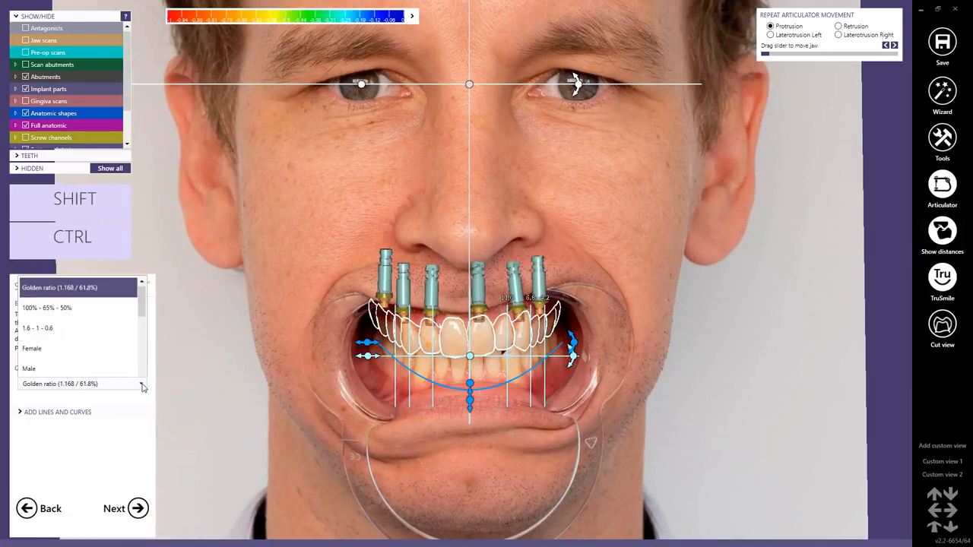
scroll("down", 3)
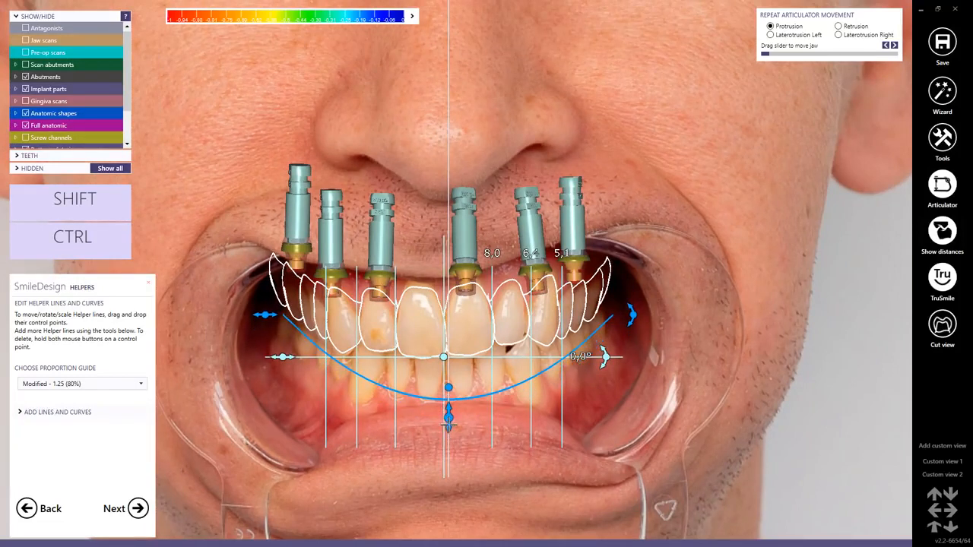
left_click_drag(447, 387, 446, 355)
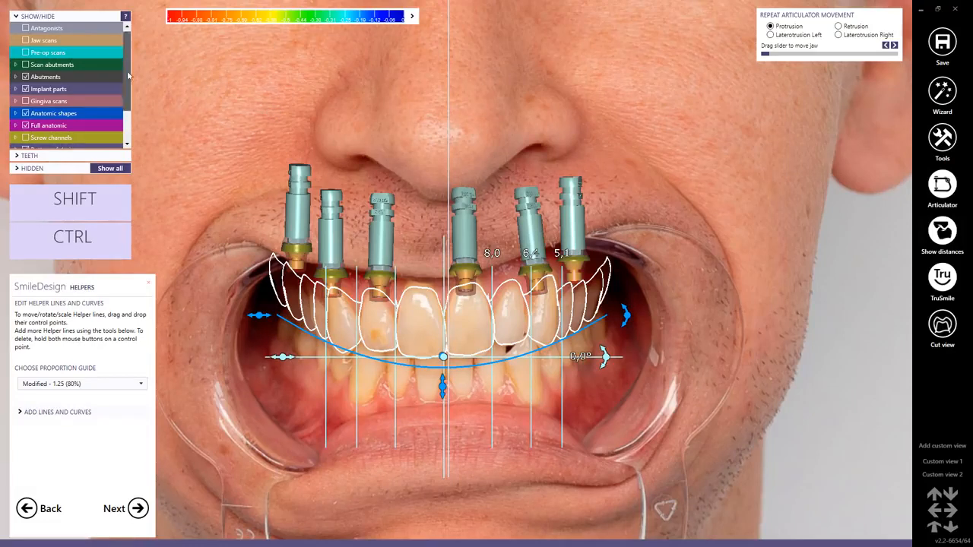
scroll("down", 3)
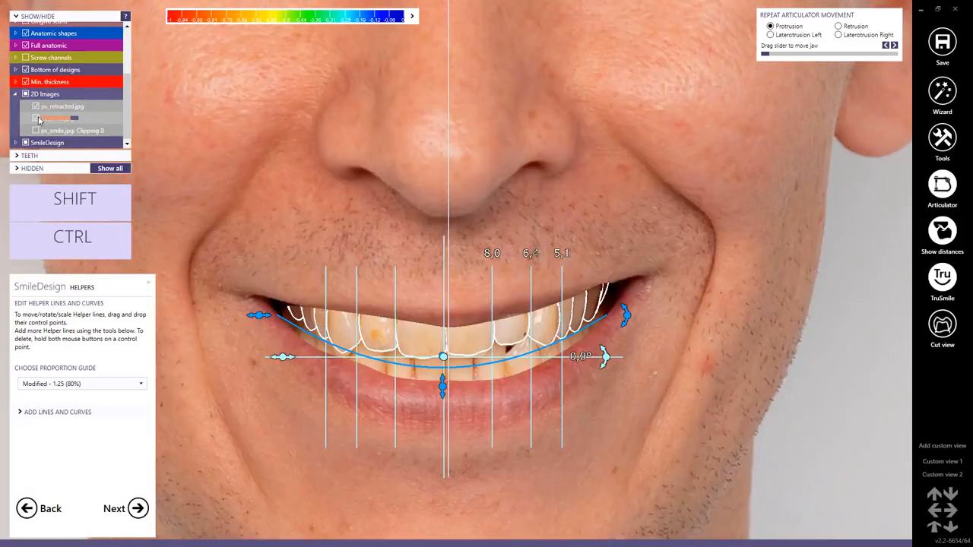
left_click(36, 118)
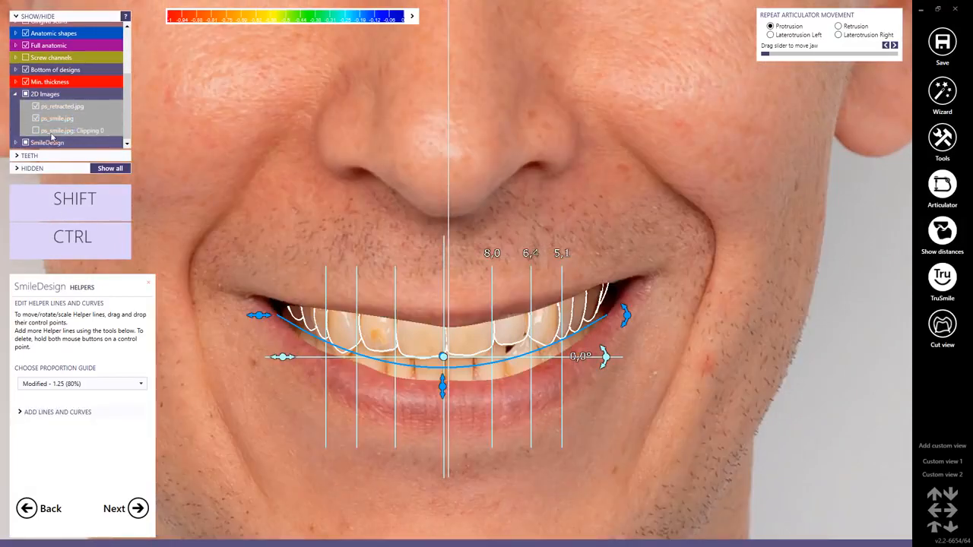
left_click(36, 118)
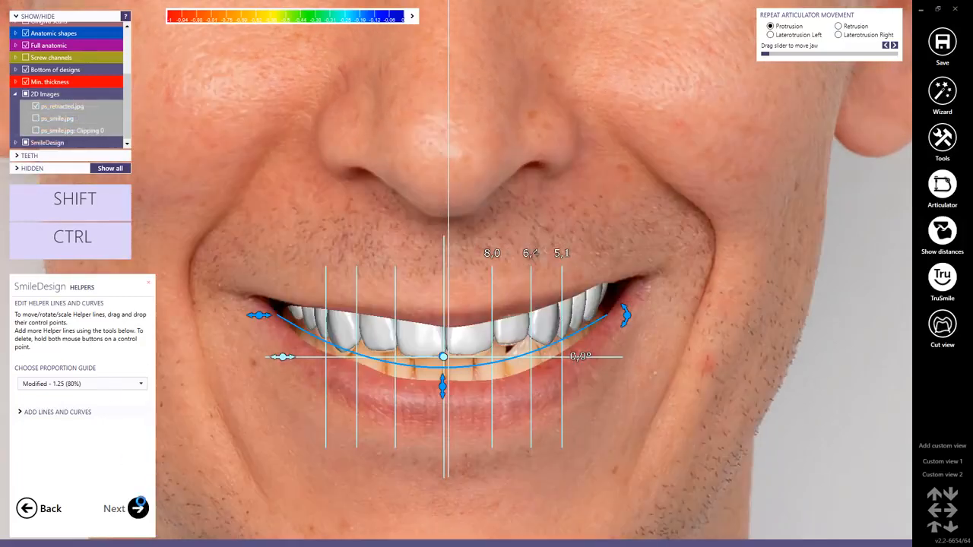
- Enter Modelling, adjust a front tooth, preview realistic teeth, and reorient an upper incisor
left_click(114, 508)
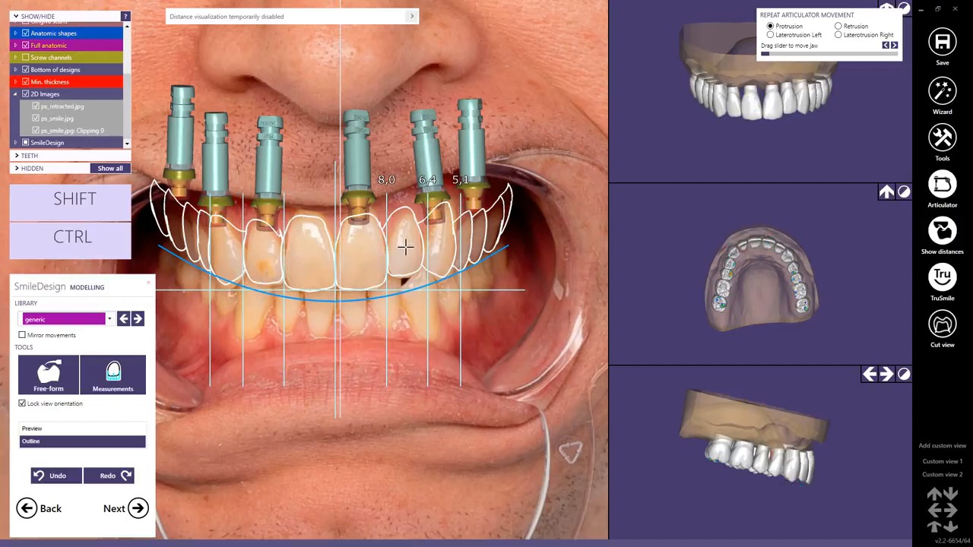
left_click(403, 247)
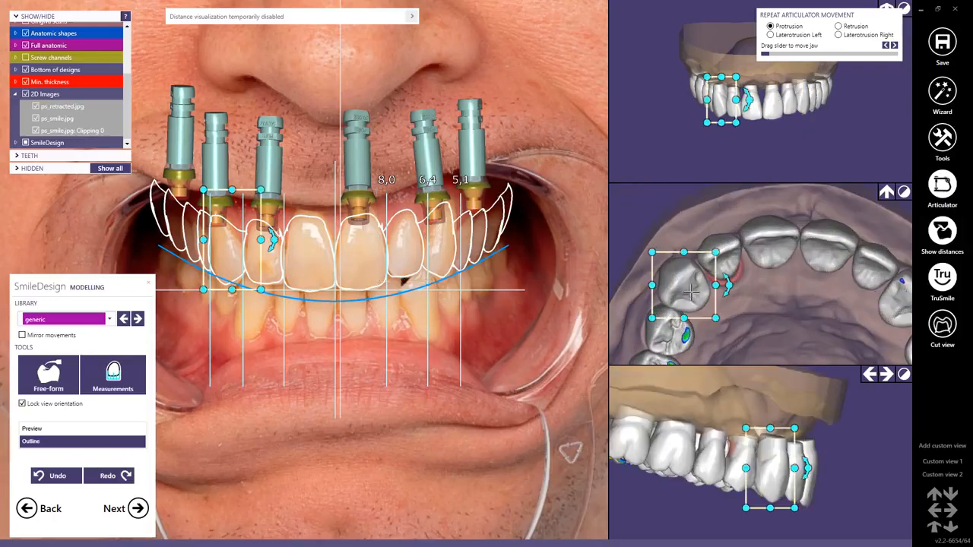
mouse_move(722, 352)
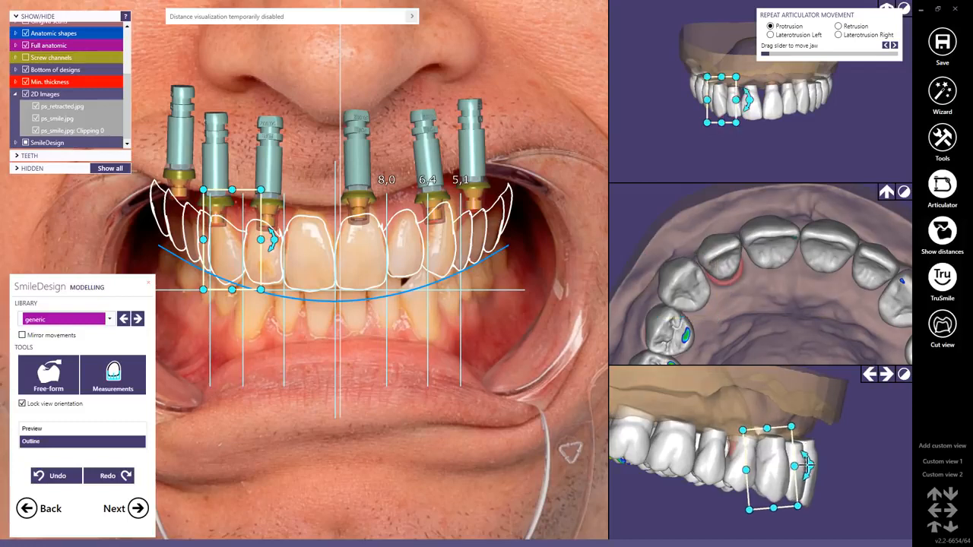
left_click(690, 293)
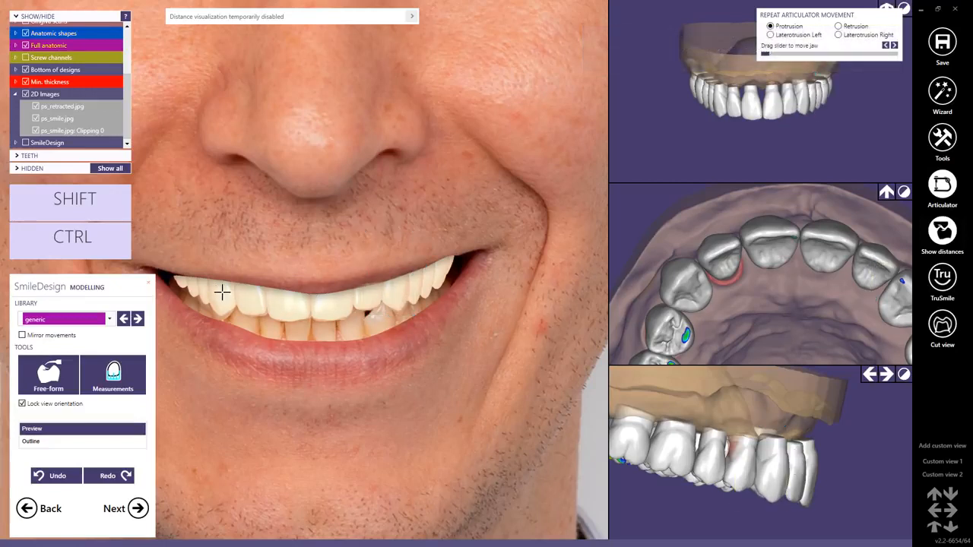
left_click(223, 292)
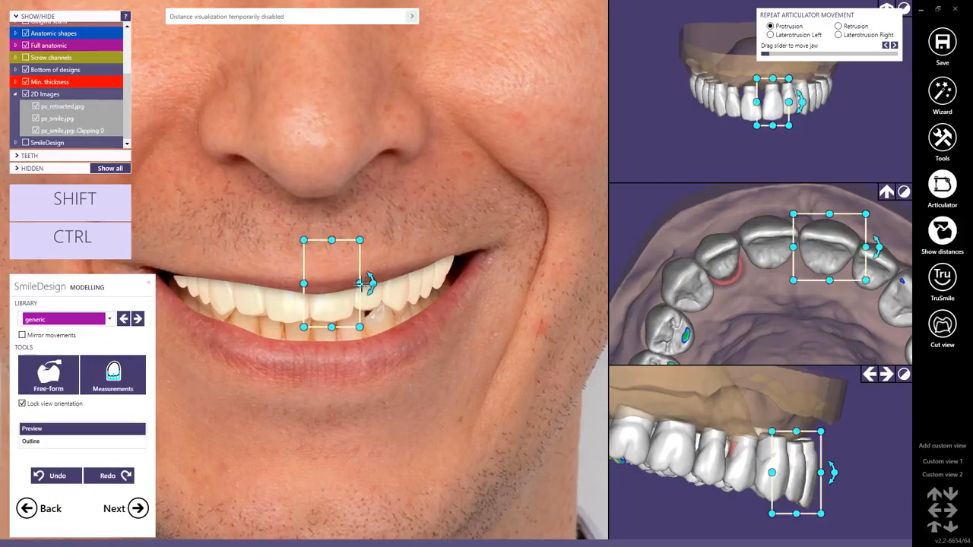
left_click(56, 118)
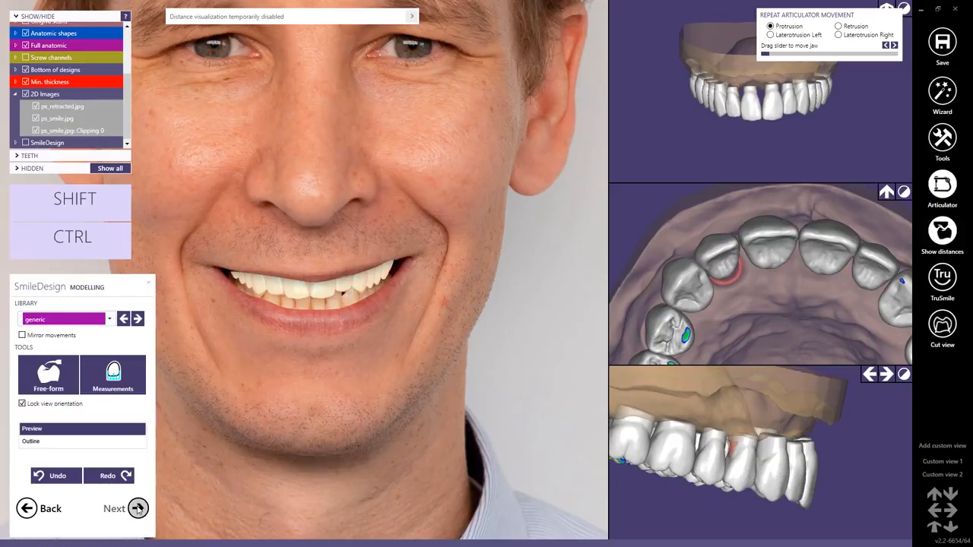
- Pick the tooth base colour from a shadowy tooth and the highlight from a bright tooth
left_click(138, 509)
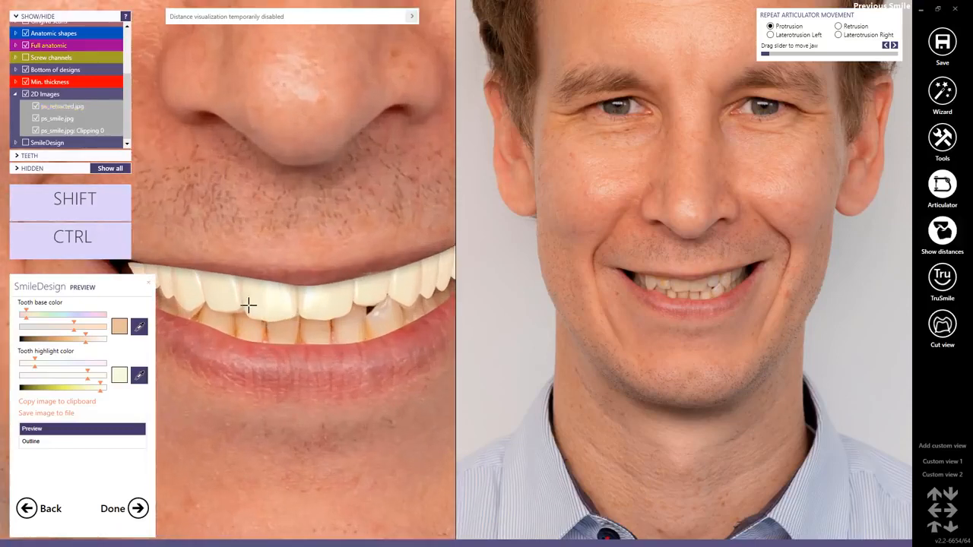
mouse_move(139, 327)
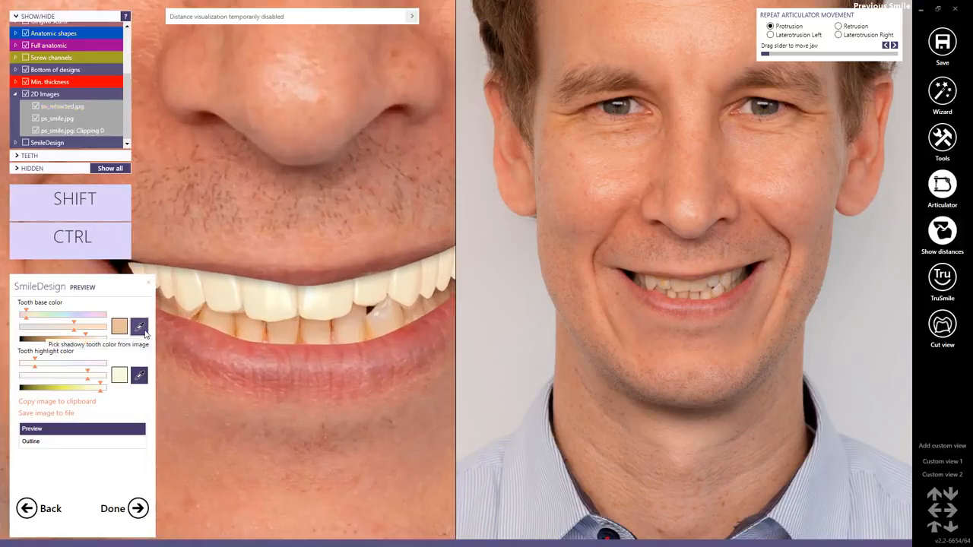
left_click(139, 326)
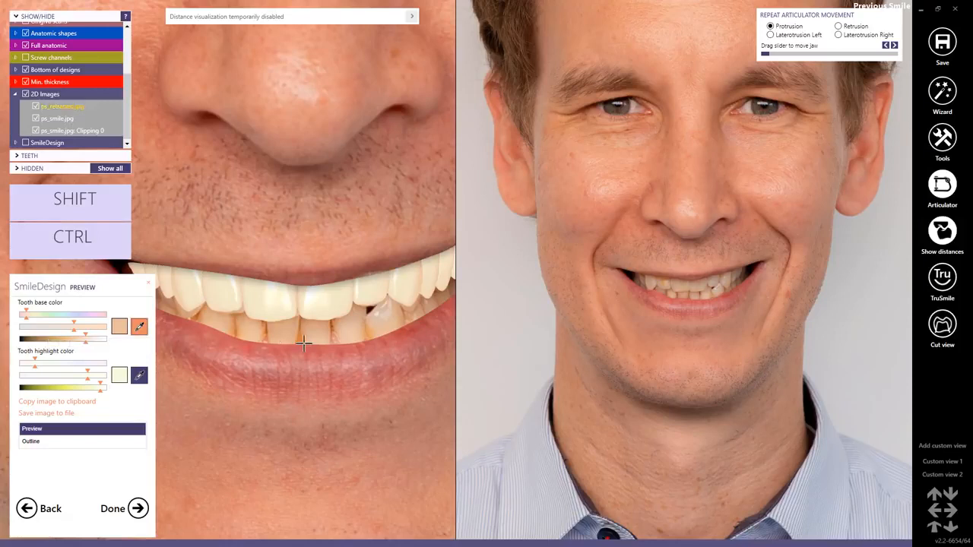
mouse_move(299, 328)
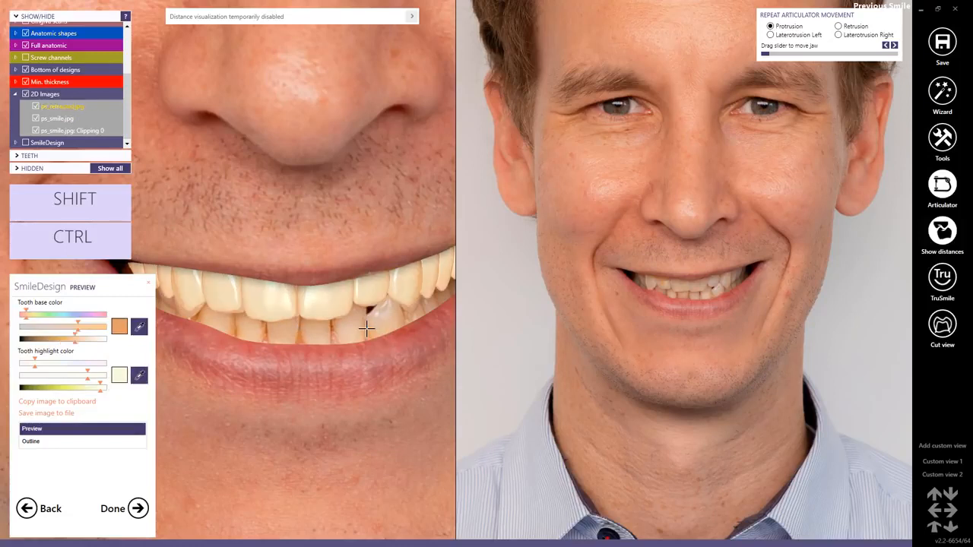
mouse_move(140, 375)
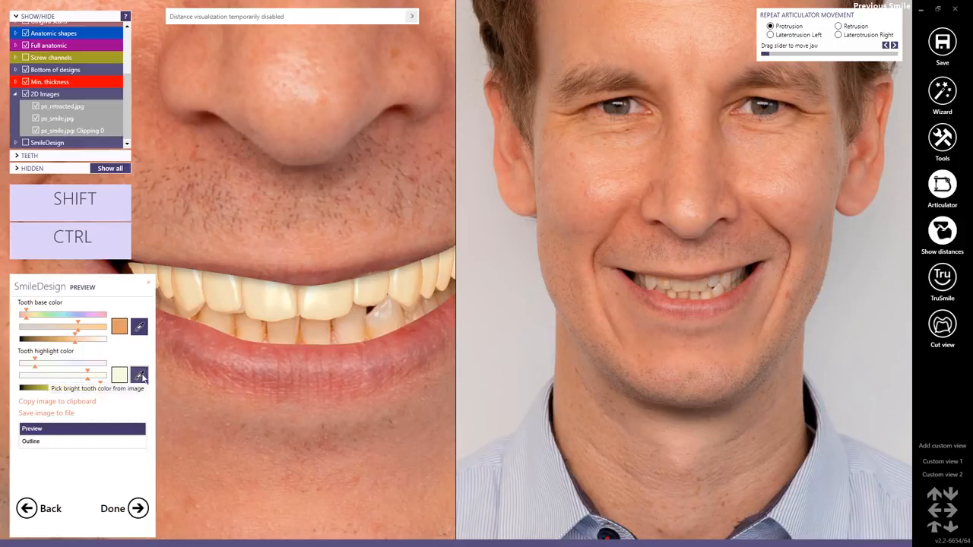
left_click(139, 375)
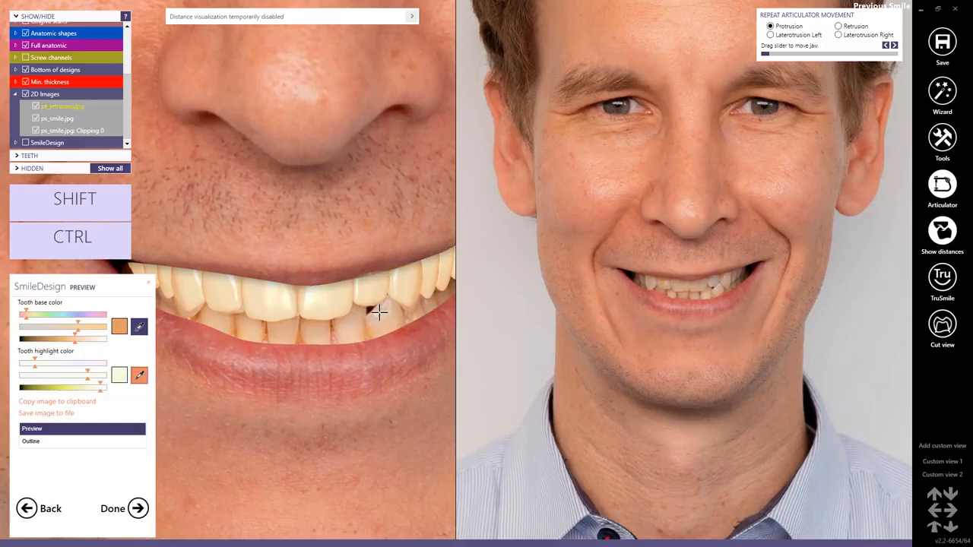
left_click(139, 374)
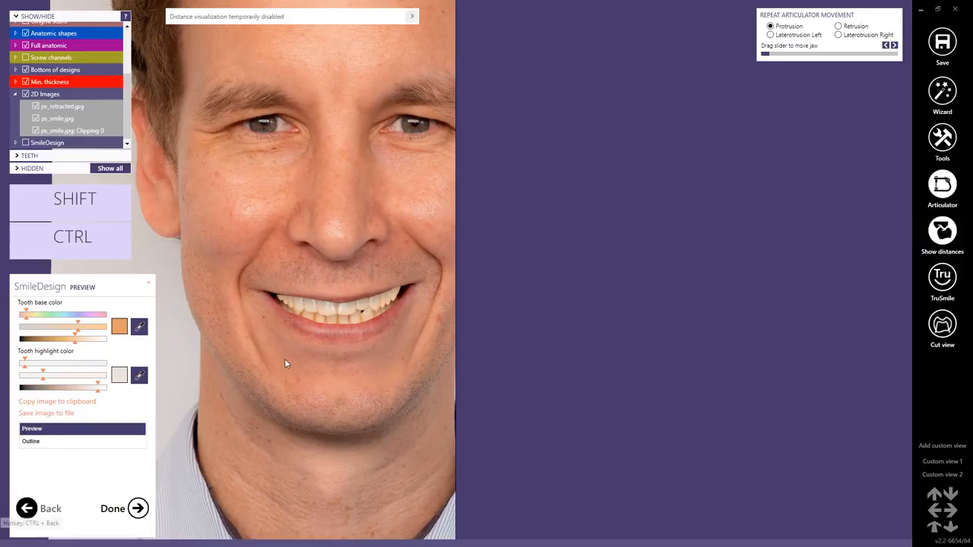
- Go back to Smile Design modelling and review the tinted tooth box over the face photo
left_click(113, 508)
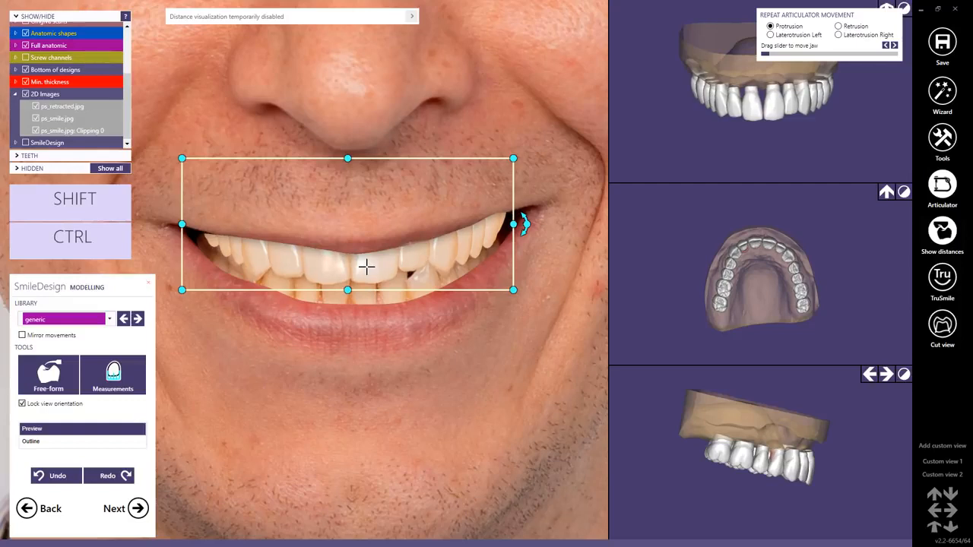
left_click(57, 475)
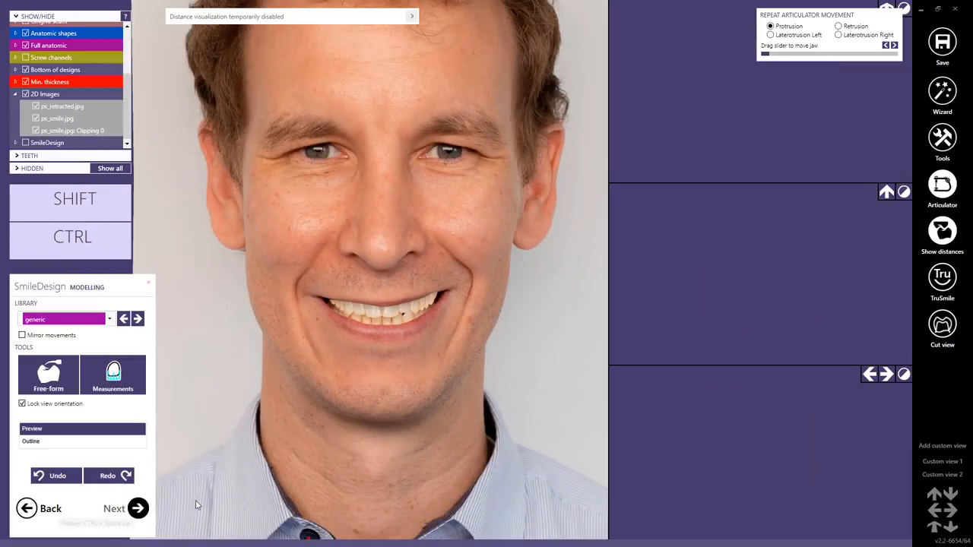
- Save the smile preview image to the project and close Smile Design with Done
left_click(114, 508)
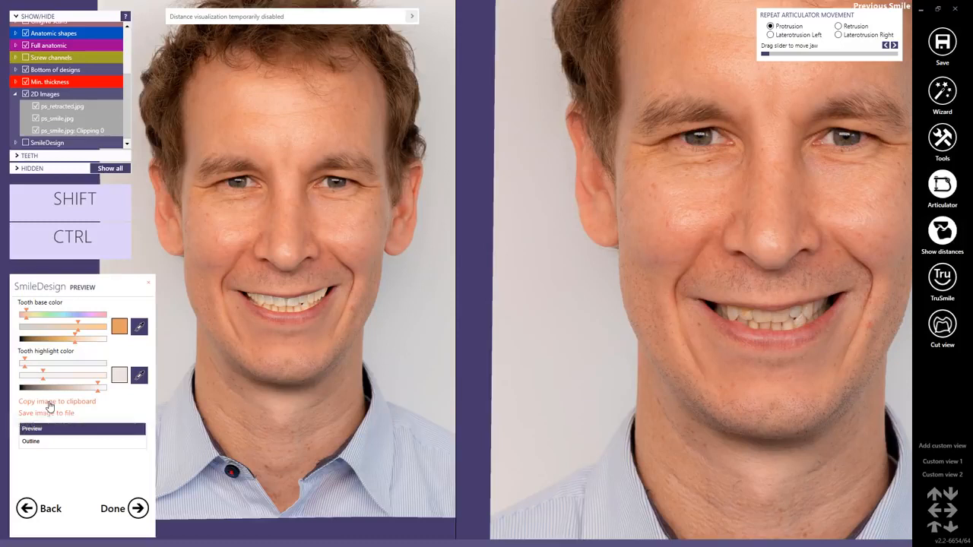
left_click(46, 413)
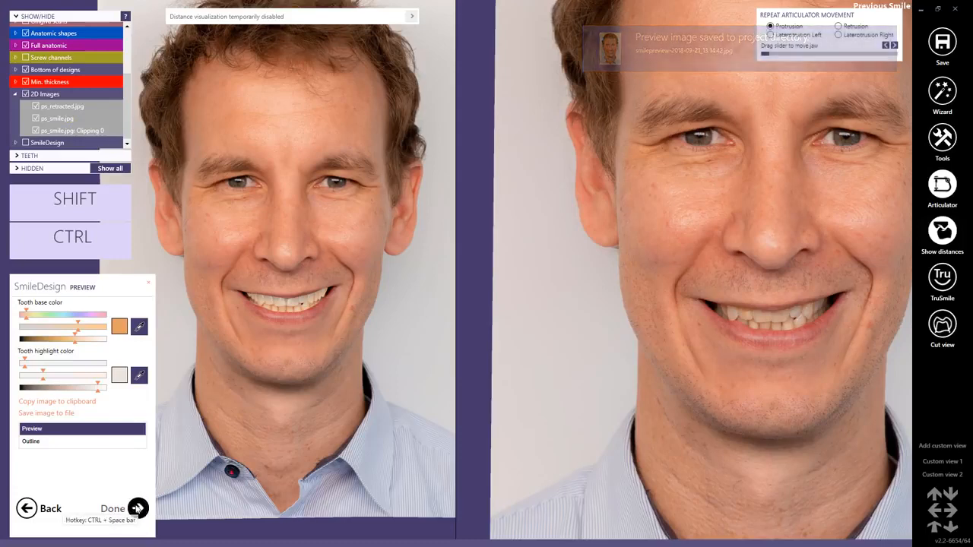
left_click(112, 509)
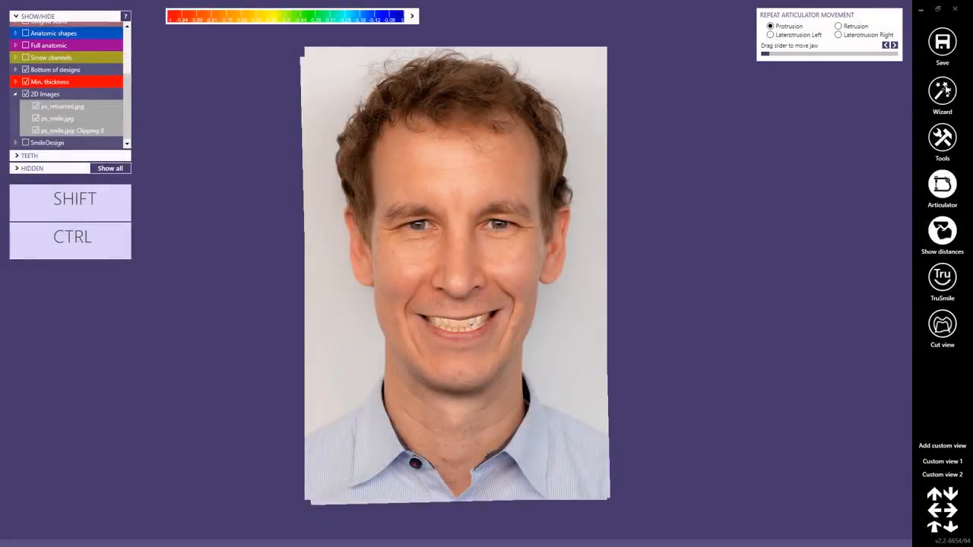
- Show the crowns, hide the 2D photos, and switch to TruSmile realistic rendering
left_click(942, 93)
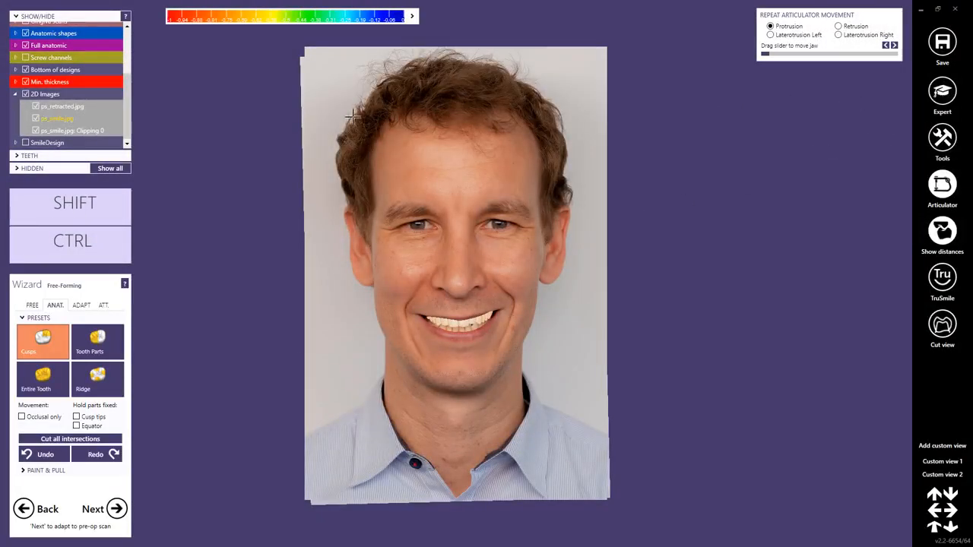
left_click(35, 117)
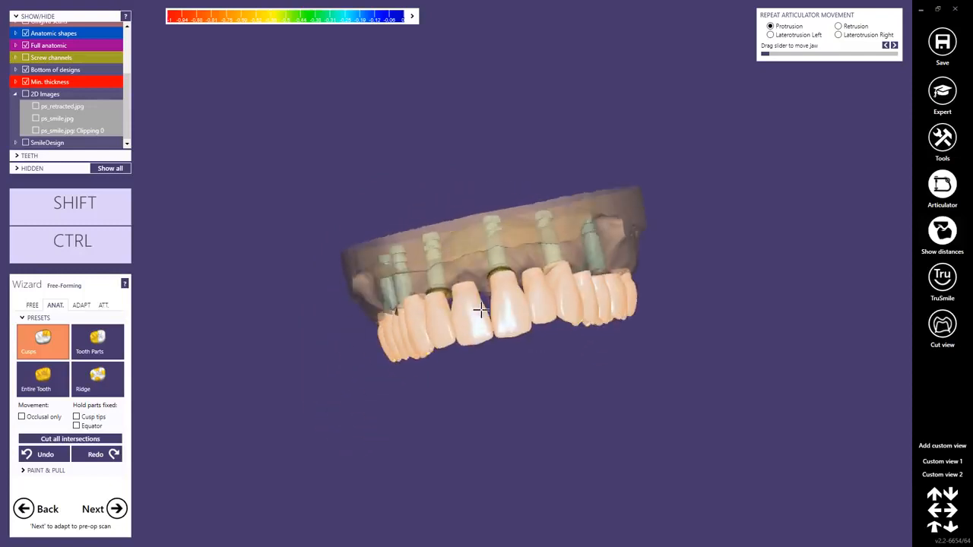
left_click_drag(479, 309, 441, 259)
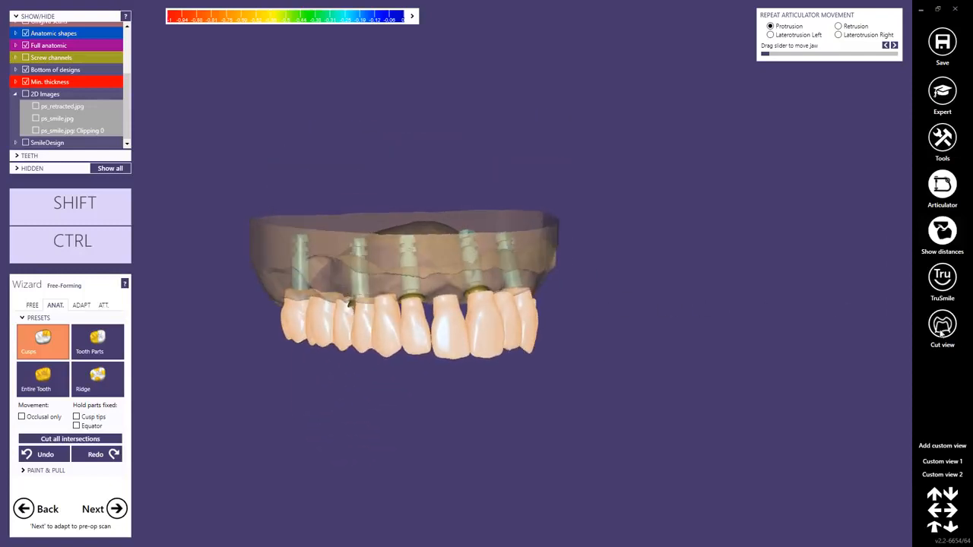
left_click(942, 277)
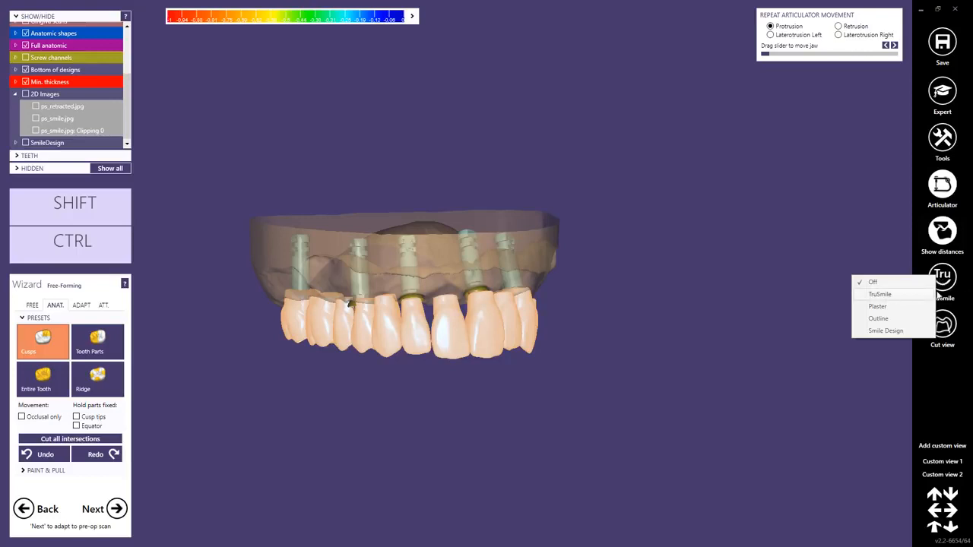
left_click(880, 294)
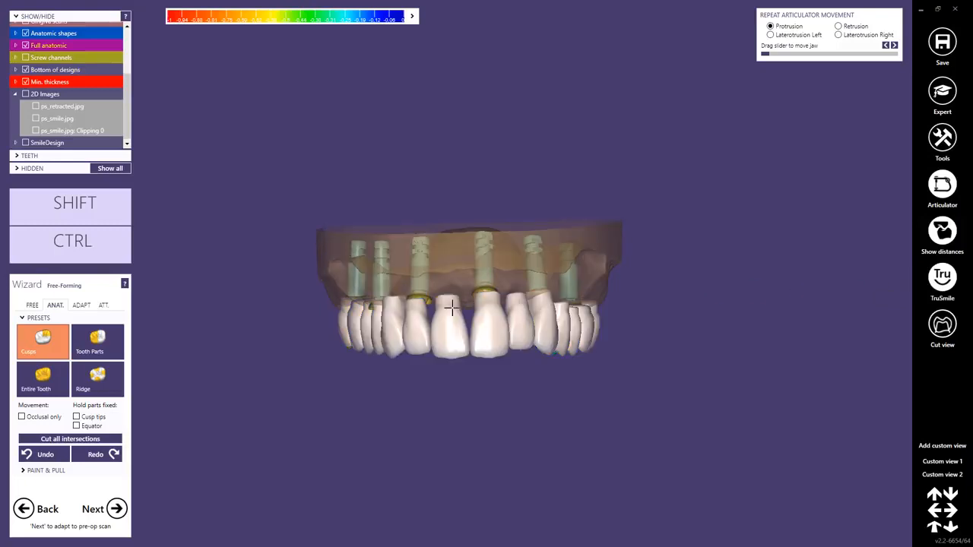
left_click_drag(456, 289, 456, 327)
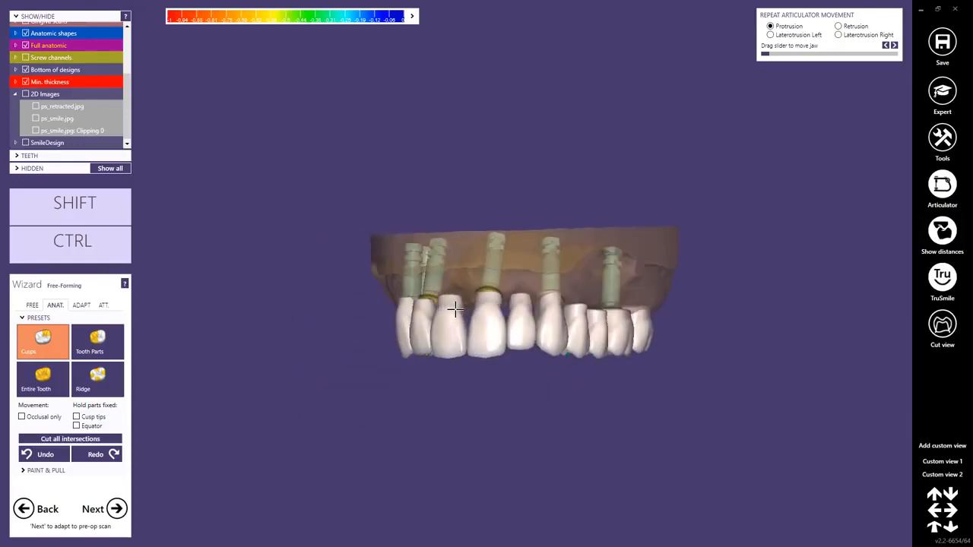
left_click_drag(525, 304, 517, 396)
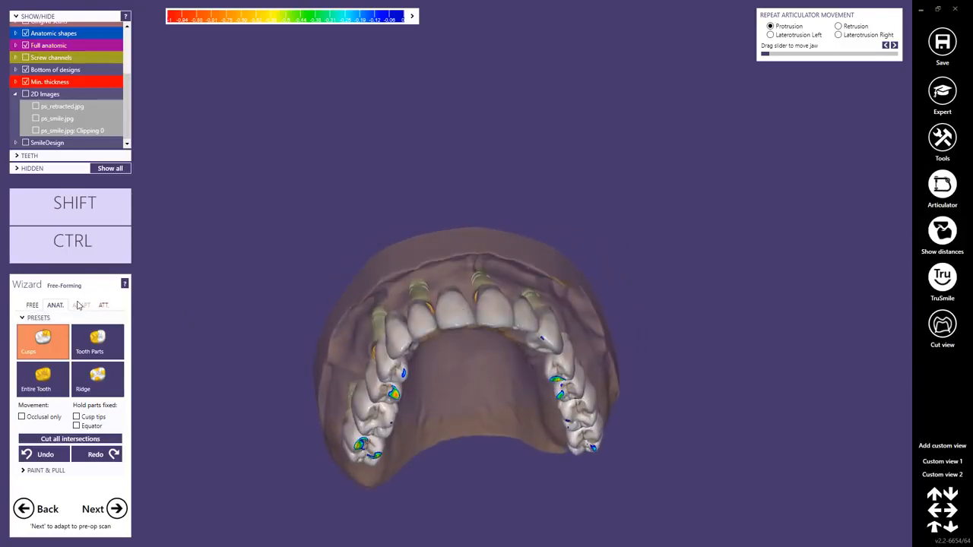
- Browse the ADAPT and ANAT. tabs and select Tooth Parts mode
left_click(80, 305)
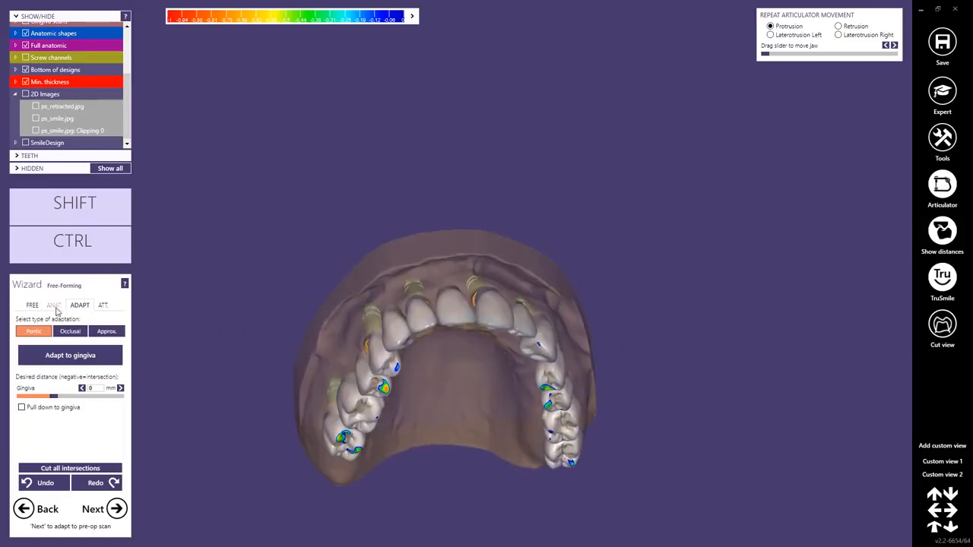
left_click(55, 305)
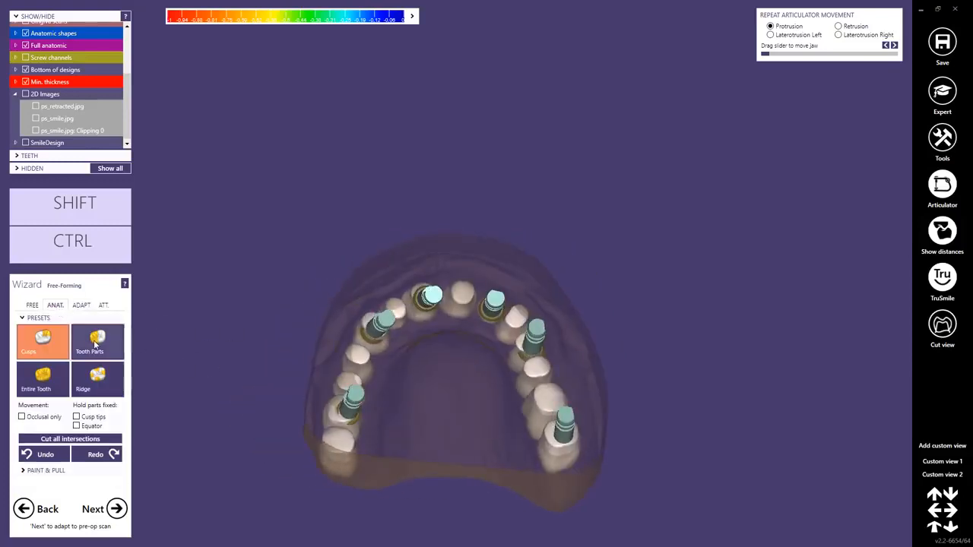
left_click(97, 342)
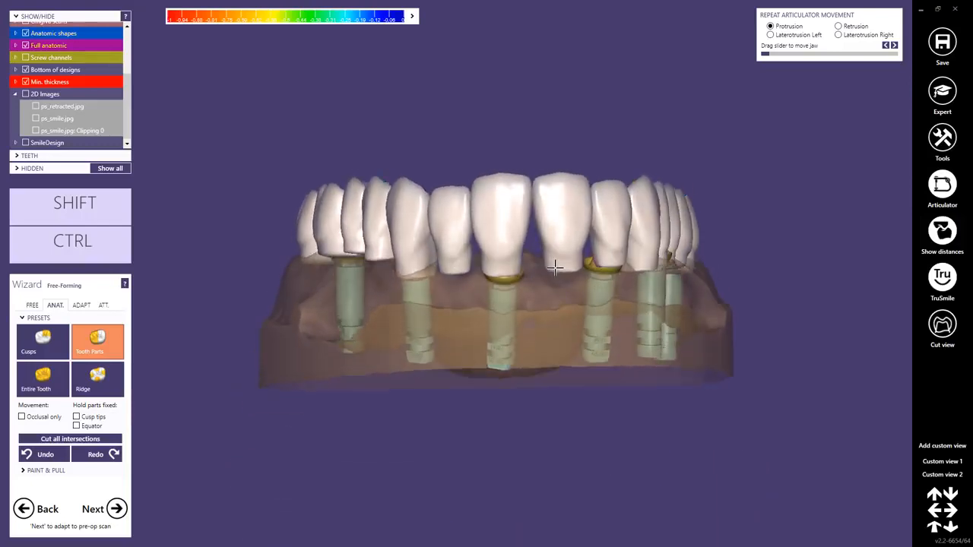
left_click_drag(554, 266, 448, 278)
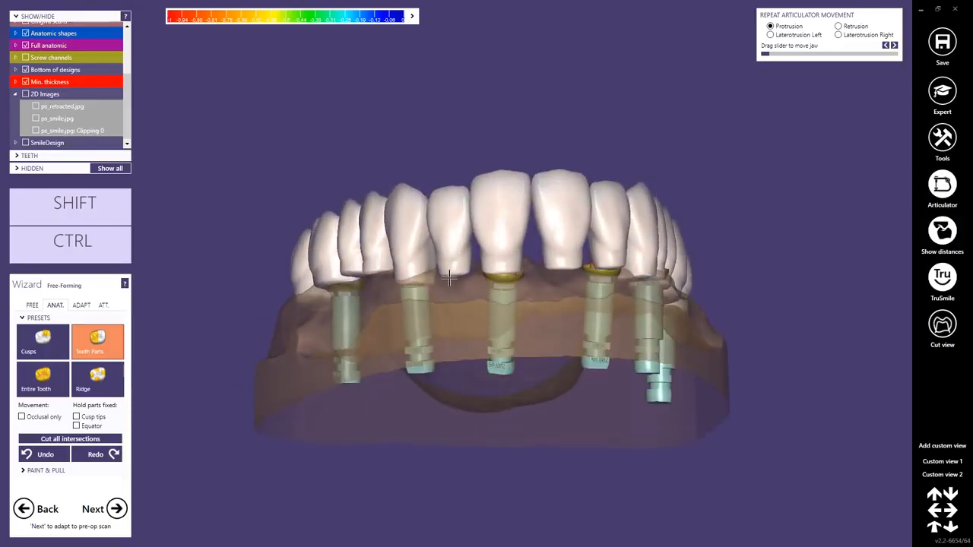
left_click(81, 305)
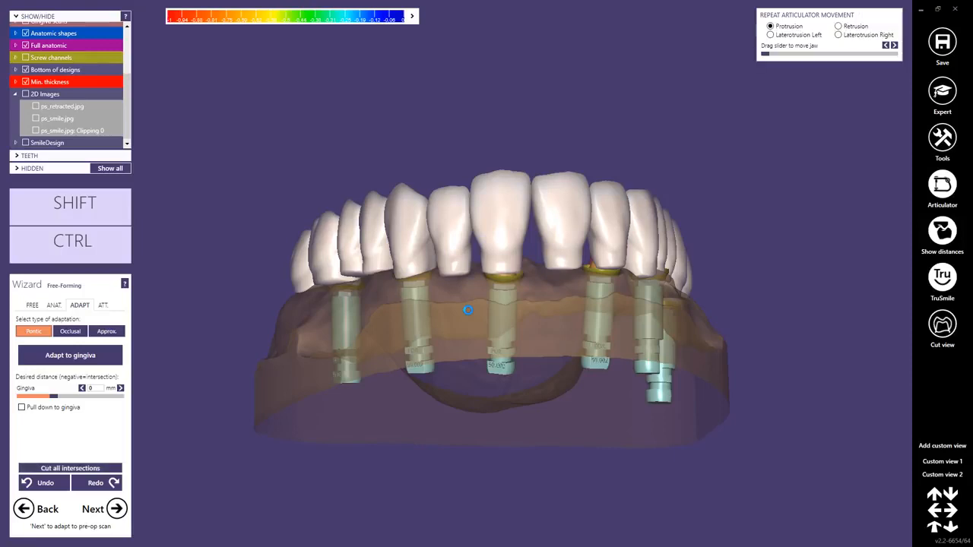
left_click_drag(468, 310, 559, 304)
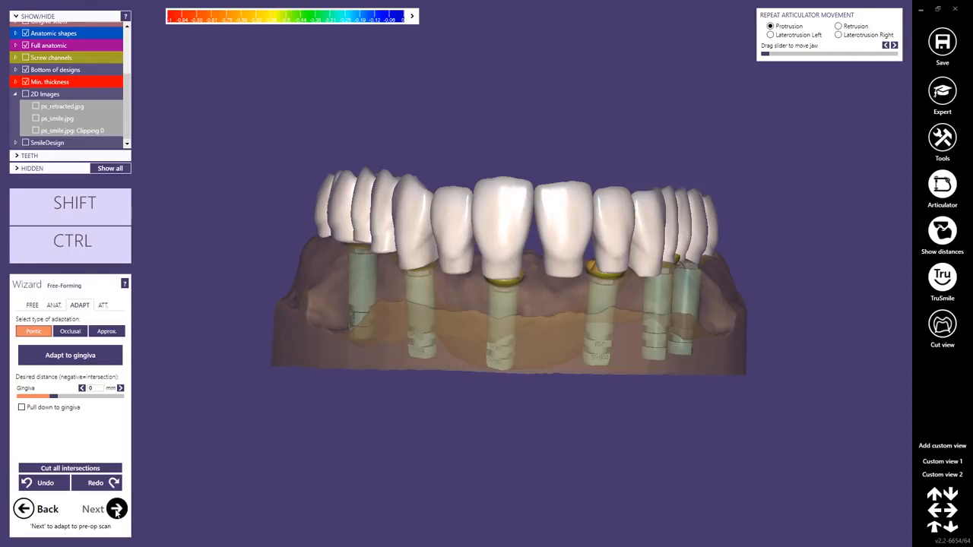
- Leave free-forming, let minimum thickness restore, and pass Adapt to Pre-op Scan
left_click(92, 508)
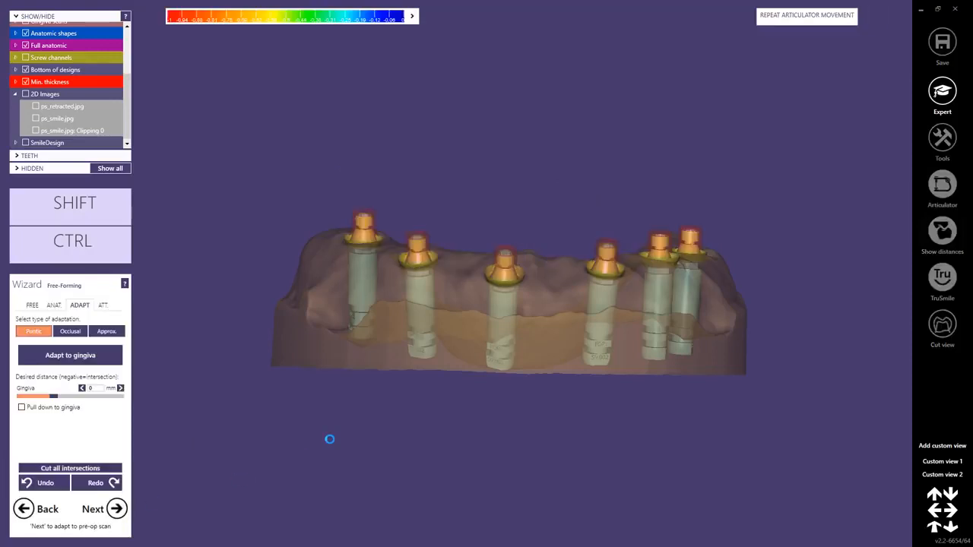
left_click(93, 509)
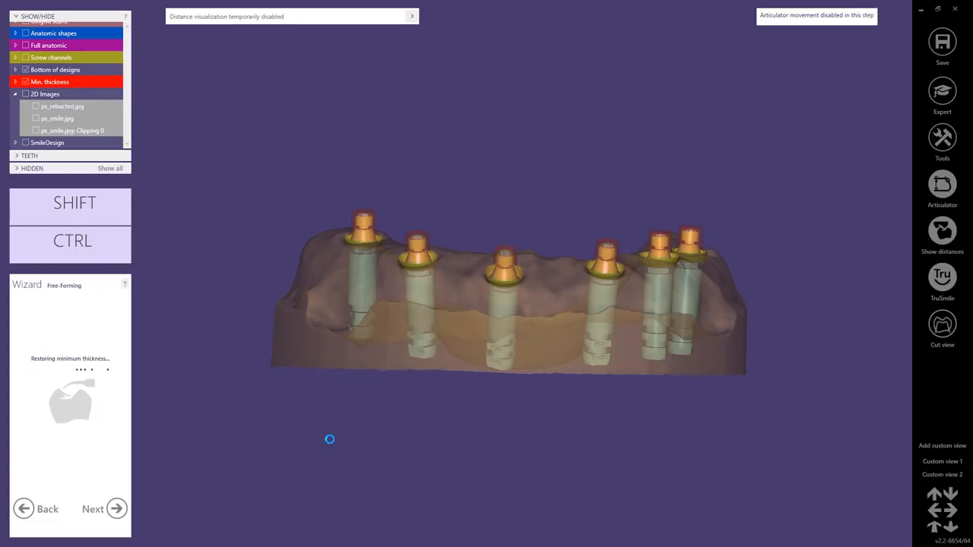
left_click(93, 509)
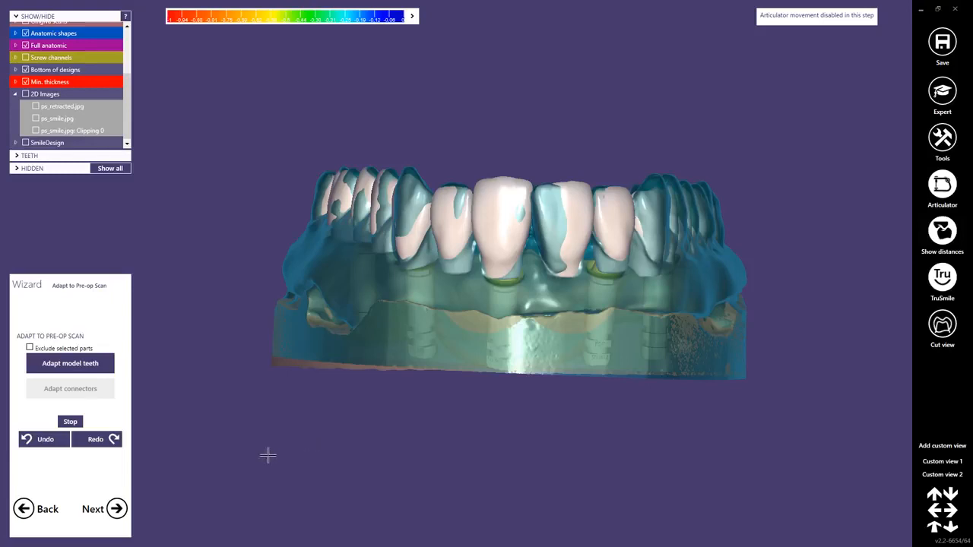
left_click(104, 509)
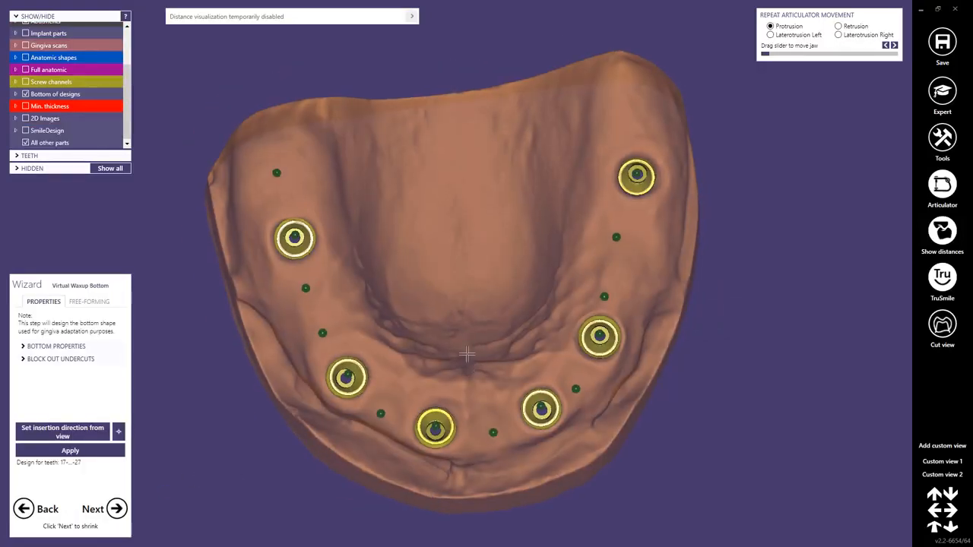
- Generate the waxup bottom and expand Bottom Properties showing 0.03 mm offset, 17% smoothing
left_click_drag(466, 354, 415, 336)
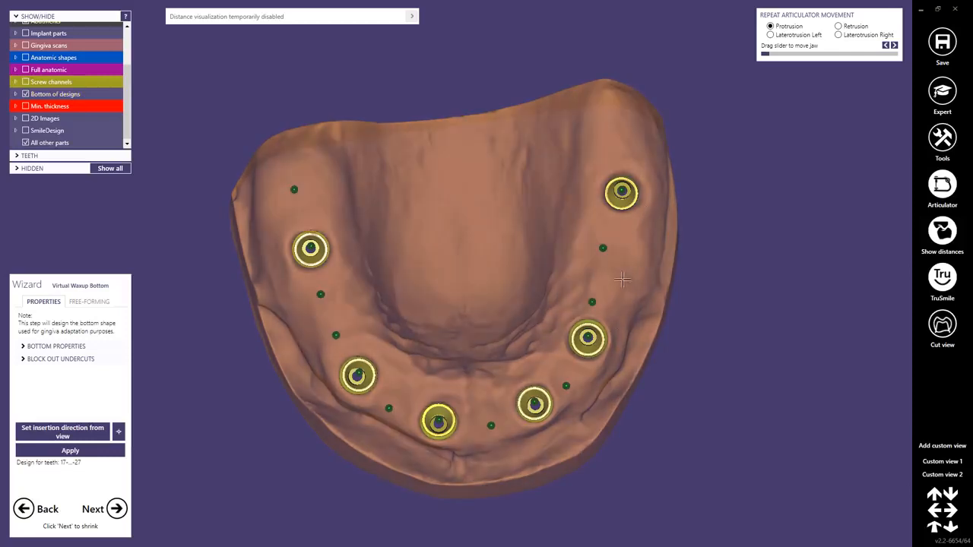
mouse_move(378, 356)
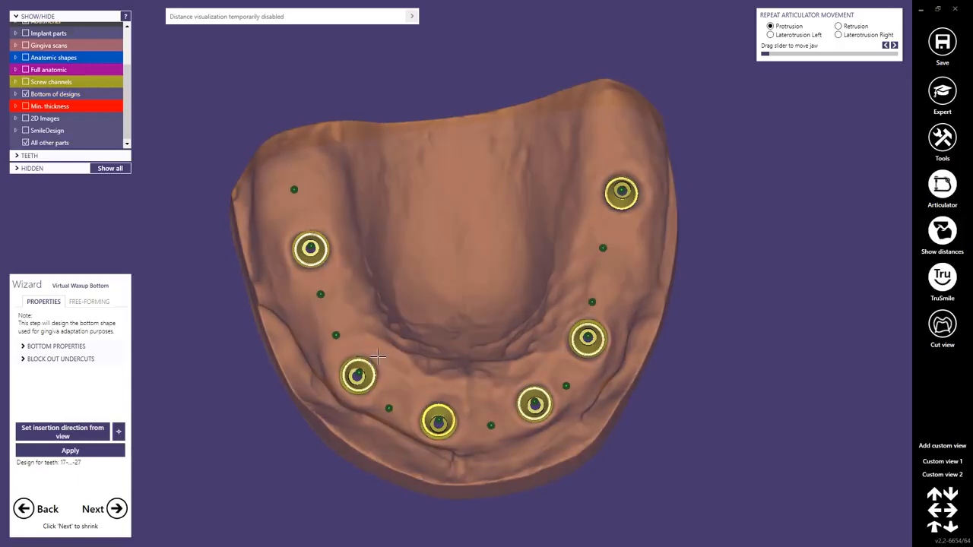
mouse_move(590, 264)
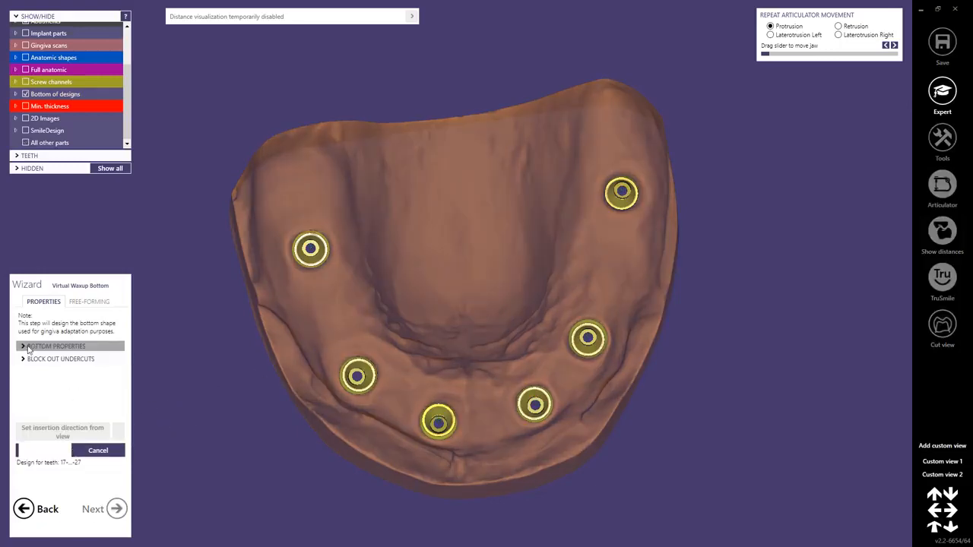
left_click(56, 346)
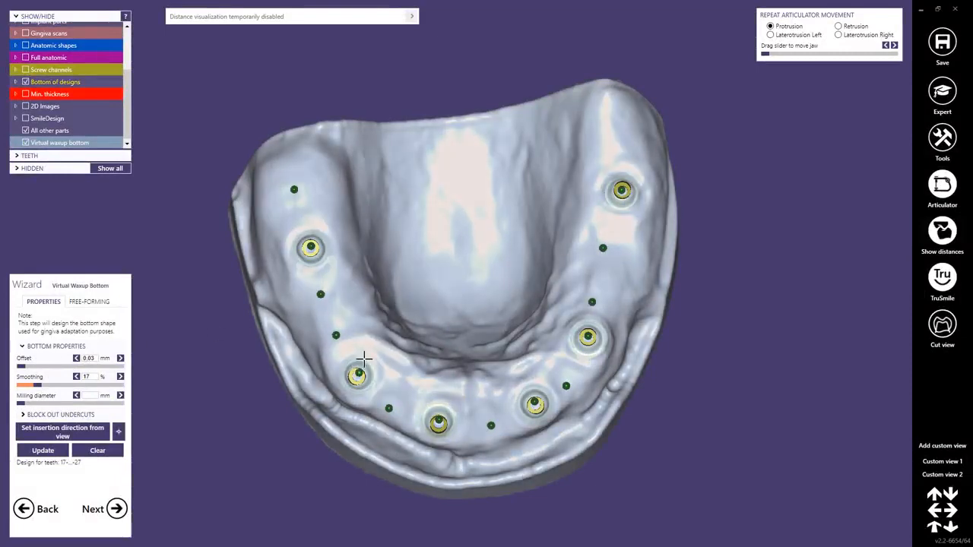
- Switch the waxup bottom to free-forming and fill the anterior ridge undercut
left_click(88, 301)
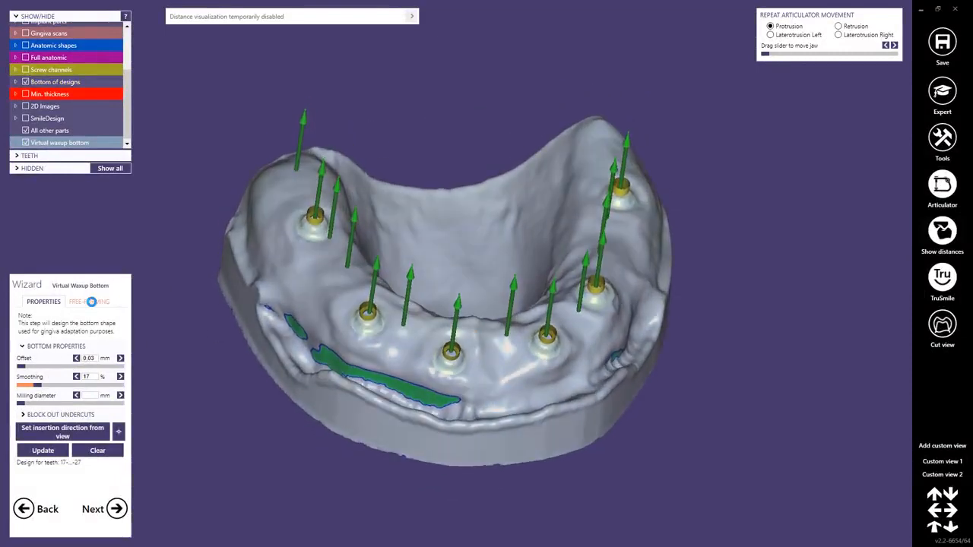
left_click(88, 301)
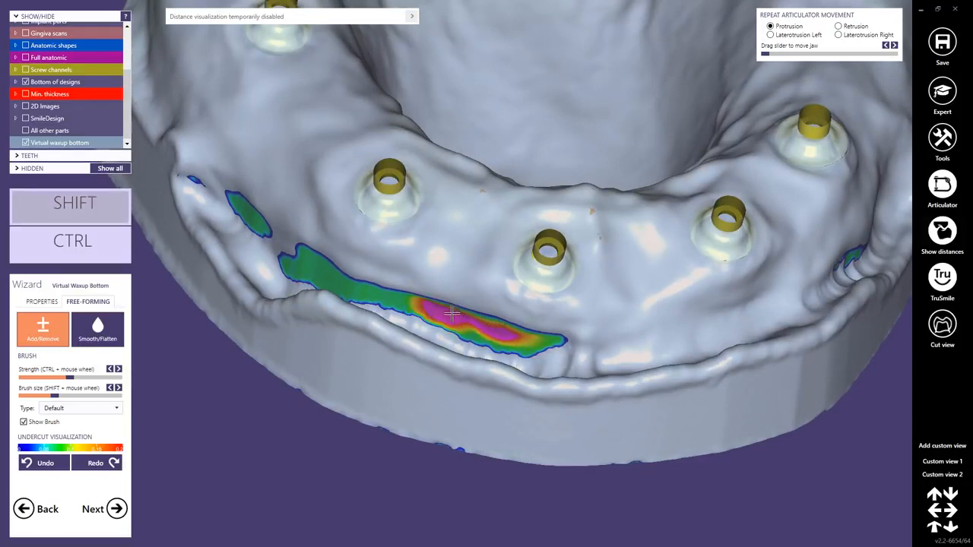
left_click(44, 463)
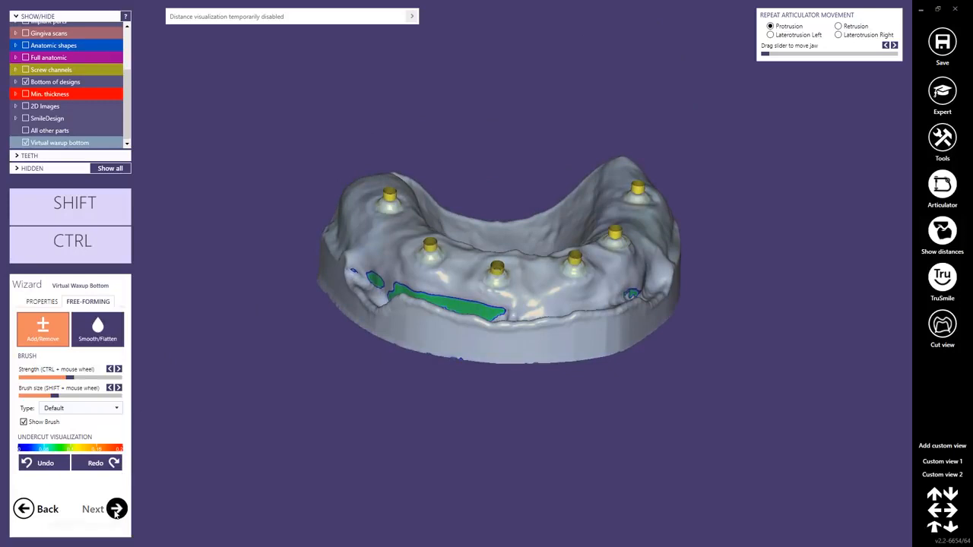
- Draw the gingiva margin line from behind the last molar around the arch and close it
left_click(93, 508)
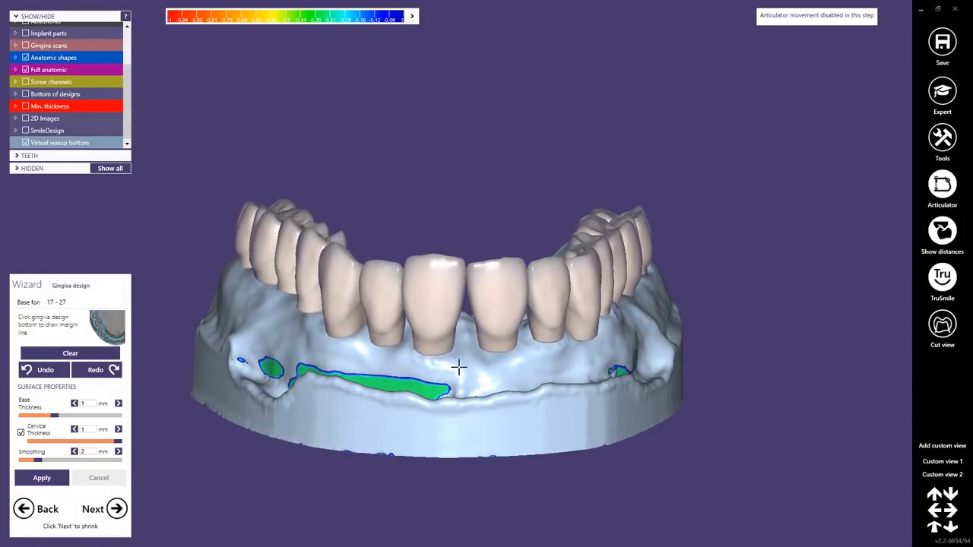
mouse_move(466, 363)
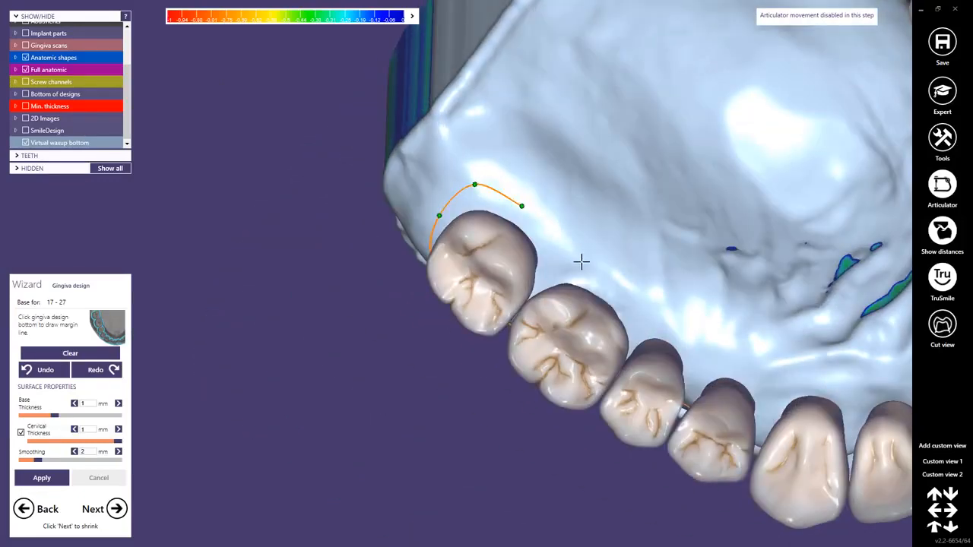
left_click(693, 342)
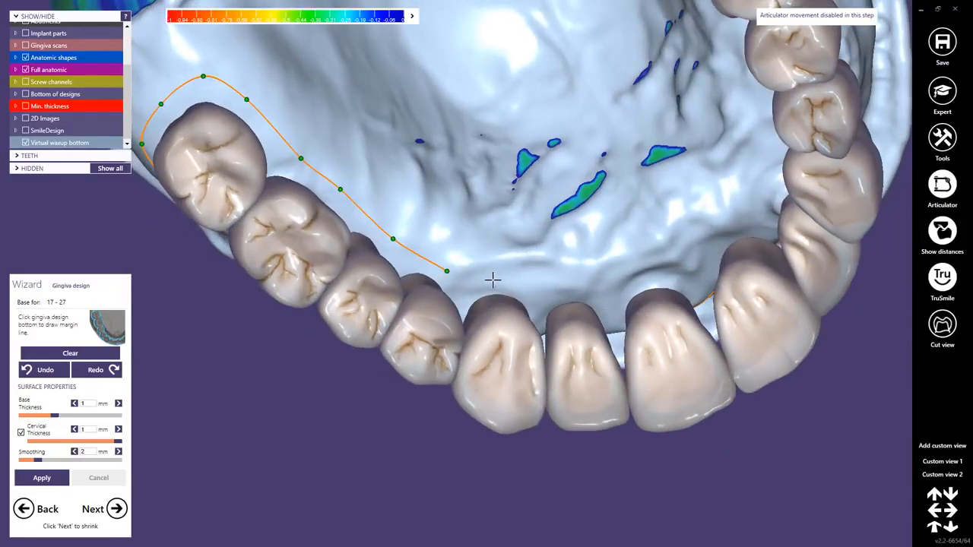
left_click(645, 267)
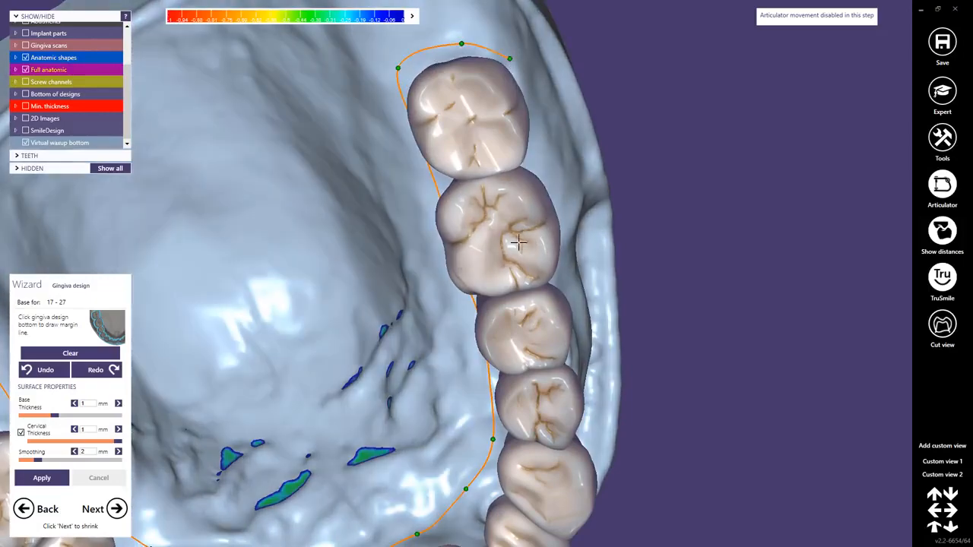
left_click_drag(517, 244, 699, 268)
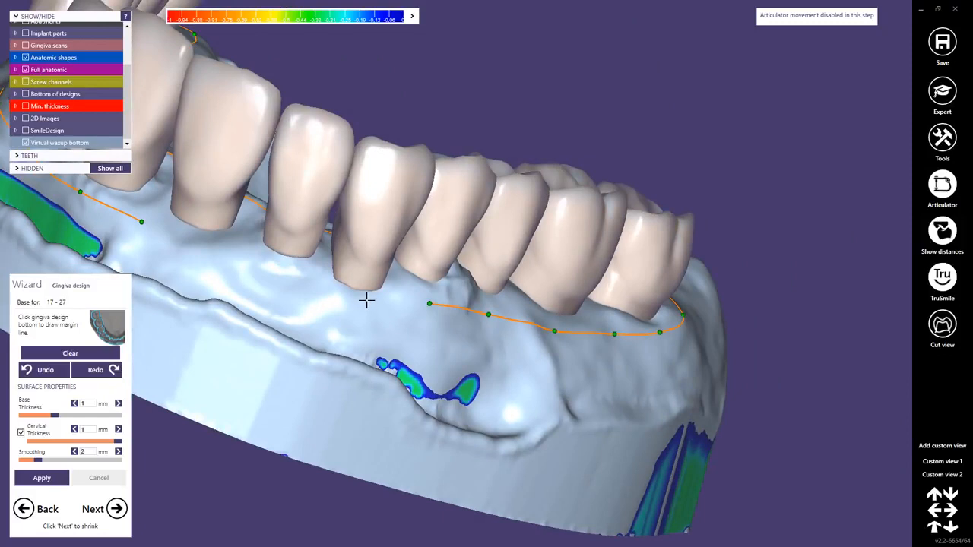
left_click(198, 249)
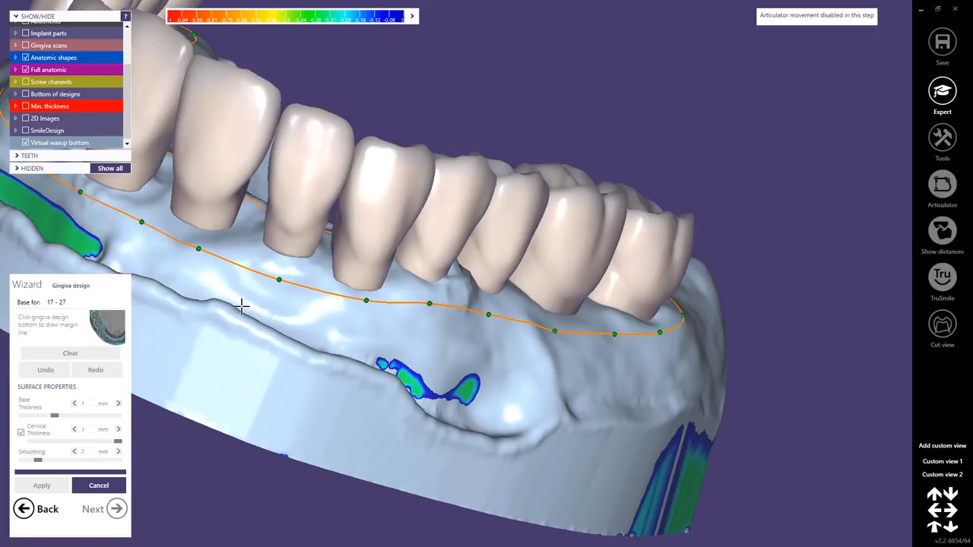
left_click(41, 485)
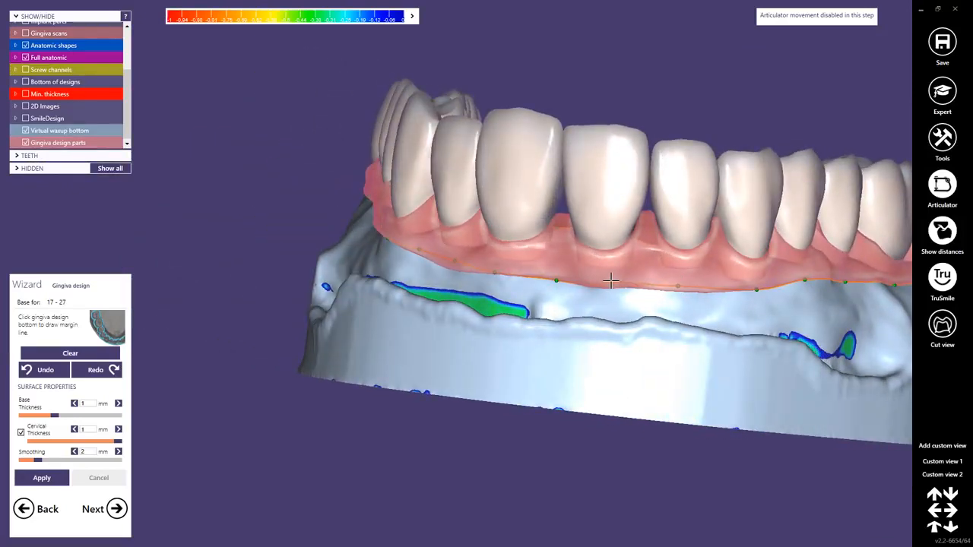
left_click_drag(612, 282, 710, 294)
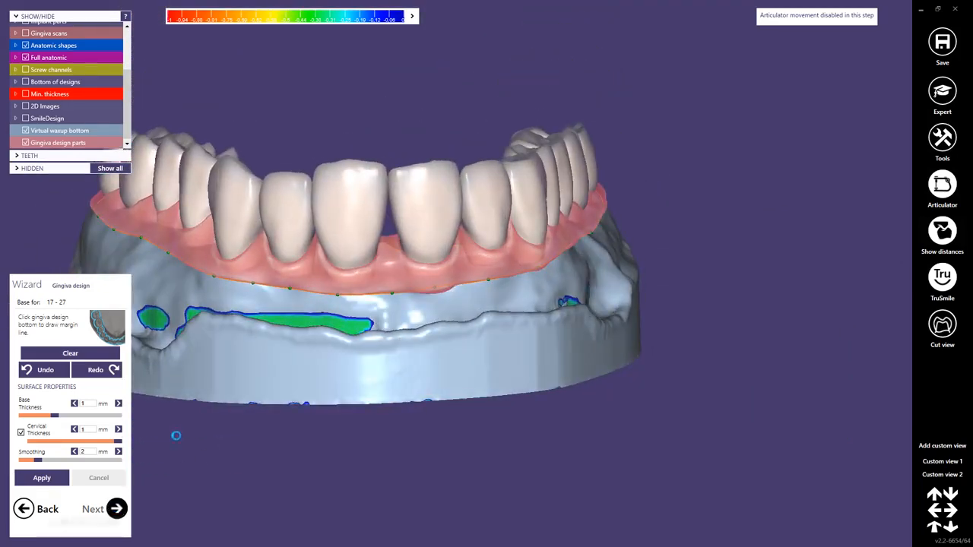
- Enter Free-form Gingiva and rotate the arch to check the minimum-thickness colour map
left_click(103, 508)
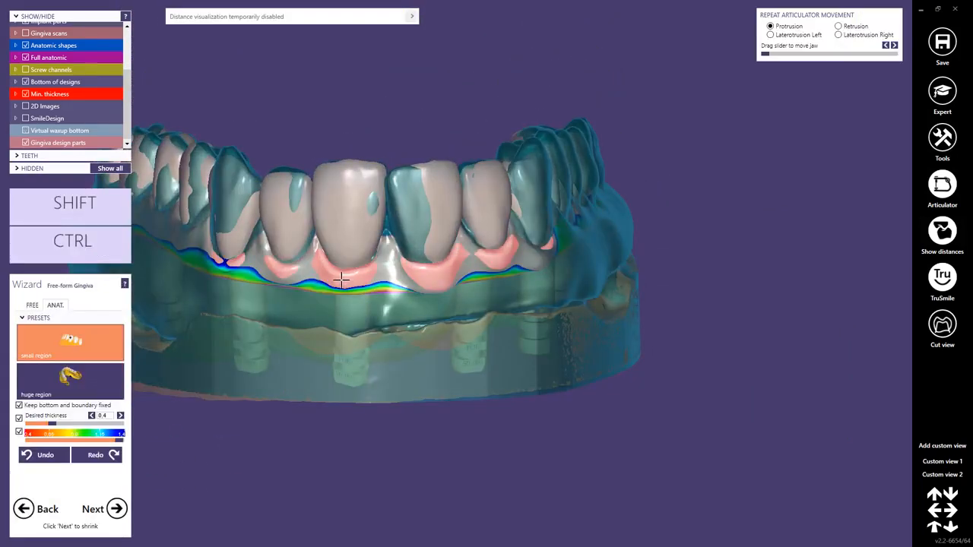
left_click_drag(340, 280, 239, 255)
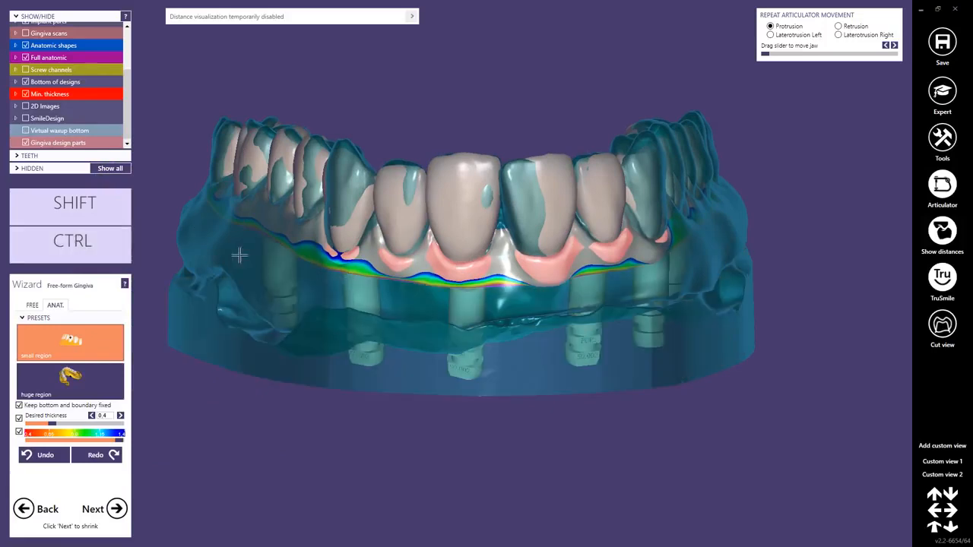
left_click_drag(456, 266, 441, 304)
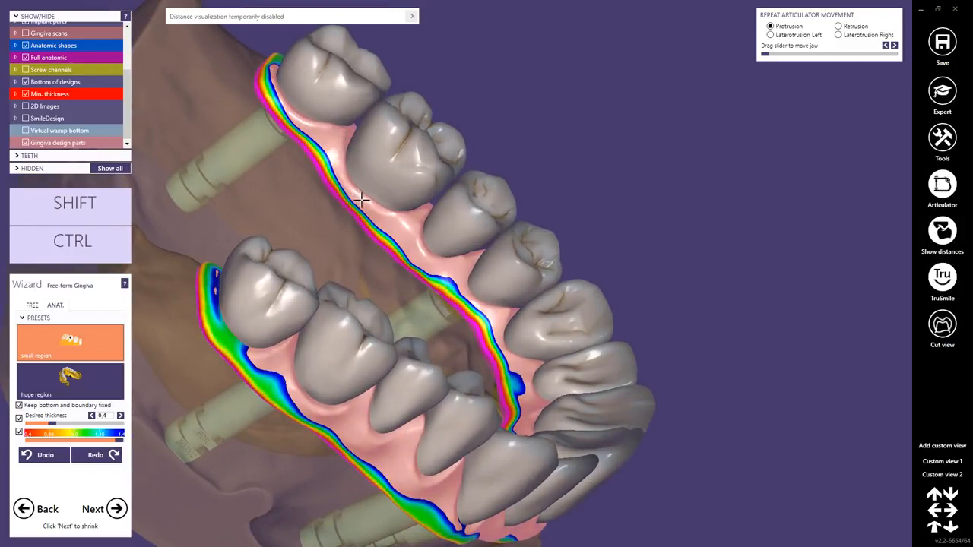
left_click_drag(361, 200, 499, 281)
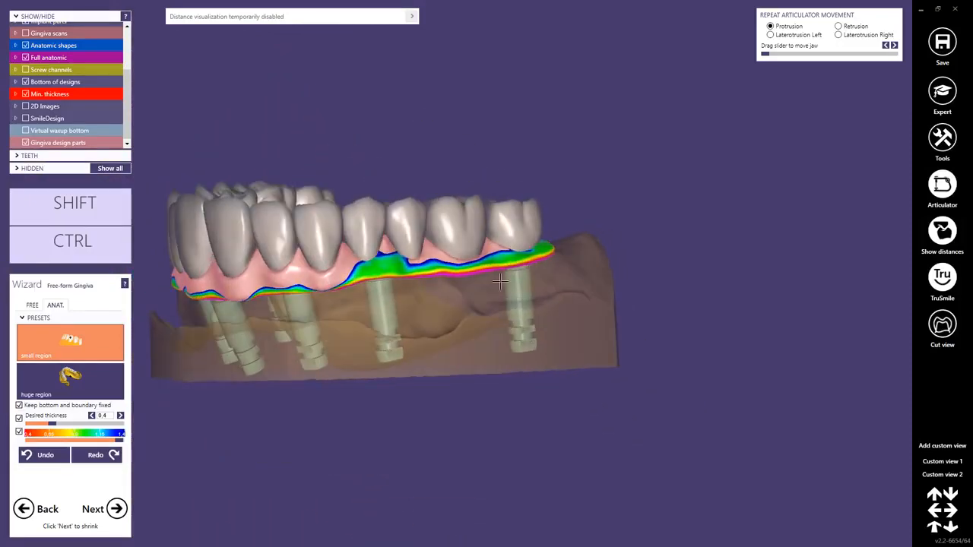
left_click(102, 509)
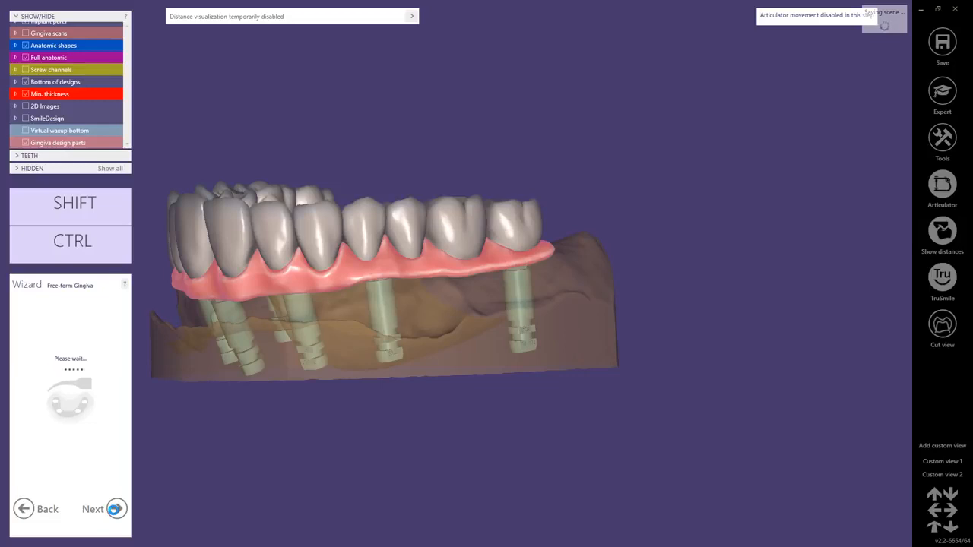
- Advance the wizard into the Shrinking step with cutback library and shrink options
left_click(92, 509)
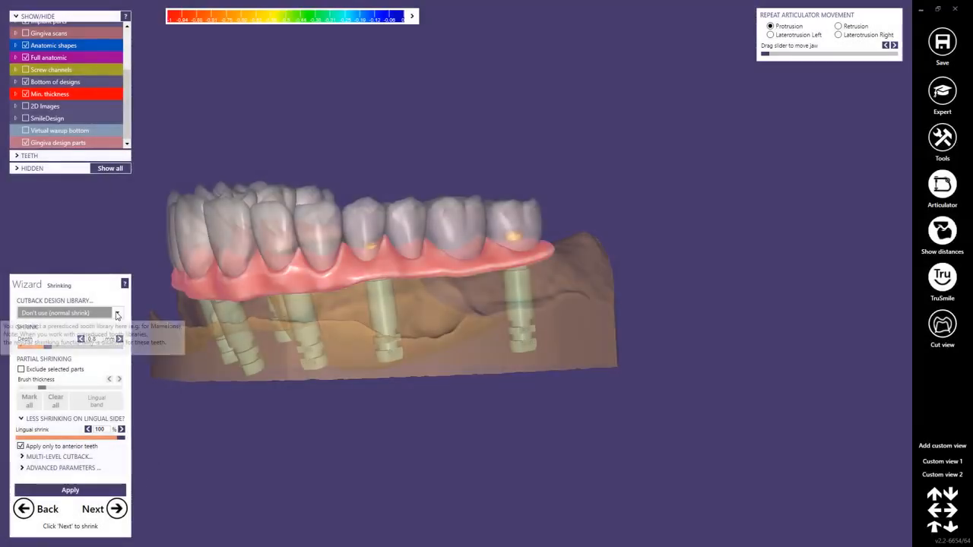
- Choose the thimble cutback design and inspect the reduced posterior teeth inside the crowns
left_click(118, 312)
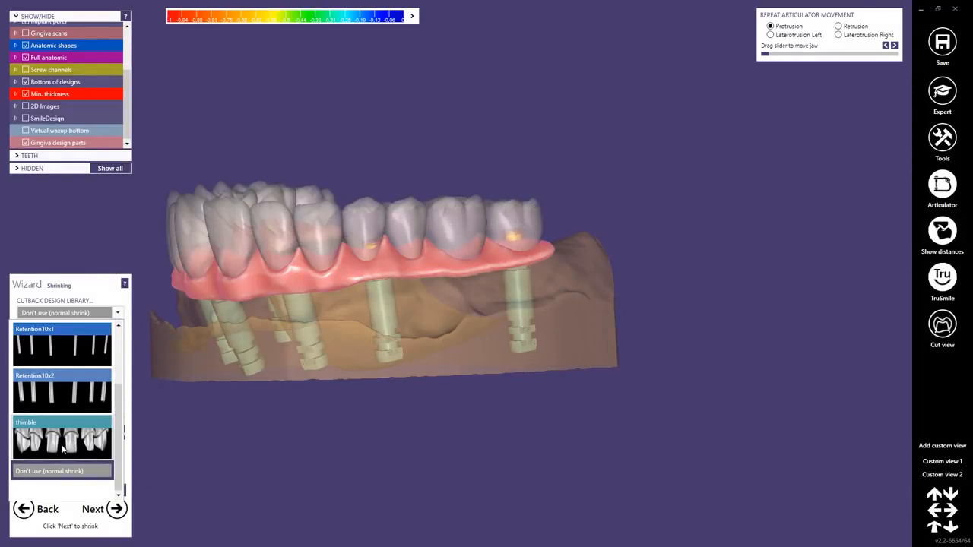
left_click(62, 439)
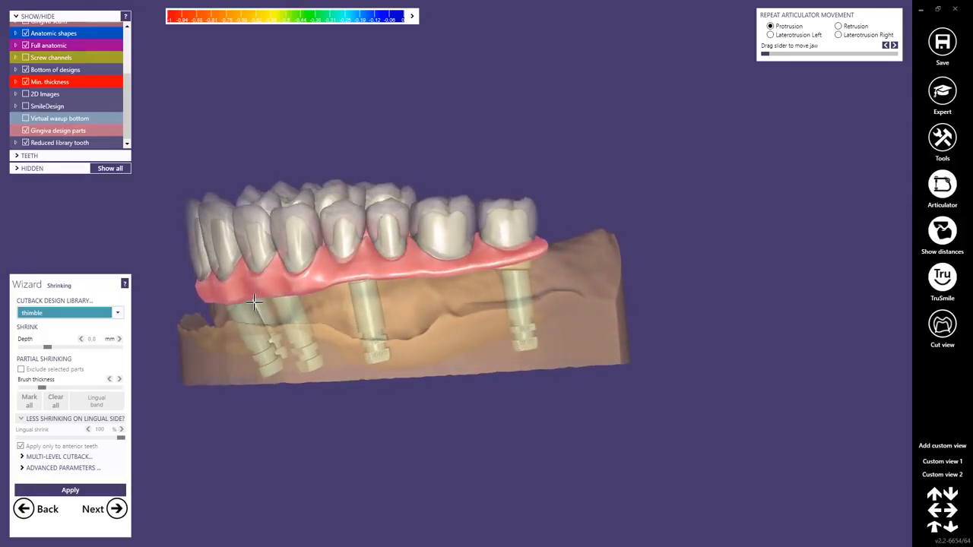
left_click_drag(407, 281, 319, 266)
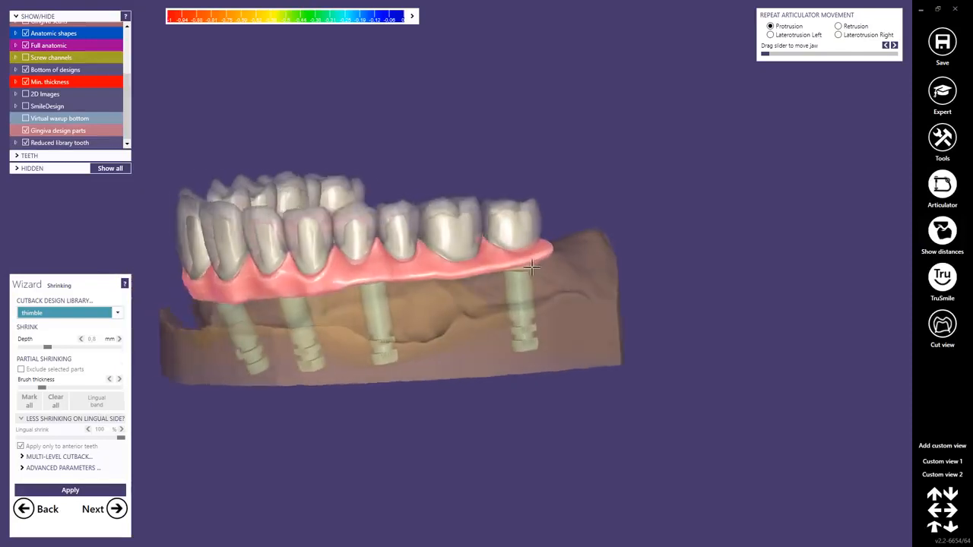
left_click_drag(532, 267, 498, 230)
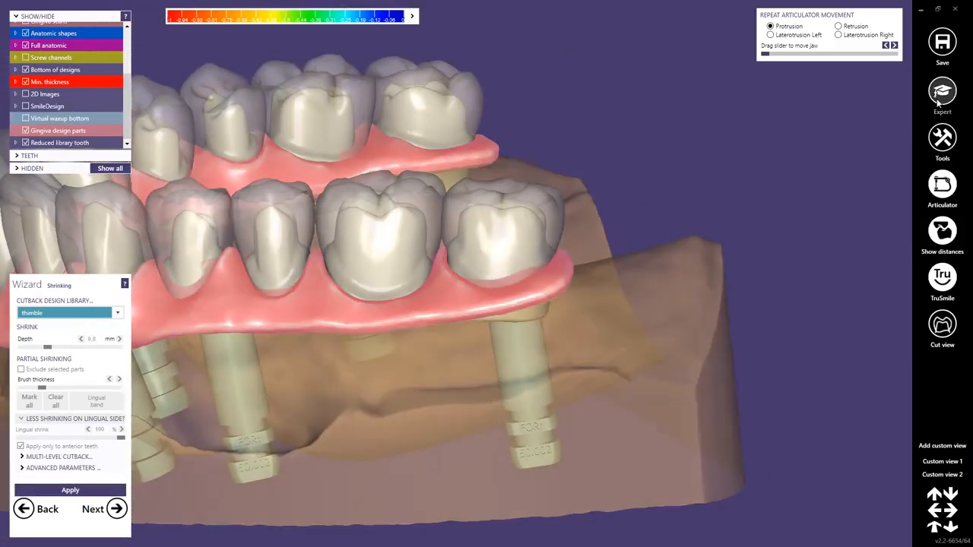
- Switch to Expert mode and open Free-form on the anatomic crowns
left_click(942, 91)
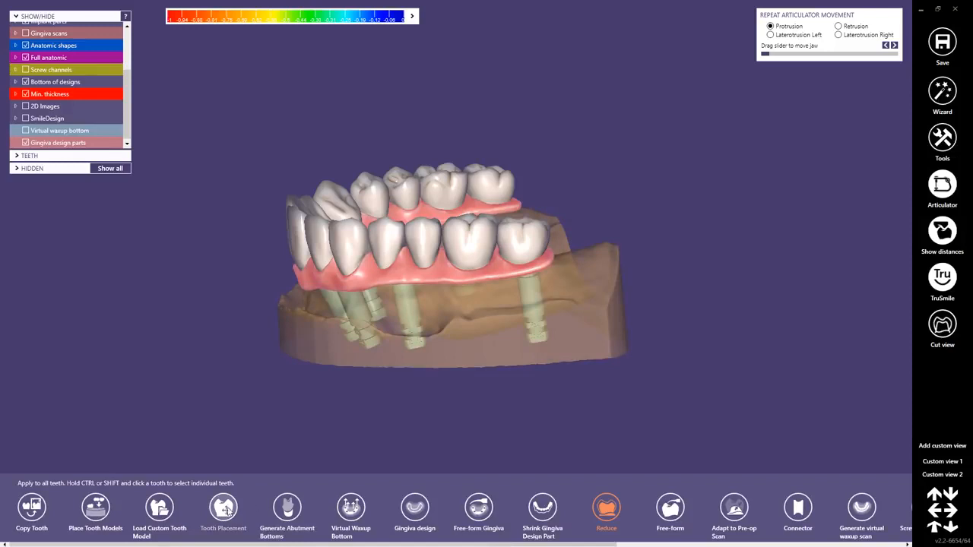
left_click(223, 509)
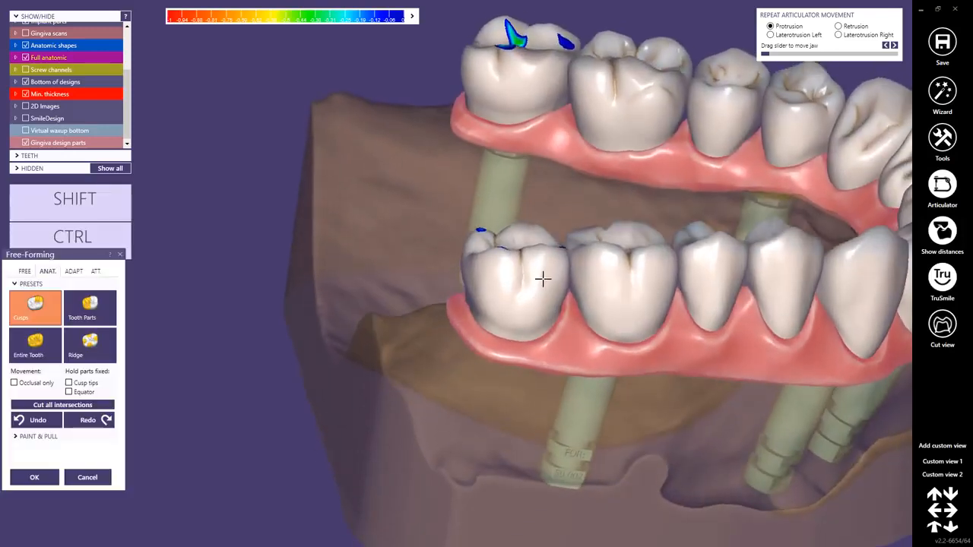
- Cut the crowns' intersections with the opposing teeth from the ADAPT tab and accept
left_click(72, 271)
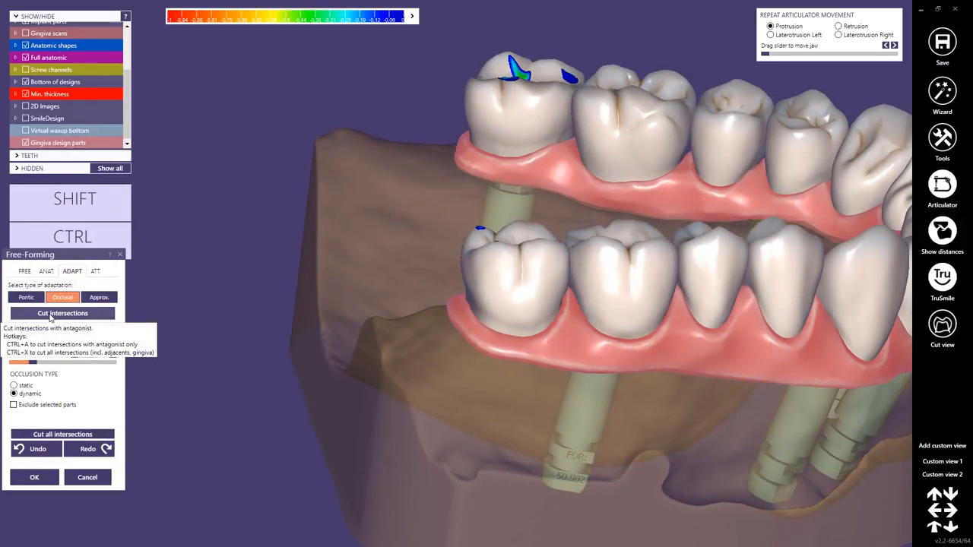
left_click(63, 313)
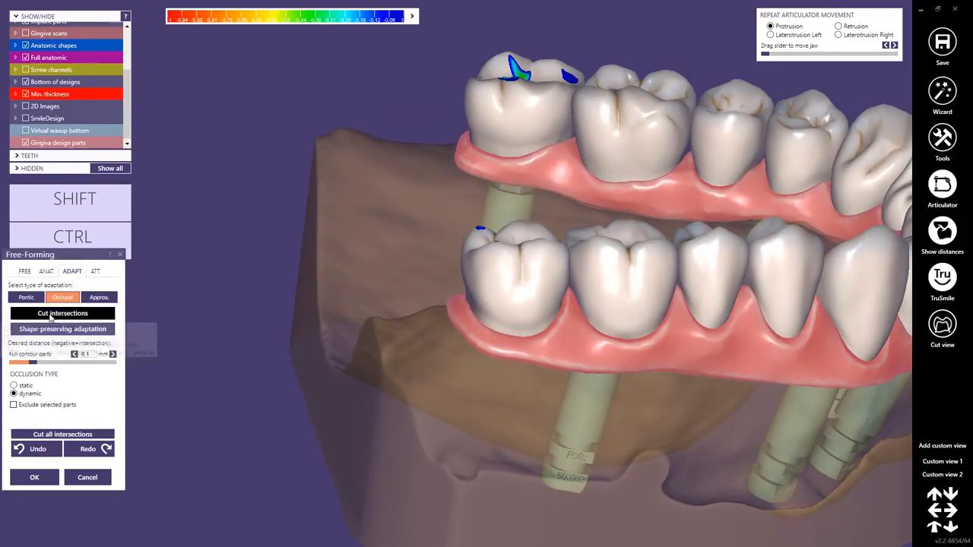
left_click(62, 313)
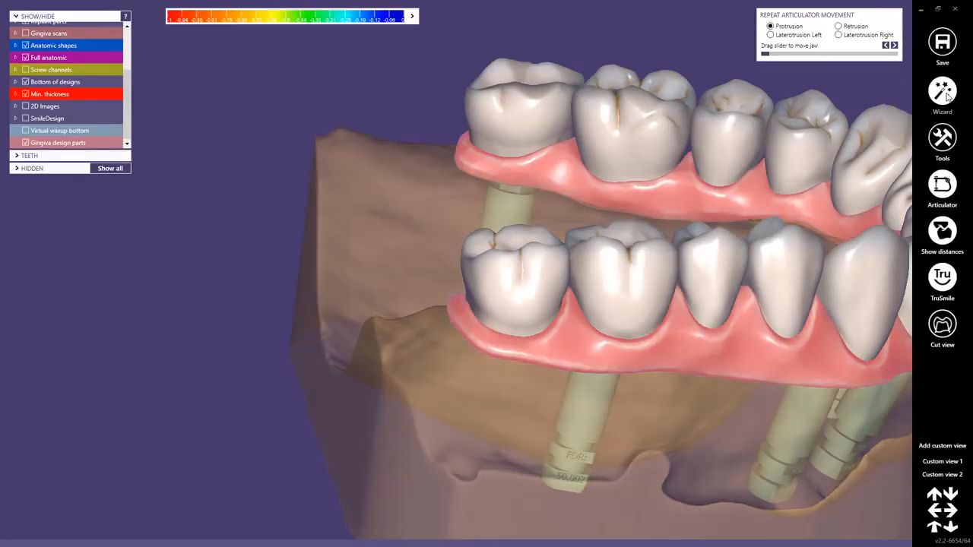
- Check the thimble reduction in the Shrinking step, advance past it, and return to Expert mode
left_click(942, 91)
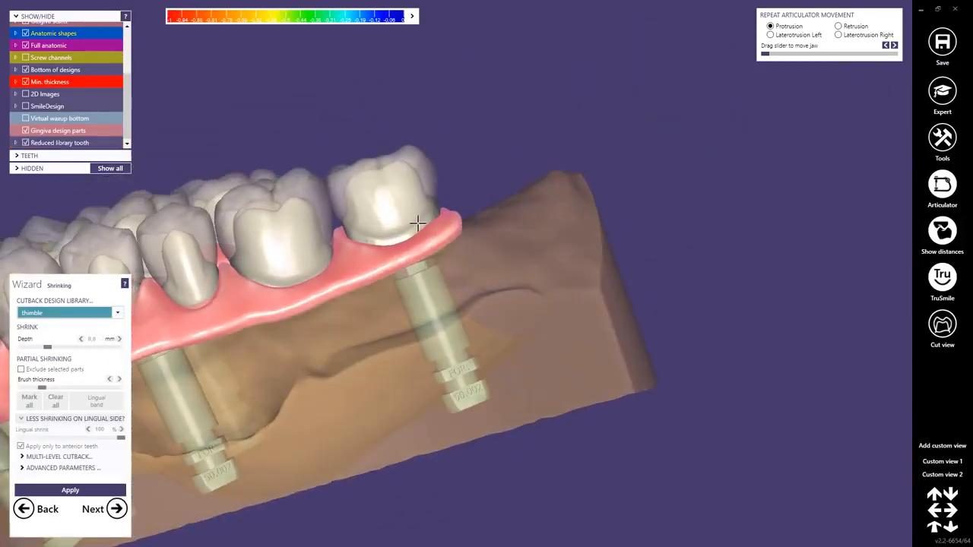
left_click_drag(418, 223, 415, 237)
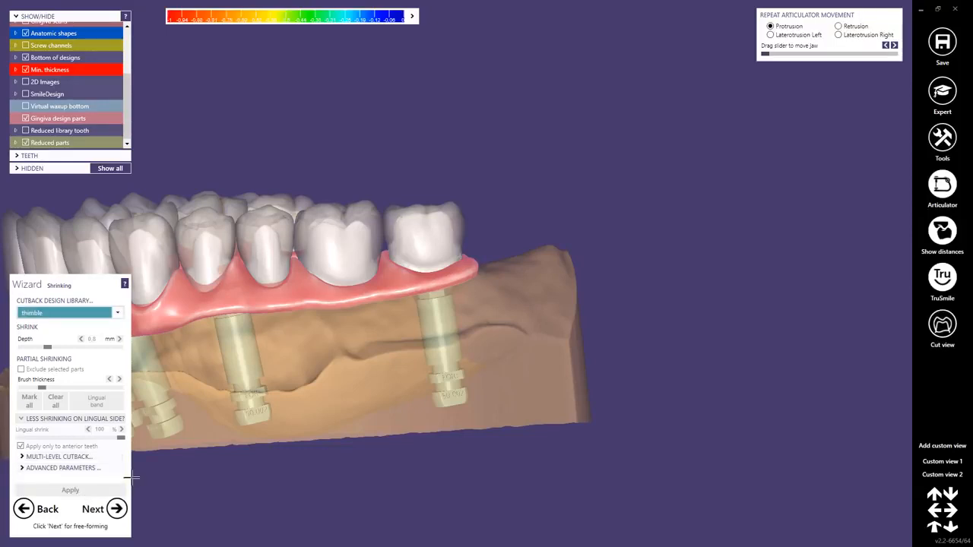
left_click(69, 490)
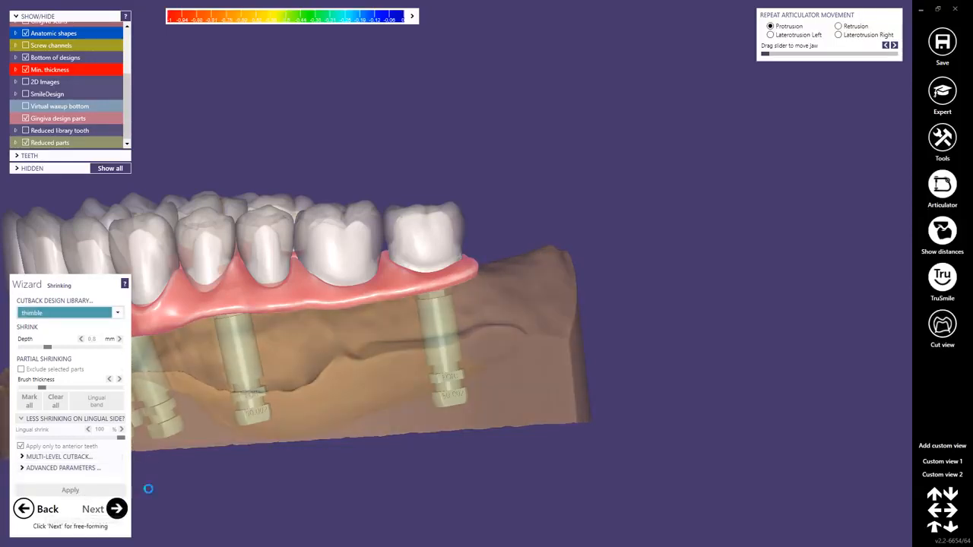
left_click(93, 509)
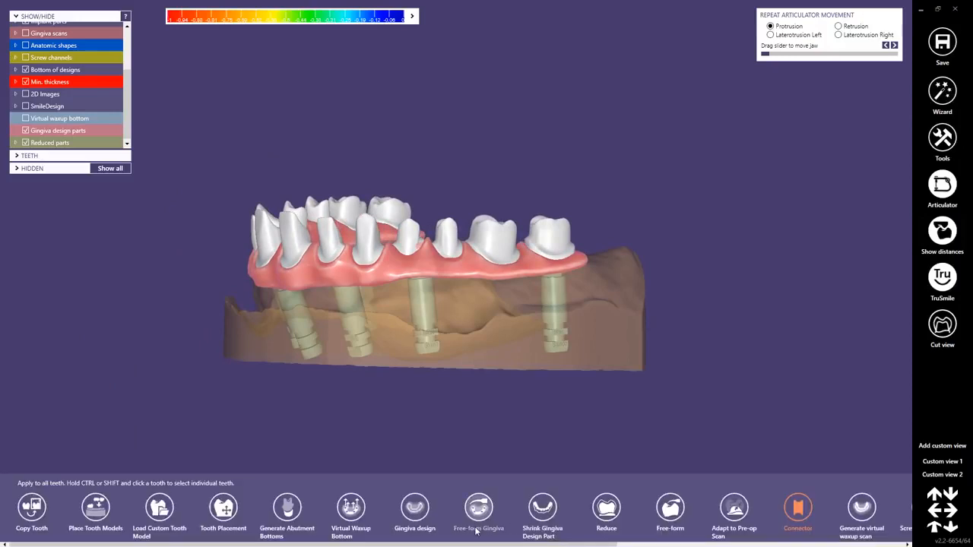
- Move all anatomic tooth shapes together into position over the framework copings
left_click(223, 513)
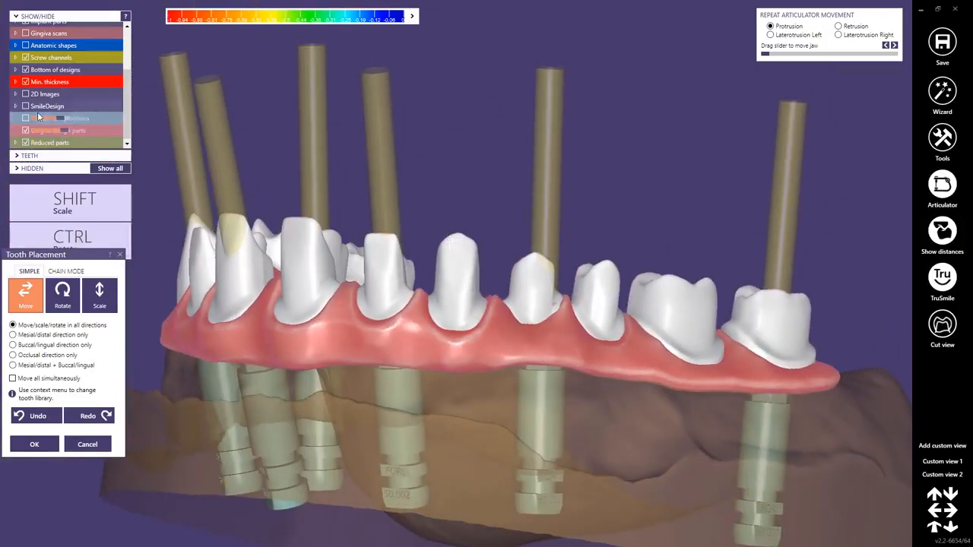
scroll("up", 3)
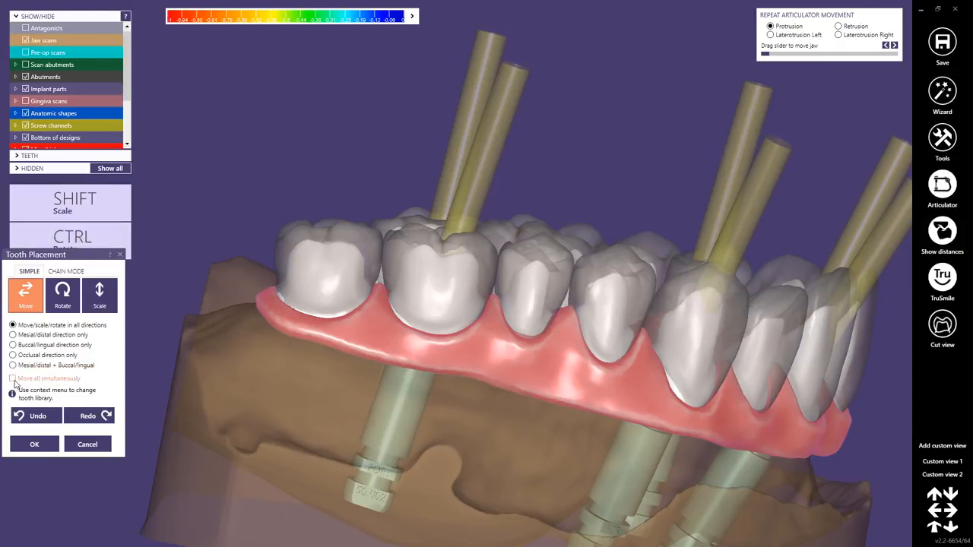
left_click(13, 378)
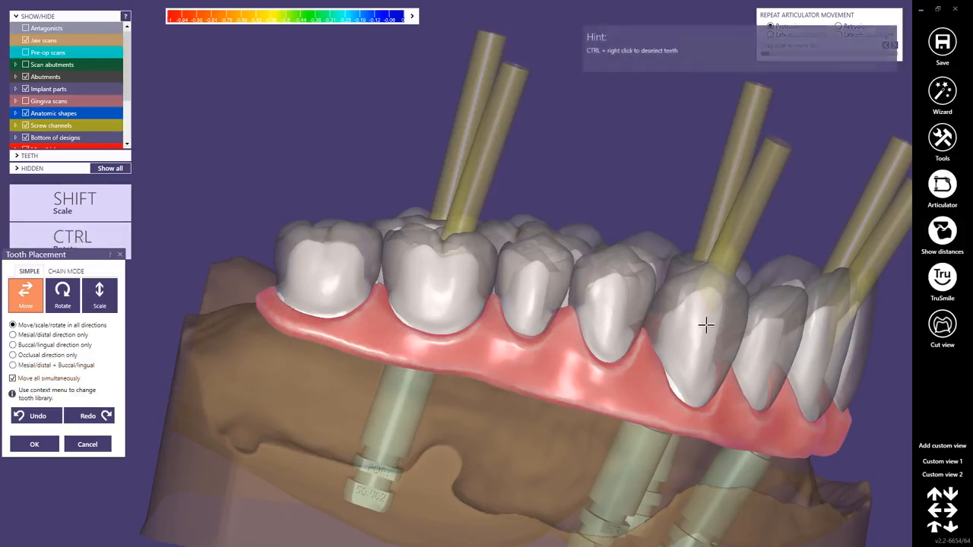
left_click_drag(707, 325, 430, 266)
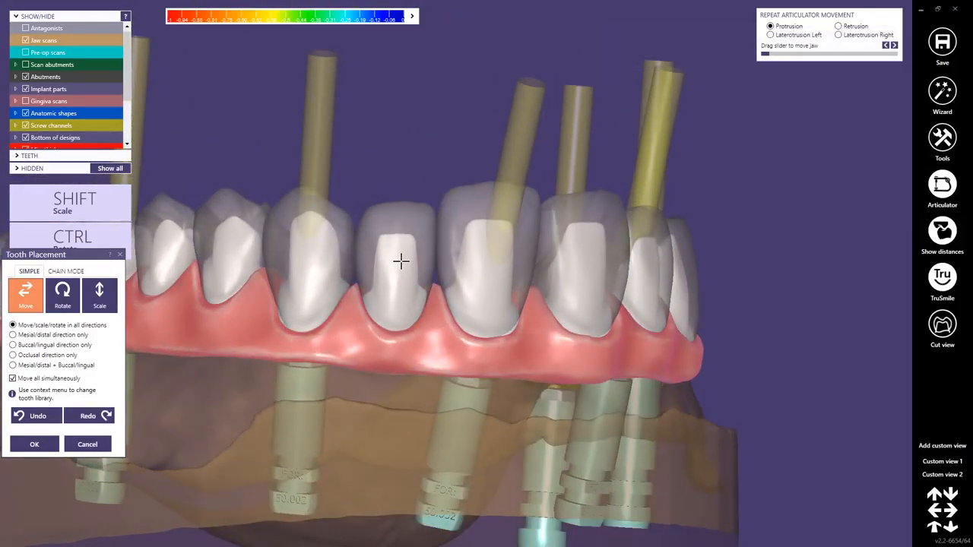
left_click(34, 444)
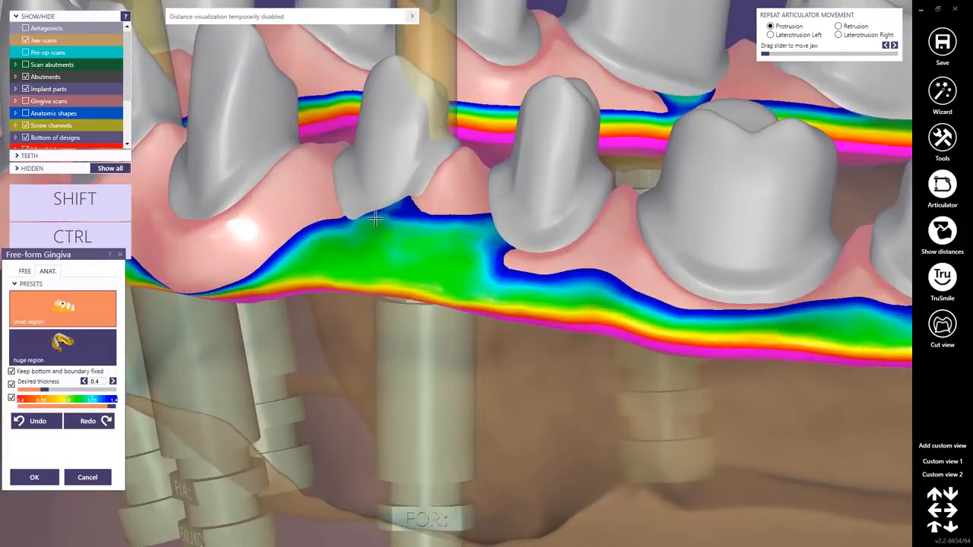
- Sculpt the thick gingiva between the copings toward the 0.4 mm target
left_click_drag(372, 221, 528, 262)
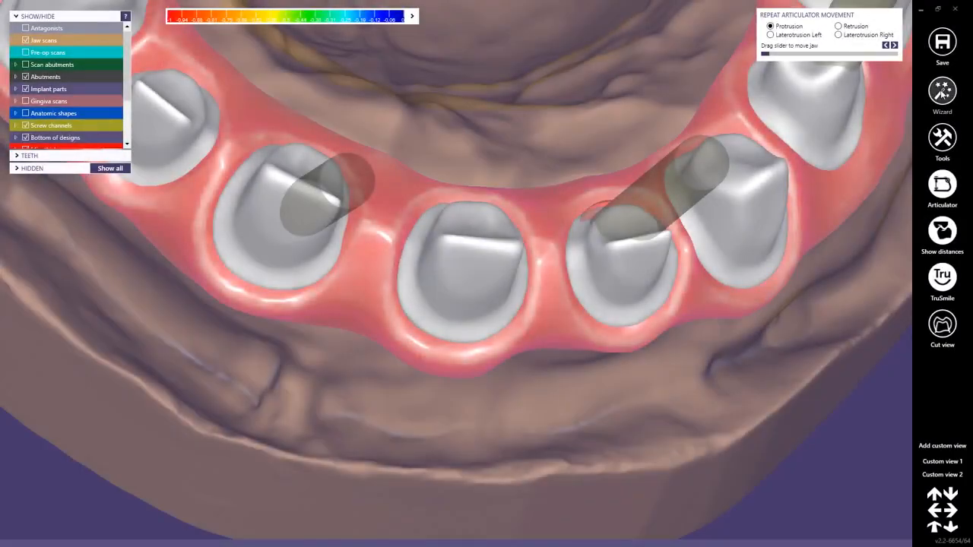
- Reshape two copings' tooth parts, then switch to entire-tooth morphing with Equator fixed
left_click(942, 91)
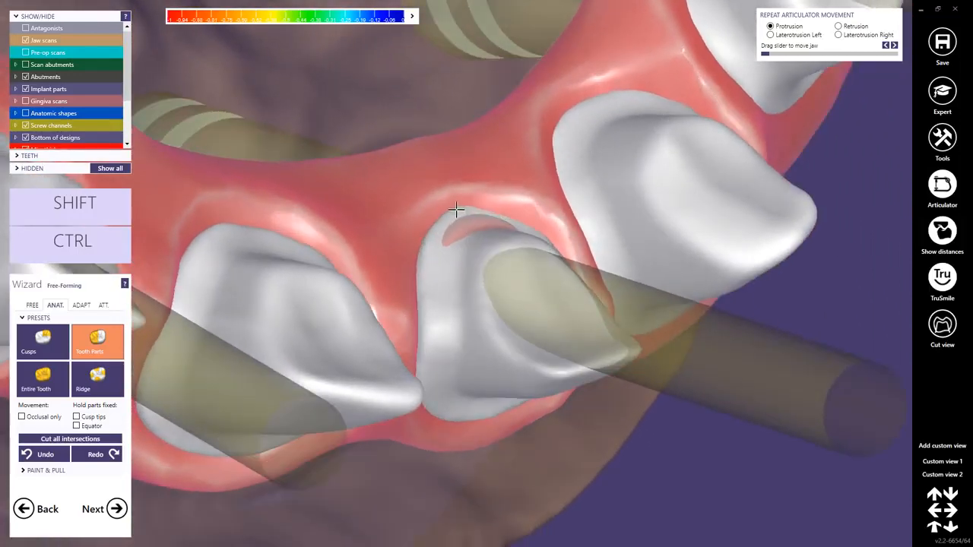
left_click_drag(456, 209, 526, 200)
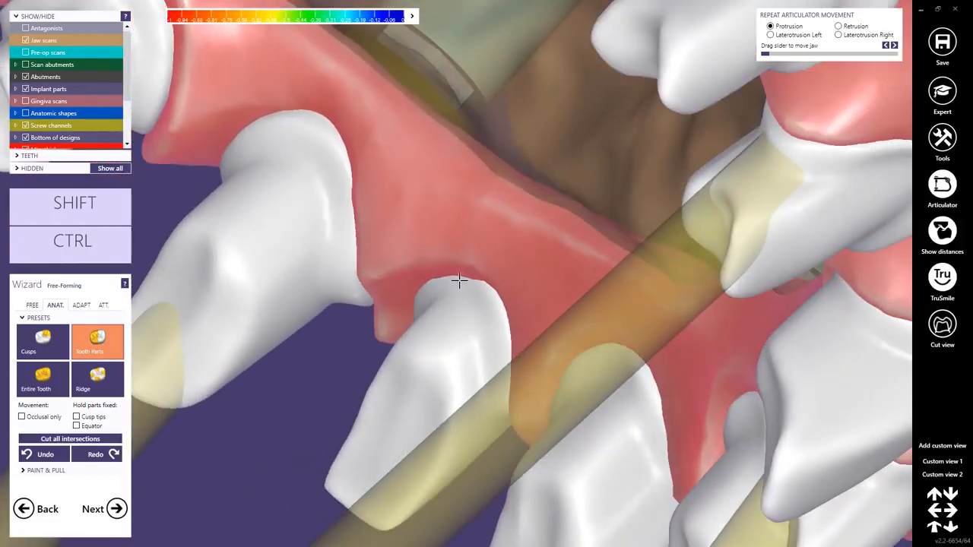
left_click_drag(458, 282, 380, 287)
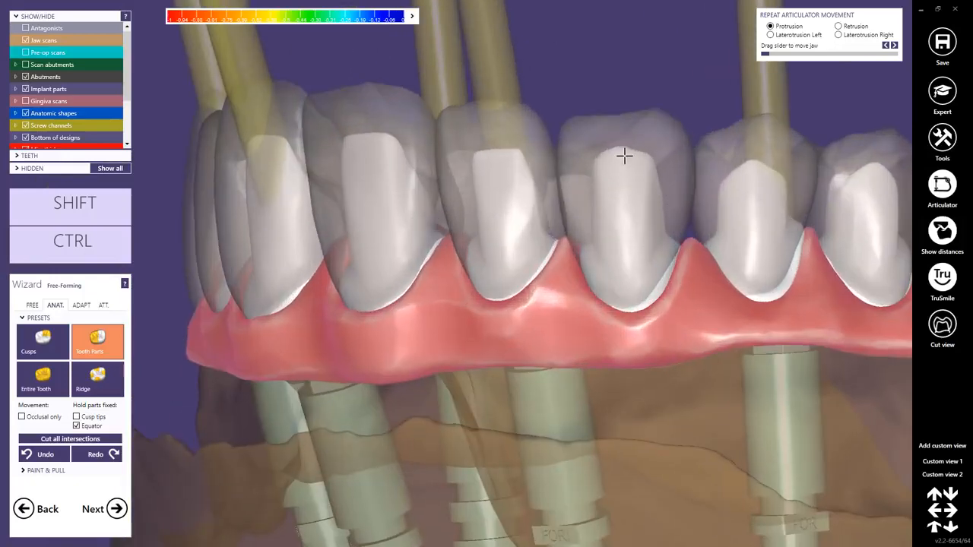
mouse_move(737, 188)
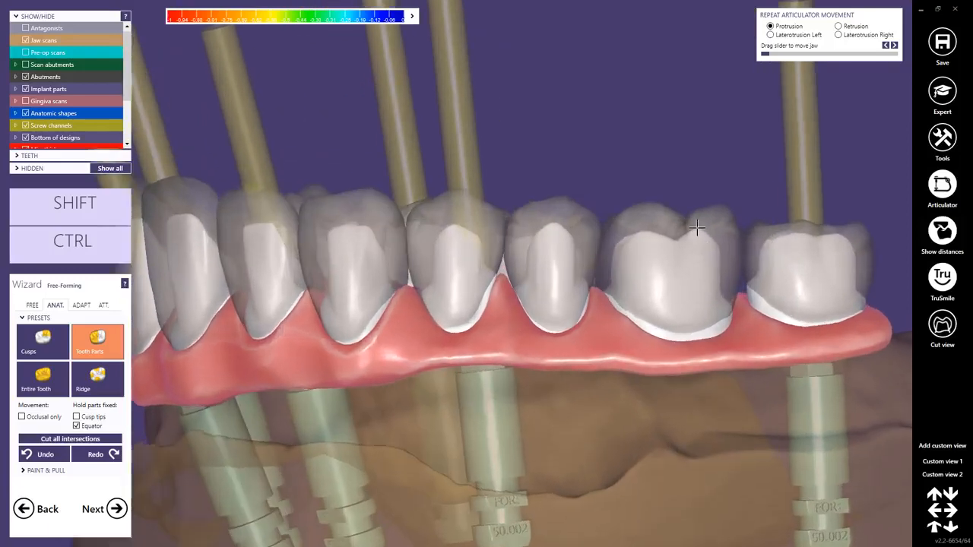
left_click(35, 379)
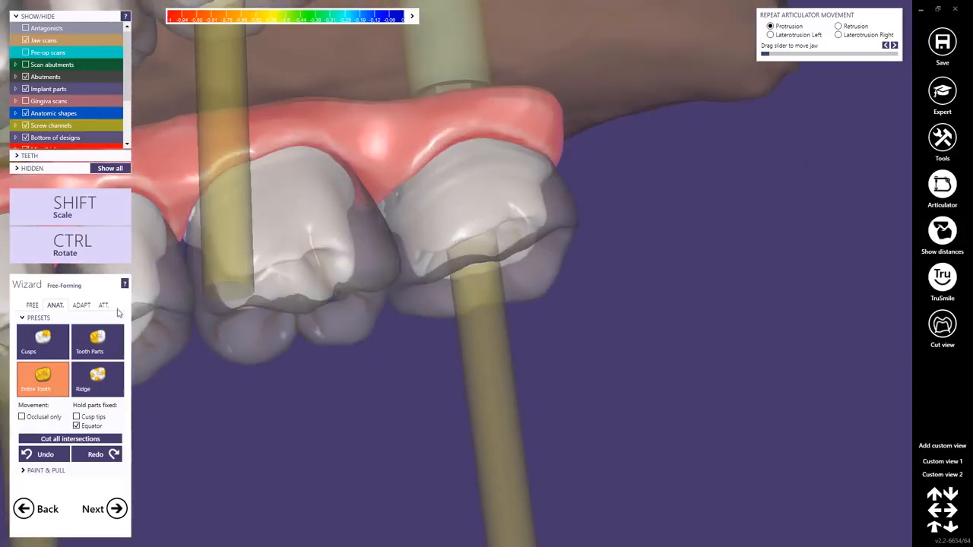
left_click(98, 342)
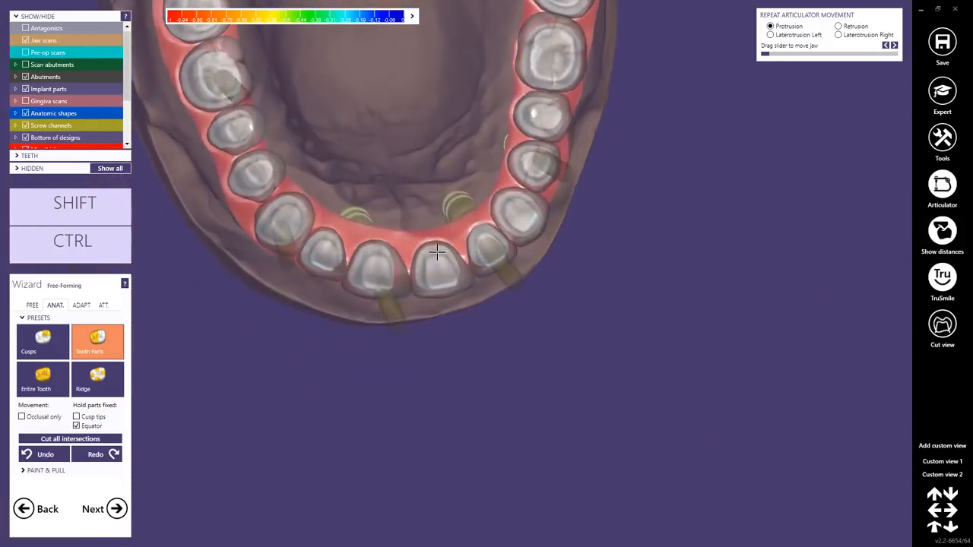
mouse_move(97, 378)
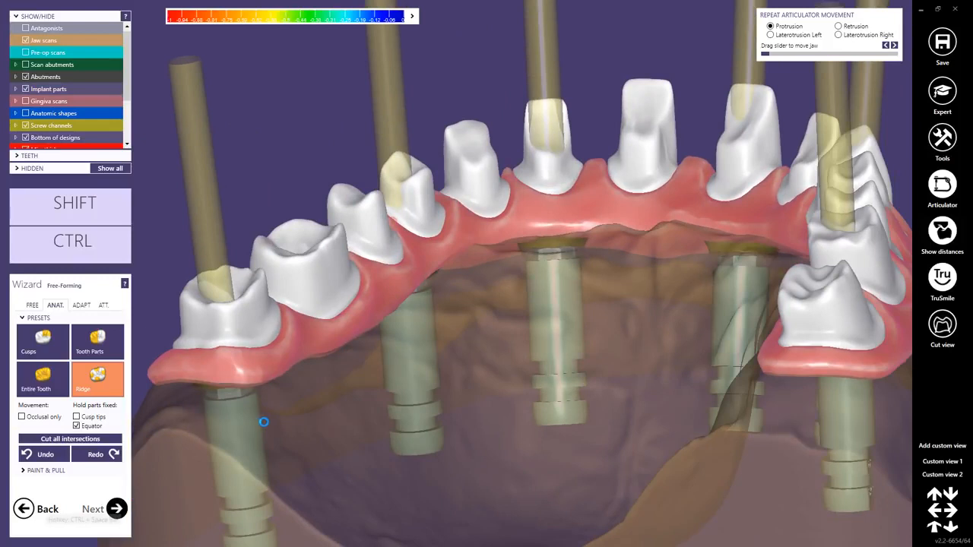
- Finish free-forming, restoring minimum thickness, and advance to Connectors with 9 mm² minimum area
left_click(92, 509)
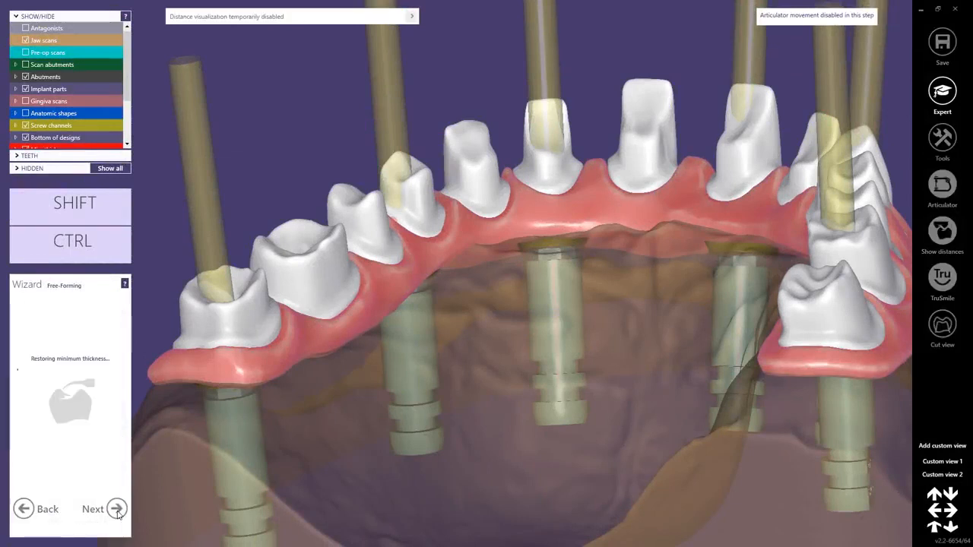
left_click(117, 508)
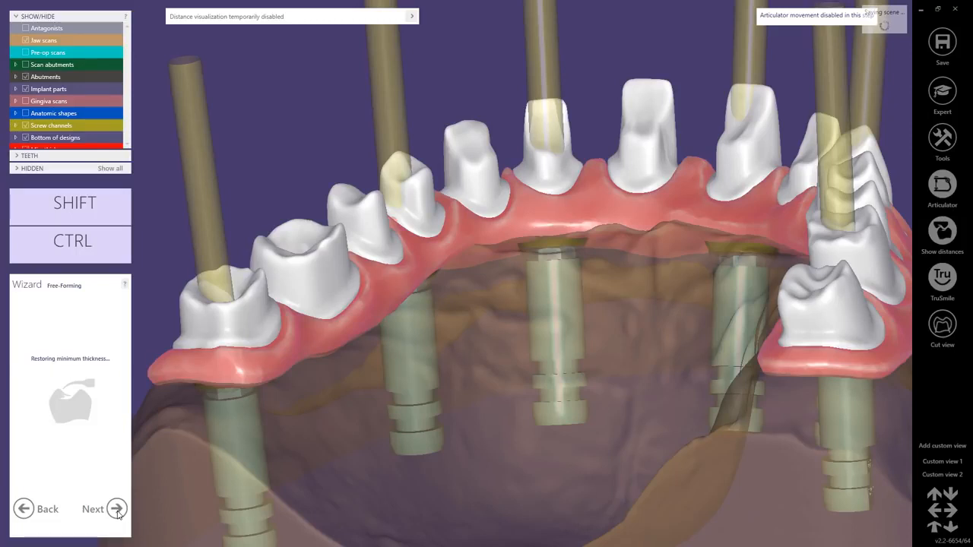
left_click(116, 509)
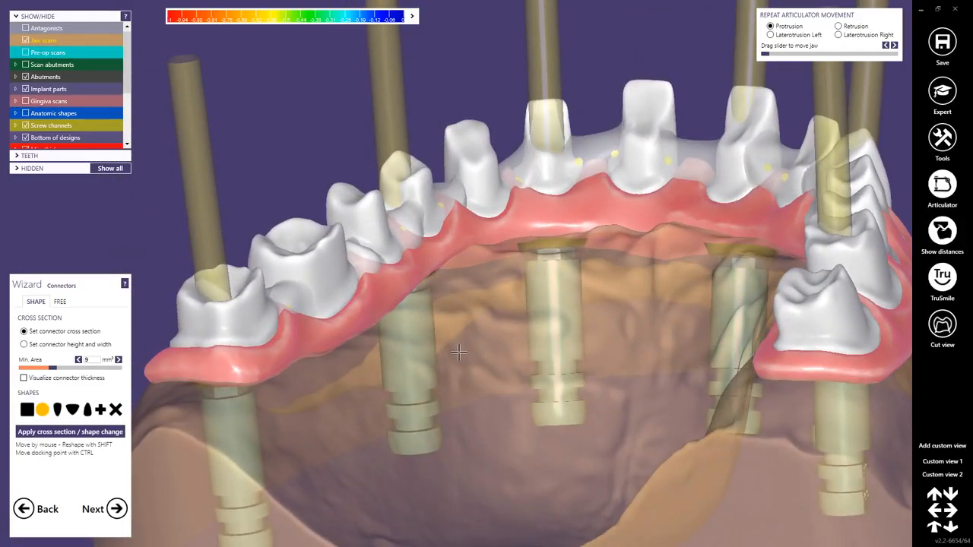
mouse_move(116, 408)
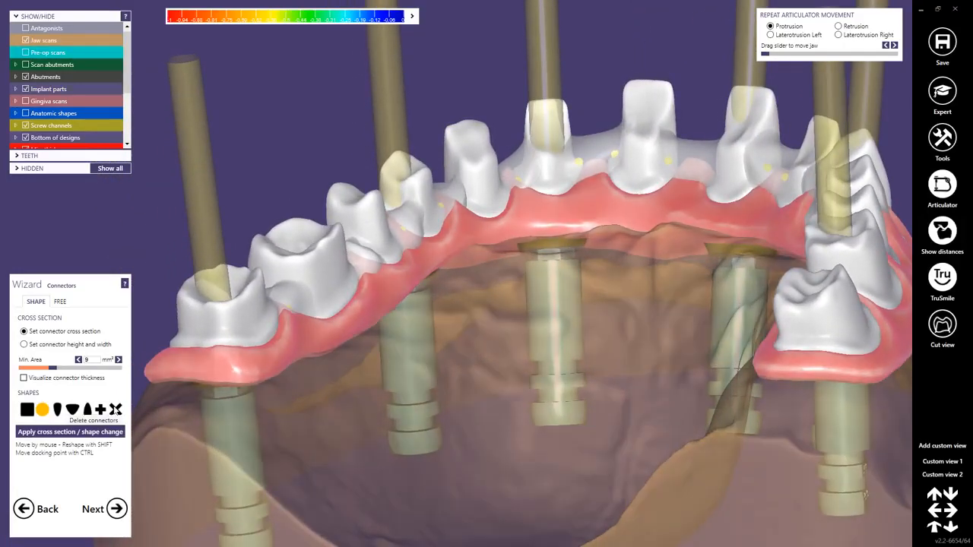
- Delete the connectors between the copings and view the arch from the side
left_click(115, 409)
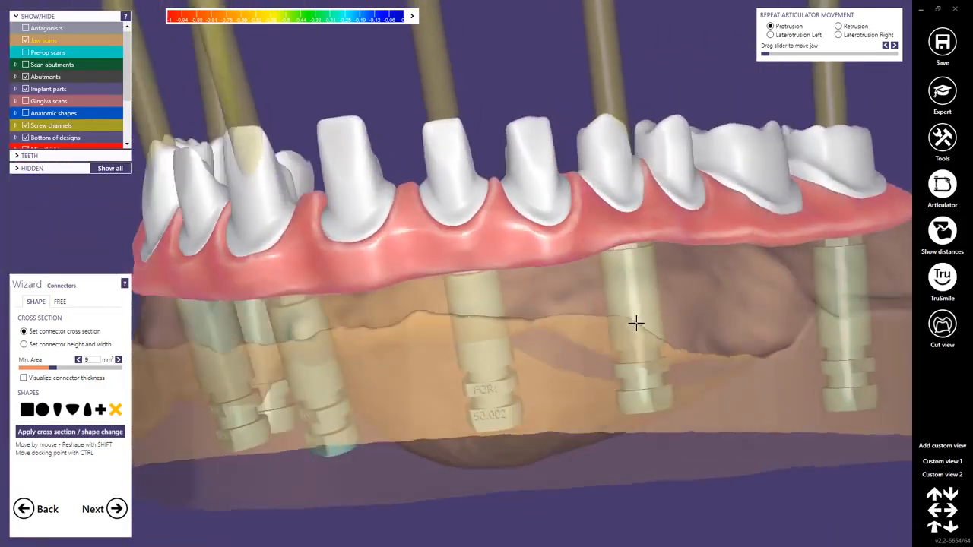
left_click_drag(636, 323, 329, 238)
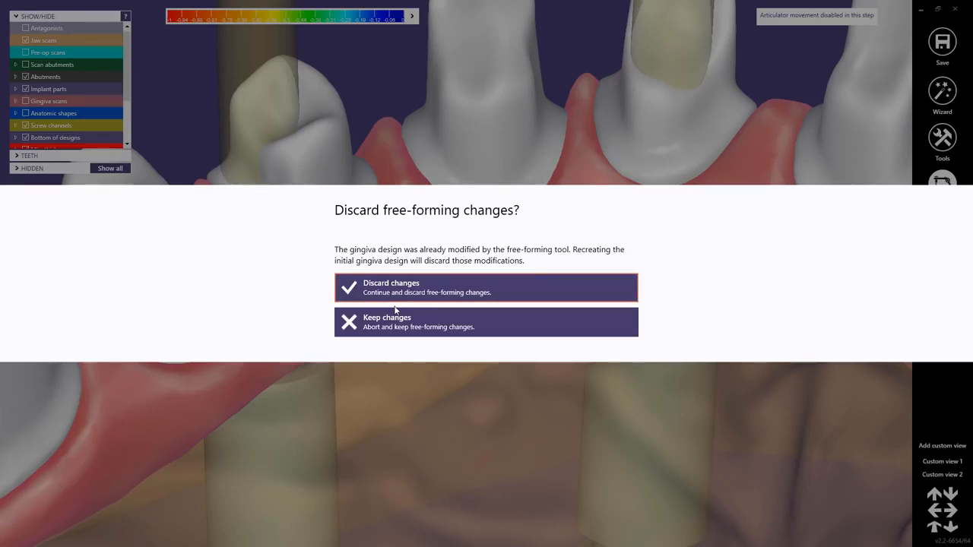
mouse_move(395, 321)
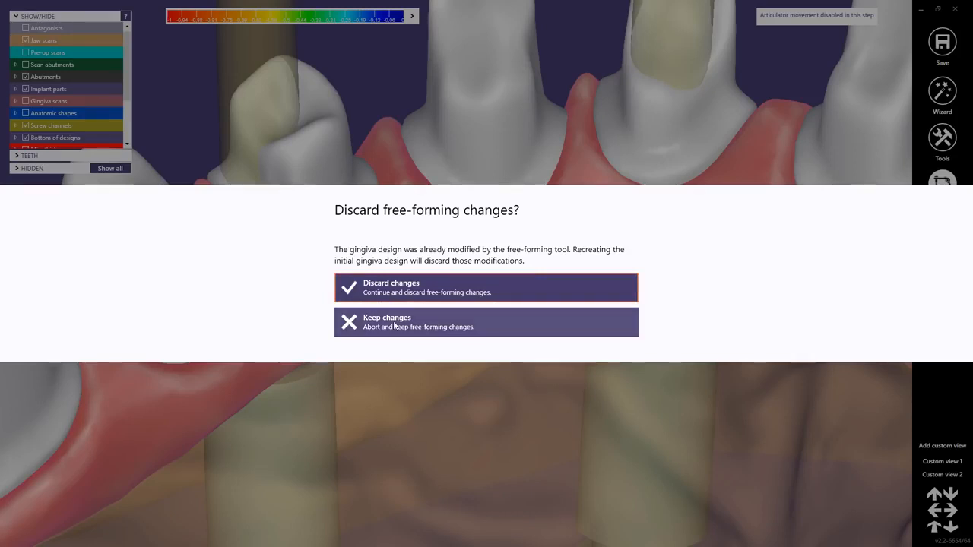
- Keep the gingiva free-forming changes and generate the virtual waxup scan
left_click(485, 287)
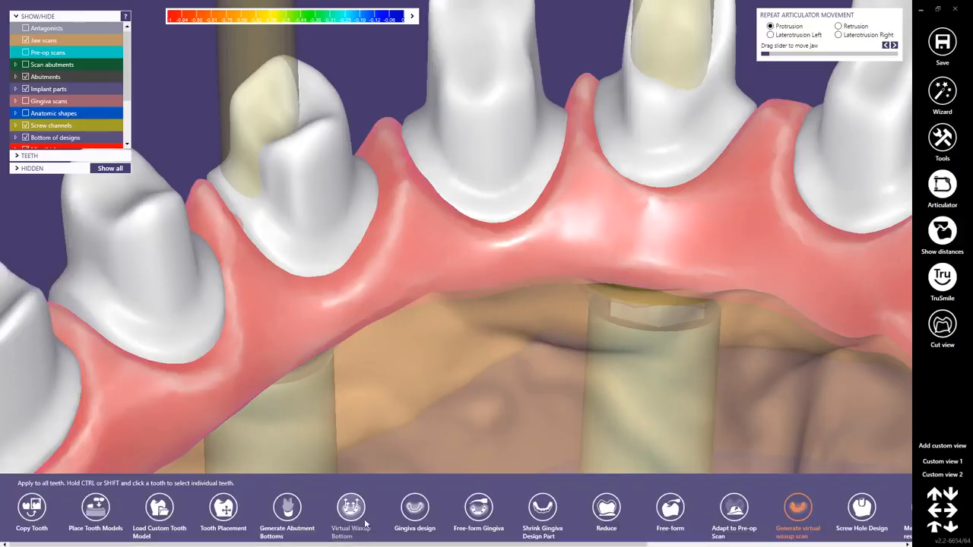
mouse_move(478, 507)
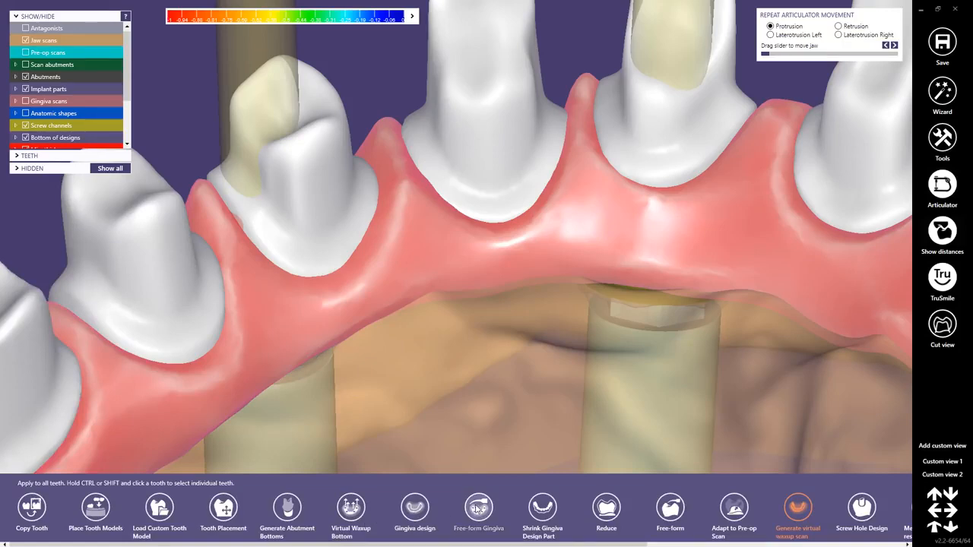
left_click(478, 513)
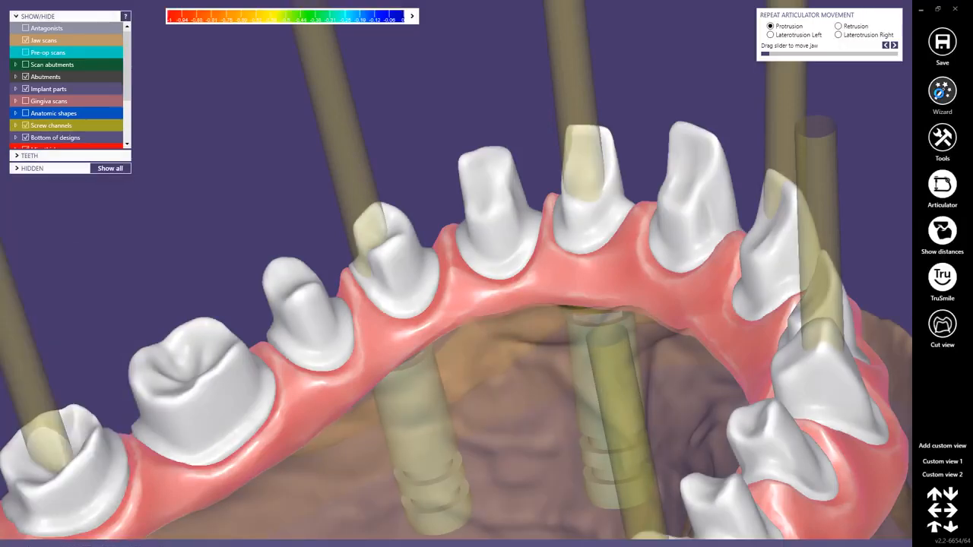
left_click(942, 91)
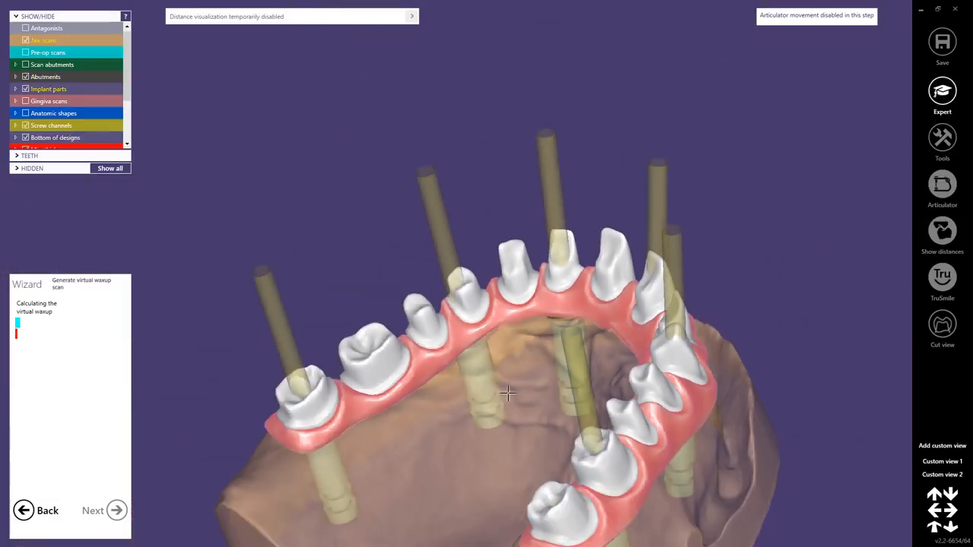
- Inspect the newly created virtual waxup from the side and advance to free-forming
left_click_drag(507, 392, 517, 248)
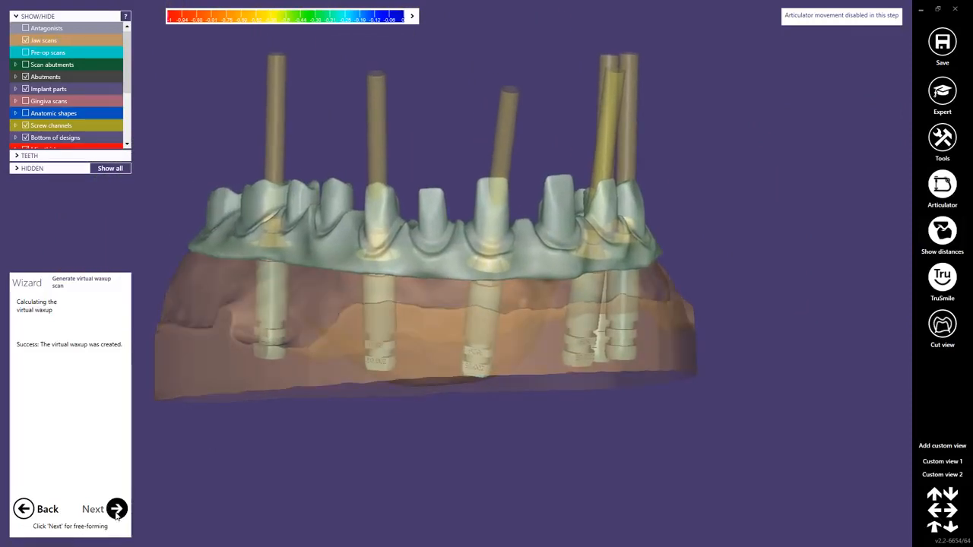
left_click(117, 509)
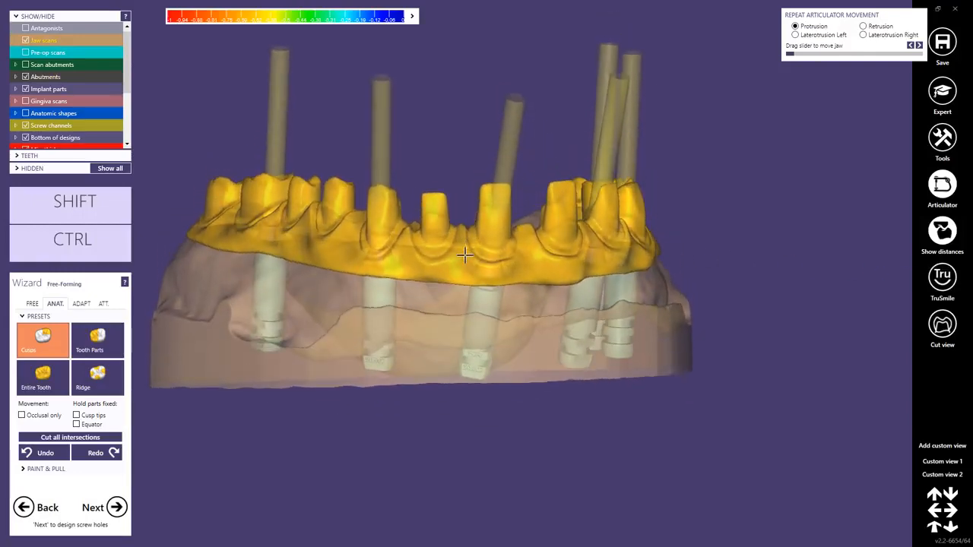
- Adapt the waxup's underside to the gingiva at 0.5 mm and check it from below
left_click_drag(464, 254, 391, 289)
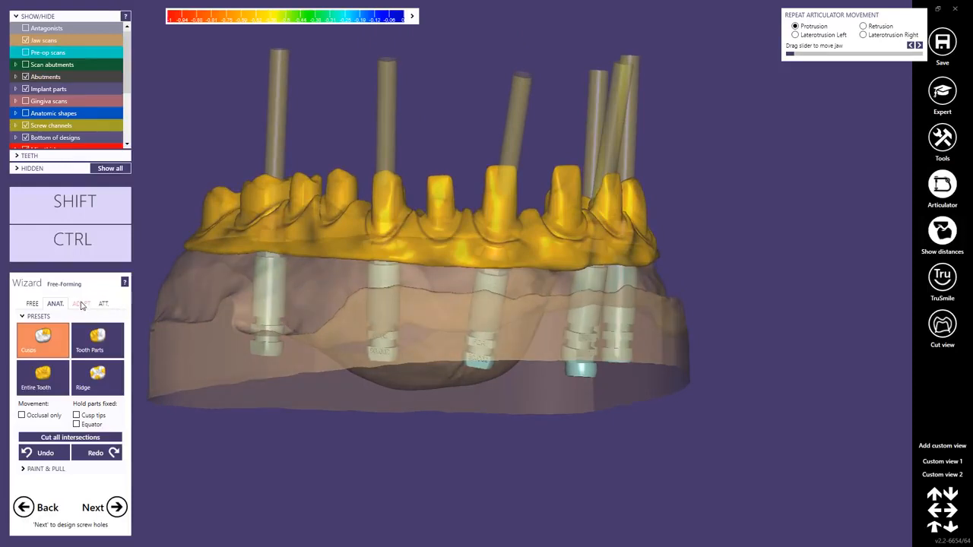
left_click(80, 303)
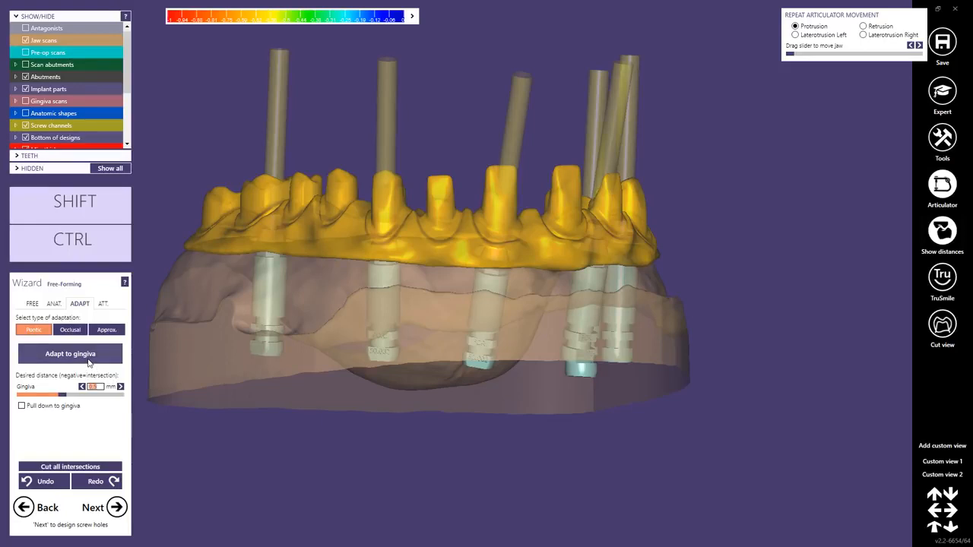
mouse_move(79, 354)
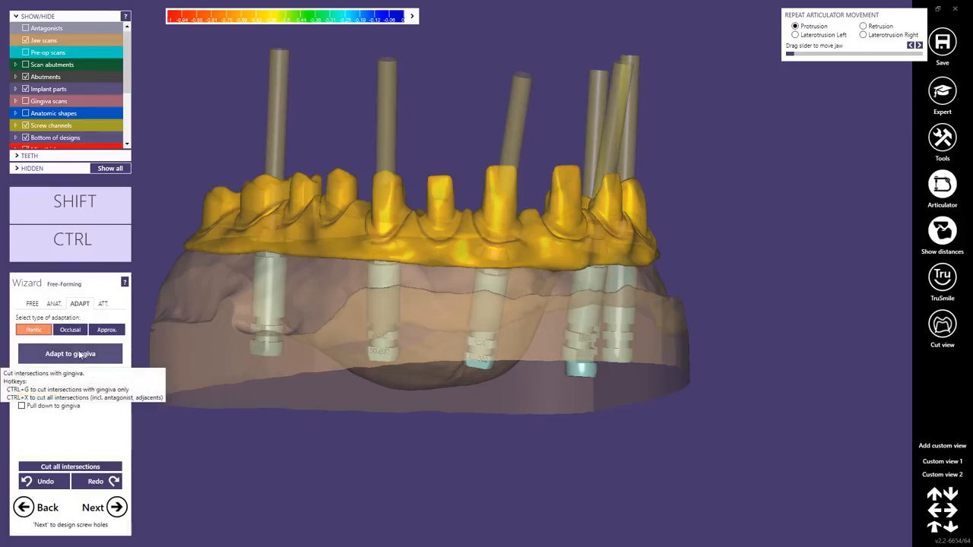
left_click(70, 354)
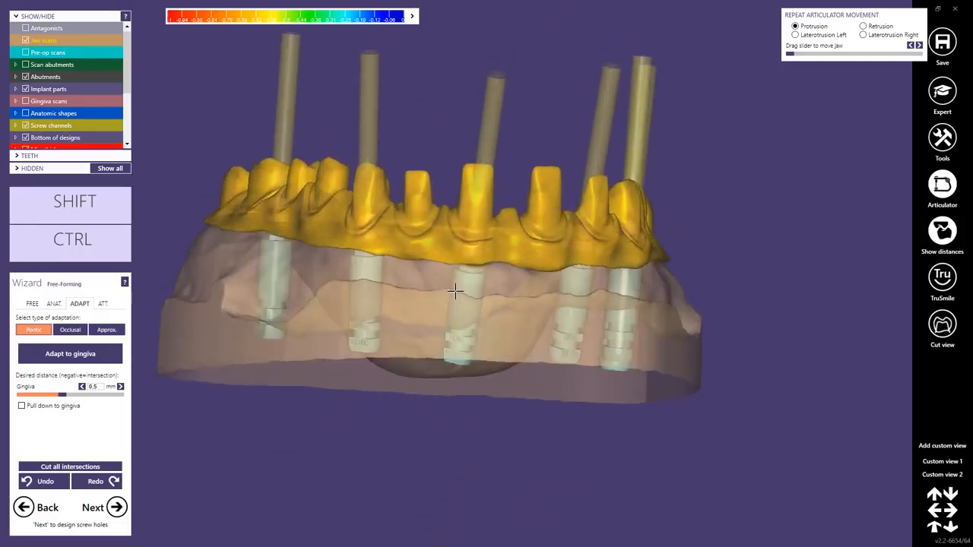
left_click_drag(456, 291, 486, 226)
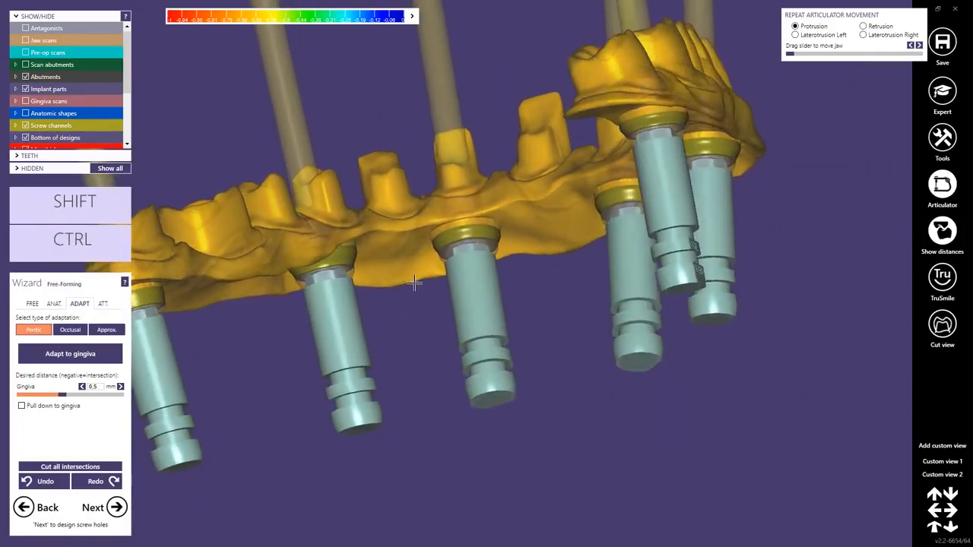
left_click(33, 303)
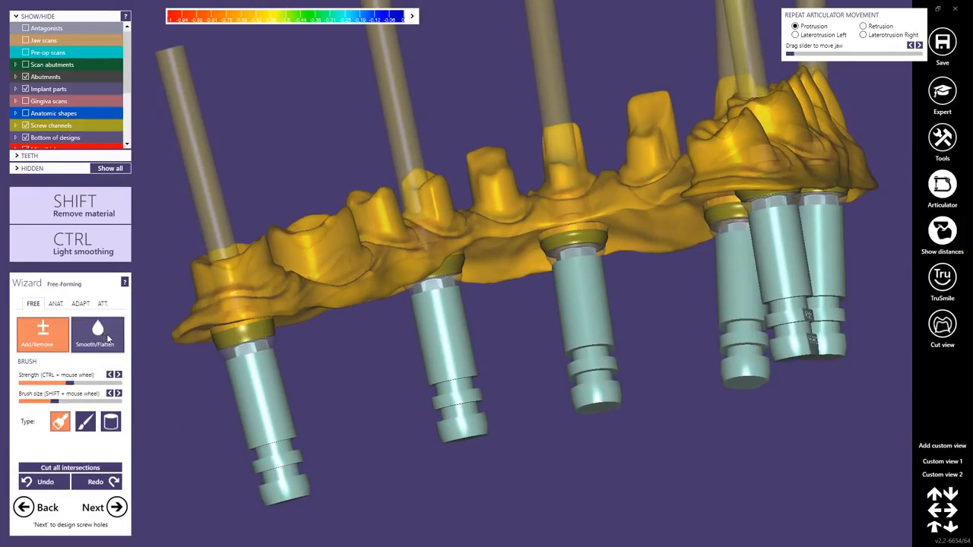
- Smooth the framework surface around the implant seats with the Smooth/Flatten brush
left_click(97, 335)
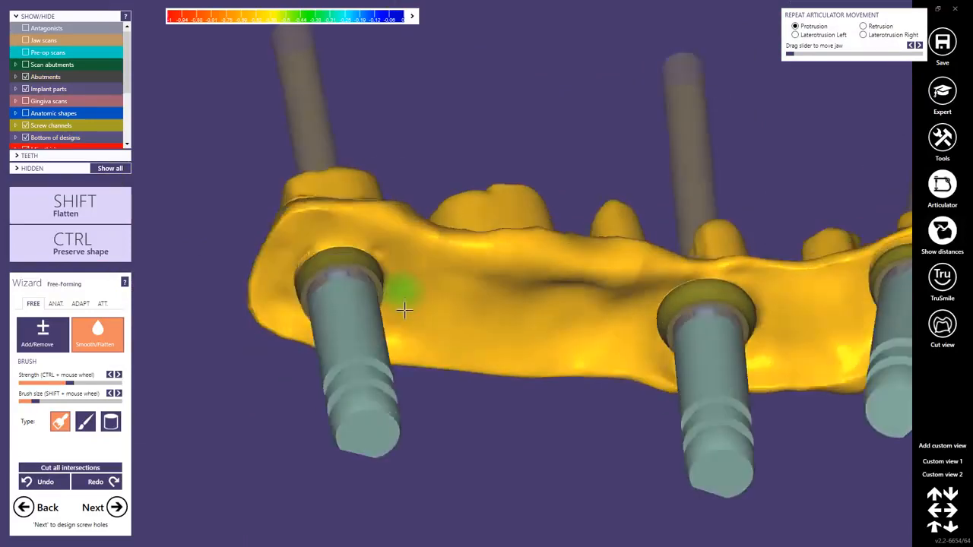
left_click_drag(403, 310, 266, 276)
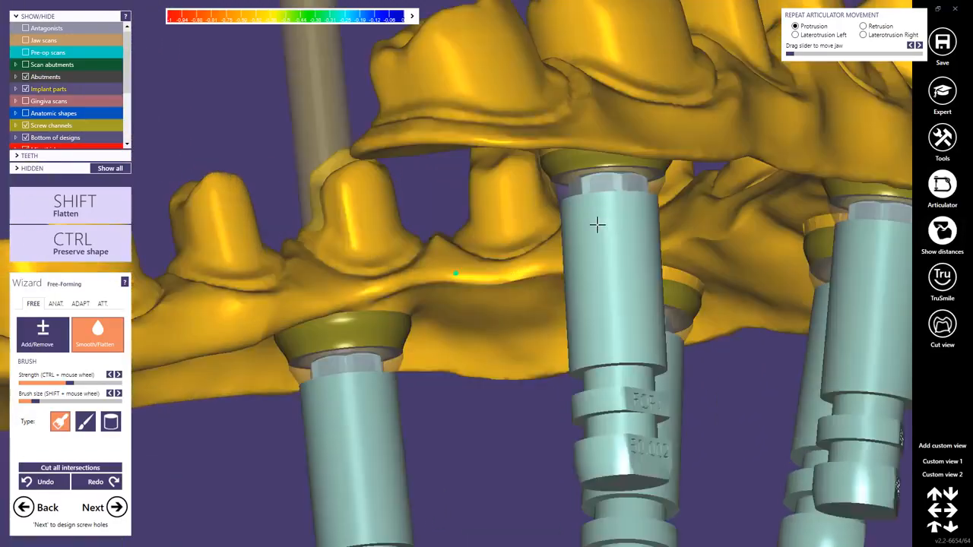
left_click_drag(597, 225, 616, 261)
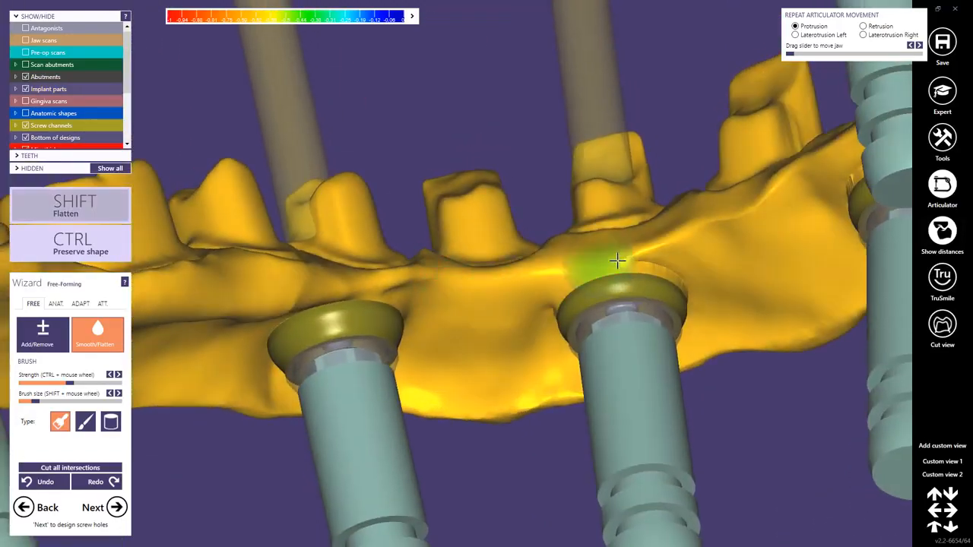
left_click_drag(615, 262, 528, 384)
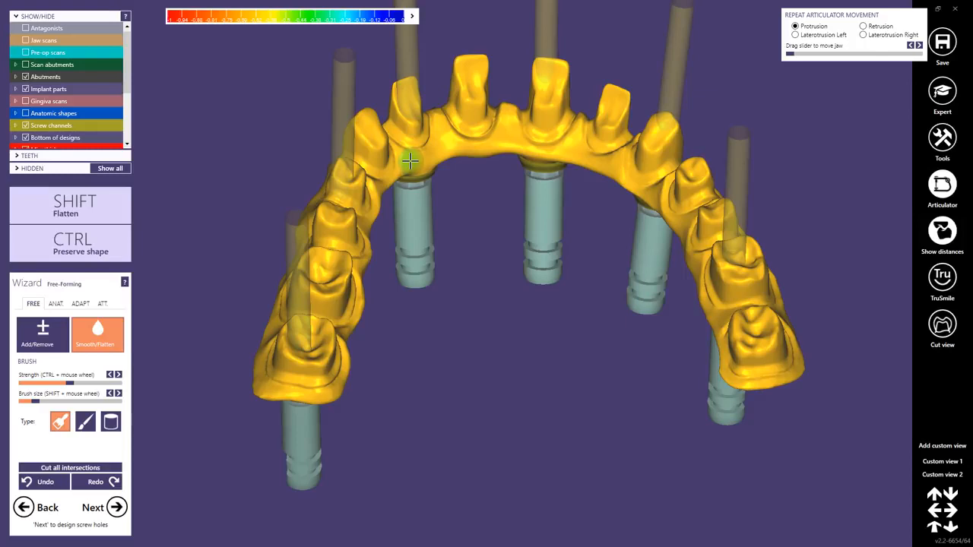
mouse_move(308, 276)
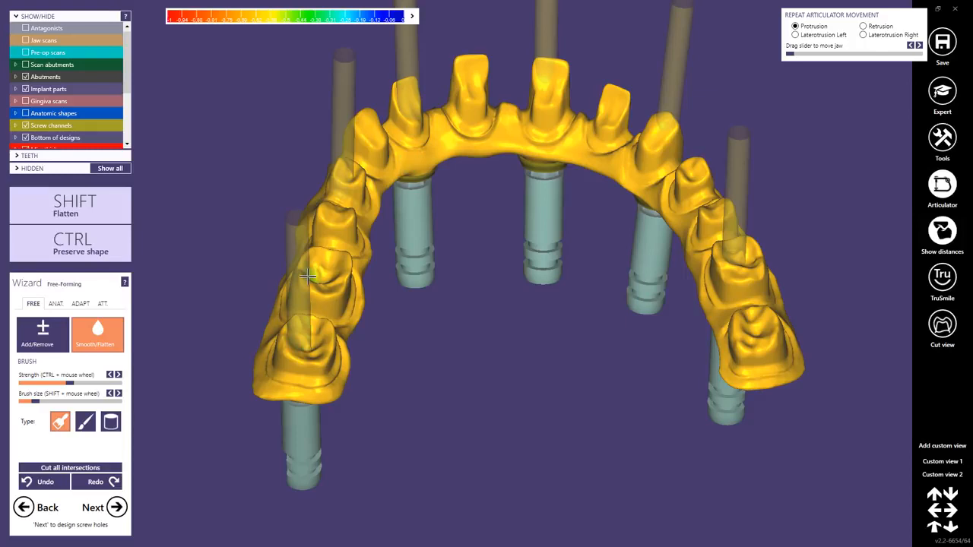
mouse_move(291, 346)
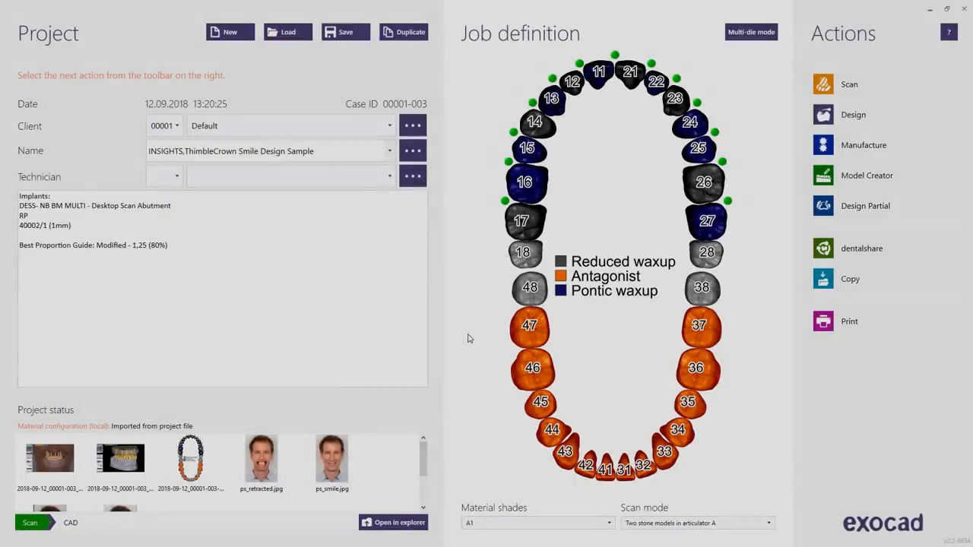
mouse_move(404, 36)
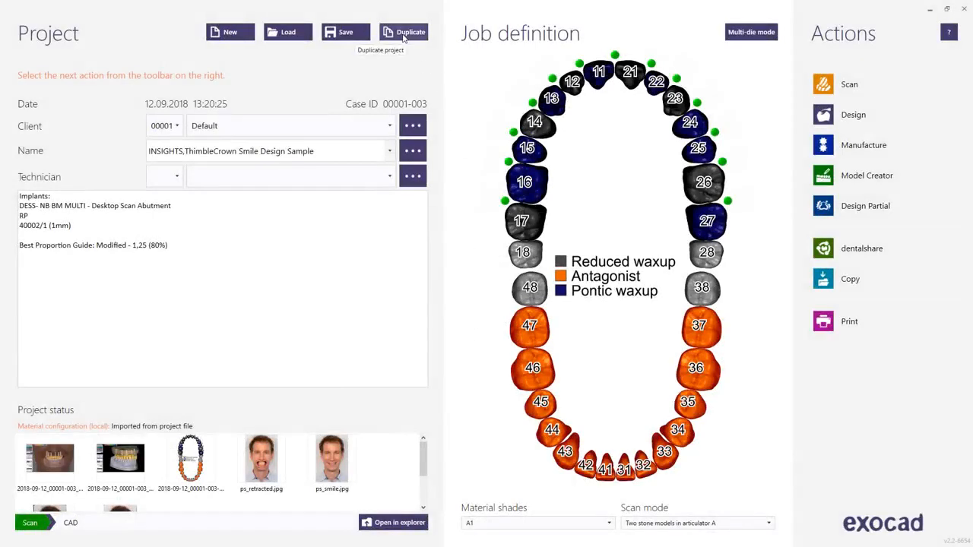
- Duplicate the case as 00001-001 with scan data only and view its folder in Explorer
left_click(403, 32)
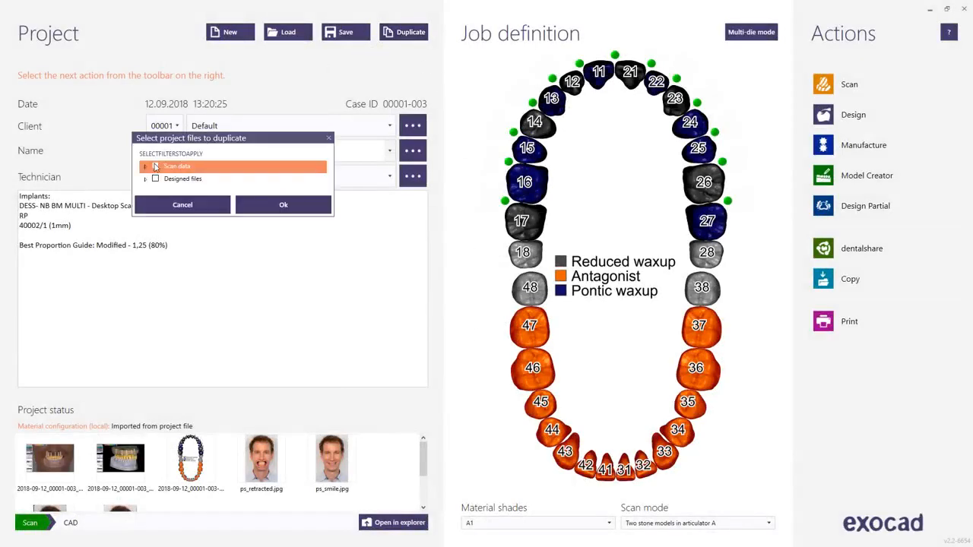
left_click(156, 166)
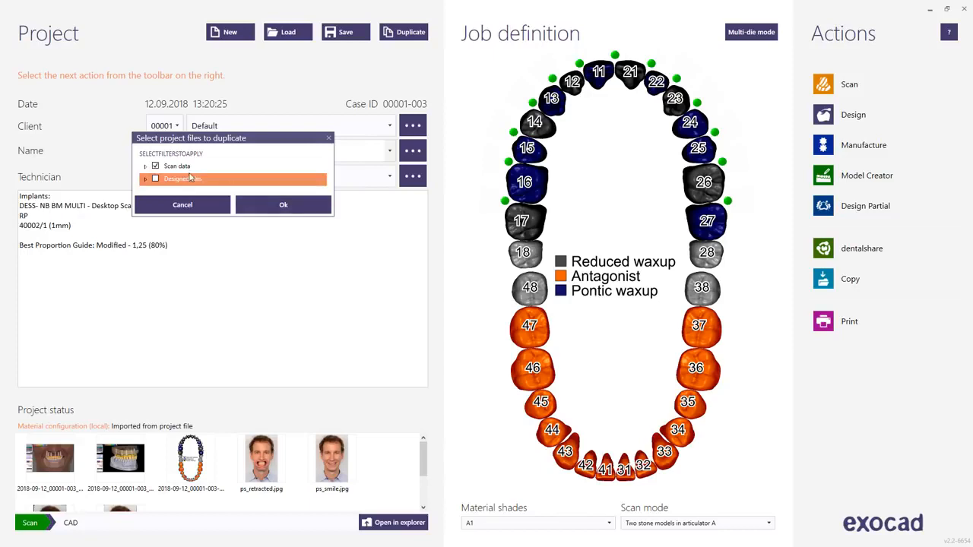
mouse_move(253, 193)
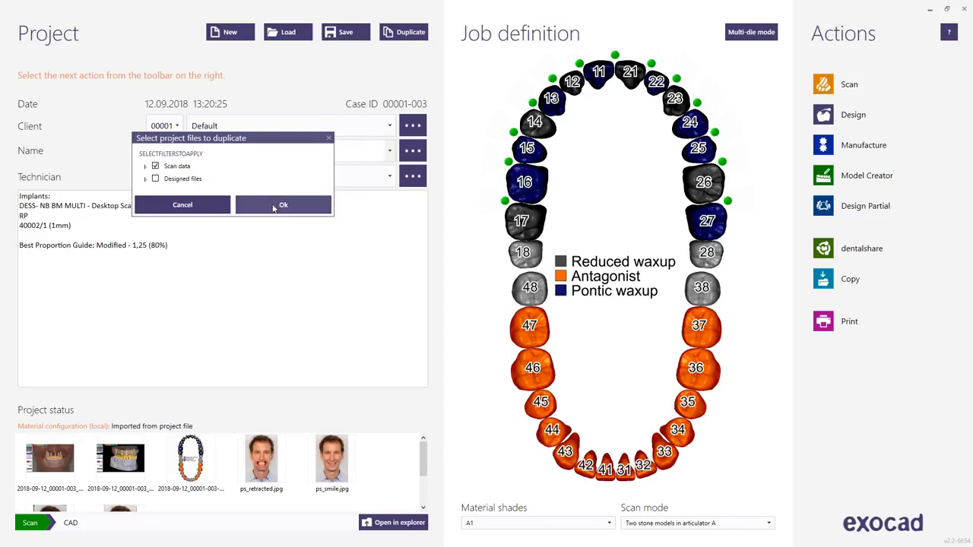
left_click(283, 205)
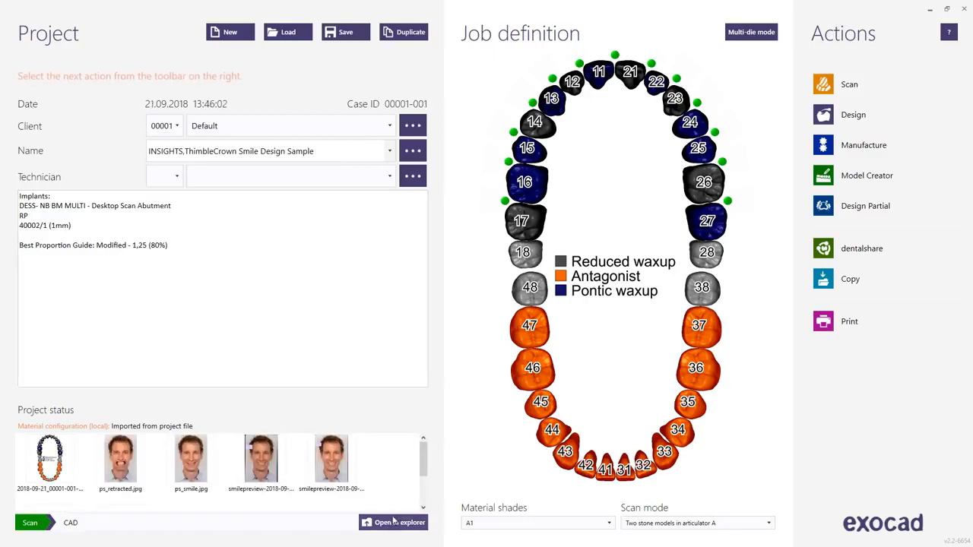
left_click(394, 523)
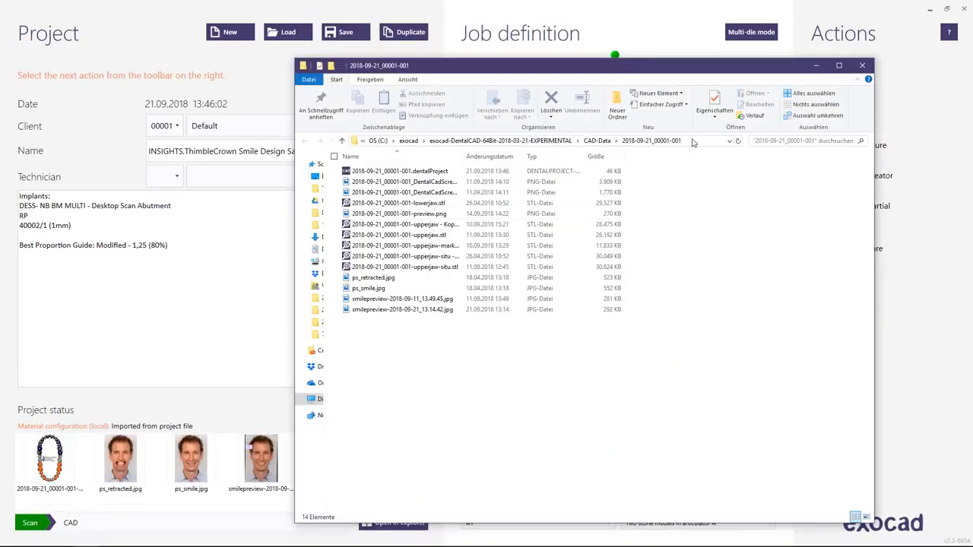
- Review the 2018-09-21_00001-001 folder's files and return to the framework waxup design
left_click(532, 141)
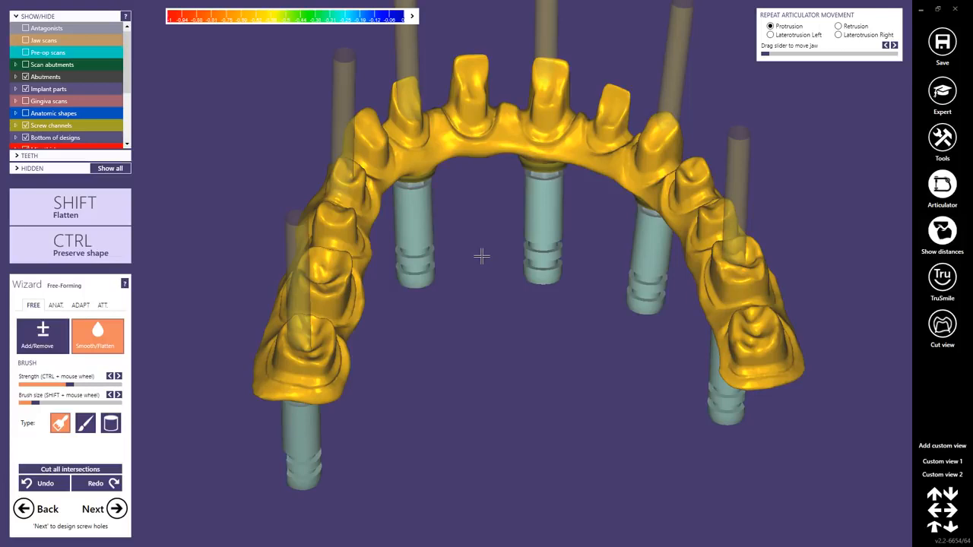
right_click(481, 144)
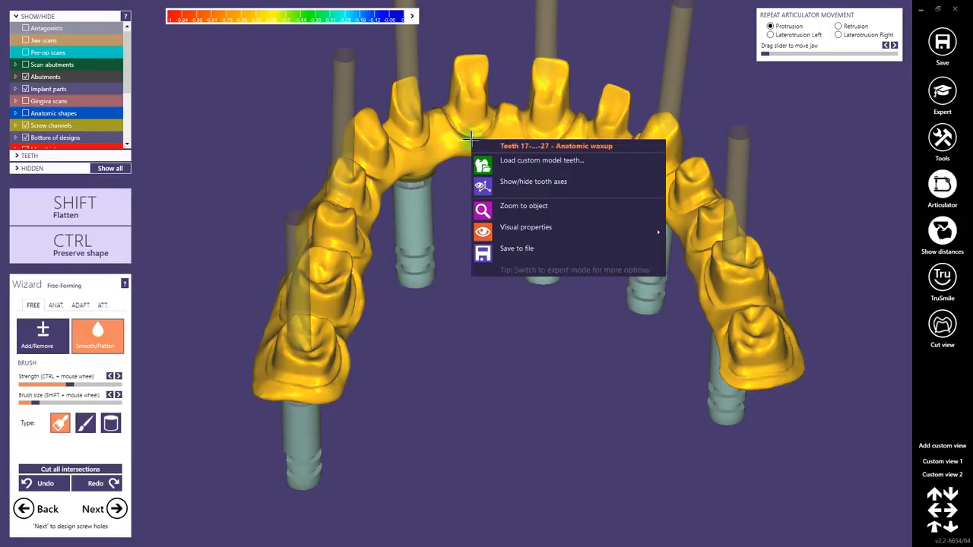
- Save the waxup mesh over 2018-09-21_00001-001-upperjaw.stl, confirming the overwrite
left_click(516, 248)
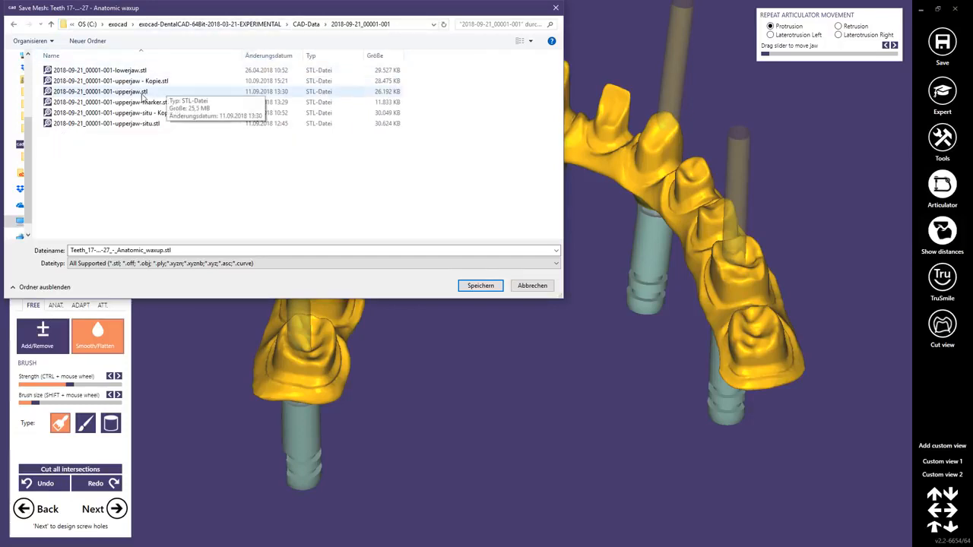
left_click(100, 91)
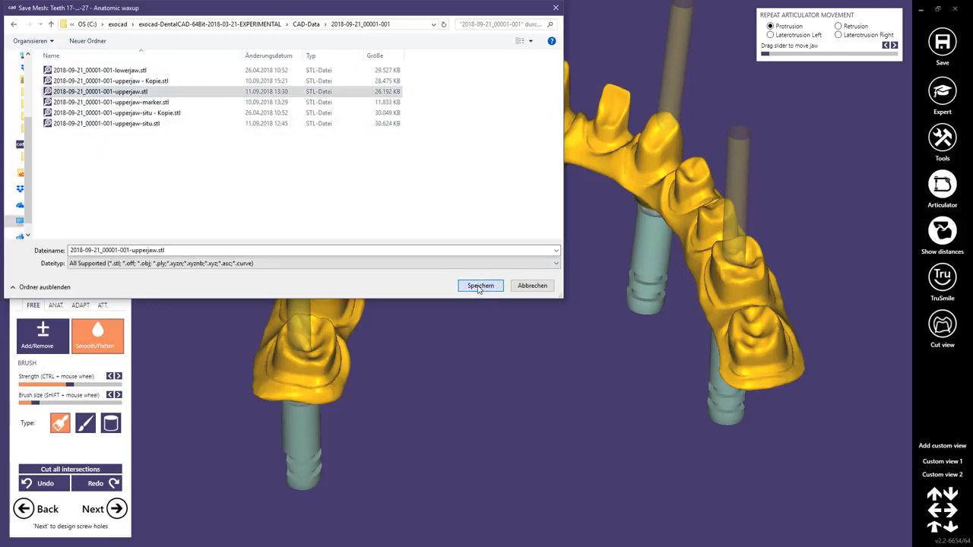
left_click(481, 285)
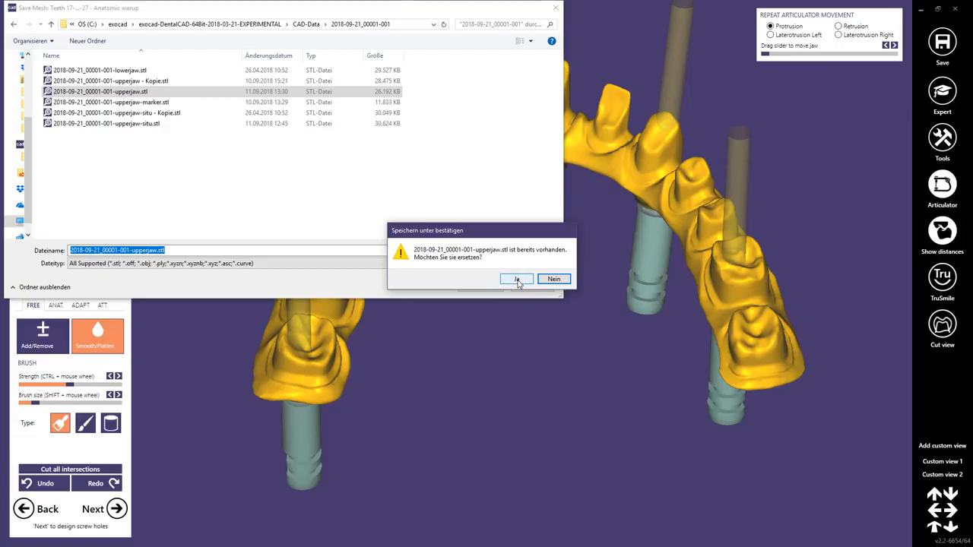
left_click(517, 278)
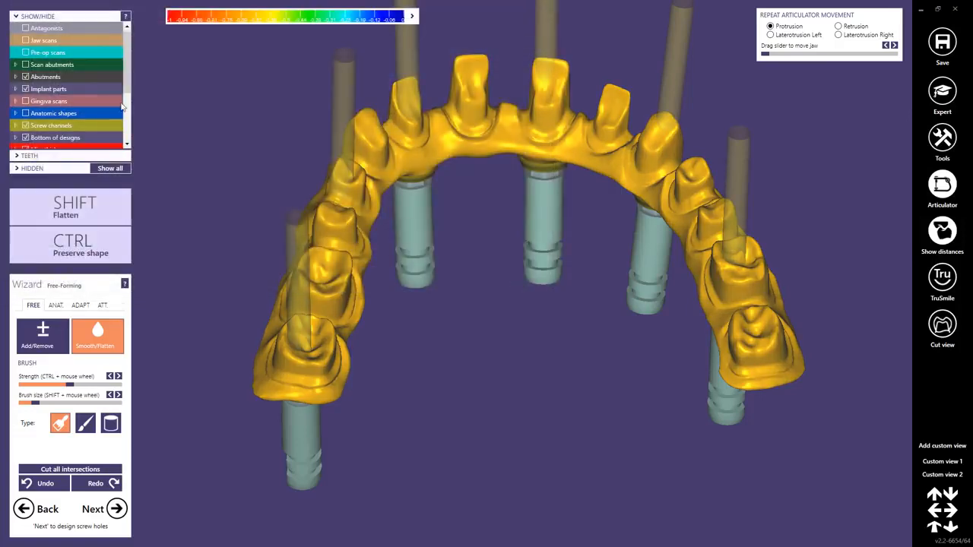
left_click(110, 168)
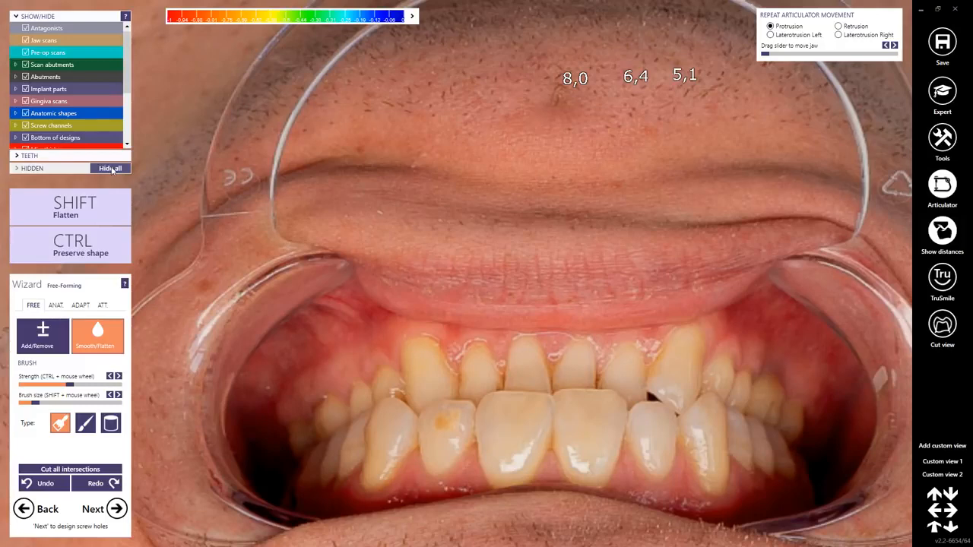
- Hide all scene objects except the anatomic tooth shapes
left_click(110, 168)
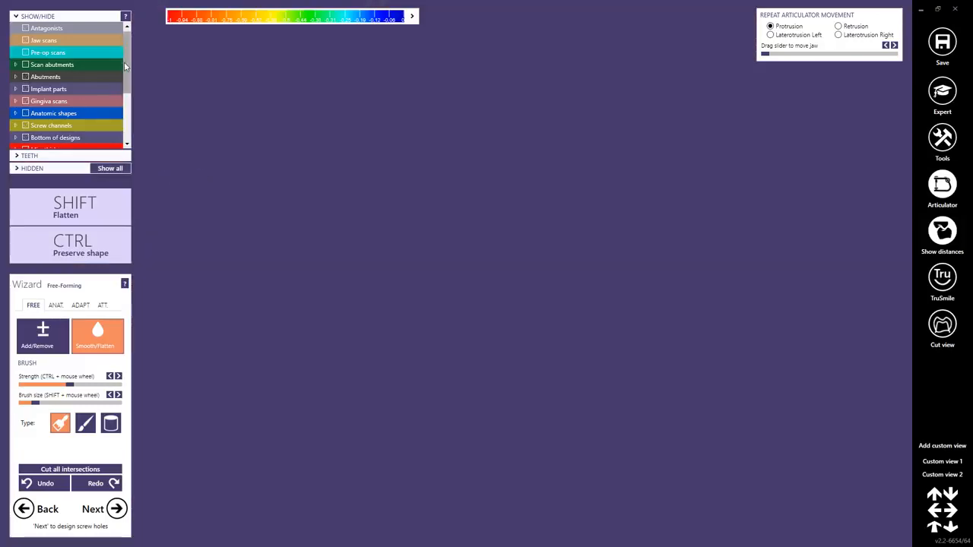
left_click(25, 113)
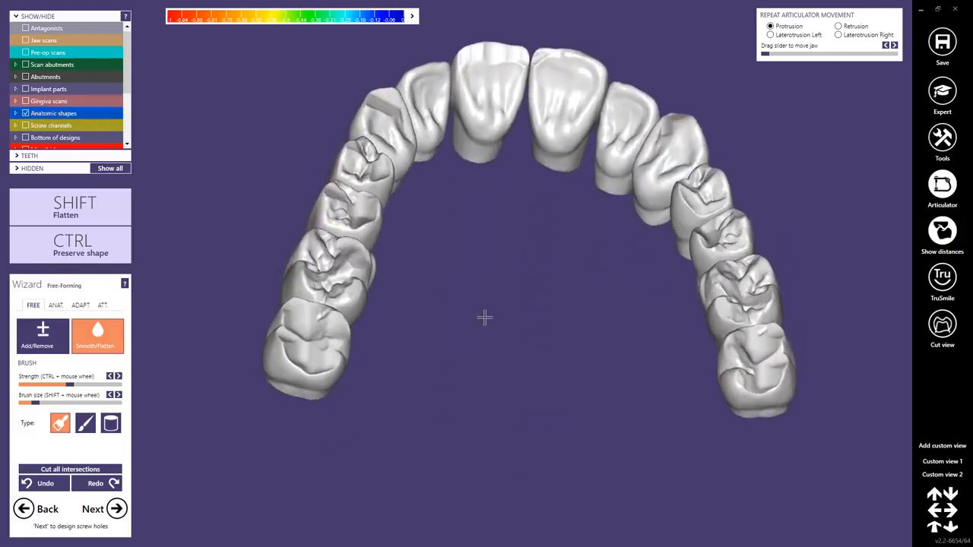
left_click_drag(486, 319, 486, 212)
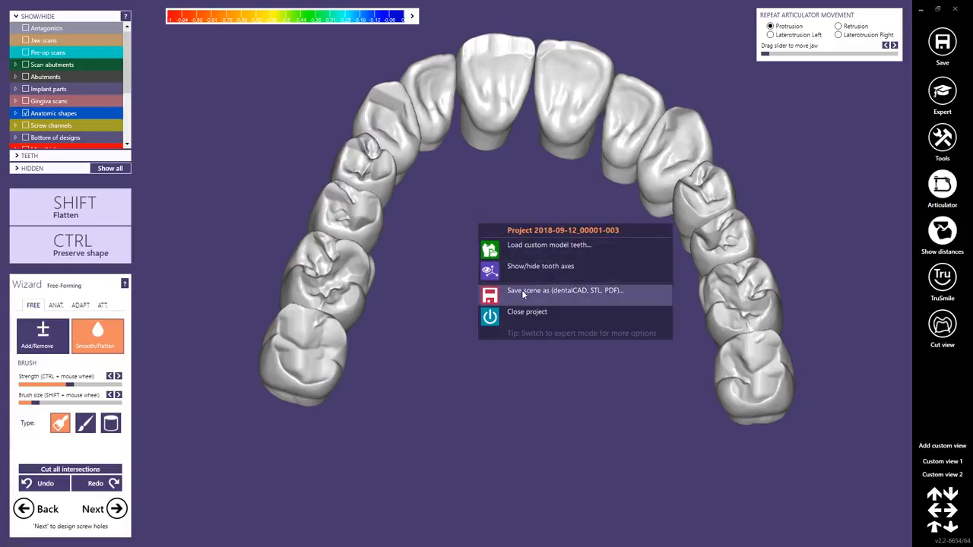
- Save the visible anatomic shapes as plain STL 'waxup' in the new case folder
left_click(523, 295)
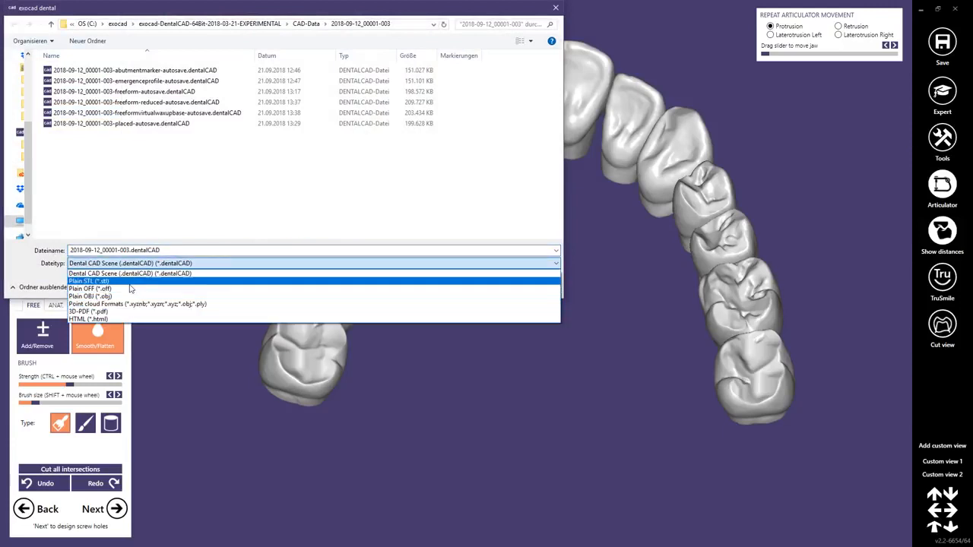
left_click(88, 280)
type("wax")
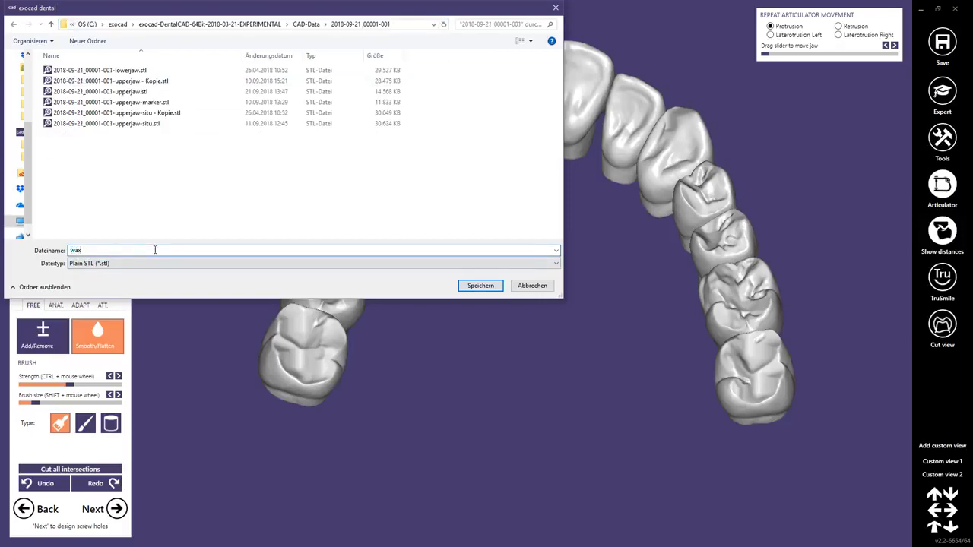
type("up")
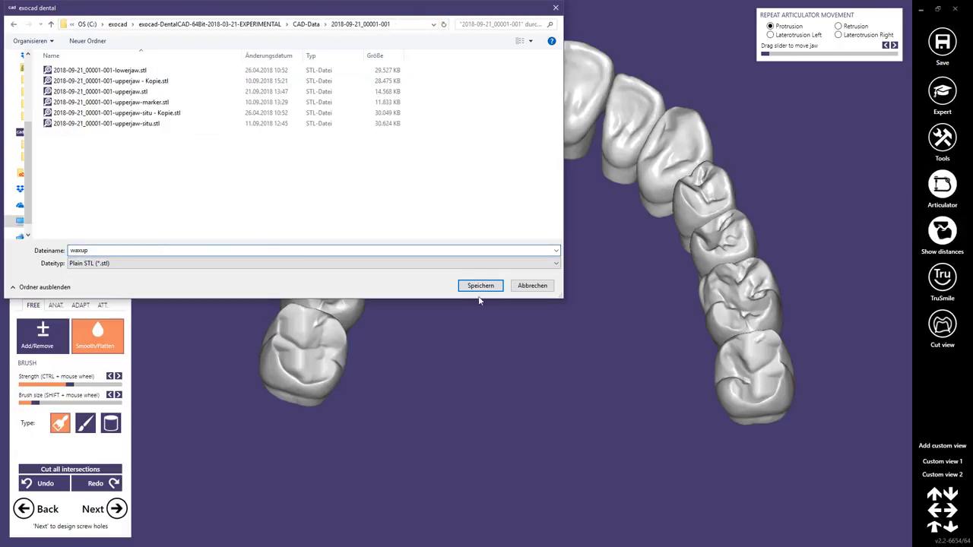
left_click(479, 285)
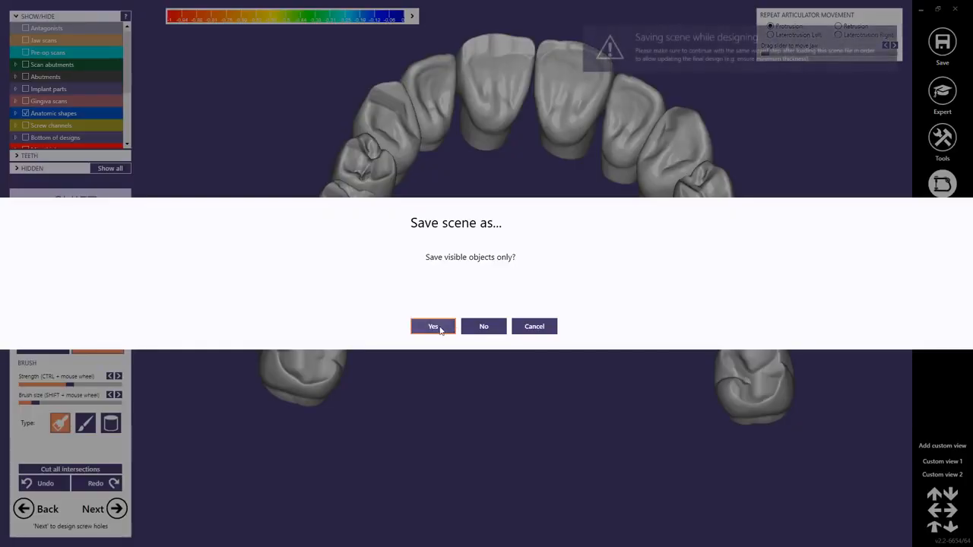
left_click(433, 326)
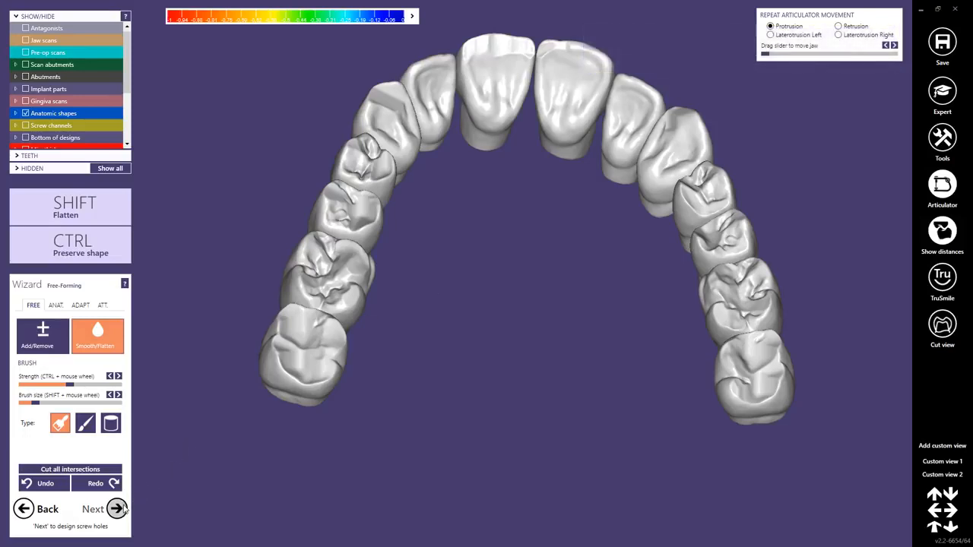
- Check screw channels with shapes and framework parts hidden, then merge parts into the restoration
left_click(103, 508)
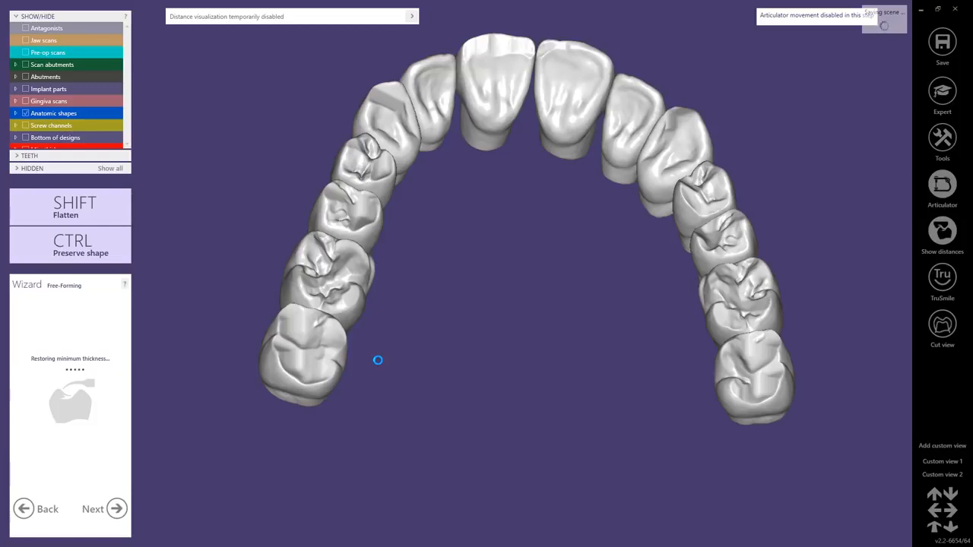
left_click(93, 509)
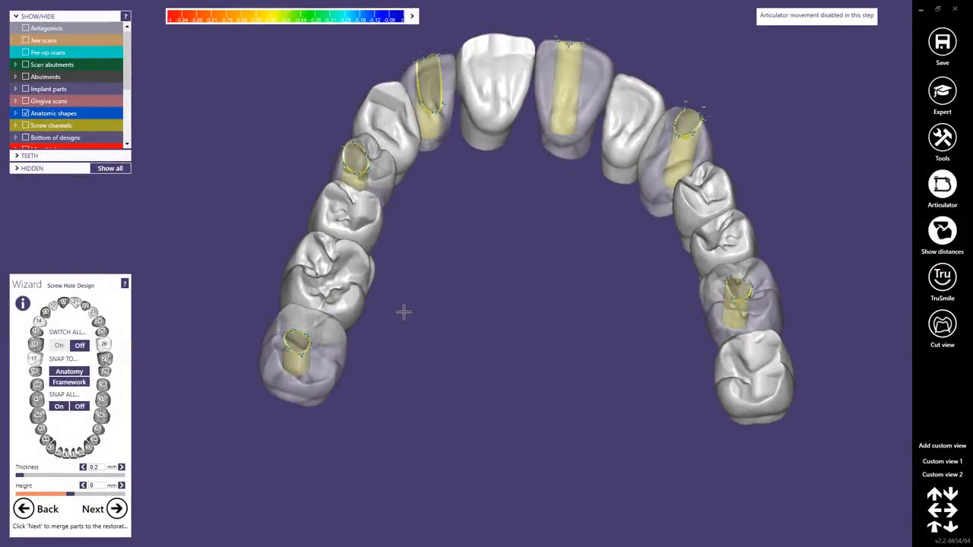
left_click(25, 113)
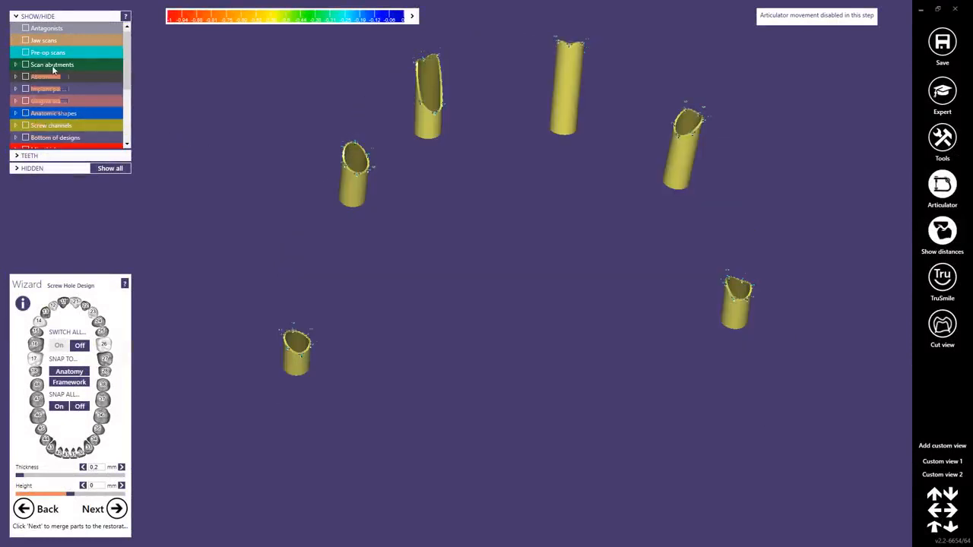
scroll("down", 3)
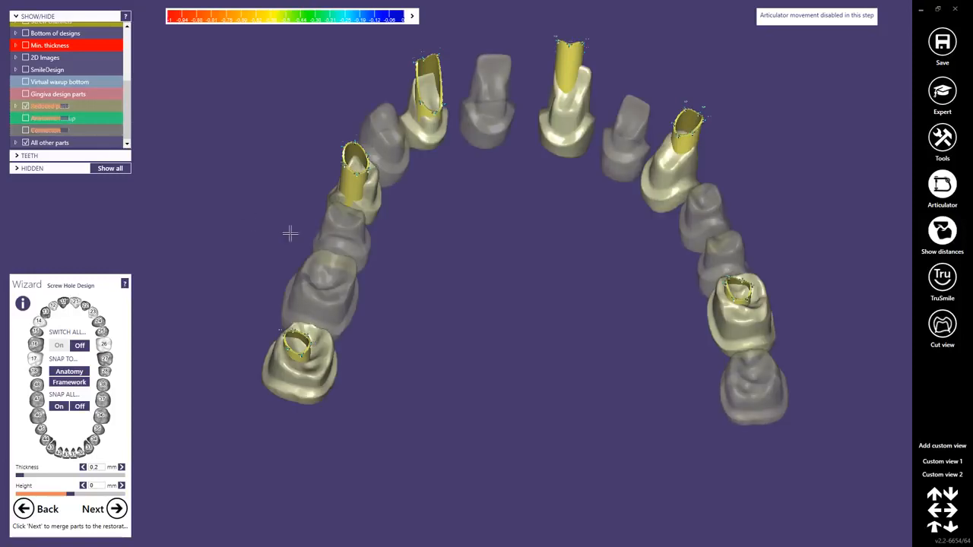
left_click(25, 81)
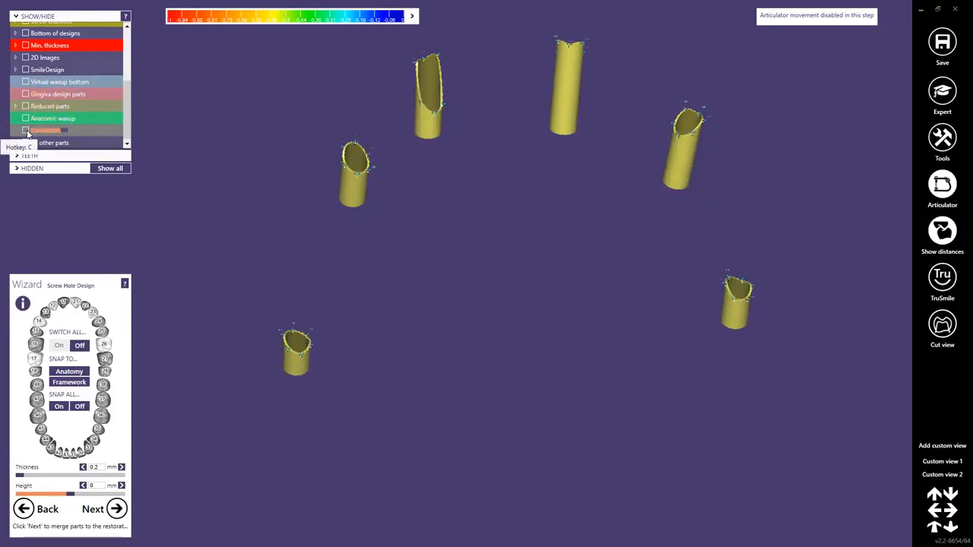
left_click(25, 117)
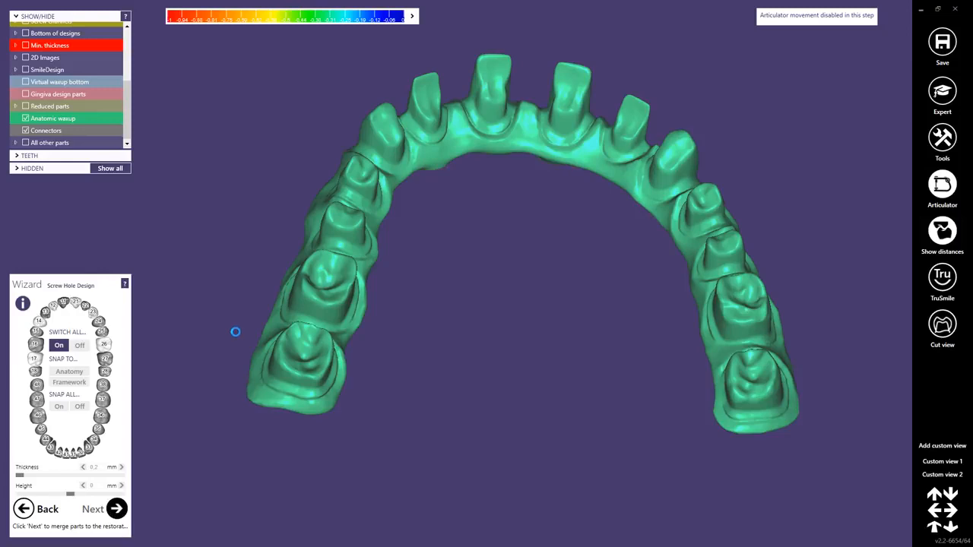
left_click(93, 508)
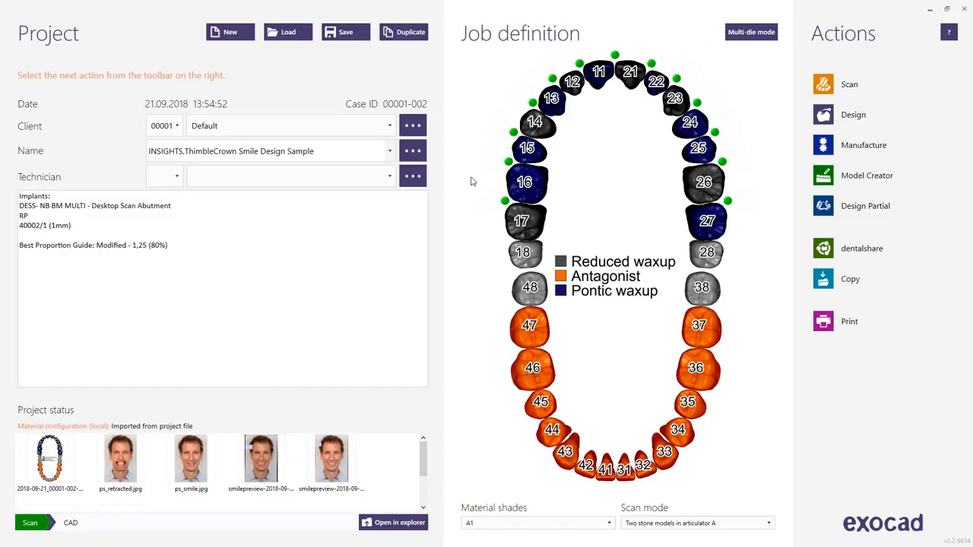
- Set tooth 17 and all remaining upper teeth to Anatomic waxup and save the project
left_click(522, 220)
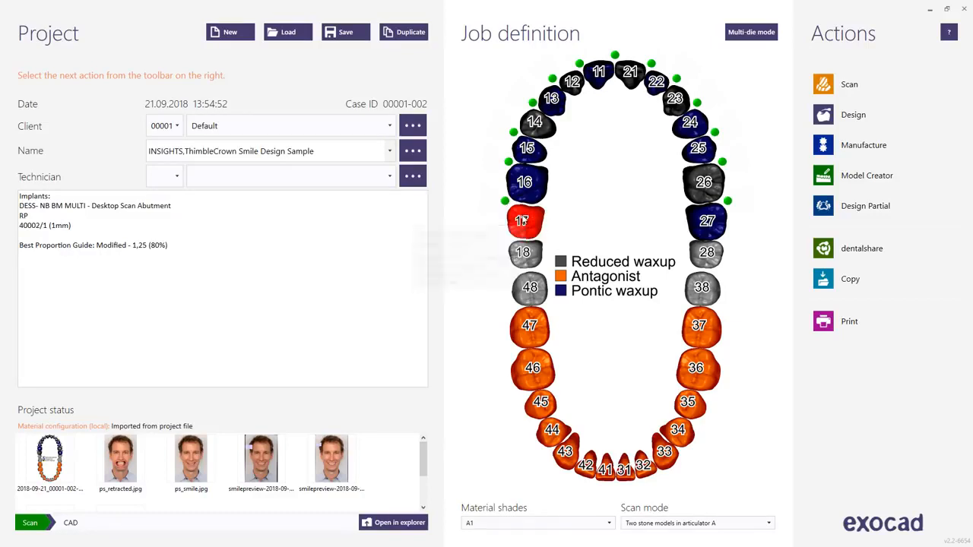
left_click(522, 220)
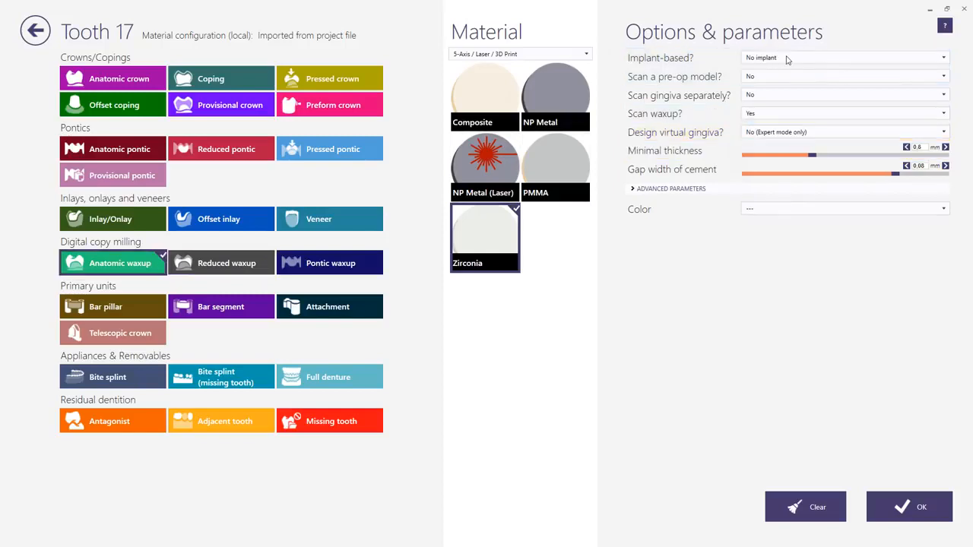
mouse_move(764, 108)
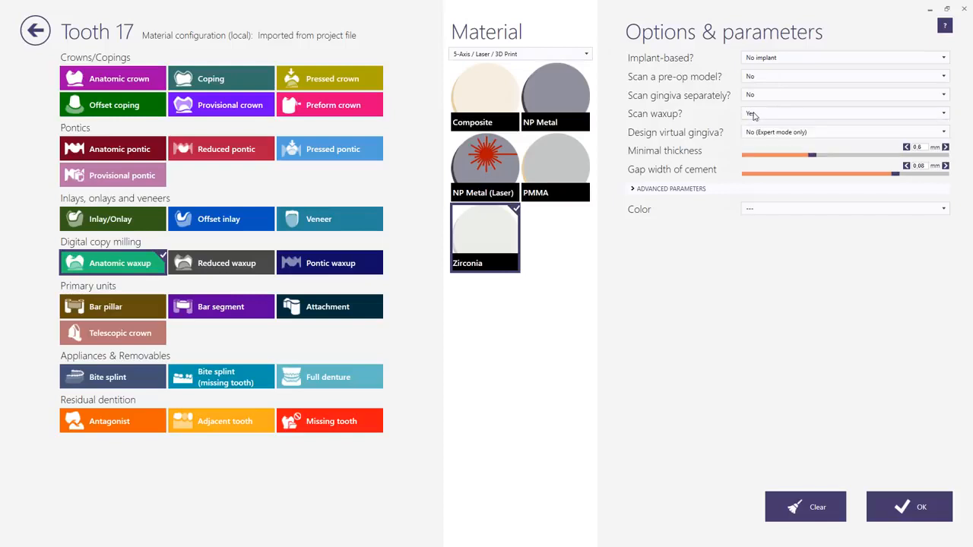
left_click(909, 507)
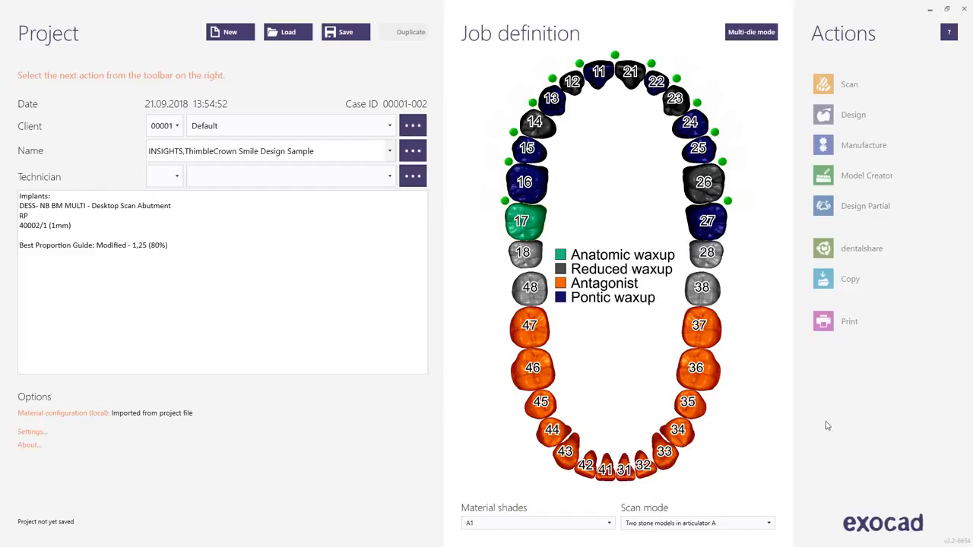
left_click(707, 220)
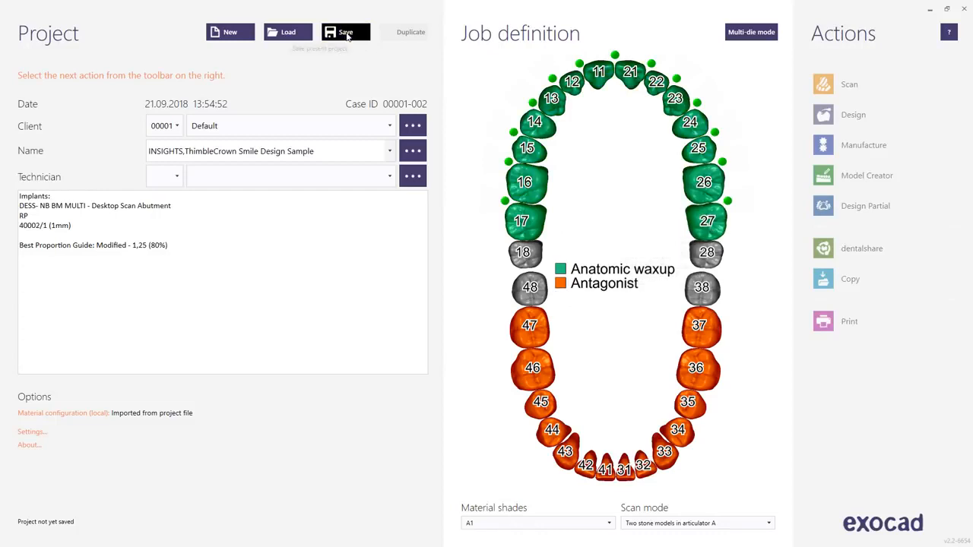
left_click(345, 32)
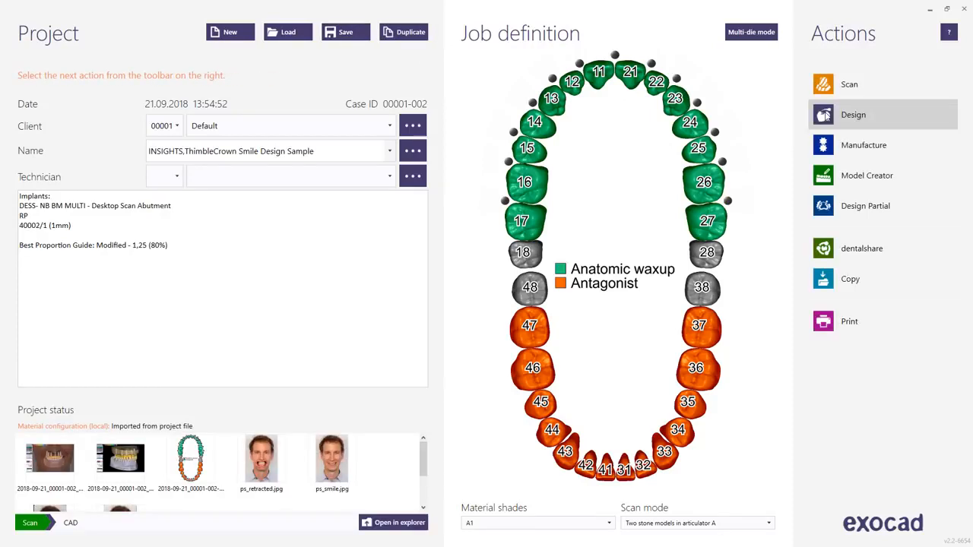
- Start Design and load waxup.stl as the upper-jaw waxup scan
left_click(853, 114)
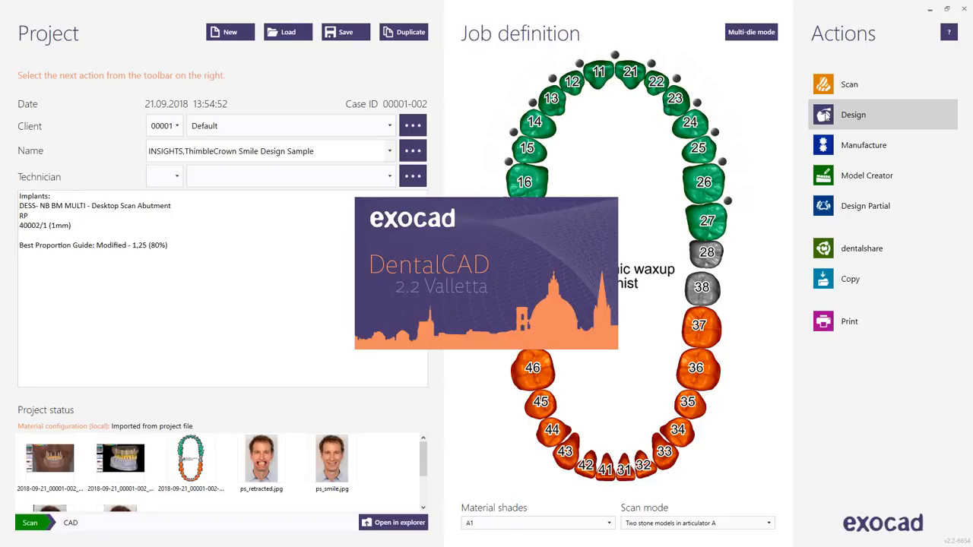
left_click(853, 114)
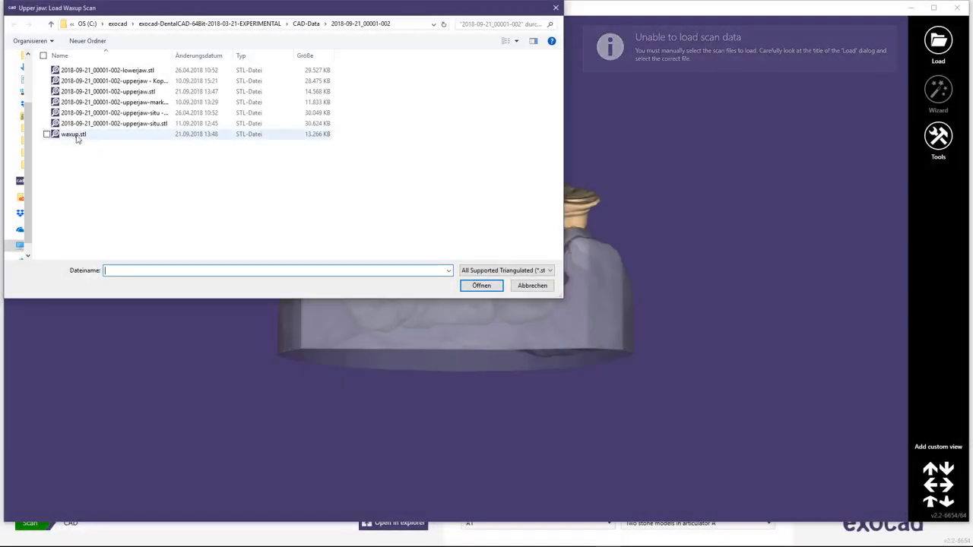
left_click(74, 133)
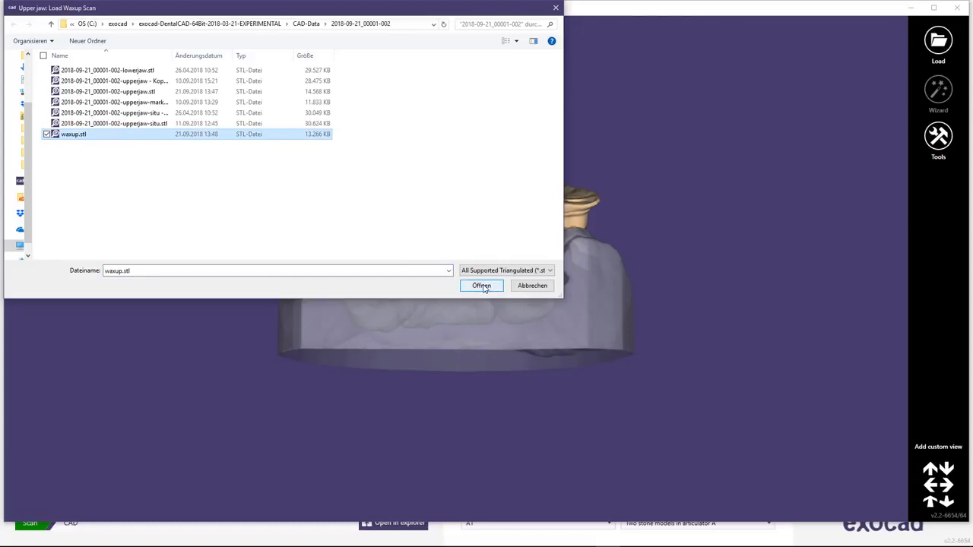
left_click(481, 285)
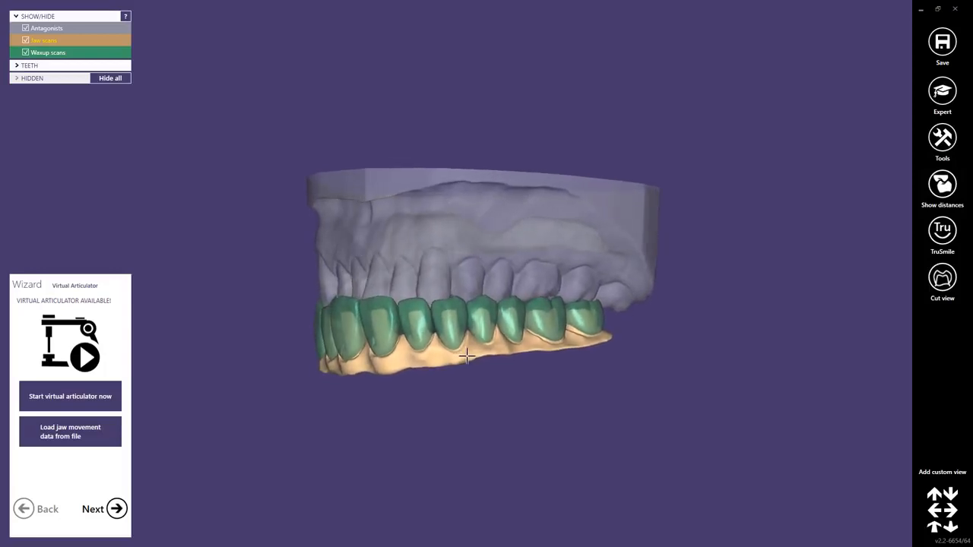
- Skip the articulator, add margin points for teeth 17–27, and continue to Crown Bottoms
left_click(104, 509)
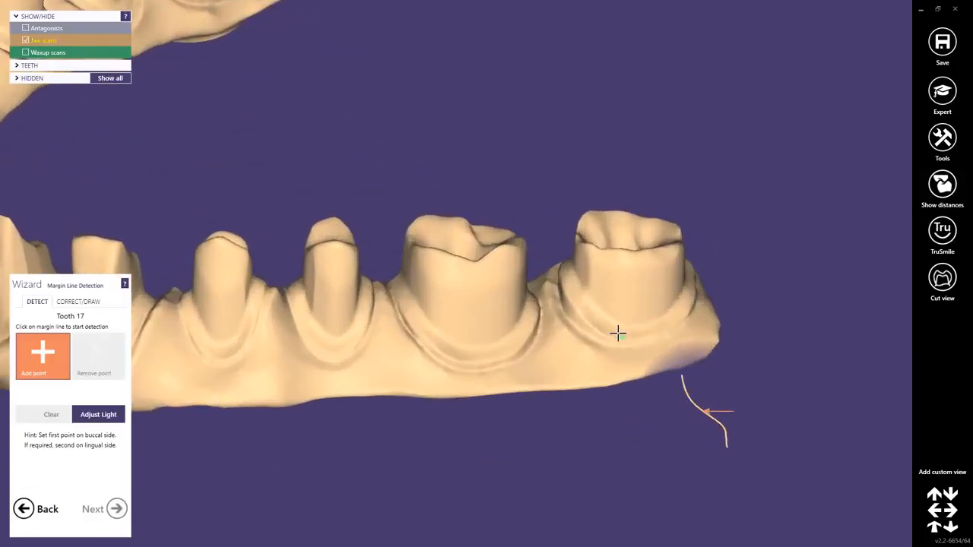
left_click(601, 333)
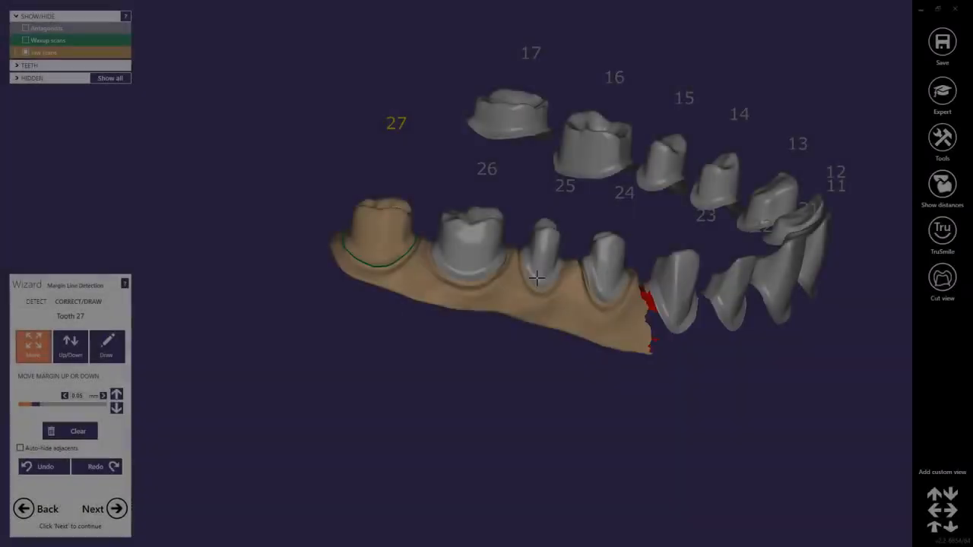
left_click(37, 302)
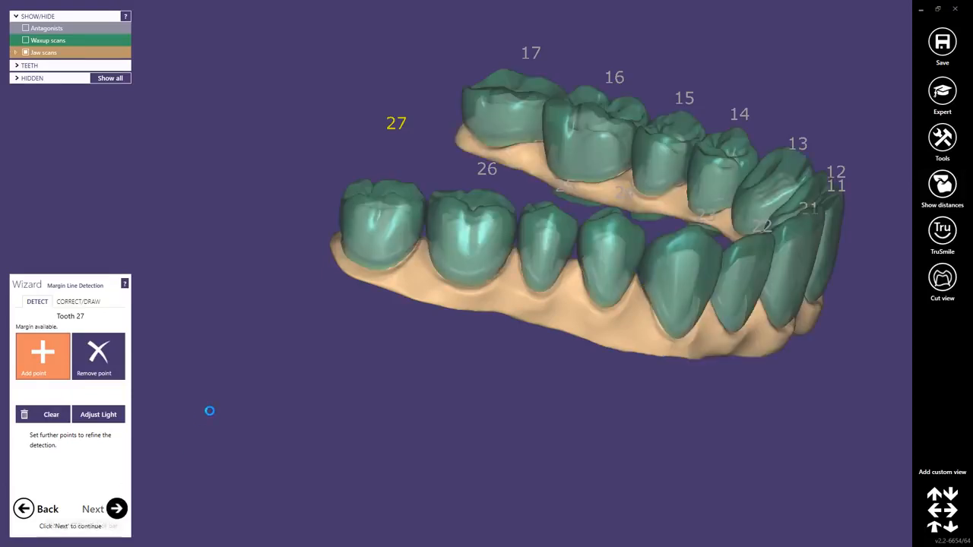
left_click(93, 508)
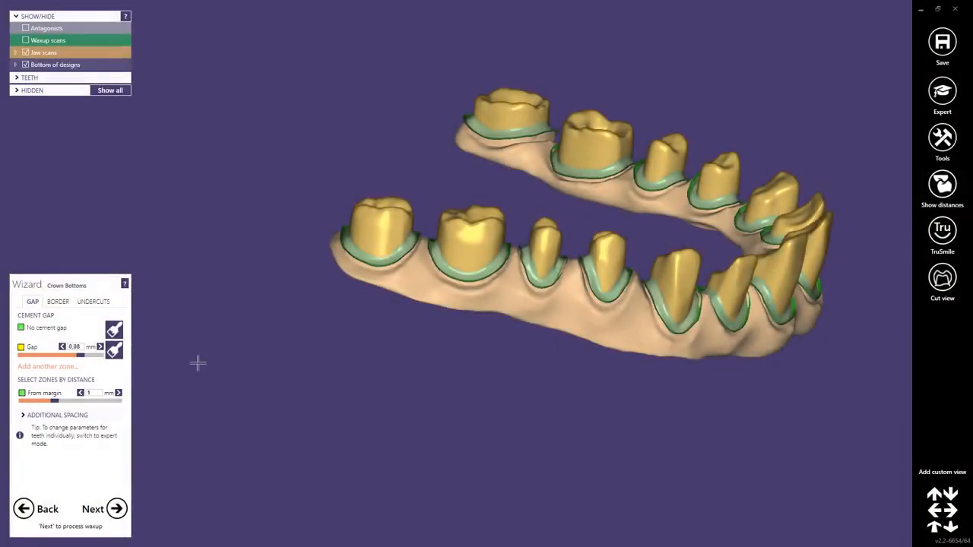
- Keep the 0.08 mm cement gap and calculate the full anatomic waxup crowns
left_click(115, 509)
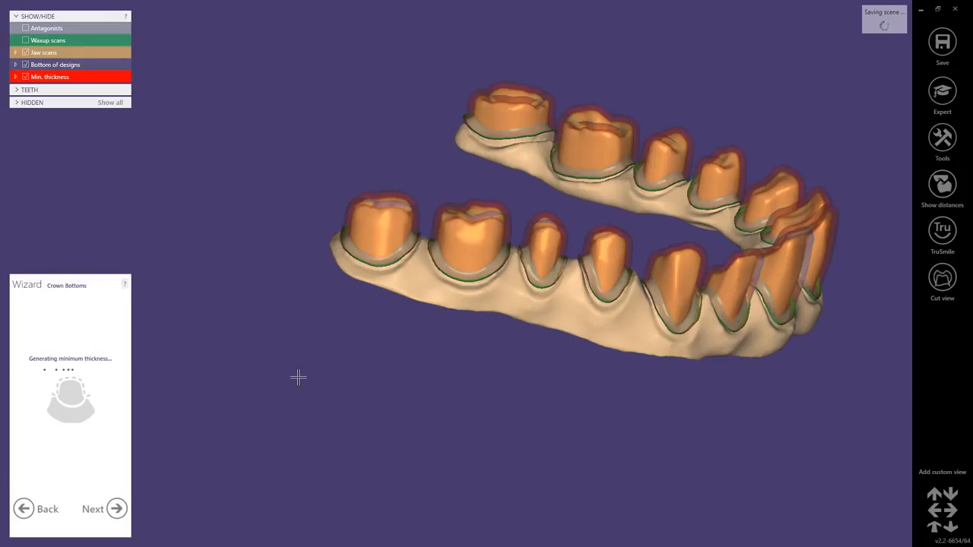
left_click(103, 509)
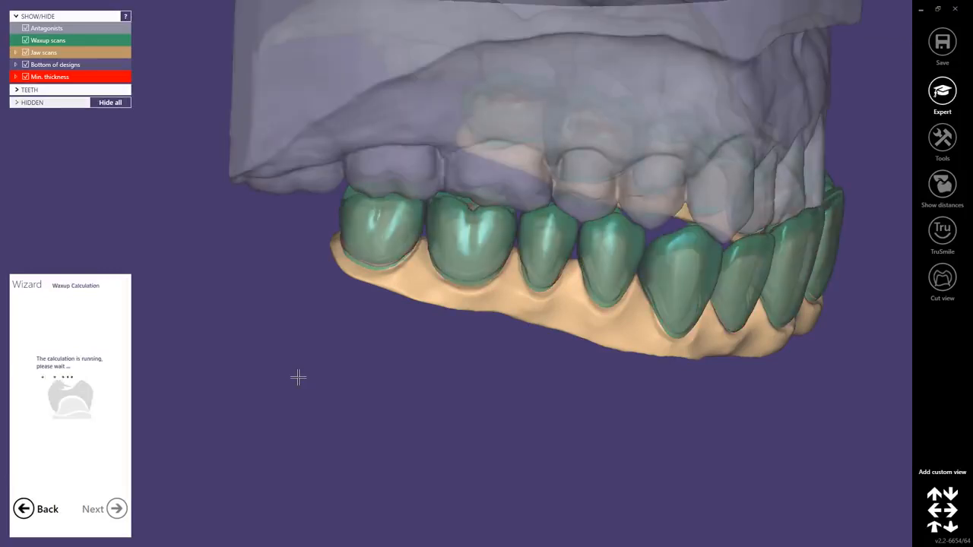
left_click(109, 102)
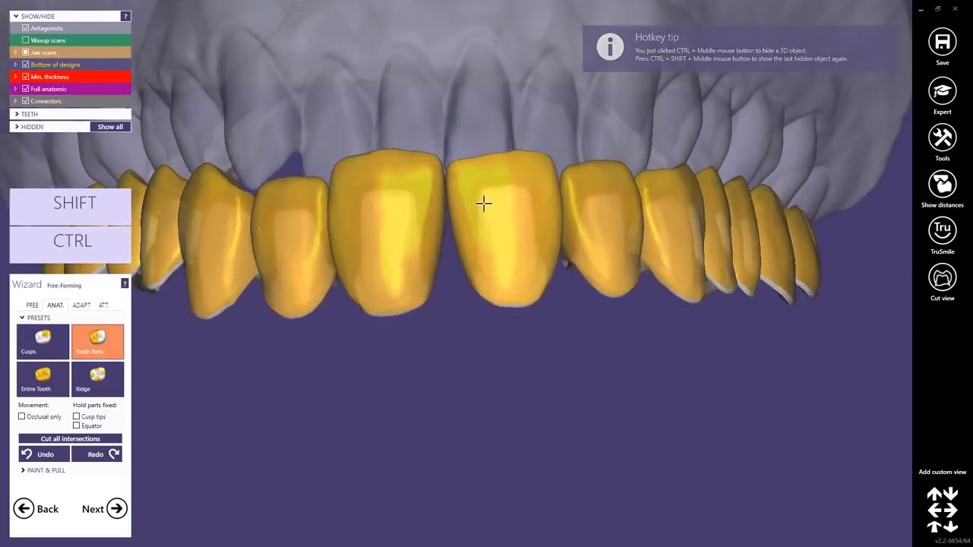
- Rotate the front crowns, finish free-forming past the contact warnings, and proceed to merge and save
left_click_drag(484, 203, 373, 226)
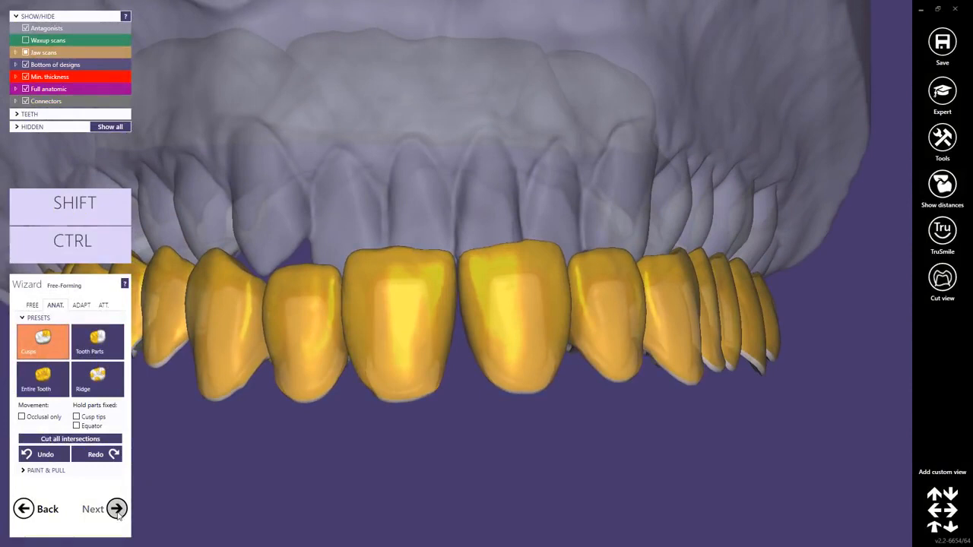
left_click(117, 509)
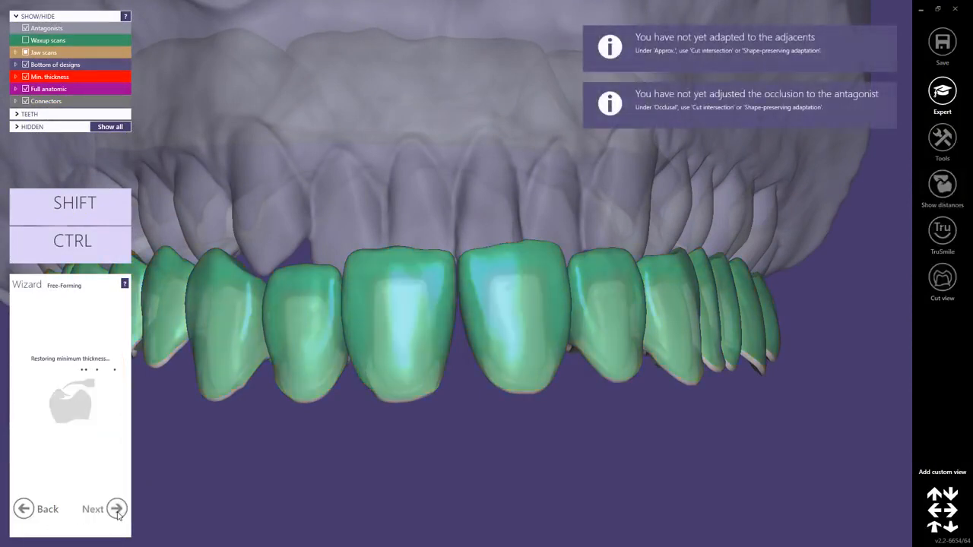
left_click(942, 41)
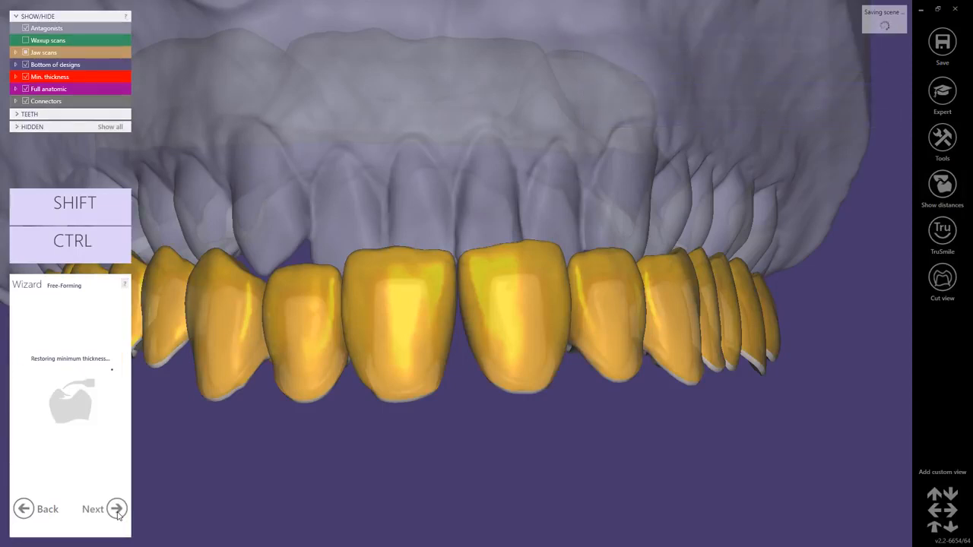
left_click(116, 509)
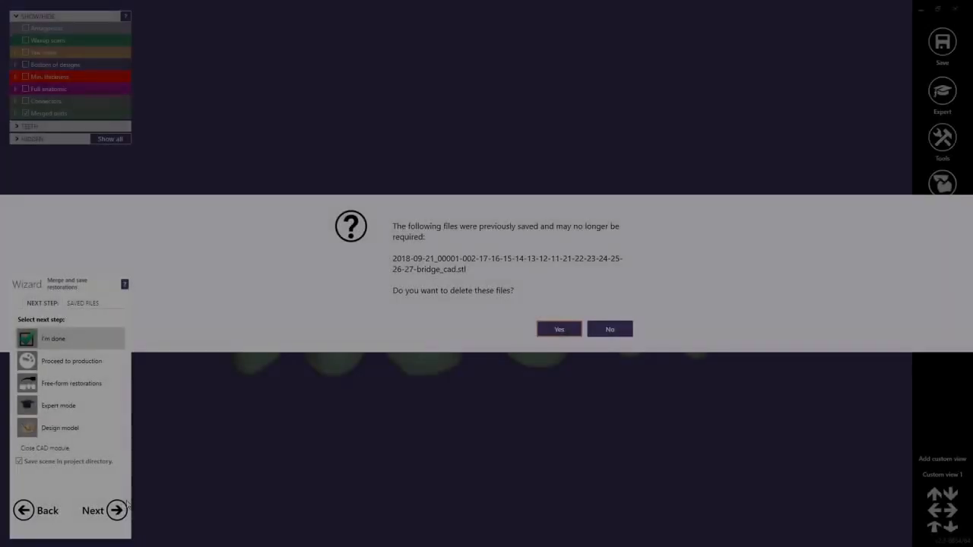